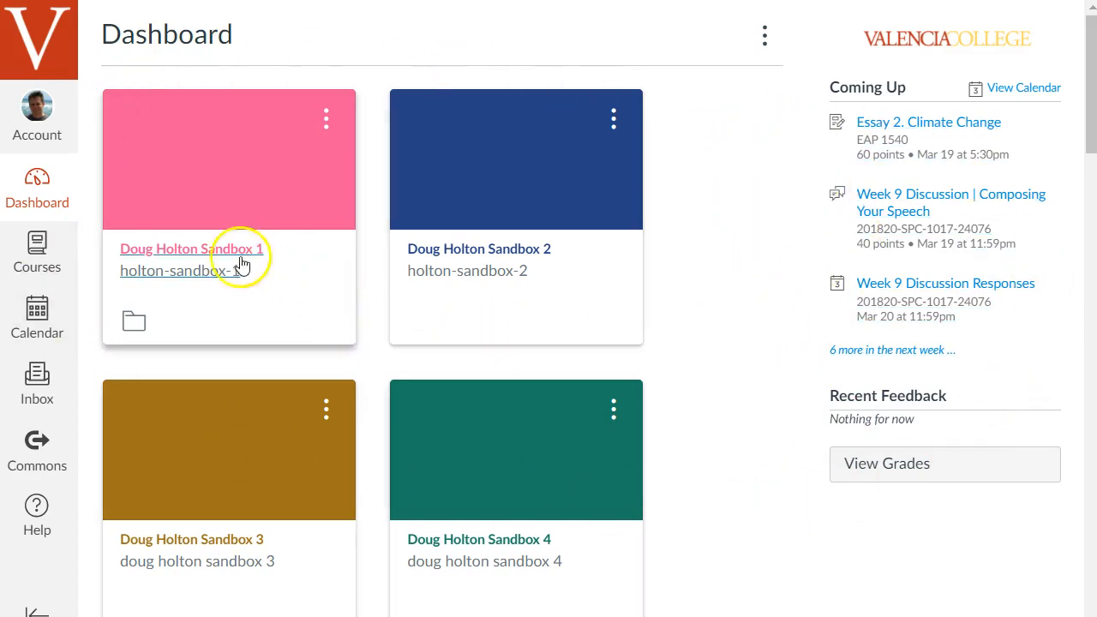
mouse_move(746, 394)
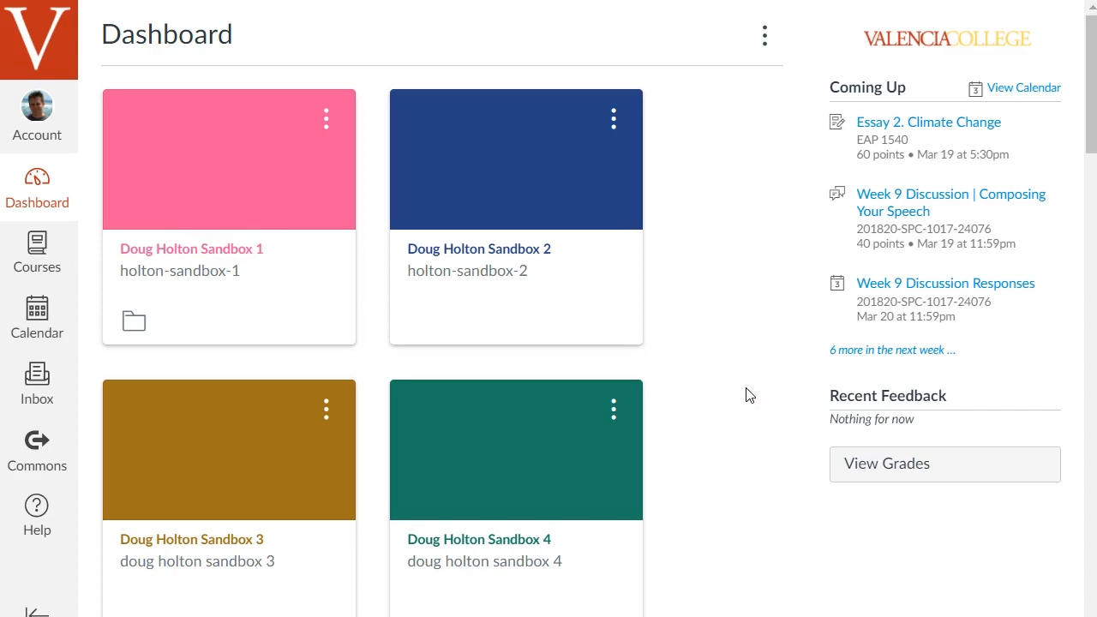
Step: Place the Sandbox 2 card after Sandbox 3 and scroll through the remaining course cards
click(720, 495)
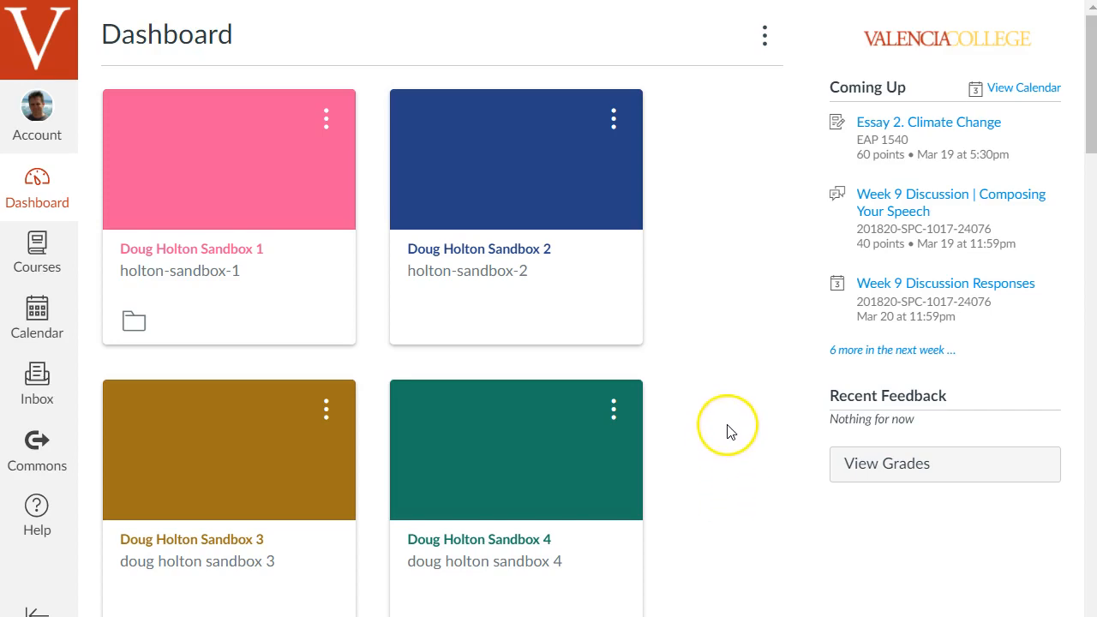
mouse_move(743, 380)
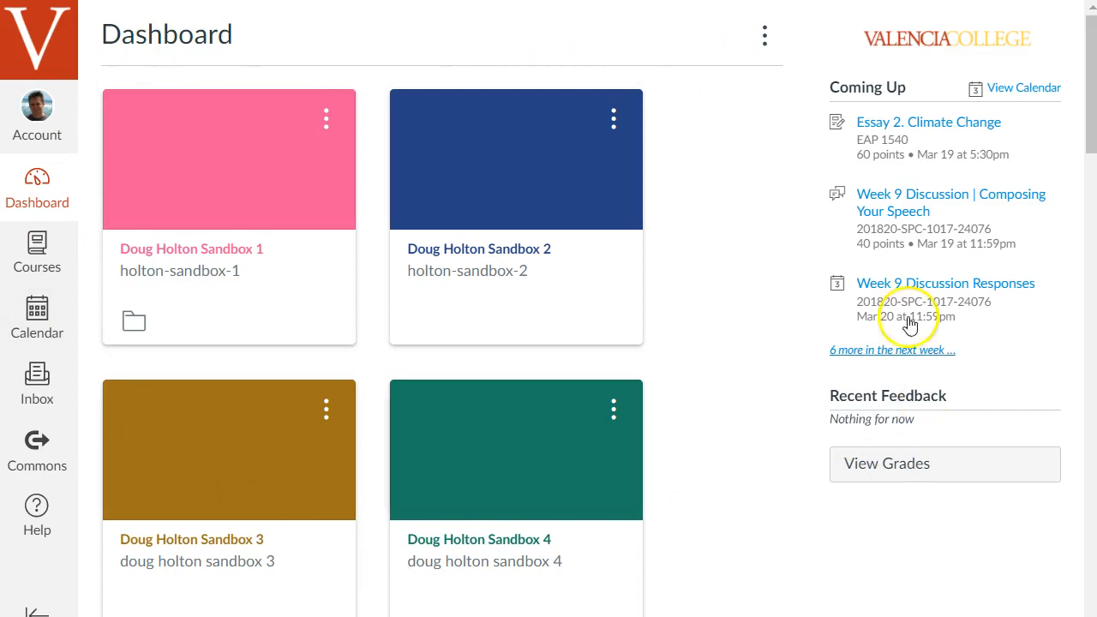
mouse_move(797, 475)
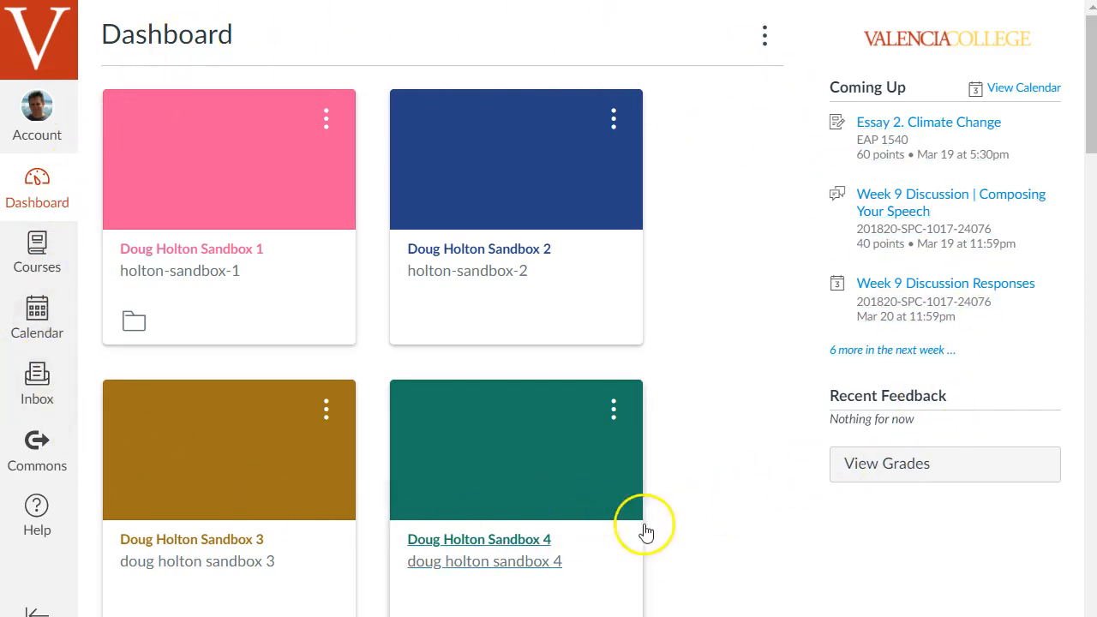
mouse_move(589, 67)
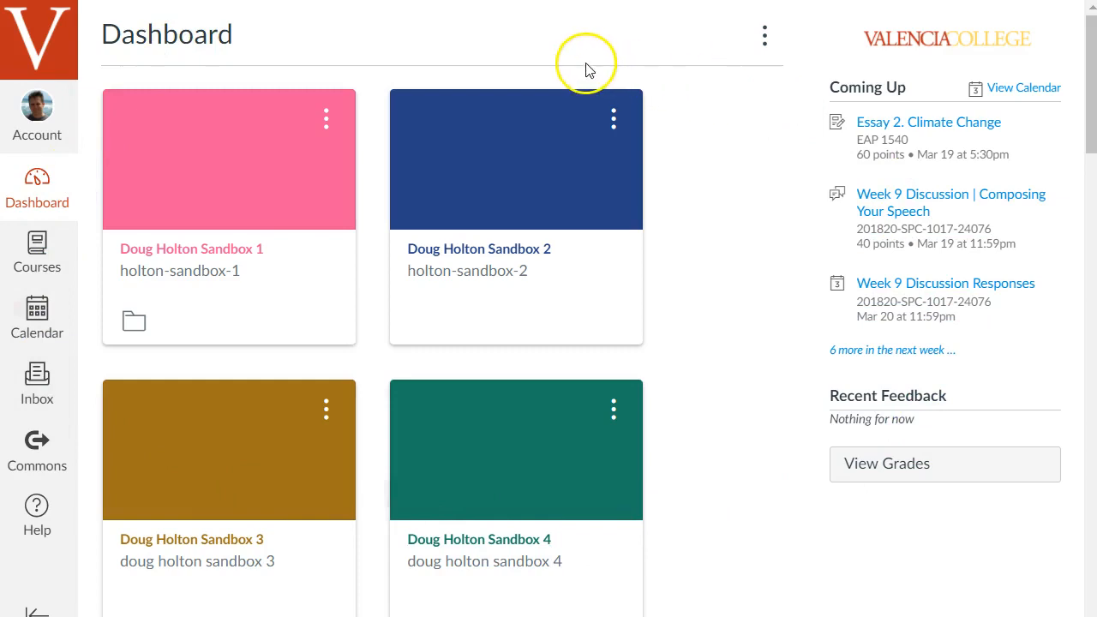
mouse_move(746, 272)
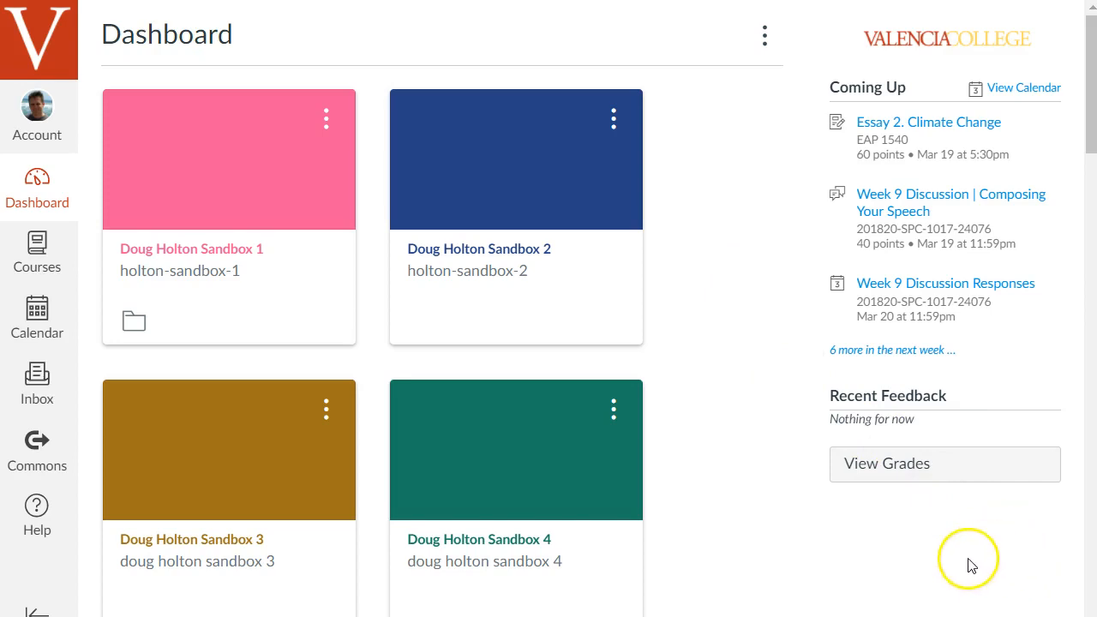
mouse_move(757, 429)
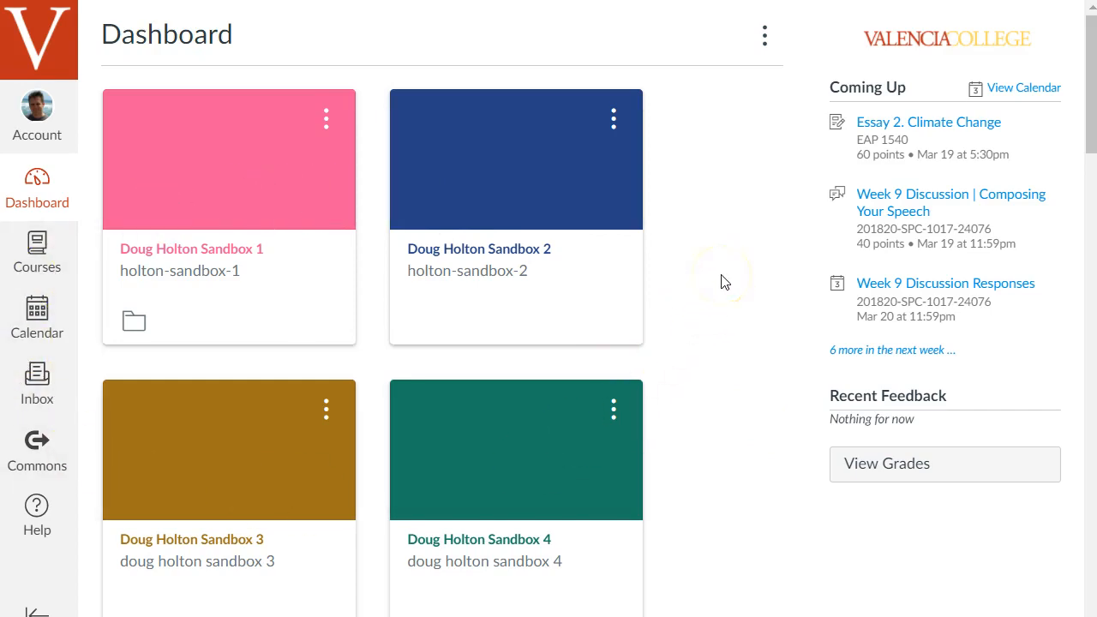
mouse_move(773, 342)
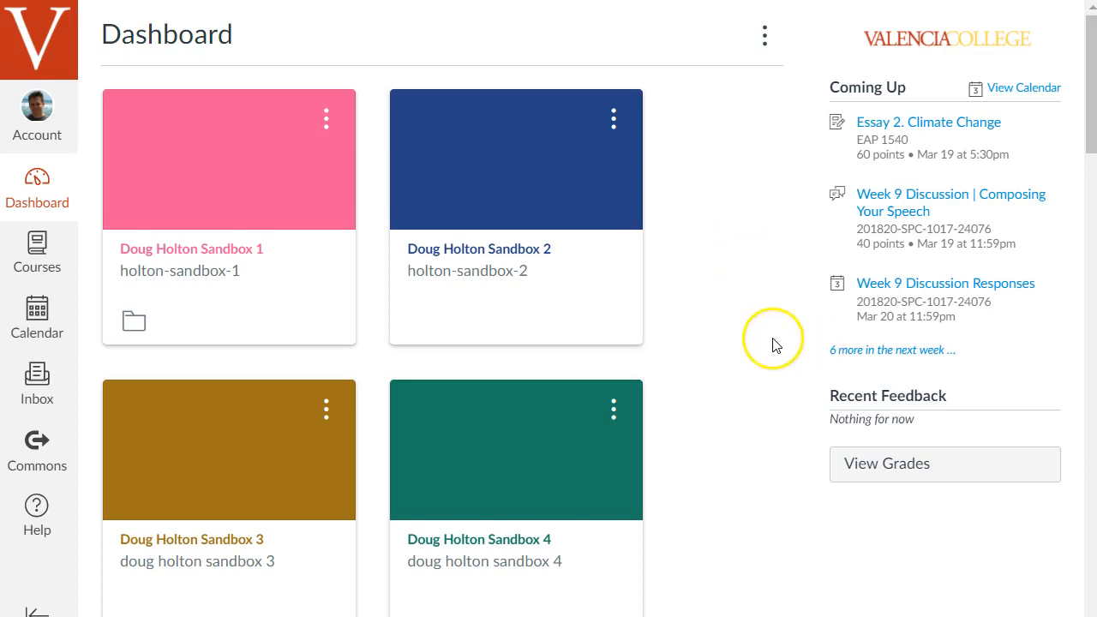
mouse_move(760, 324)
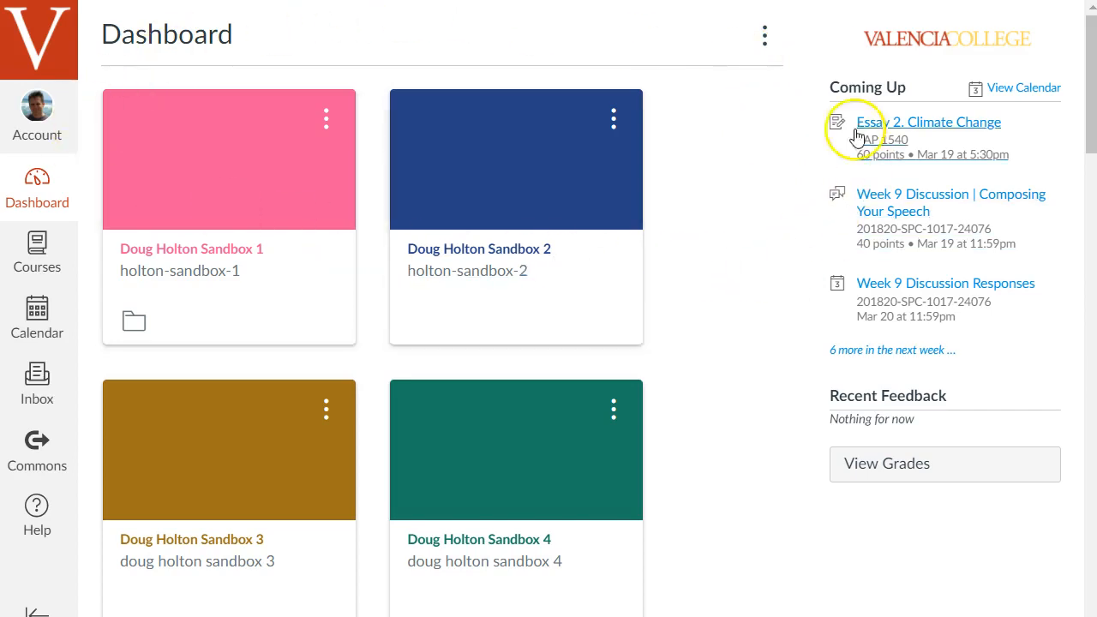
mouse_move(787, 112)
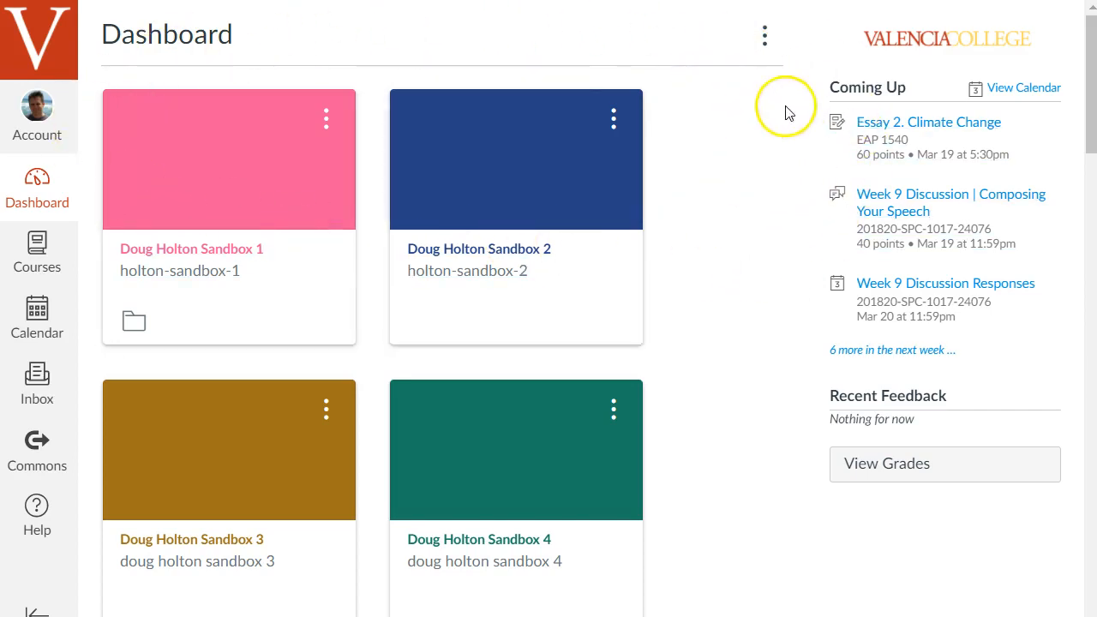
mouse_move(787, 155)
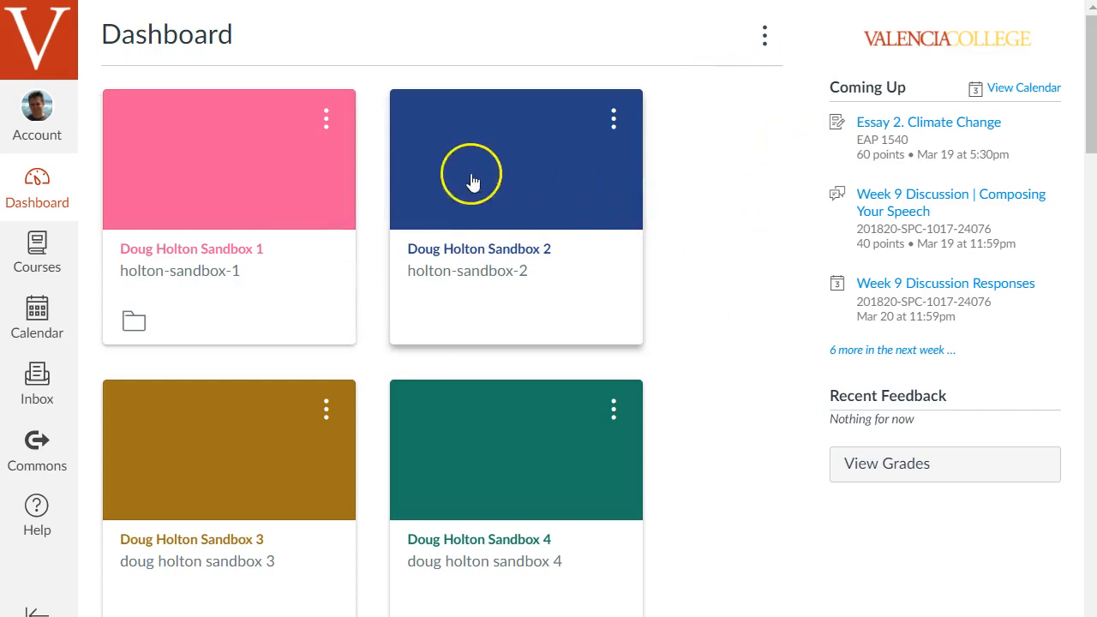
mouse_move(718, 180)
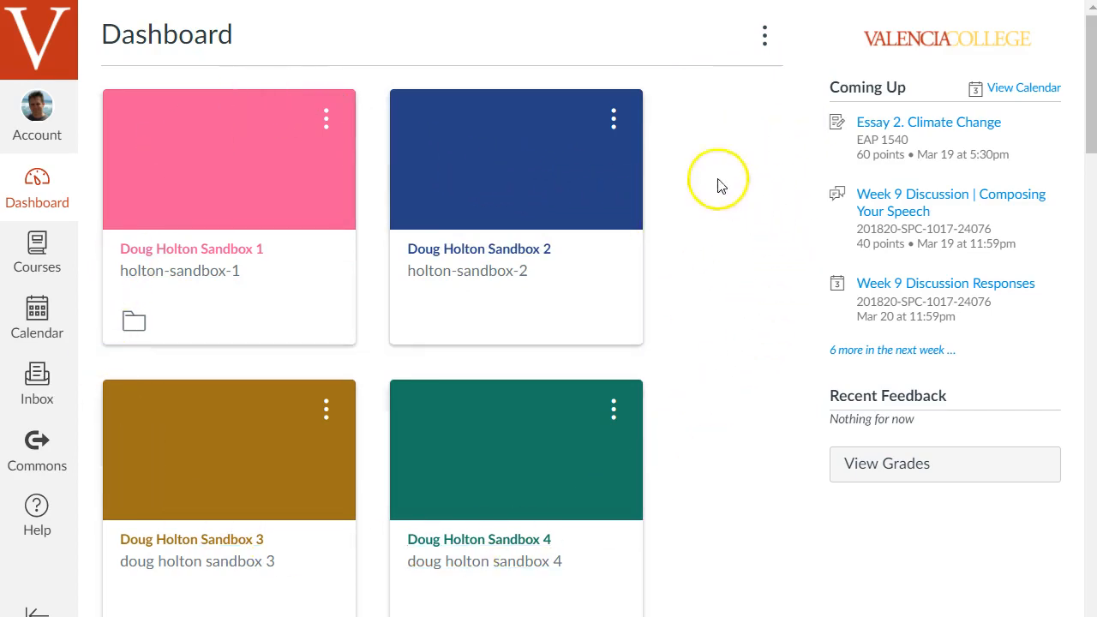
mouse_move(187, 510)
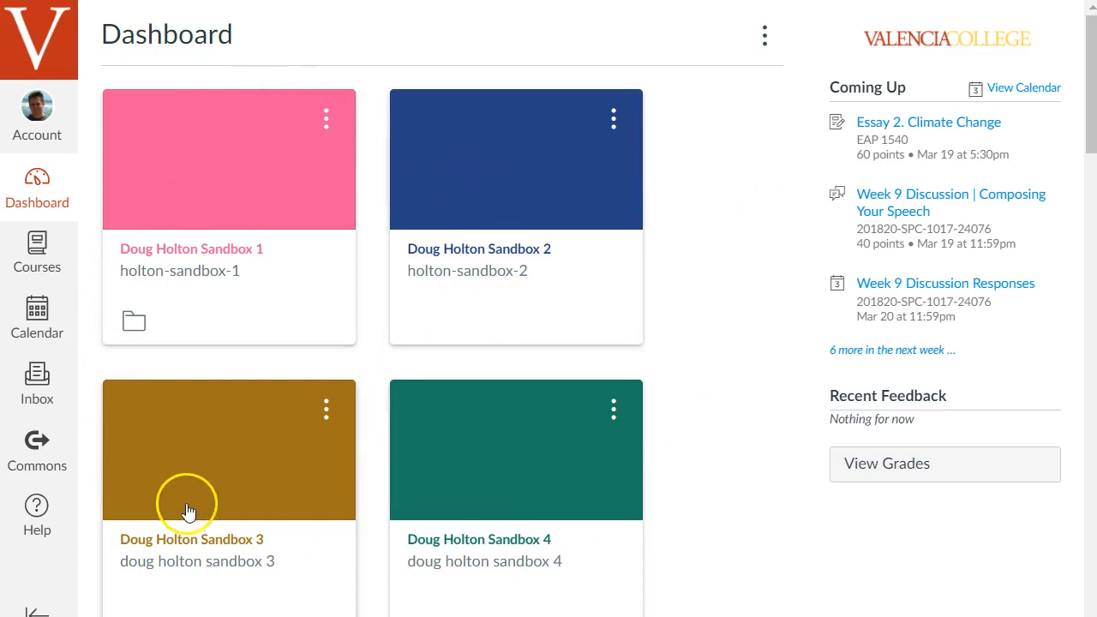
scroll(down, 3)
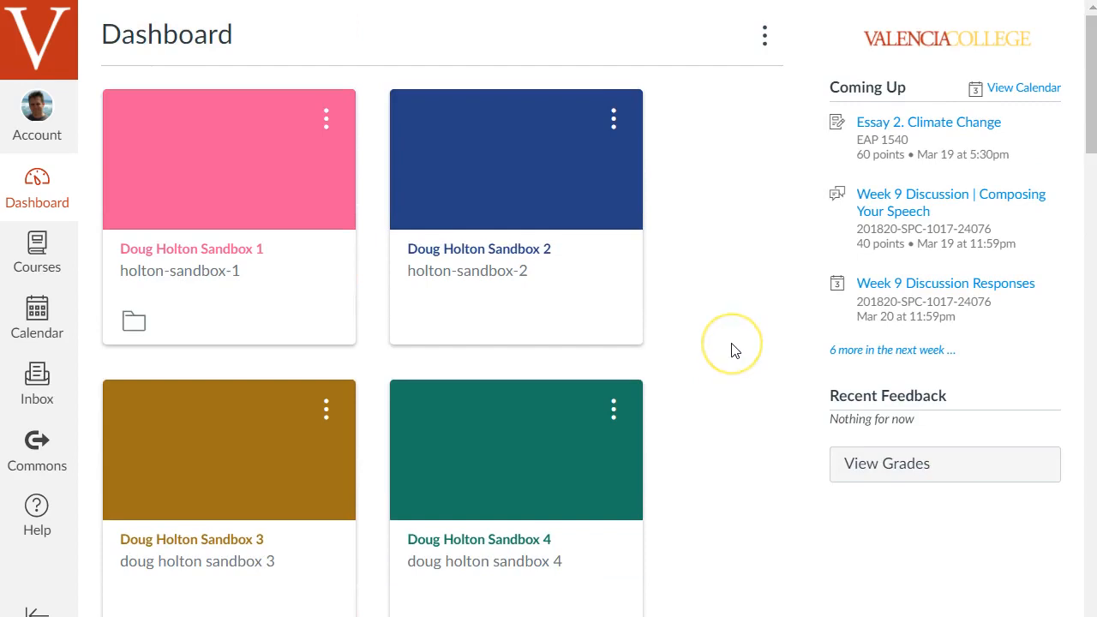
mouse_move(338, 281)
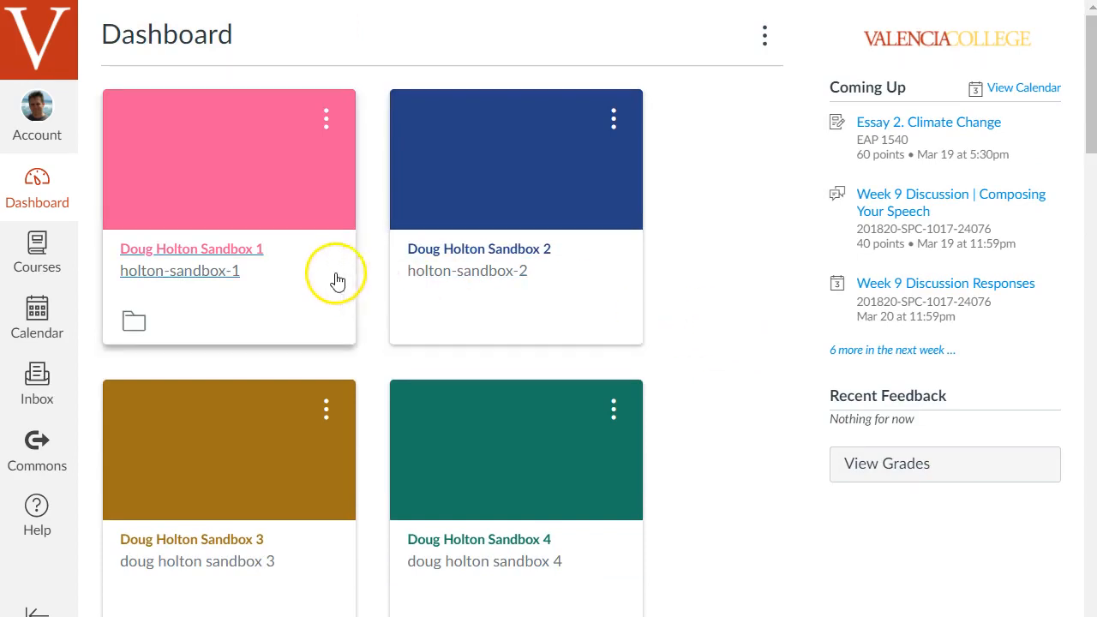
mouse_move(278, 252)
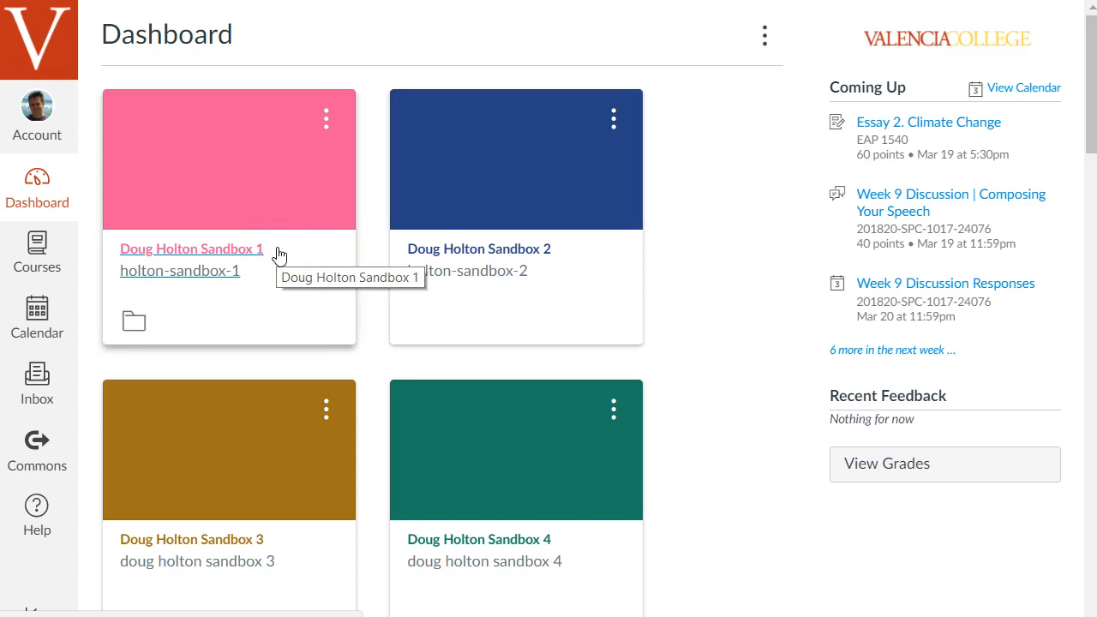
mouse_move(634, 334)
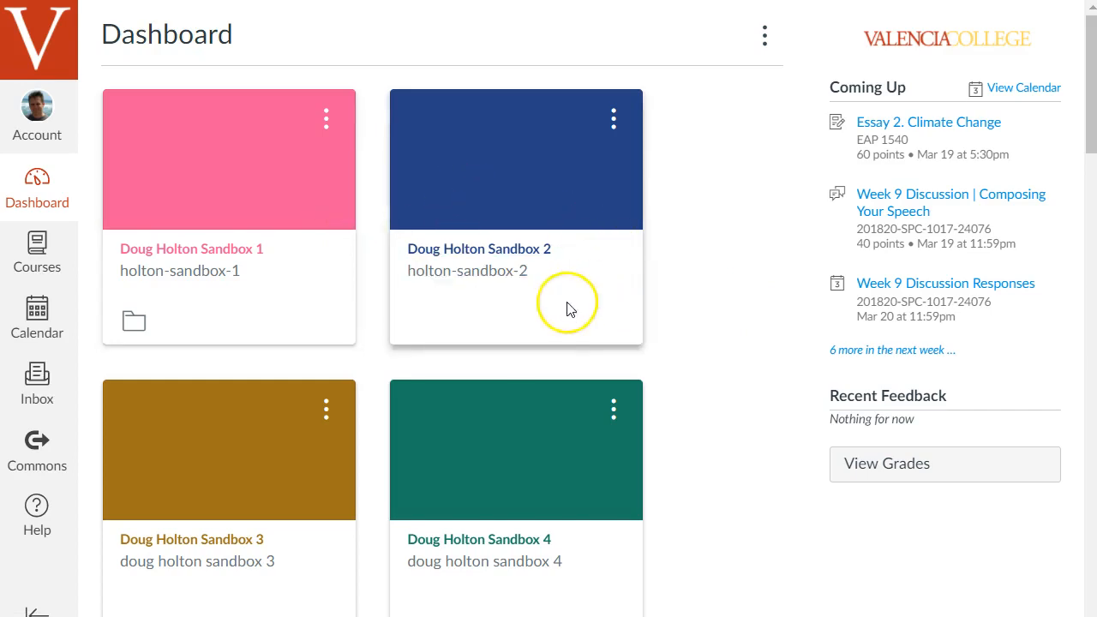
scroll(down, 3)
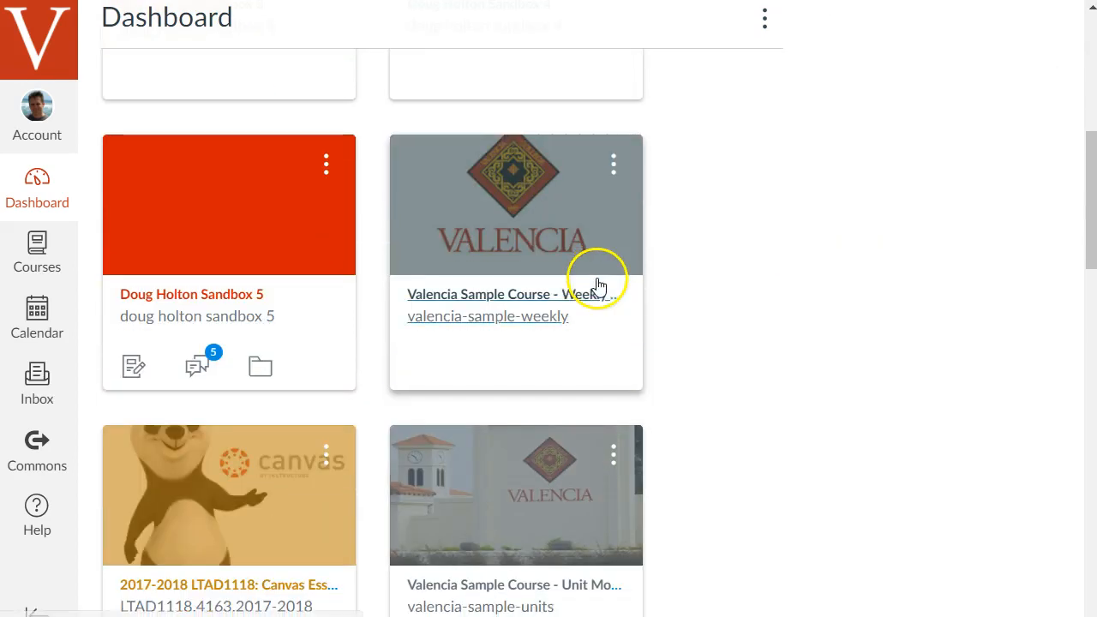
mouse_move(313, 484)
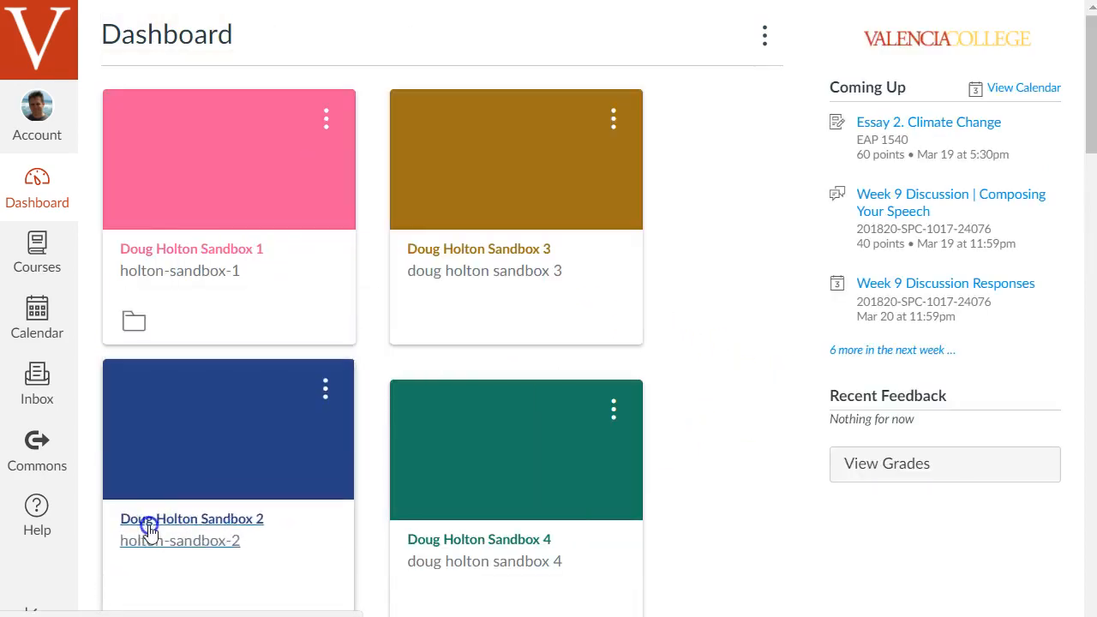
scroll(down, 3)
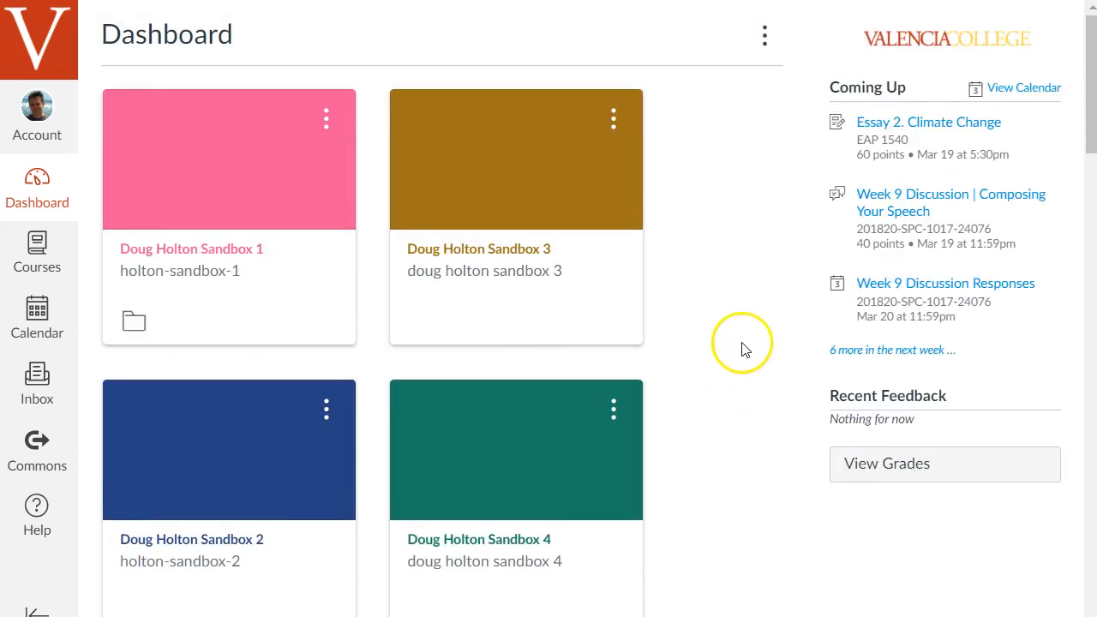
mouse_move(375, 247)
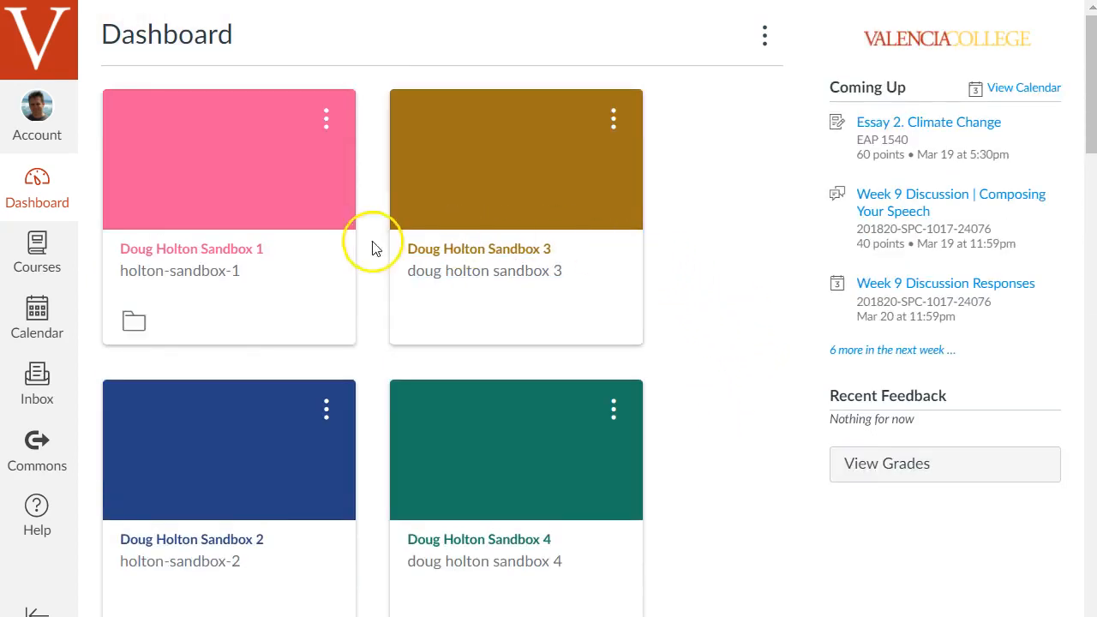
mouse_move(561, 390)
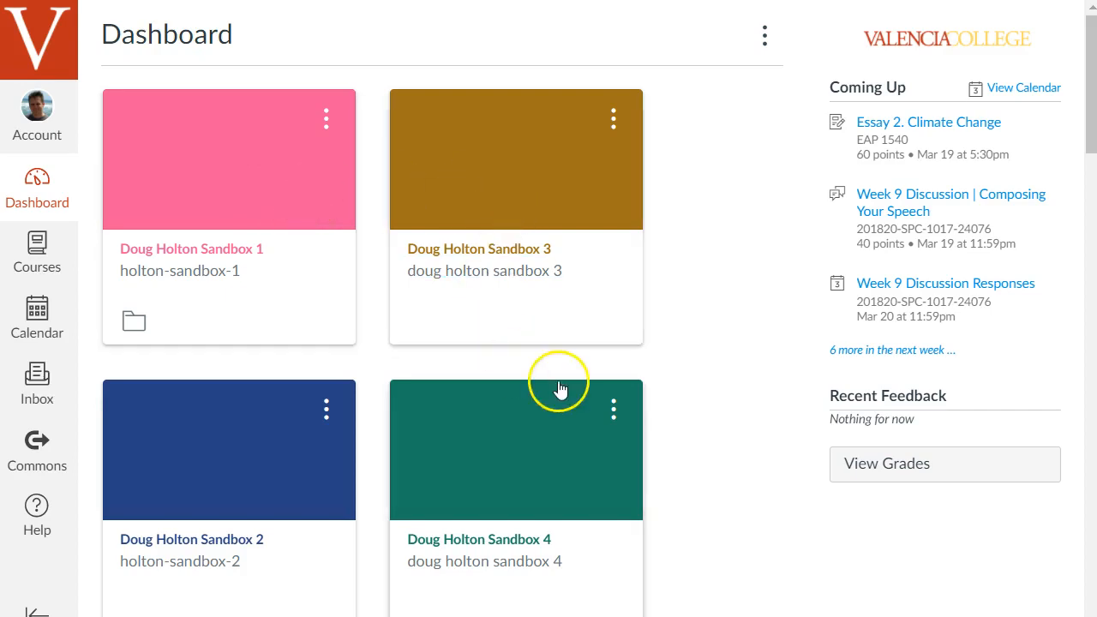
scroll(down, 3)
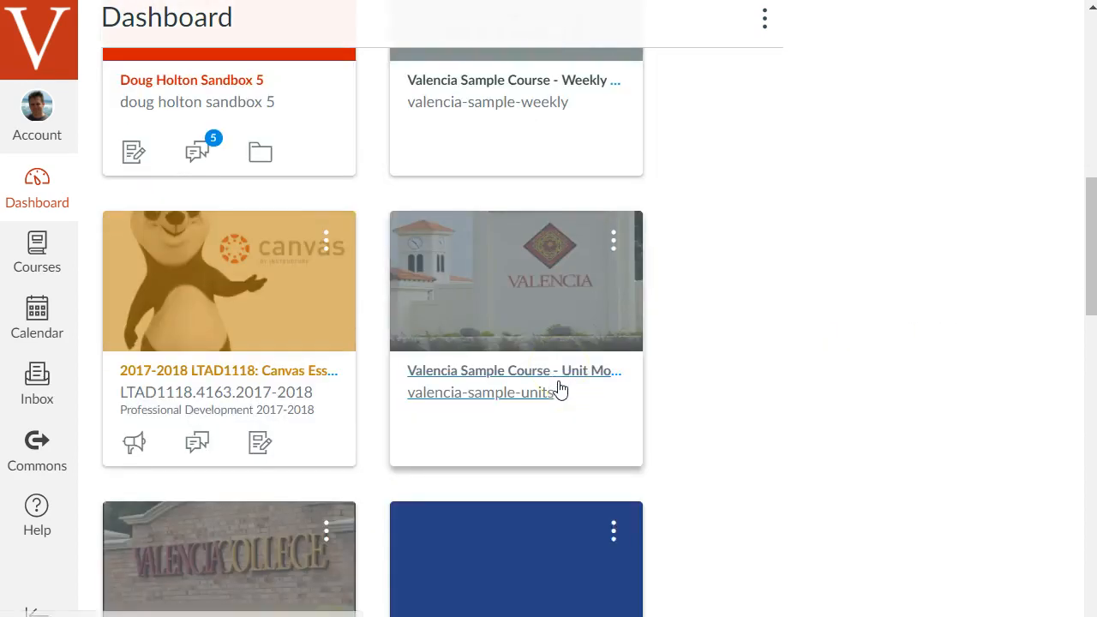
scroll(down, 3)
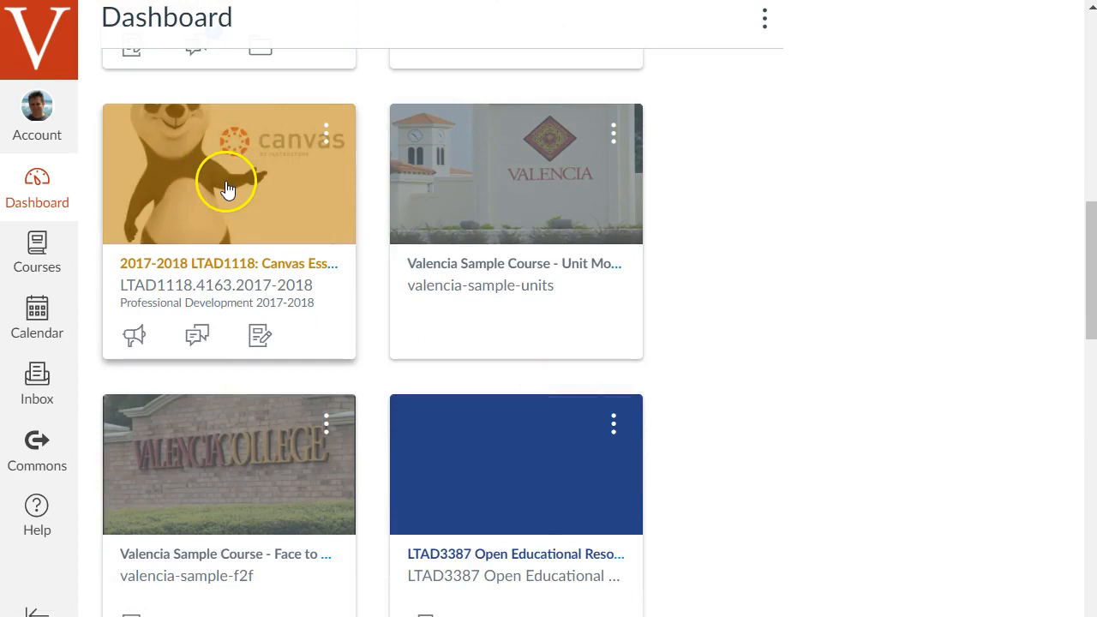
mouse_move(613, 135)
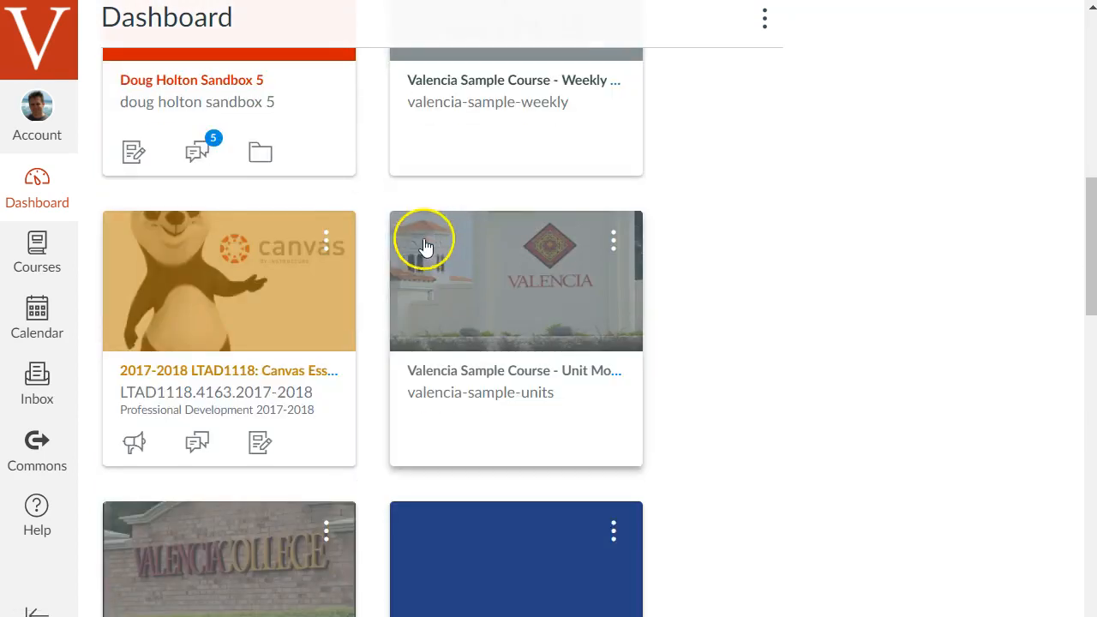
mouse_move(337, 251)
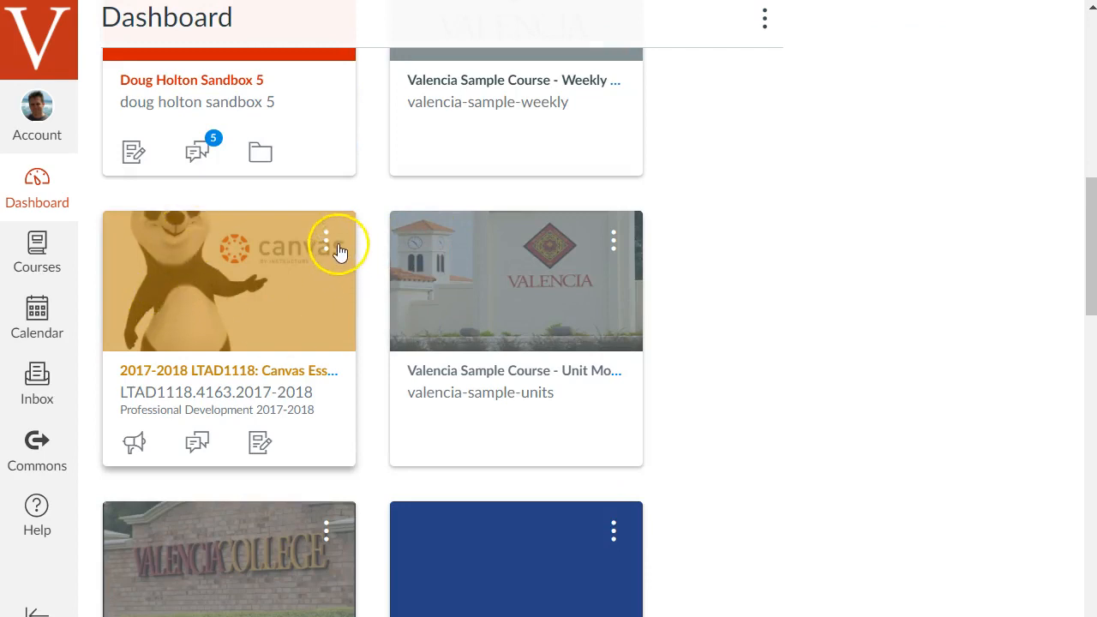
mouse_move(336, 246)
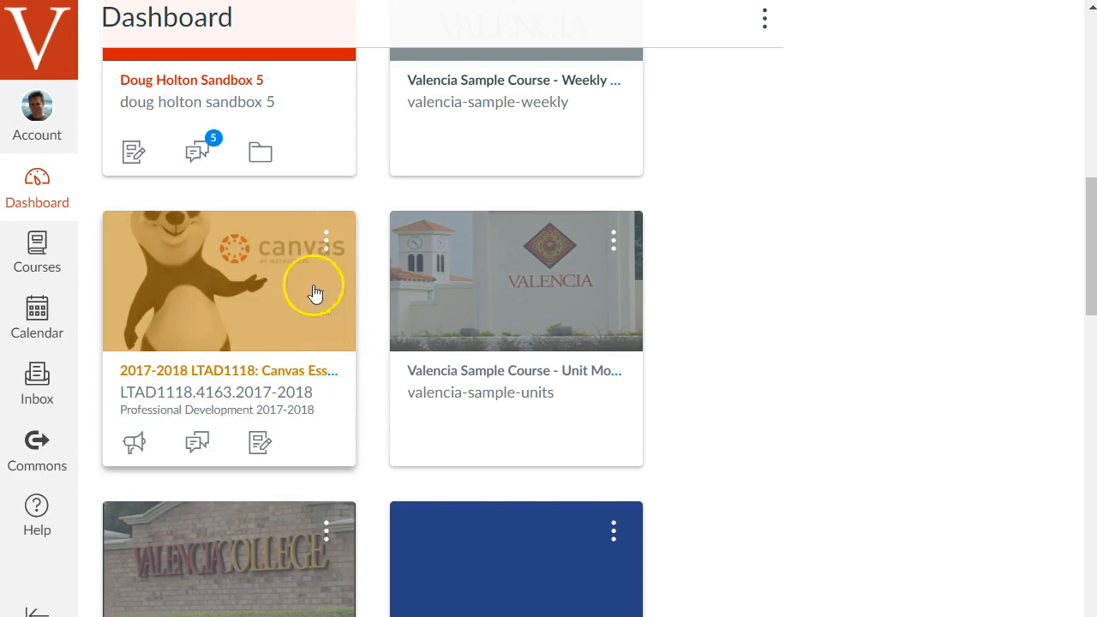
mouse_move(334, 255)
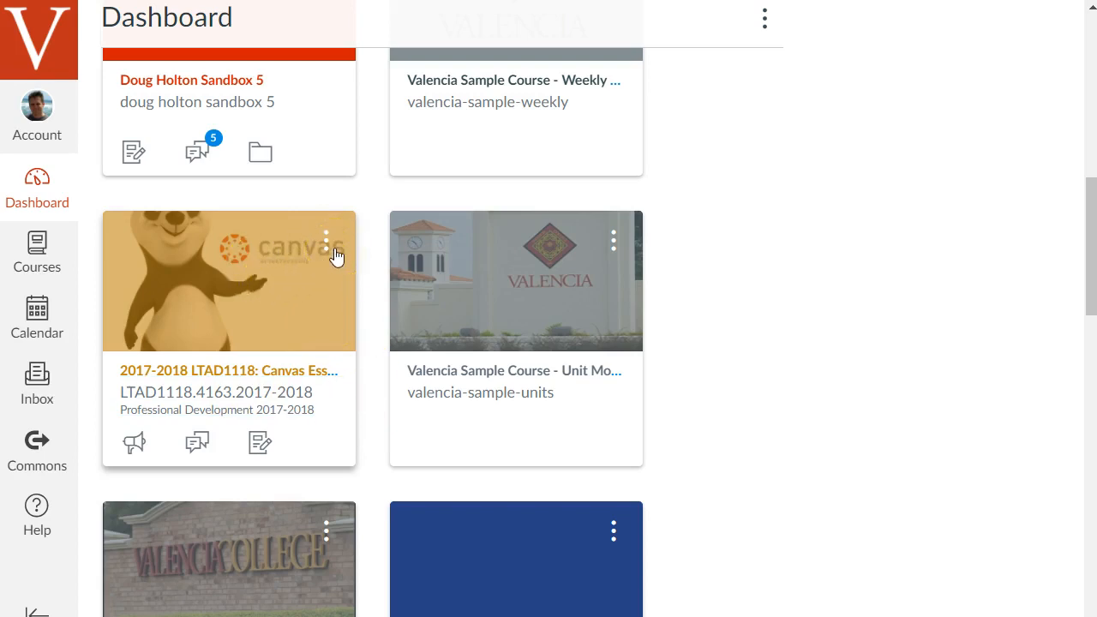
click(326, 239)
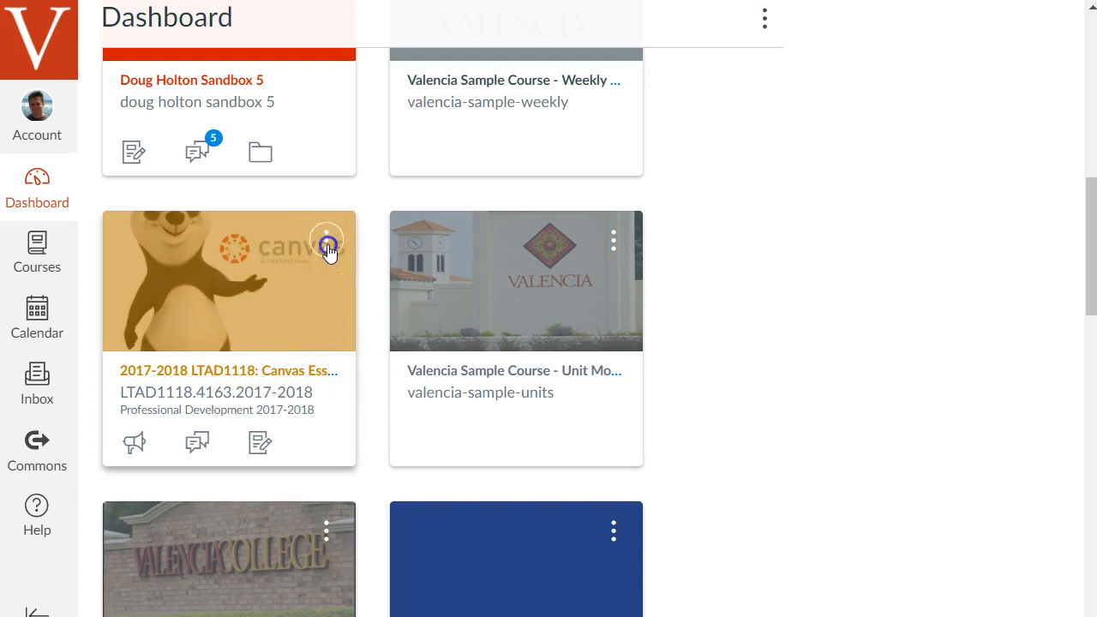
click(326, 240)
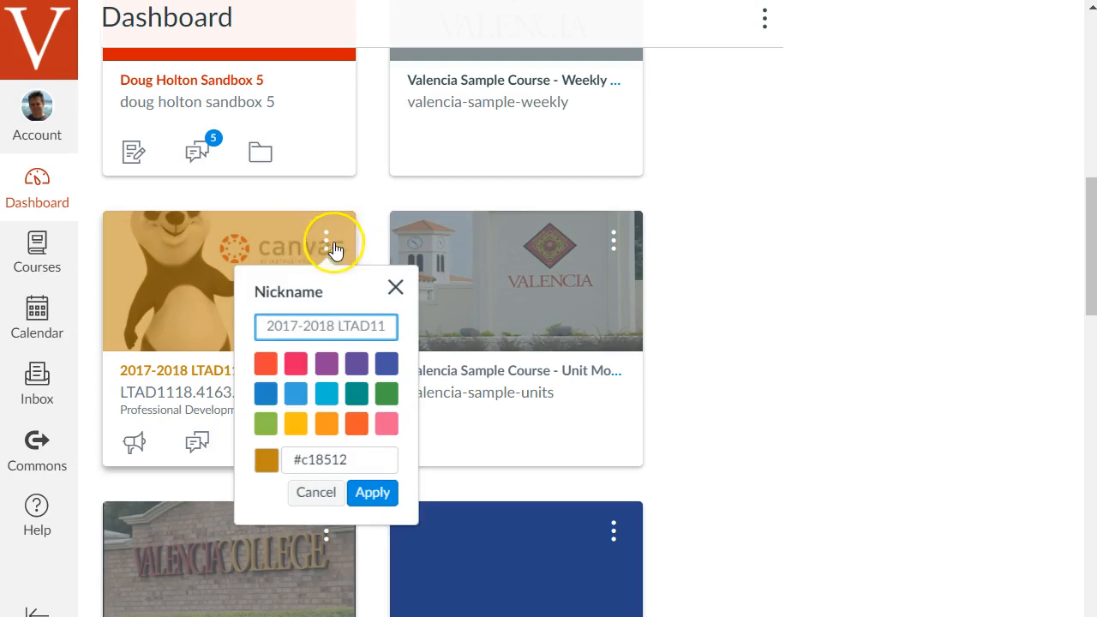
mouse_move(315, 492)
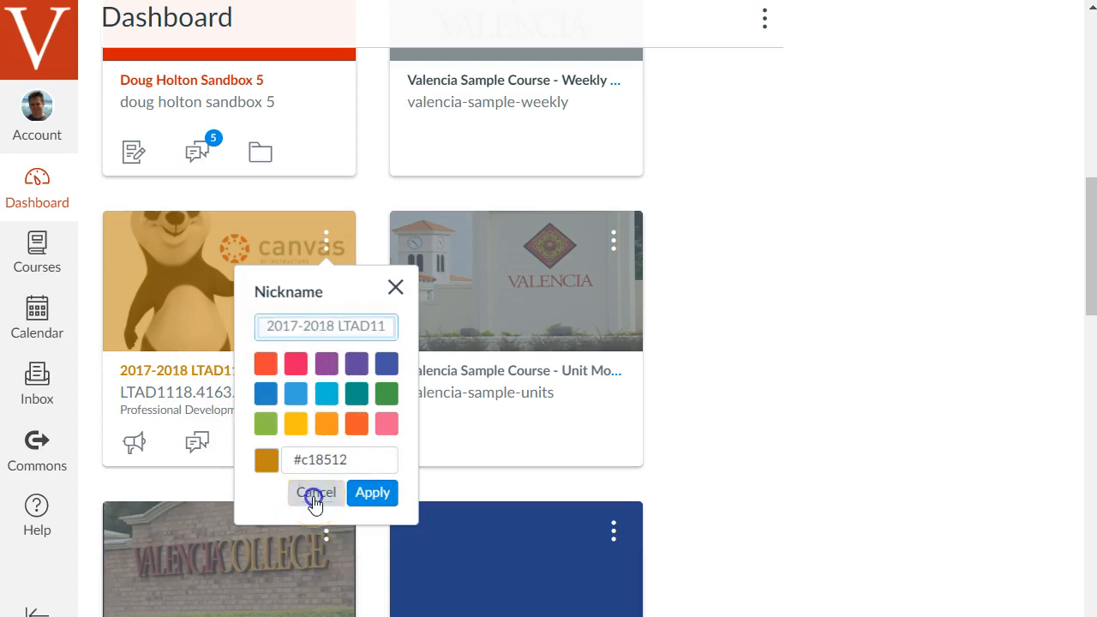
click(315, 491)
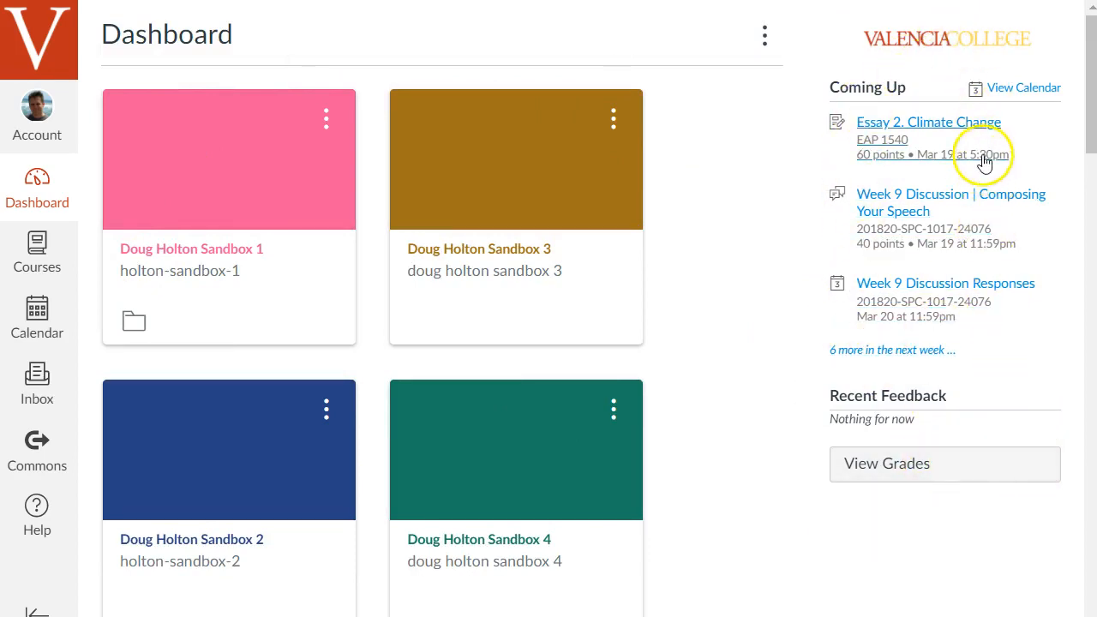
mouse_move(767, 268)
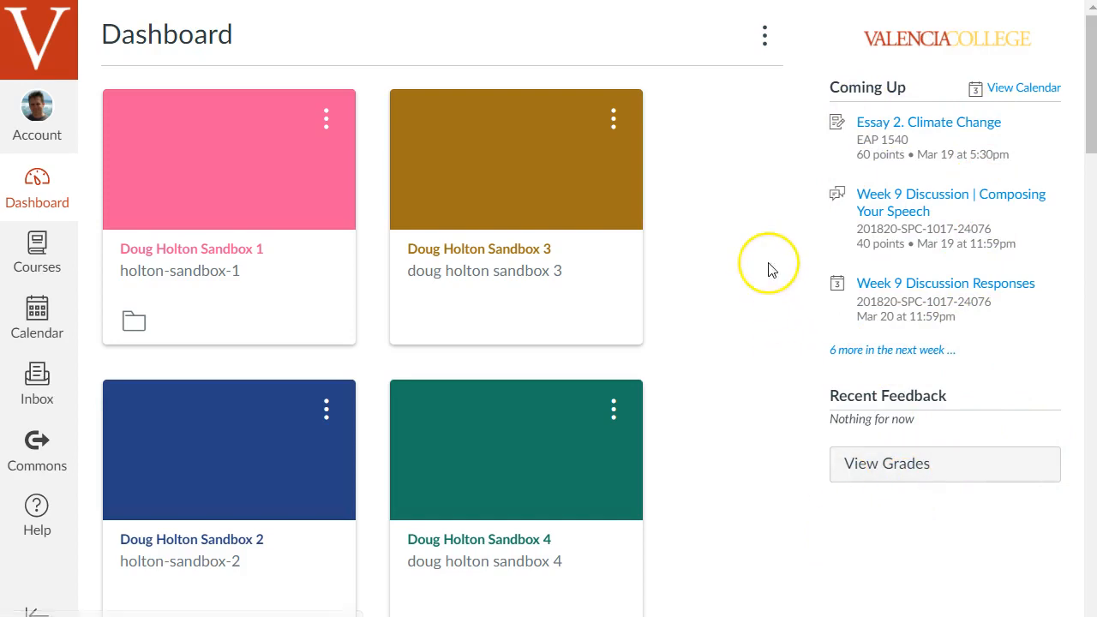
mouse_move(776, 261)
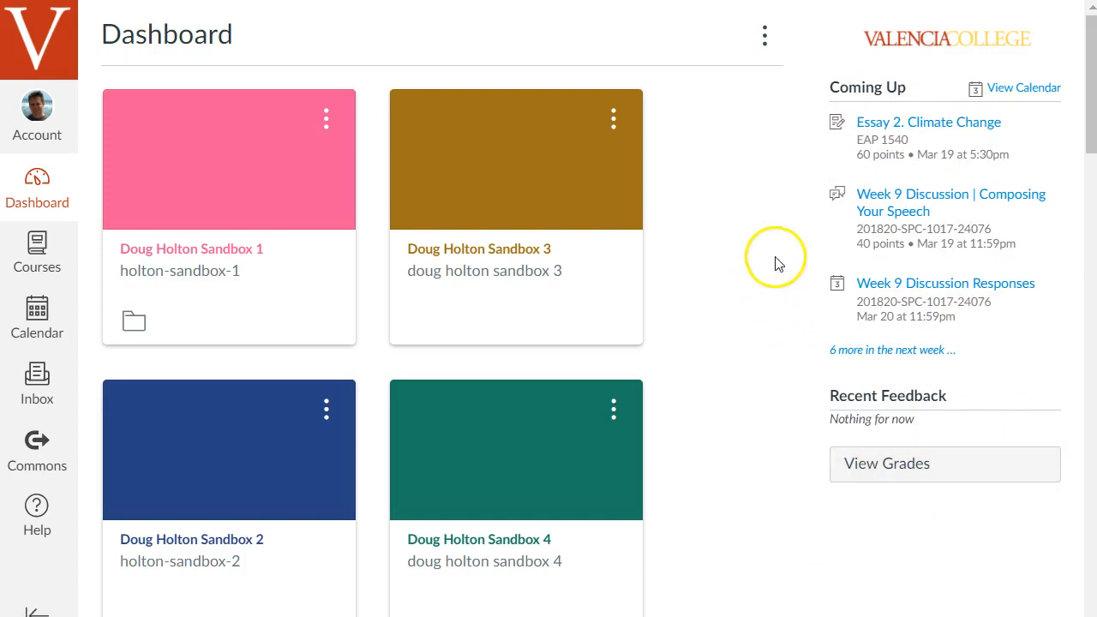
mouse_move(892, 350)
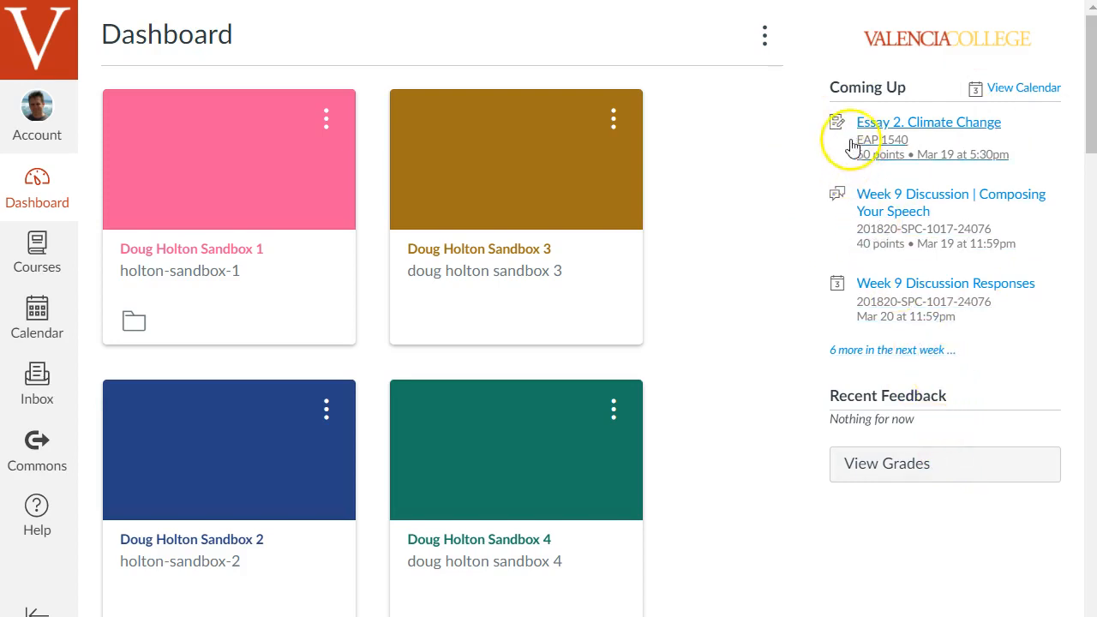
mouse_move(874, 71)
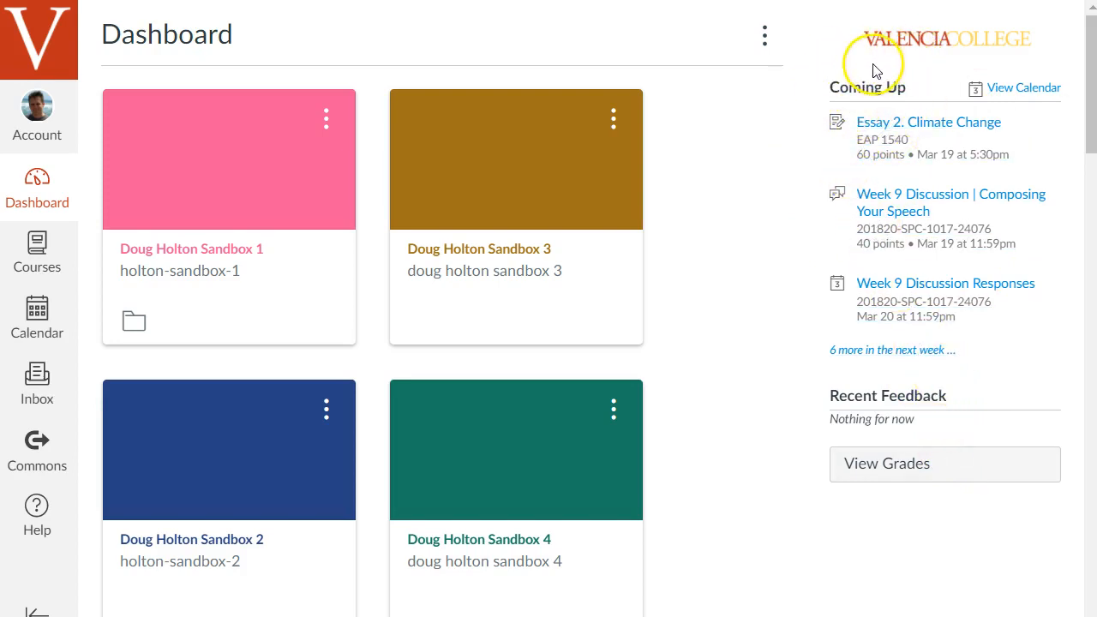
mouse_move(864, 81)
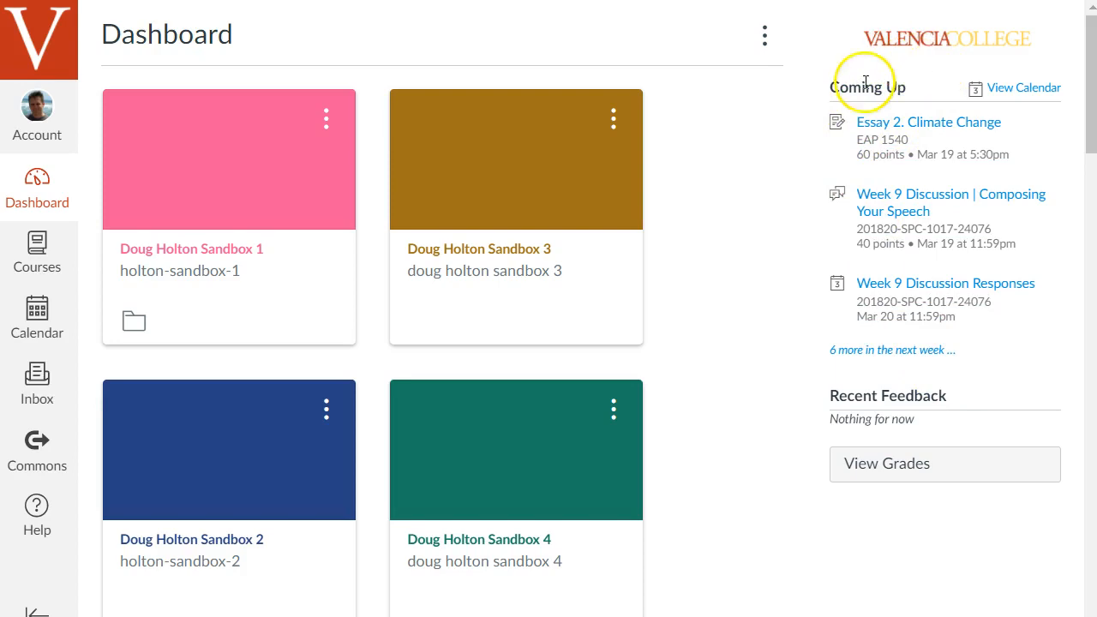
mouse_move(788, 90)
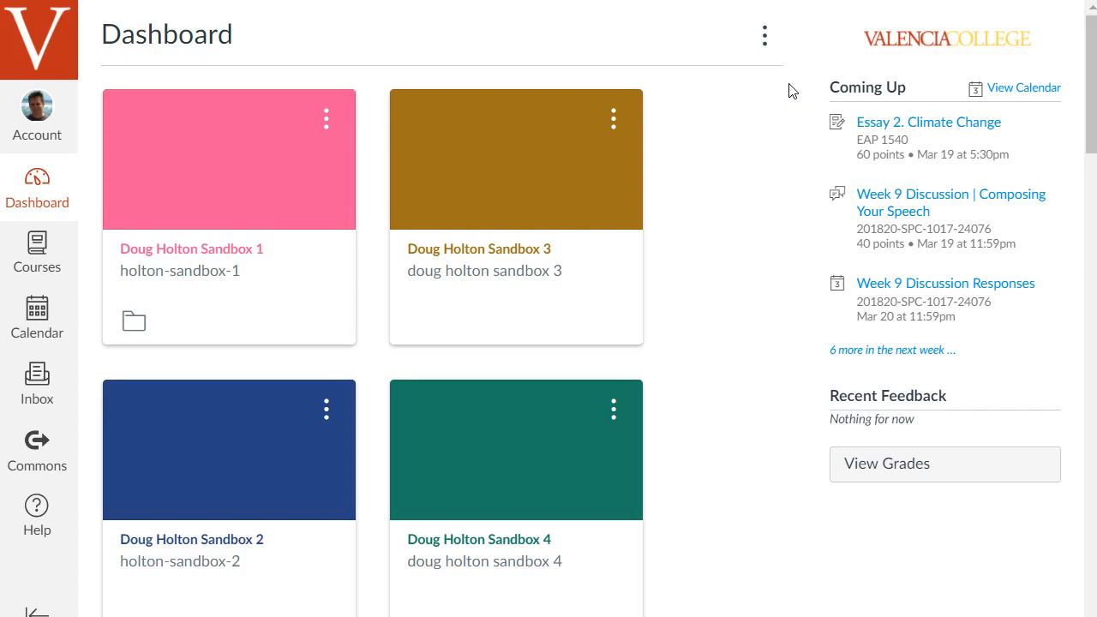
mouse_move(881, 62)
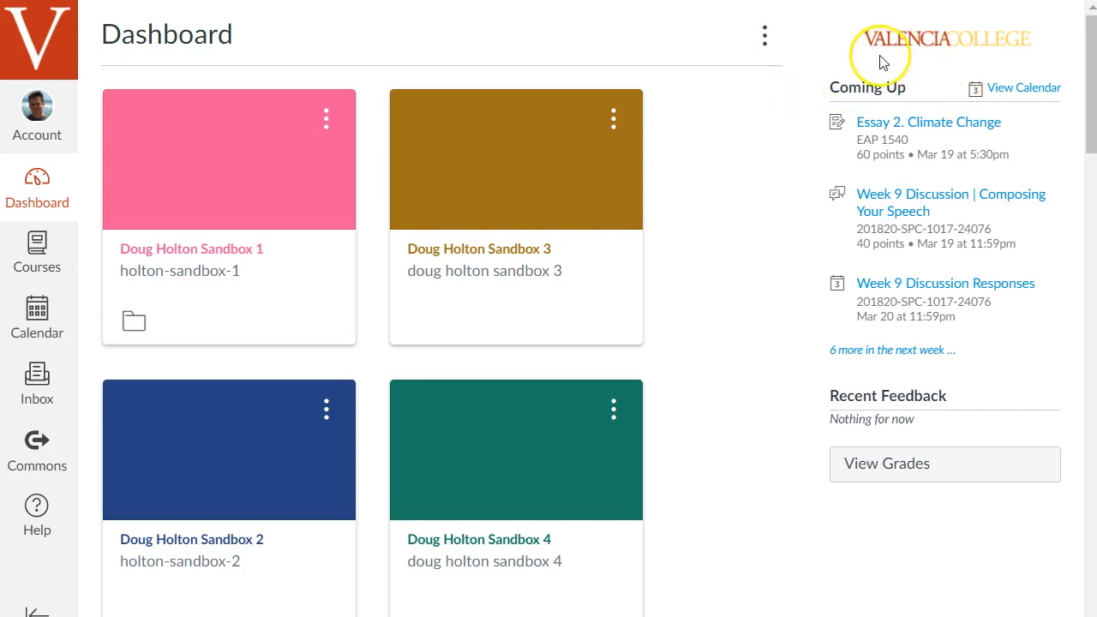
mouse_move(762, 212)
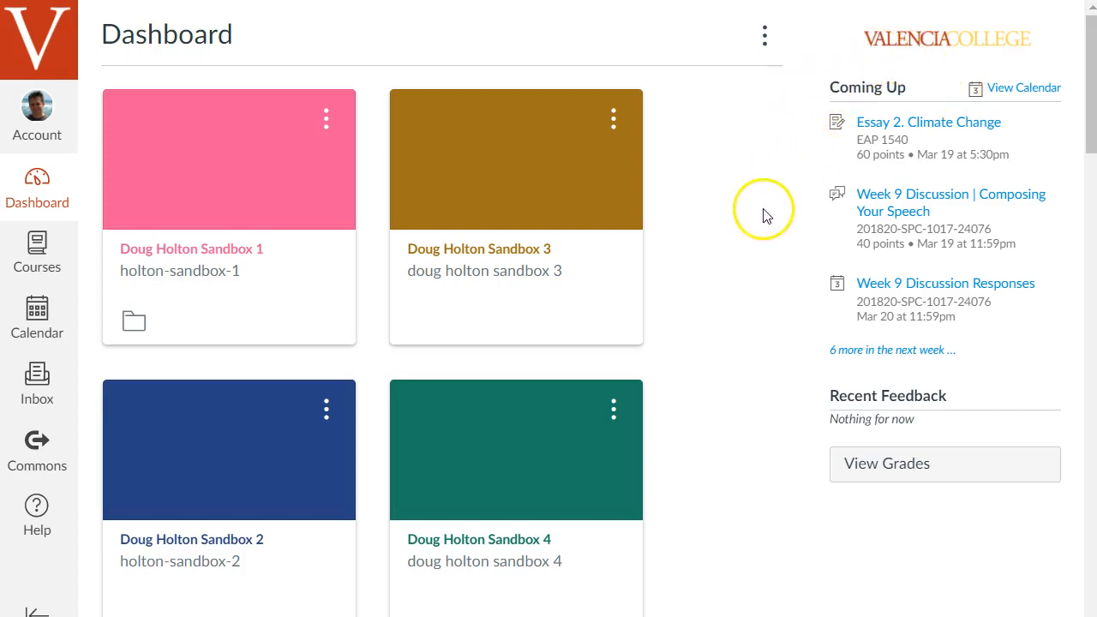
mouse_move(883, 120)
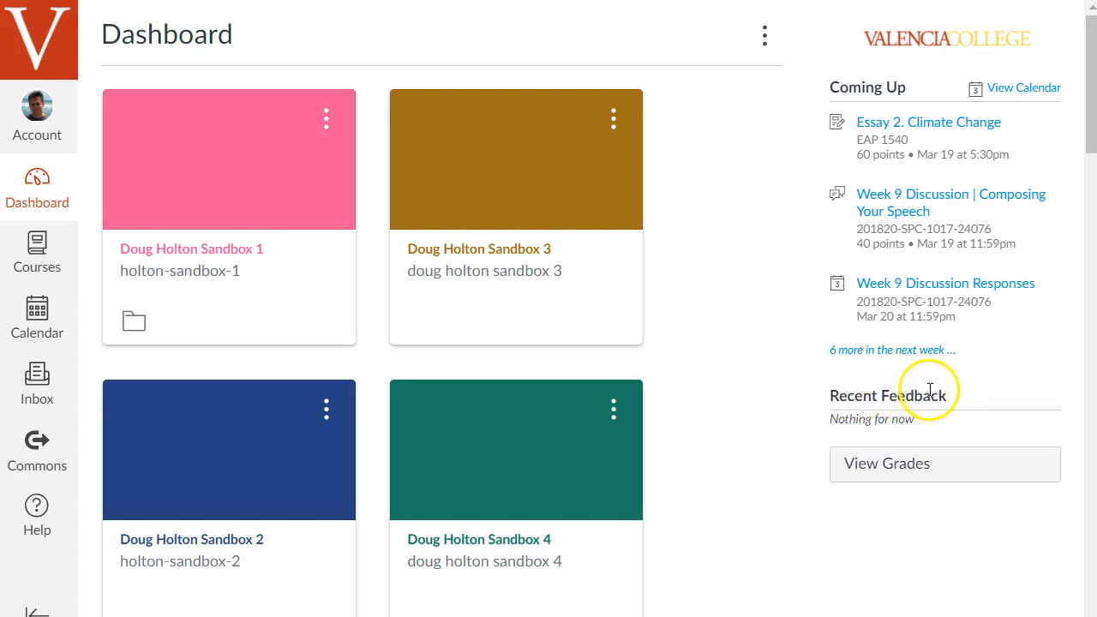
mouse_move(1014, 418)
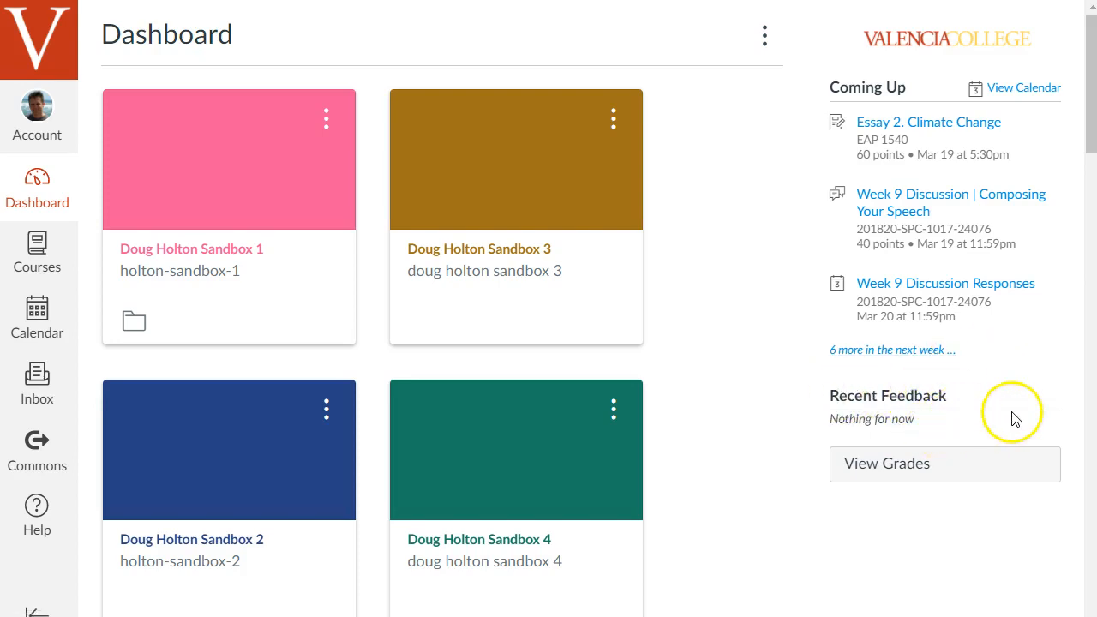
mouse_move(930, 421)
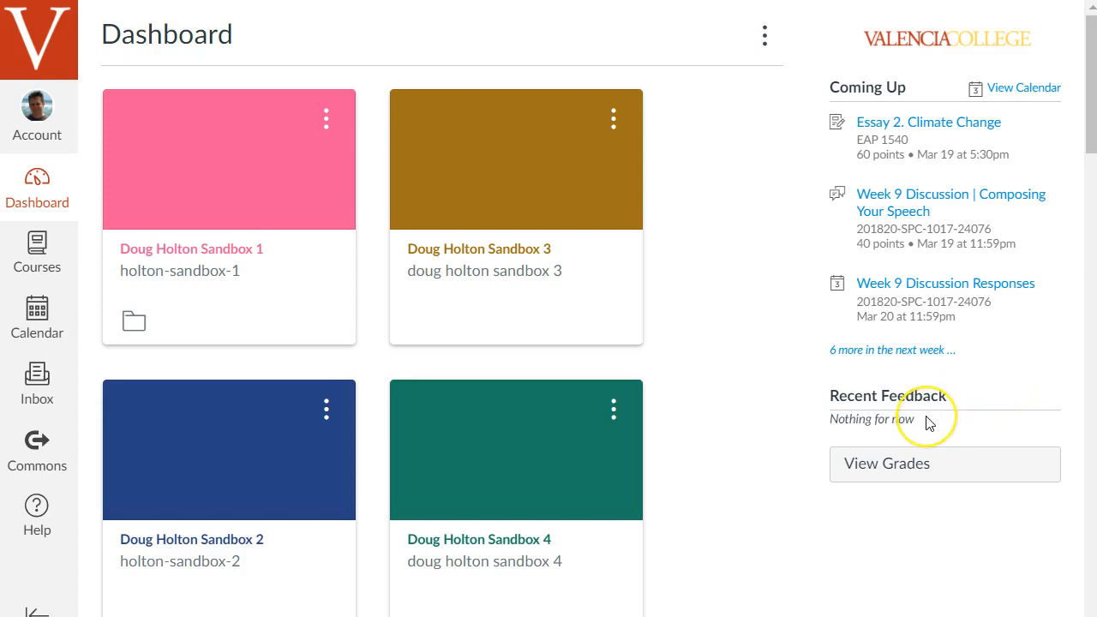
mouse_move(983, 461)
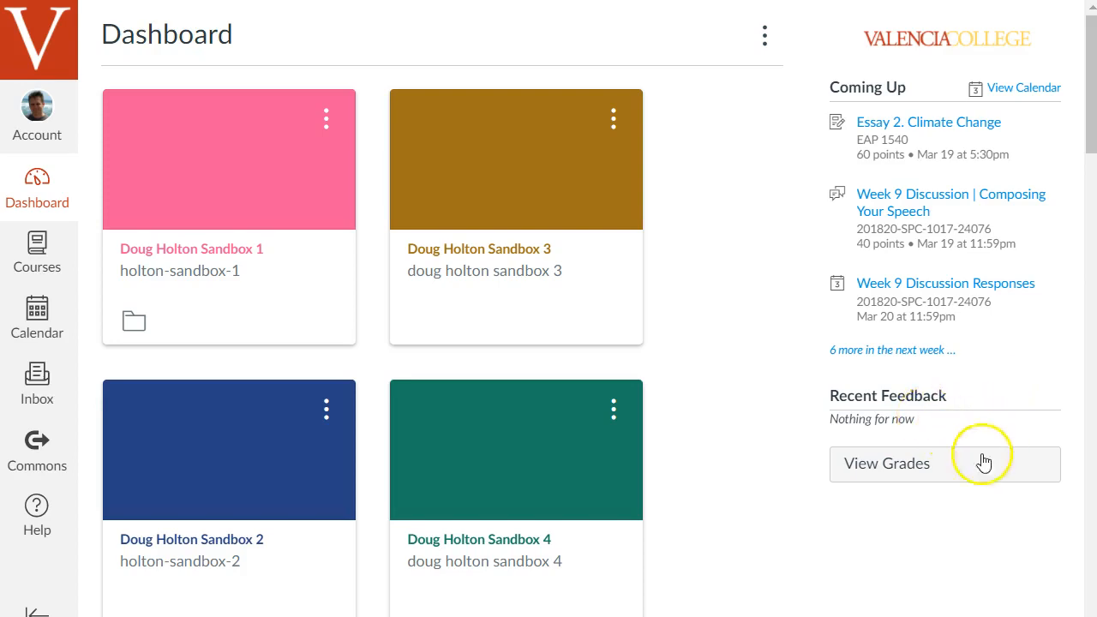
mouse_move(948, 465)
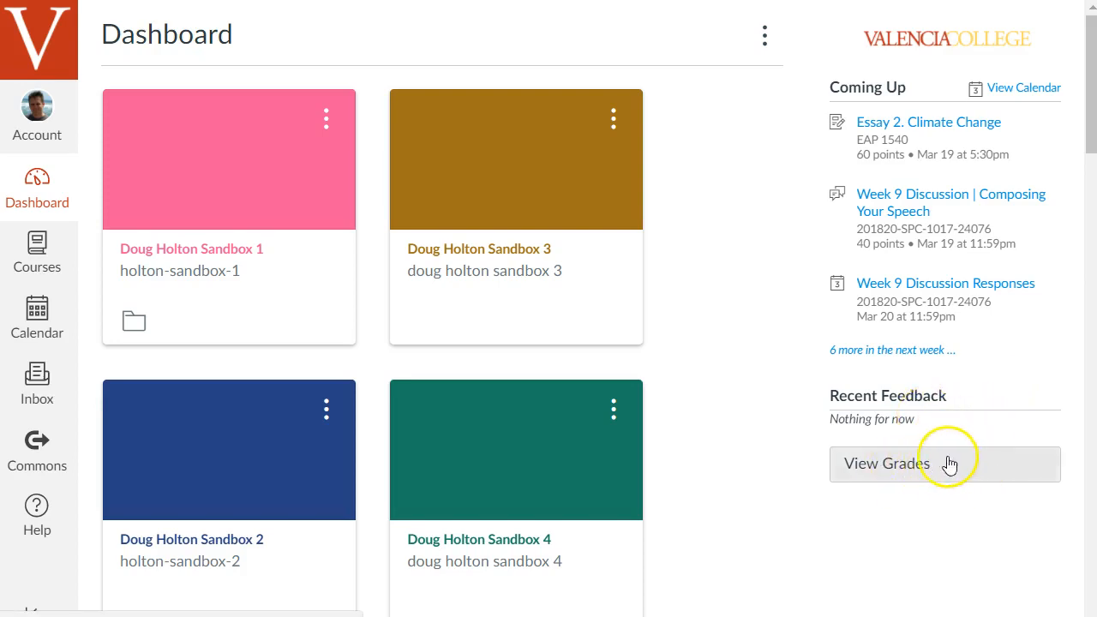
mouse_move(547, 134)
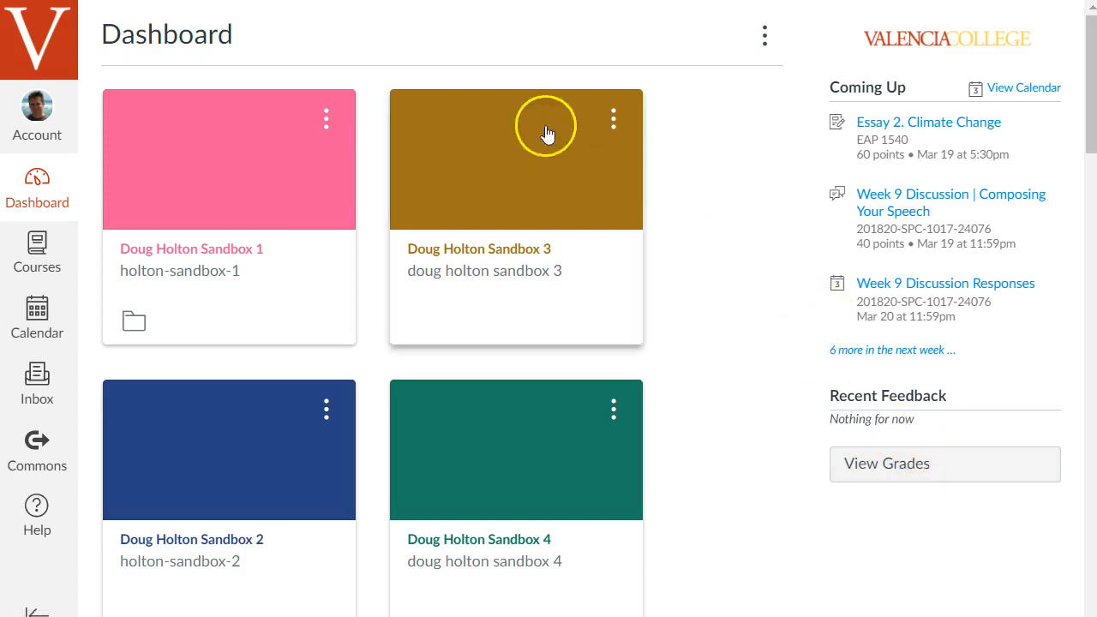
mouse_move(22, 450)
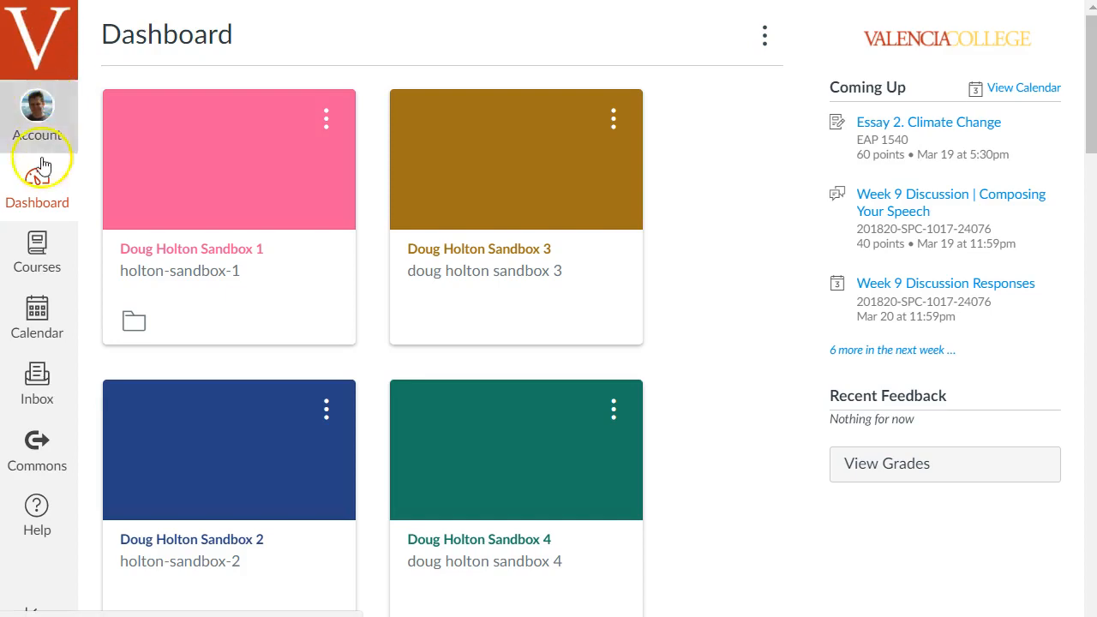
mouse_move(36, 373)
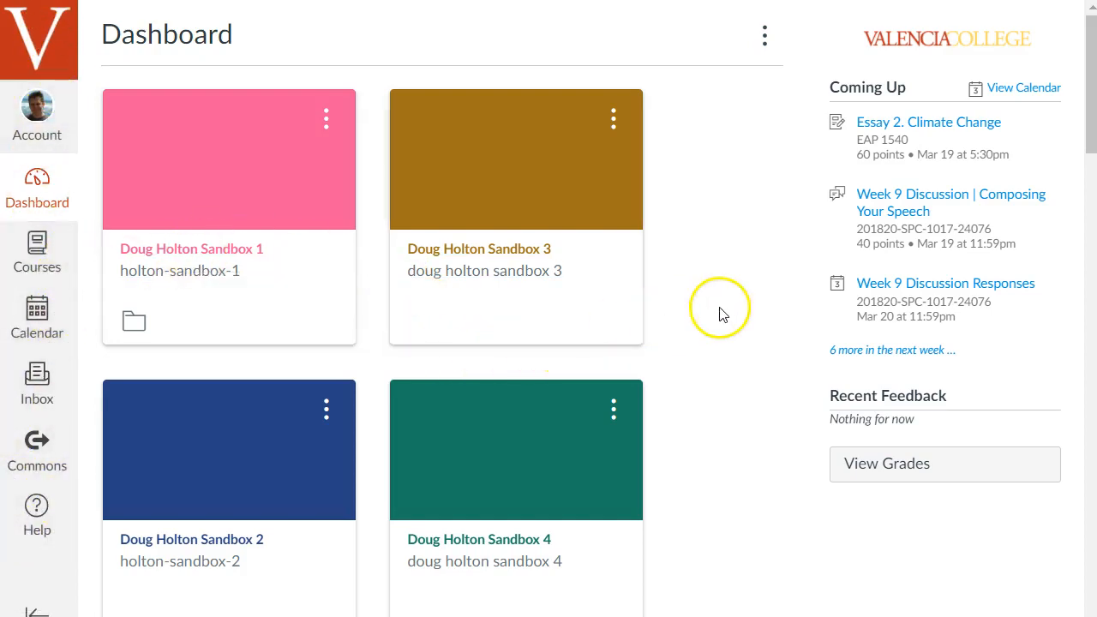
mouse_move(724, 310)
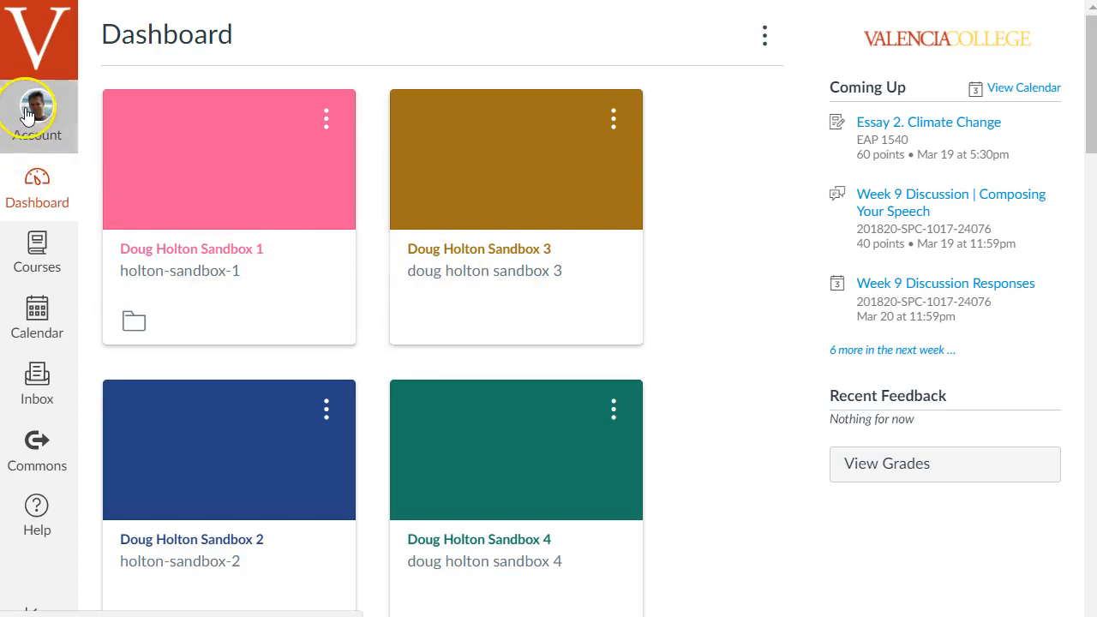
click(37, 105)
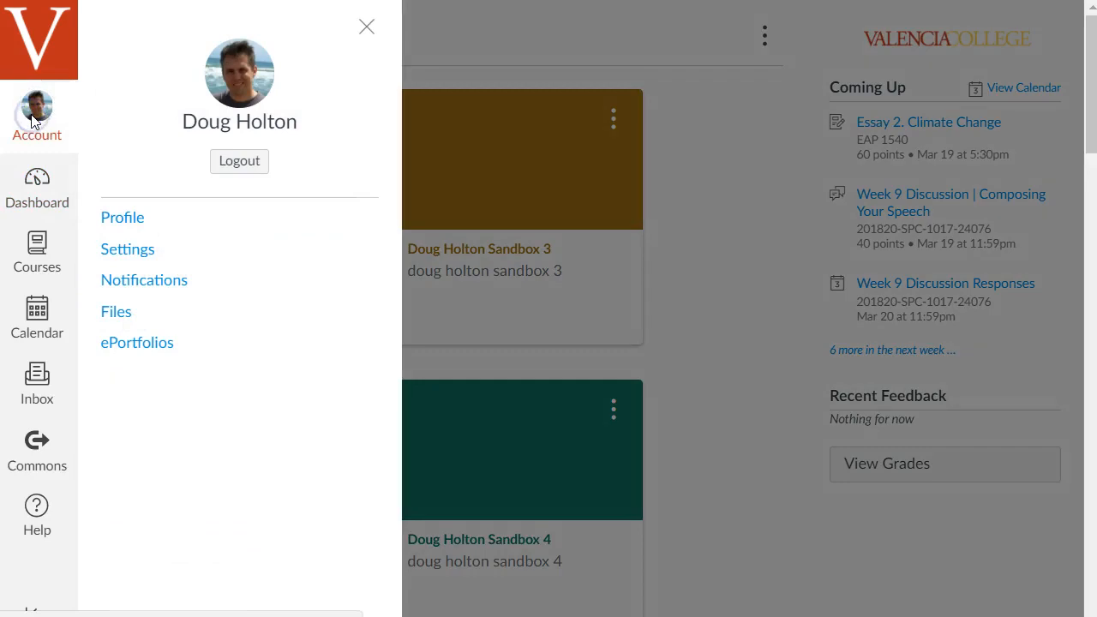
mouse_move(239, 76)
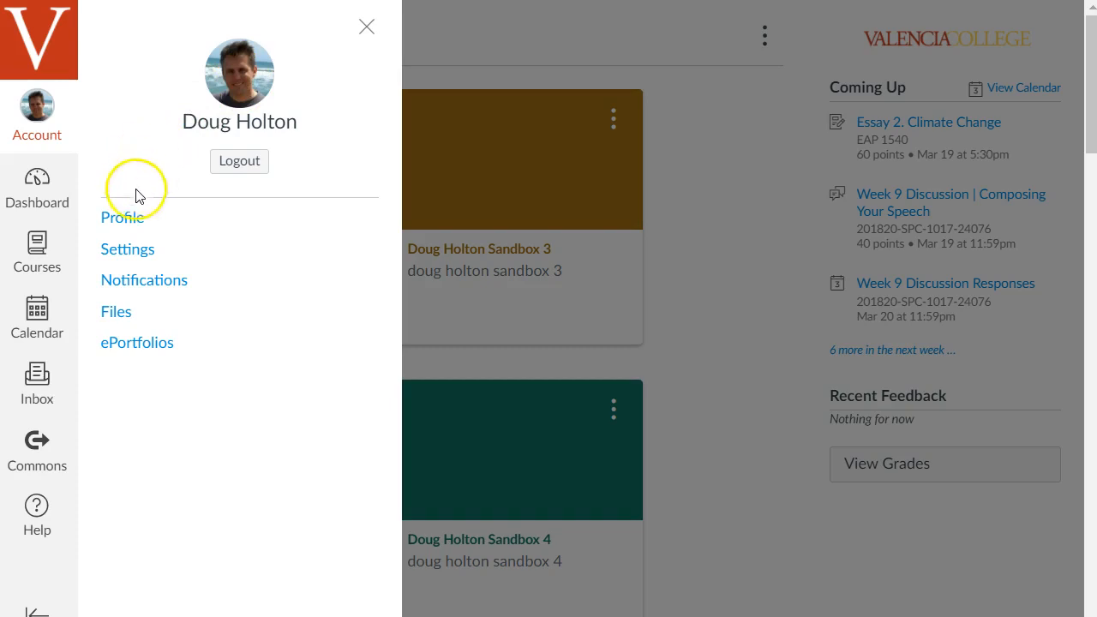
mouse_move(146, 188)
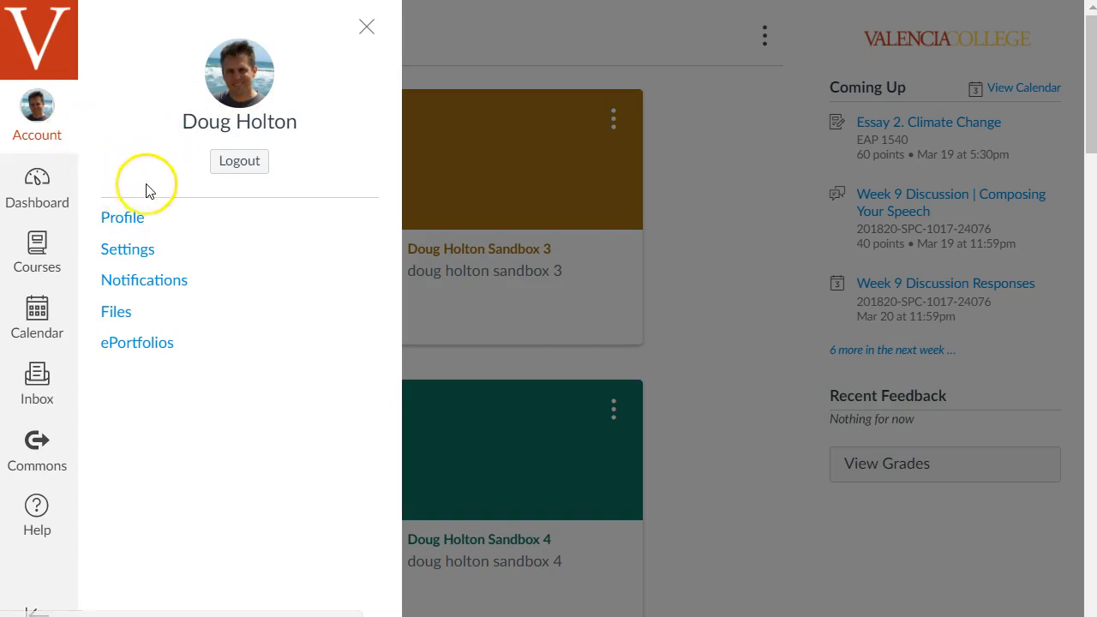
mouse_move(150, 205)
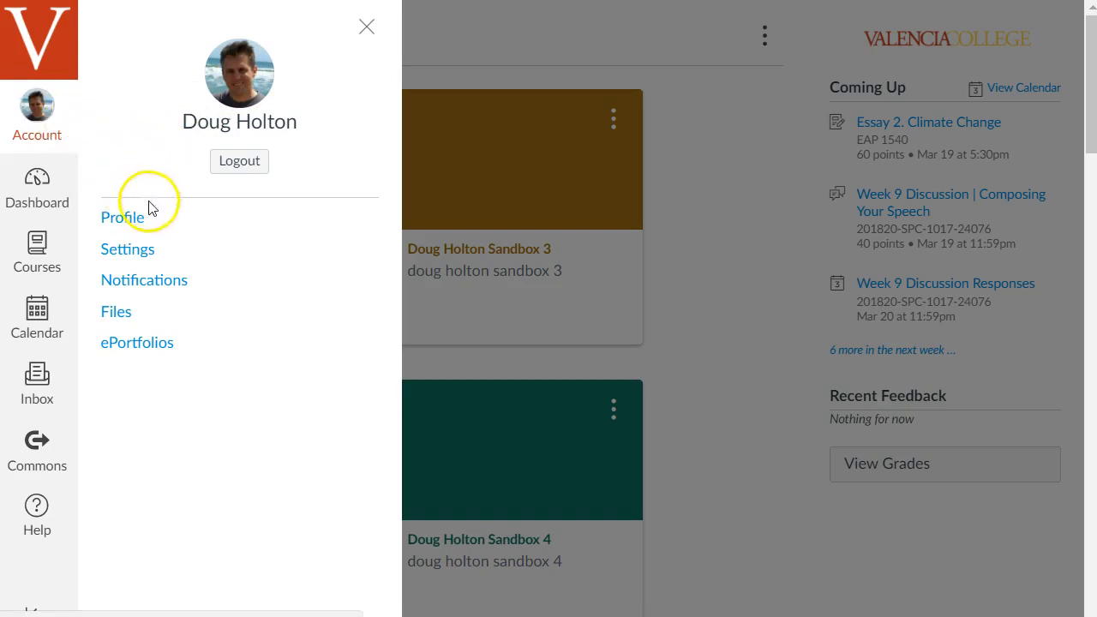
mouse_move(180, 252)
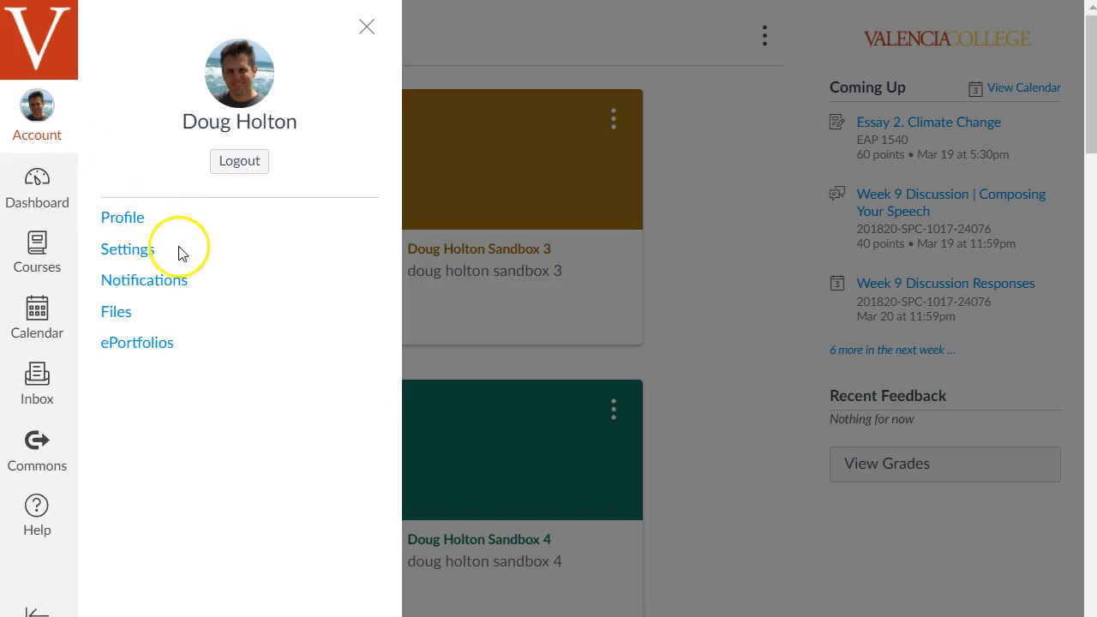
mouse_move(163, 280)
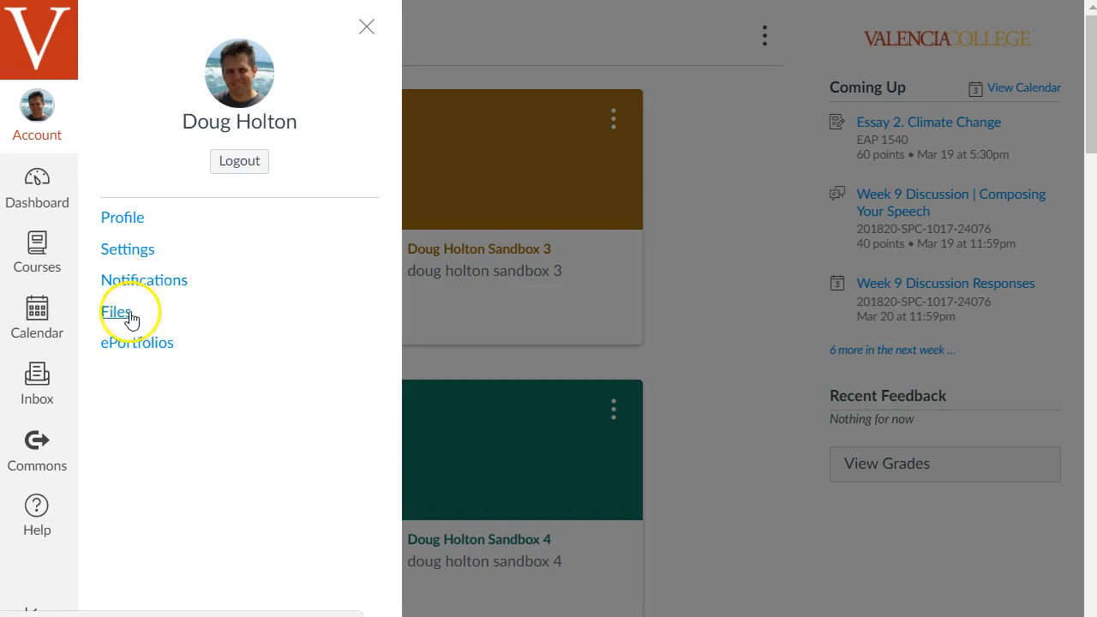
mouse_move(176, 218)
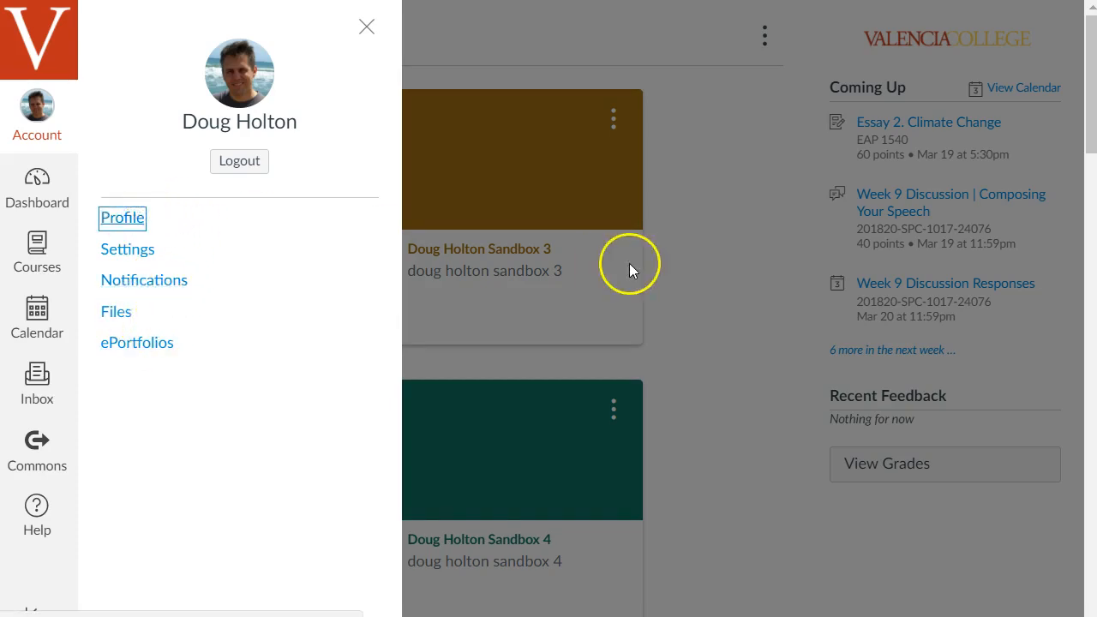
click(122, 218)
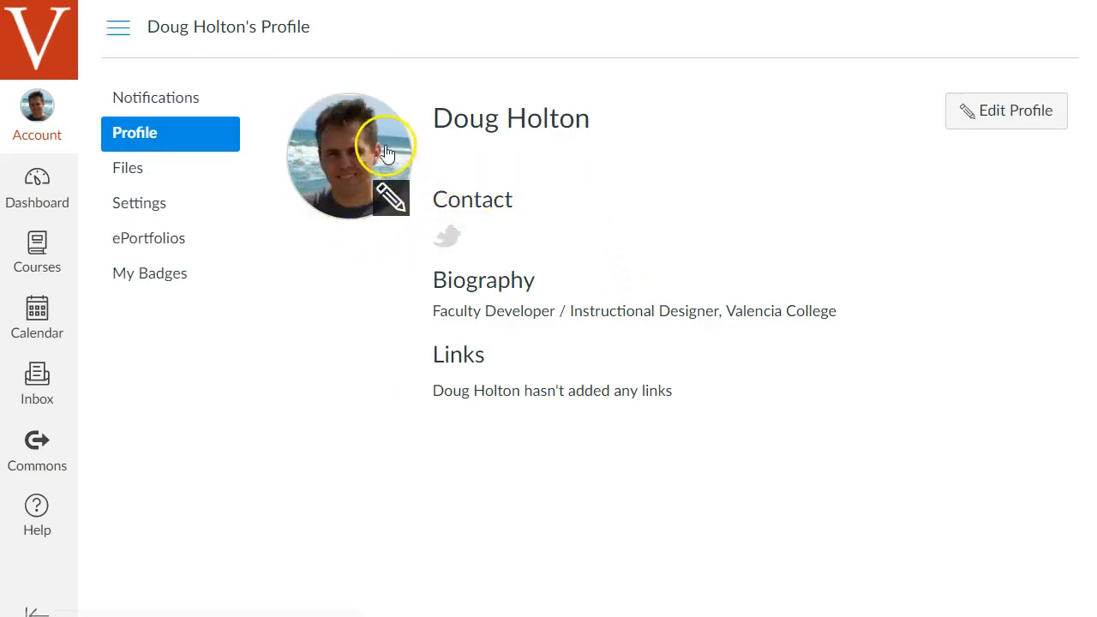
mouse_move(390, 202)
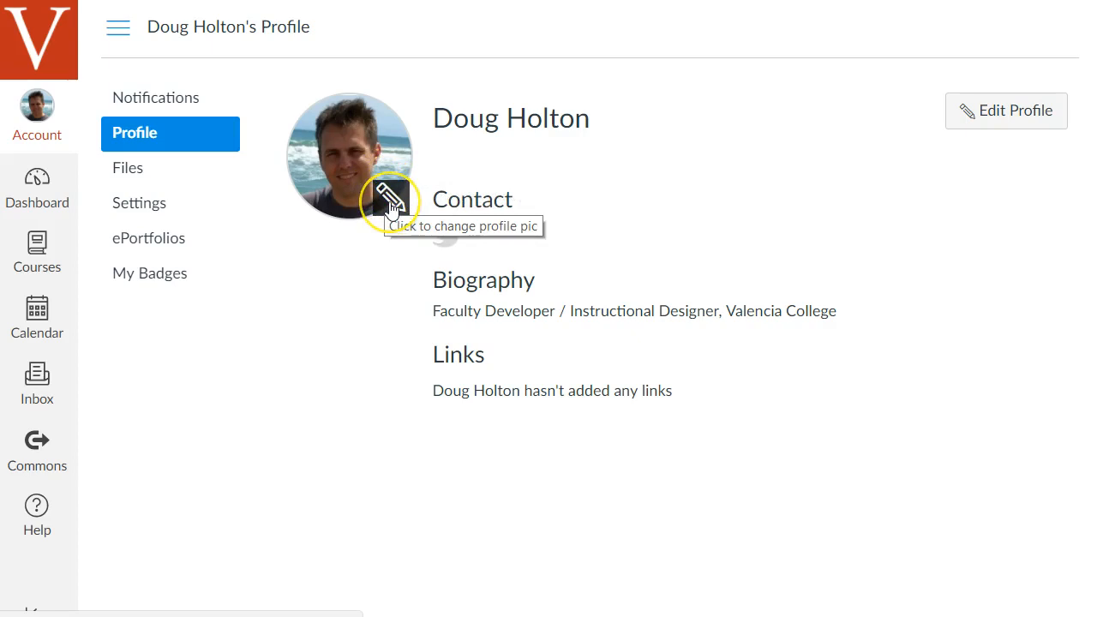
Step: Upload a new headshot photo, crop it, and save it as the profile picture
click(390, 202)
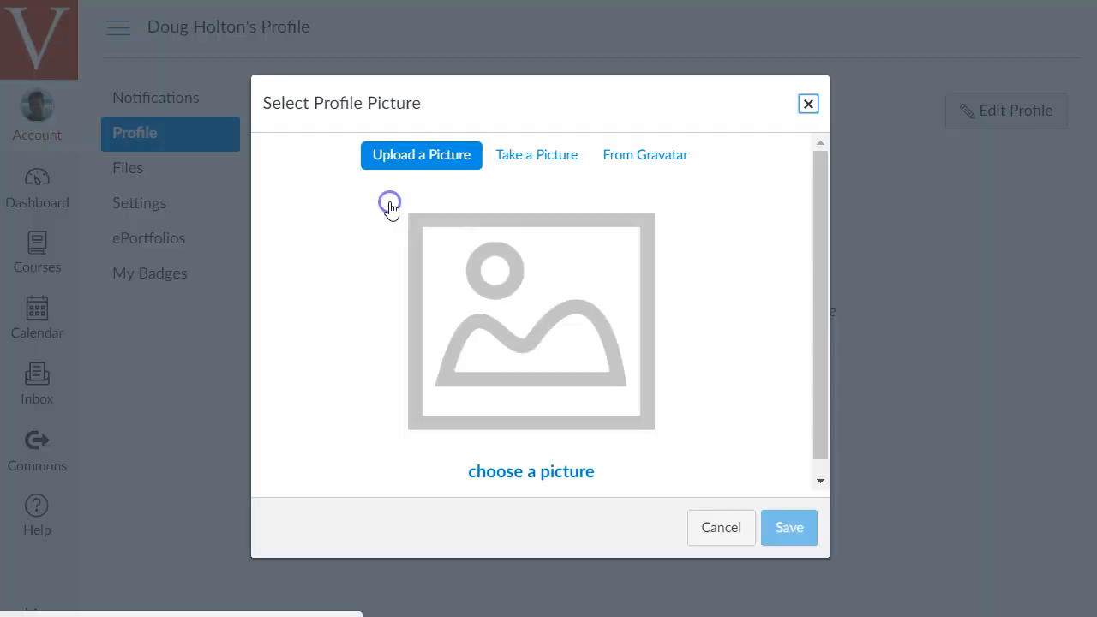
mouse_move(632, 287)
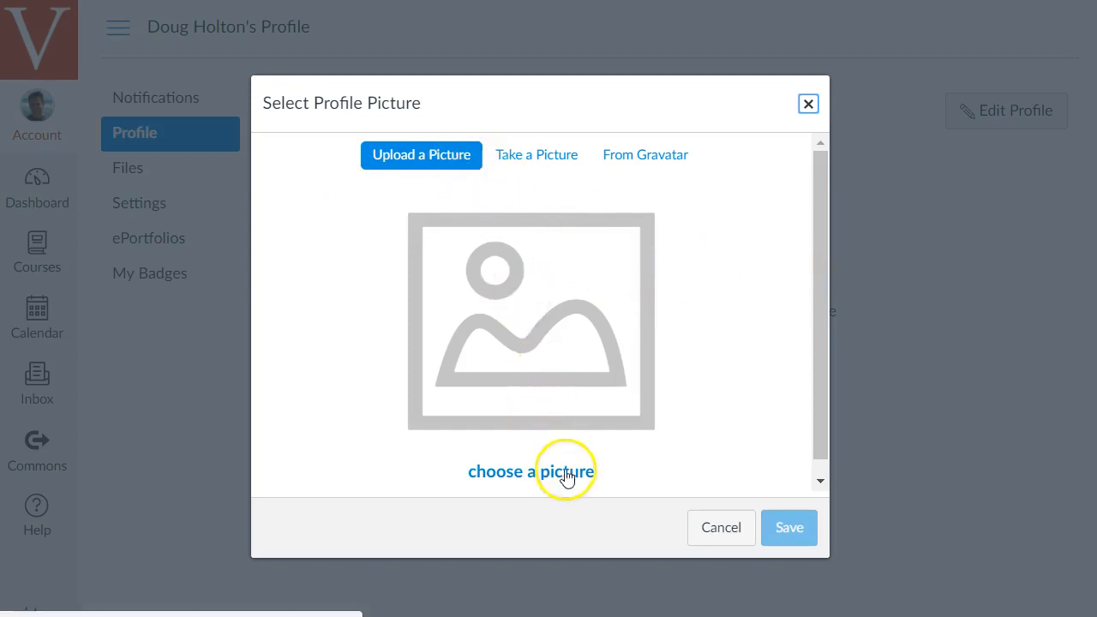
click(531, 471)
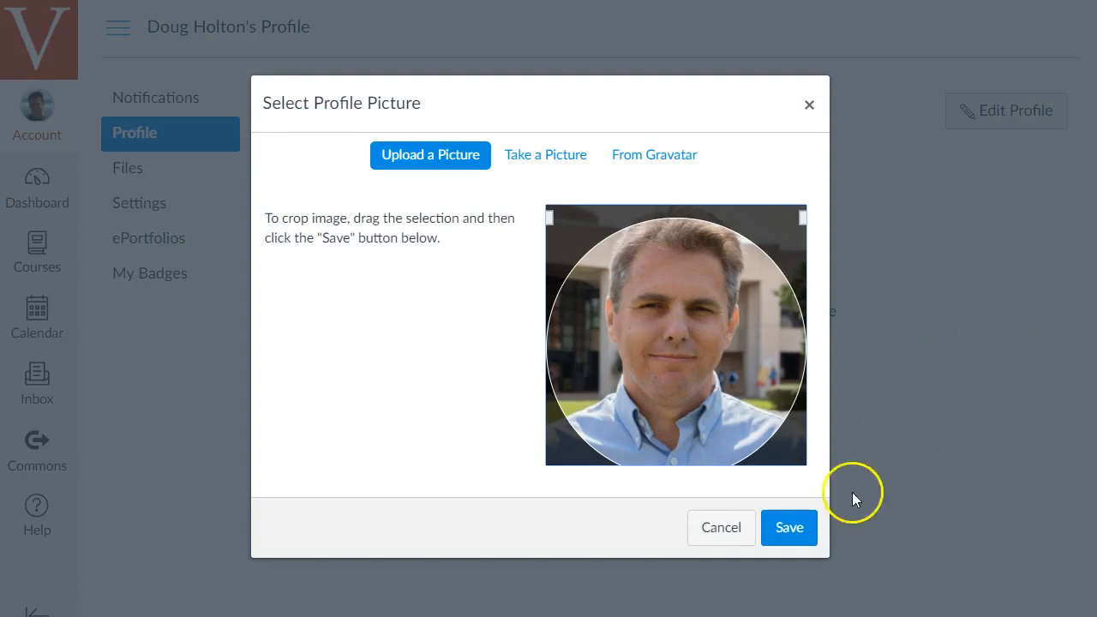
click(788, 527)
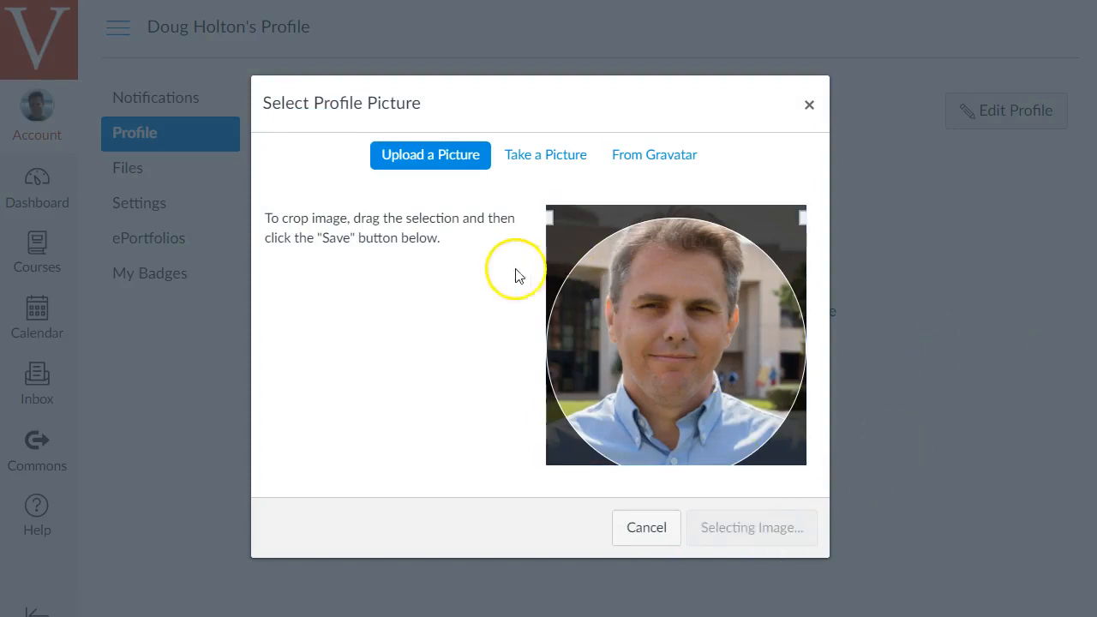
click(750, 527)
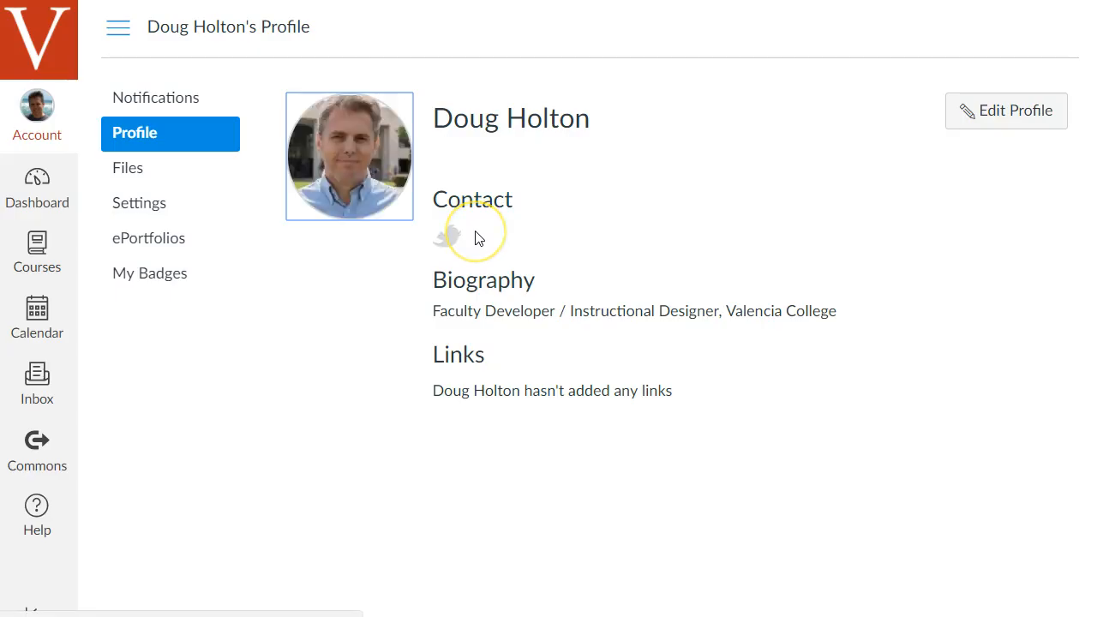
mouse_move(412, 87)
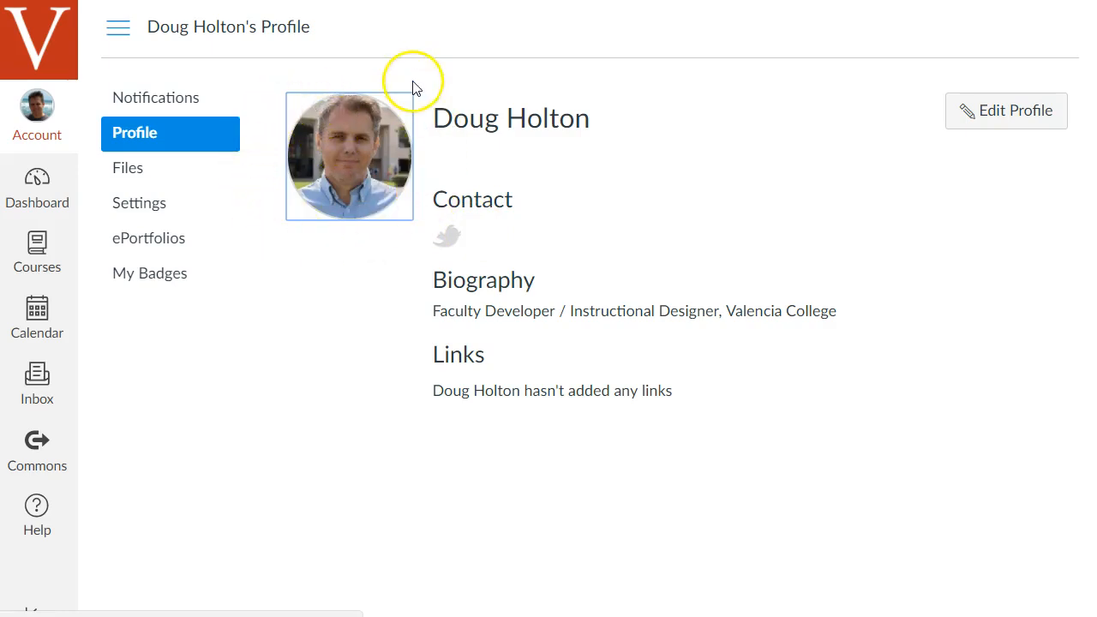
mouse_move(527, 78)
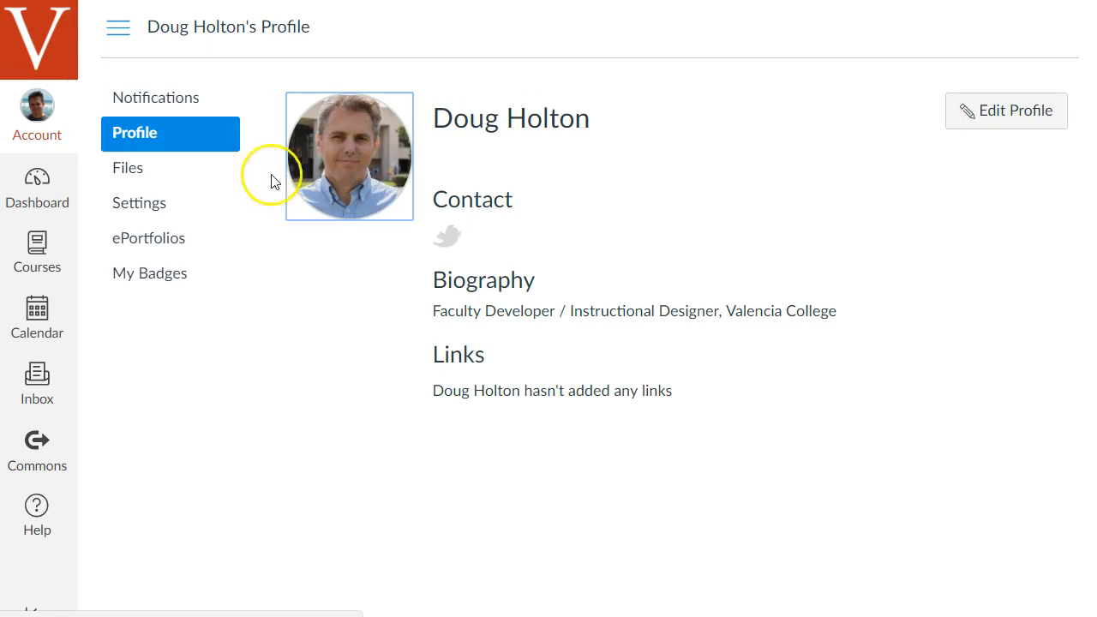
Step: Show the account tray over the profile page, dismiss it, then bring it back
click(37, 115)
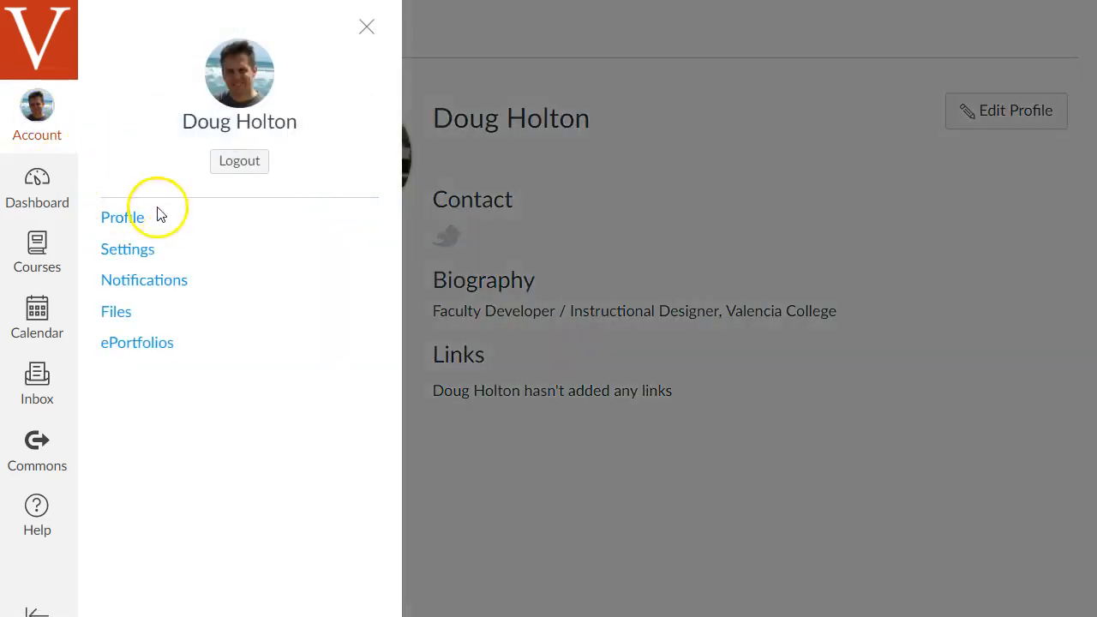
click(121, 217)
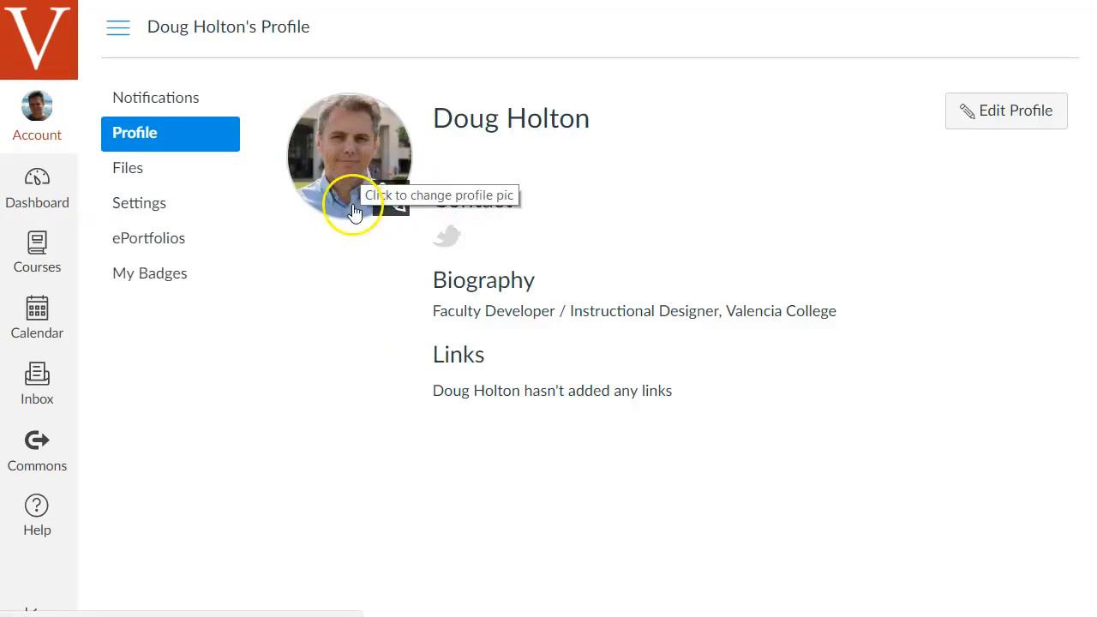
mouse_move(342, 313)
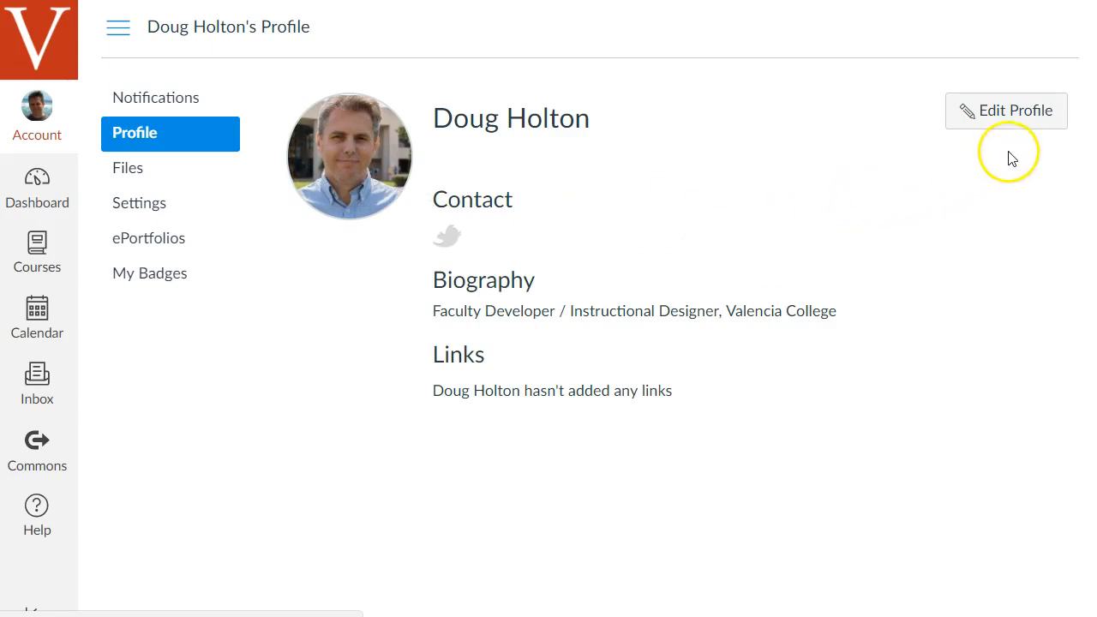
mouse_move(1006, 114)
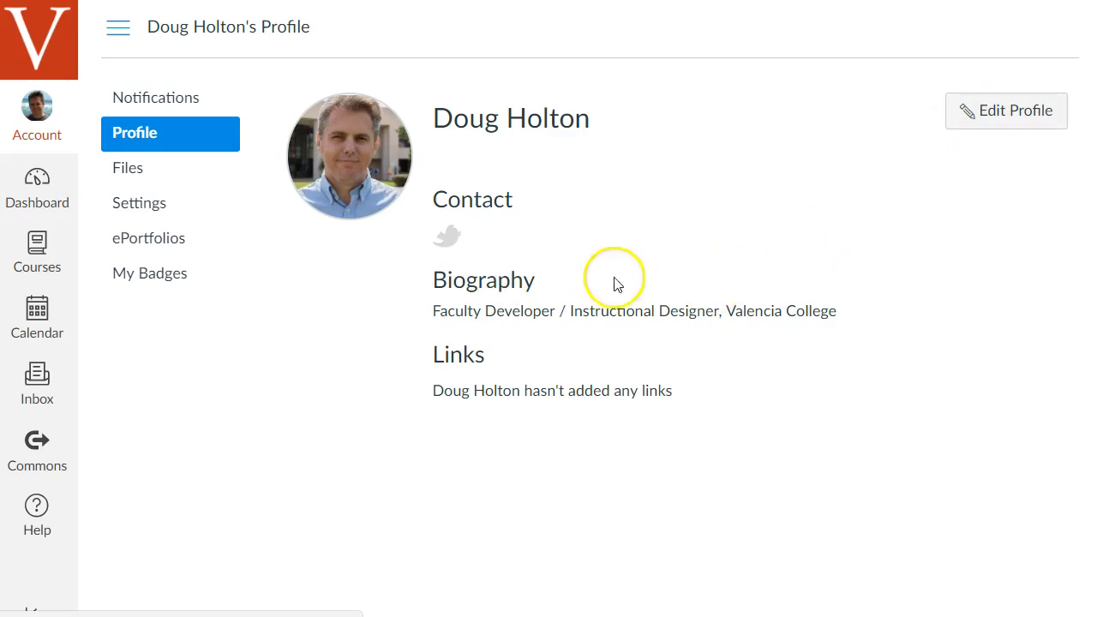
mouse_move(615, 296)
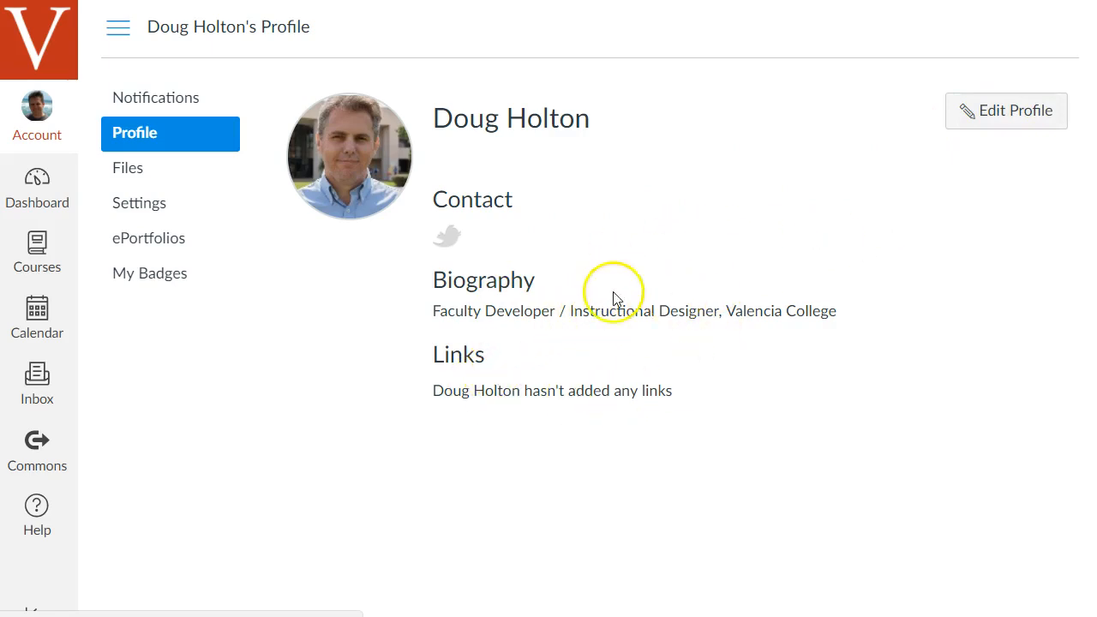
mouse_move(270, 294)
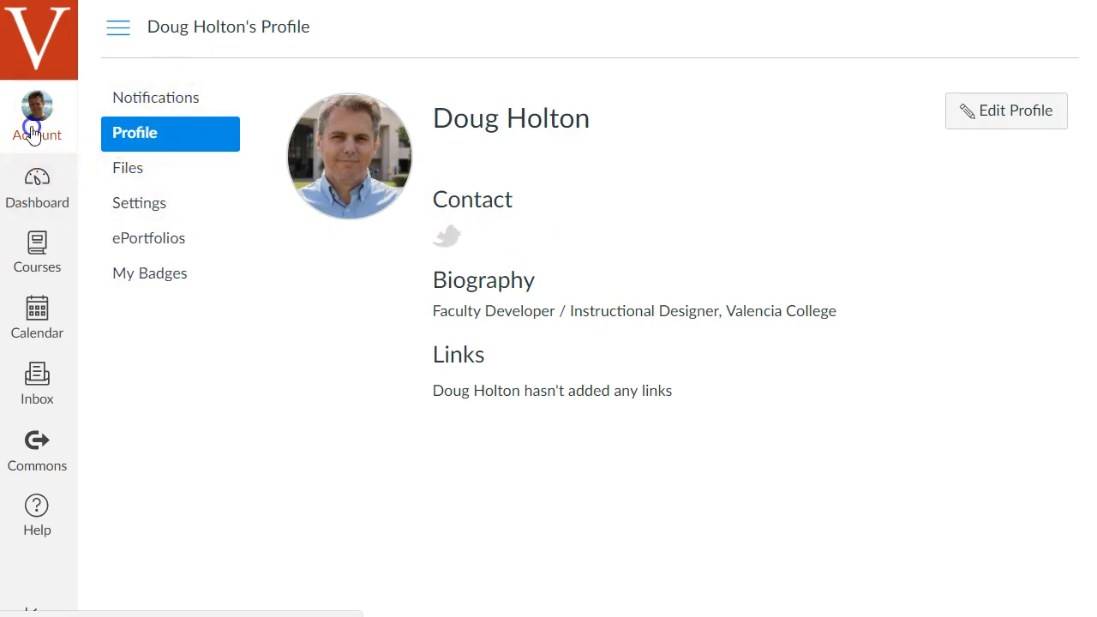
click(37, 116)
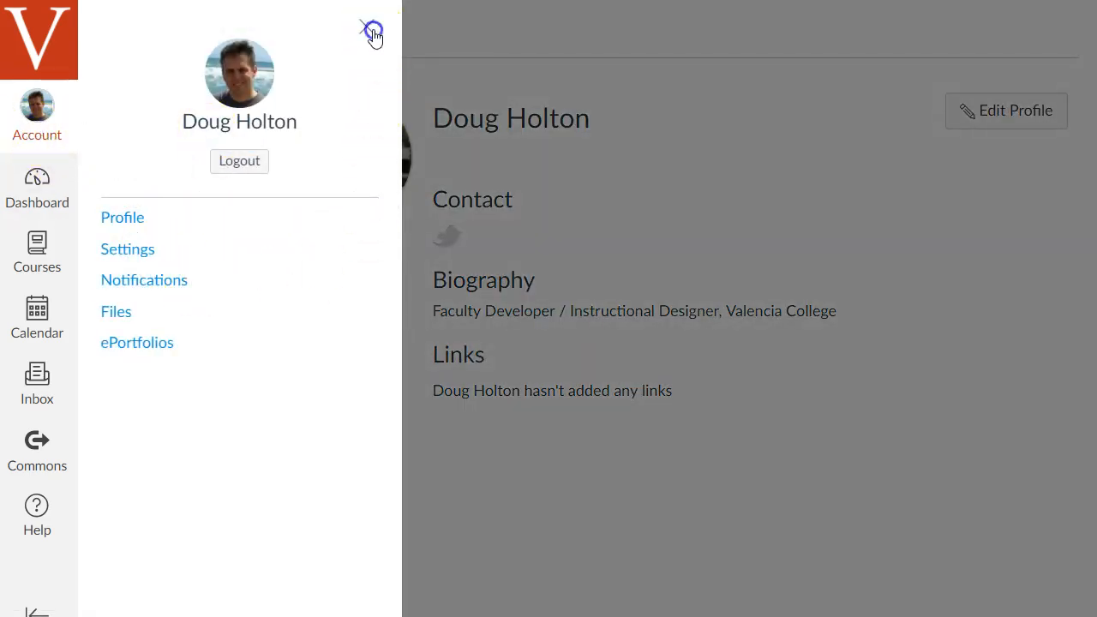
click(370, 28)
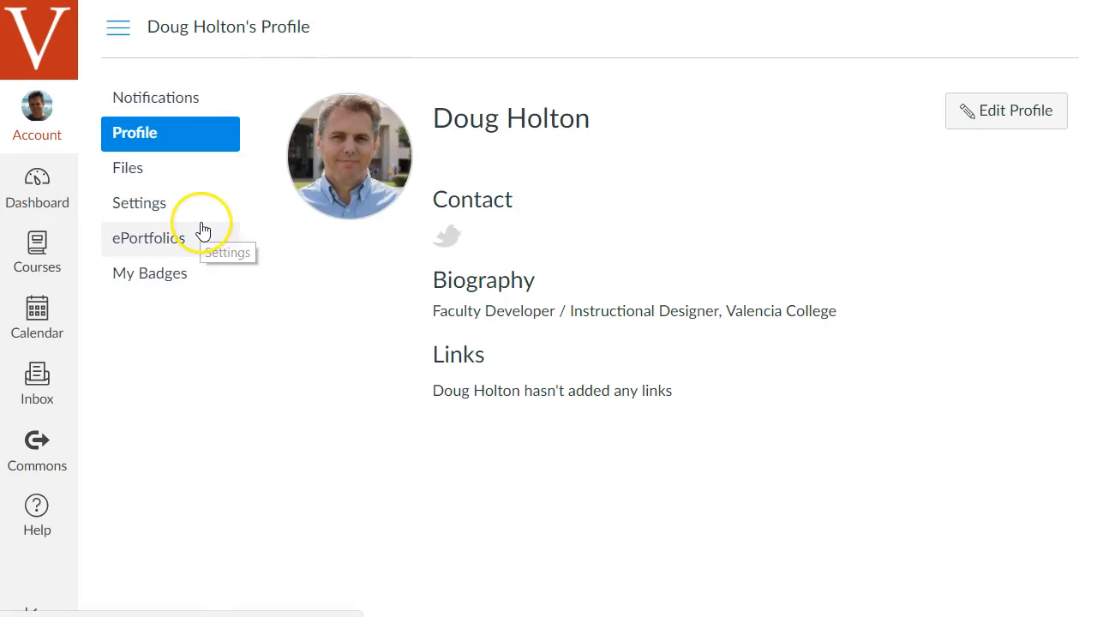
mouse_move(186, 101)
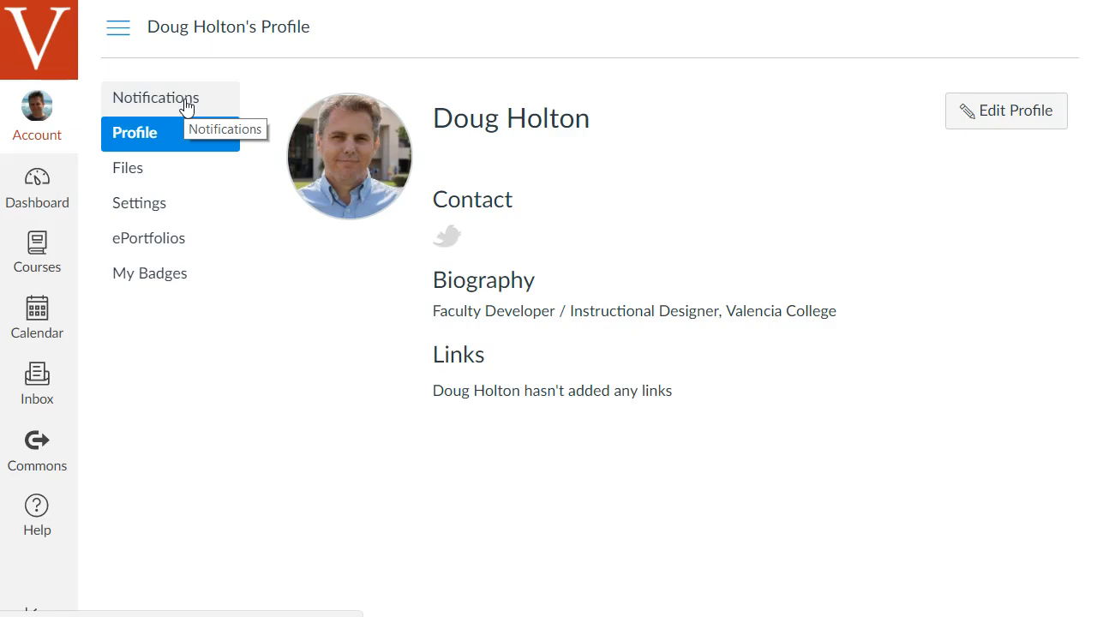
mouse_move(170, 168)
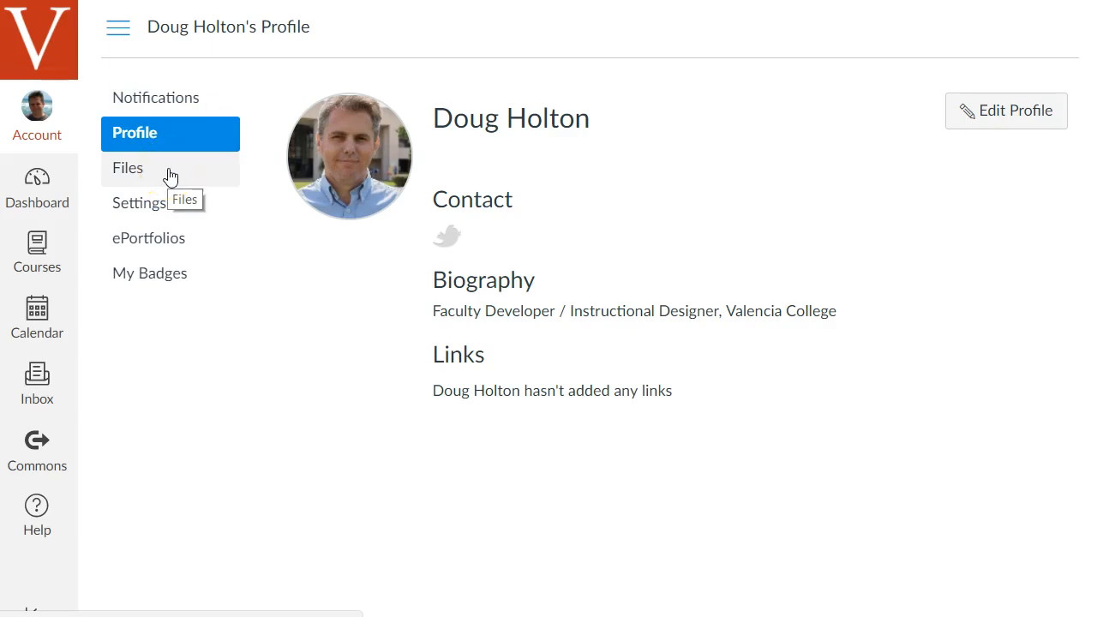
mouse_move(142, 203)
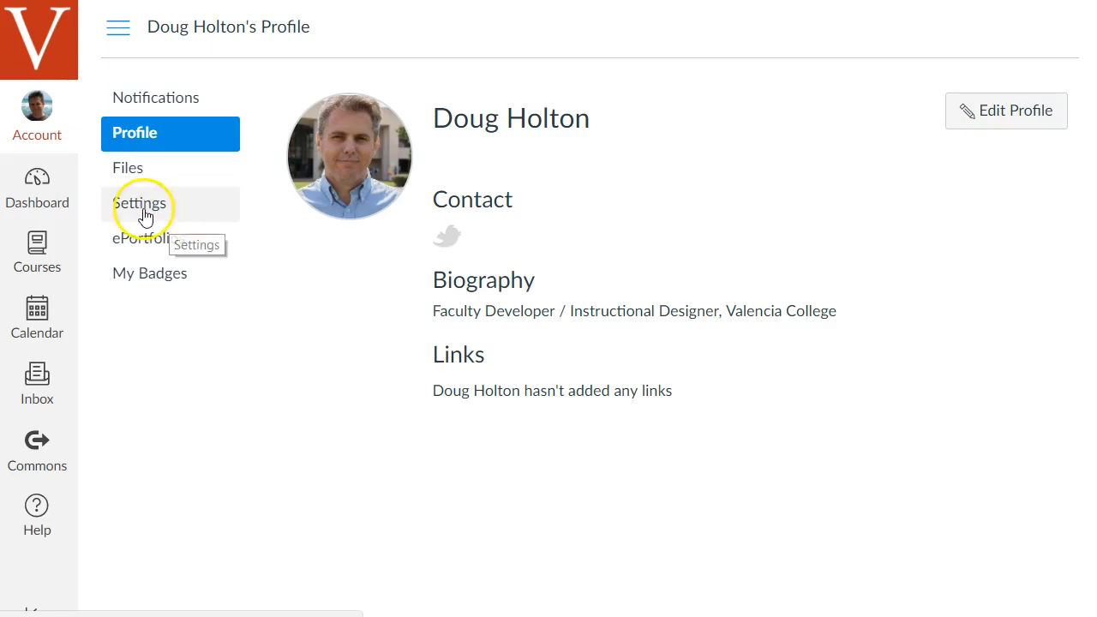
mouse_move(199, 248)
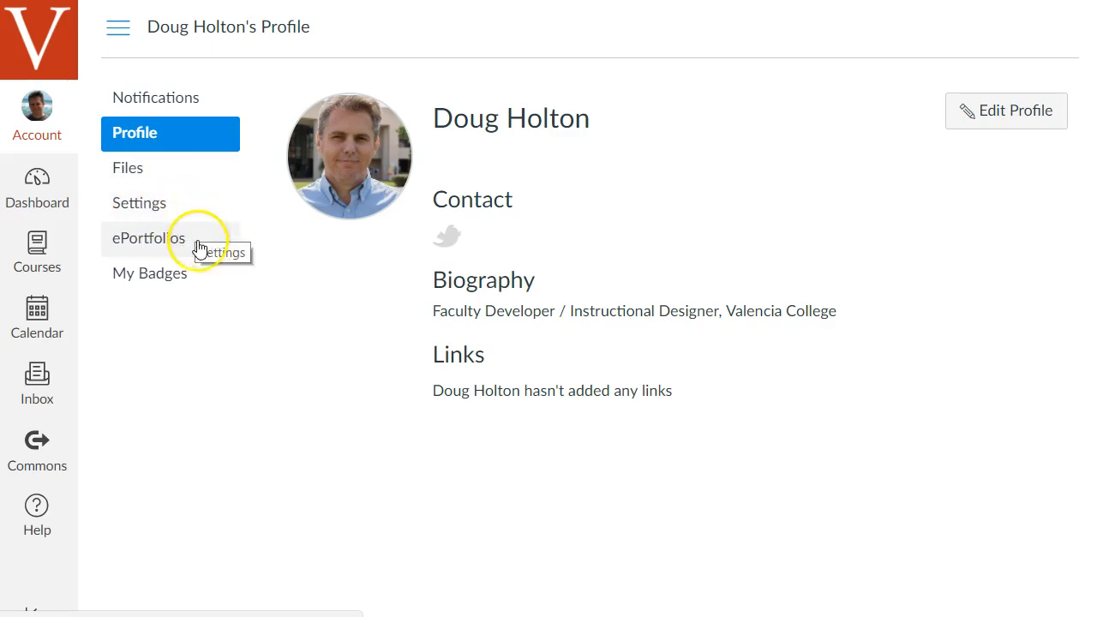
mouse_move(199, 248)
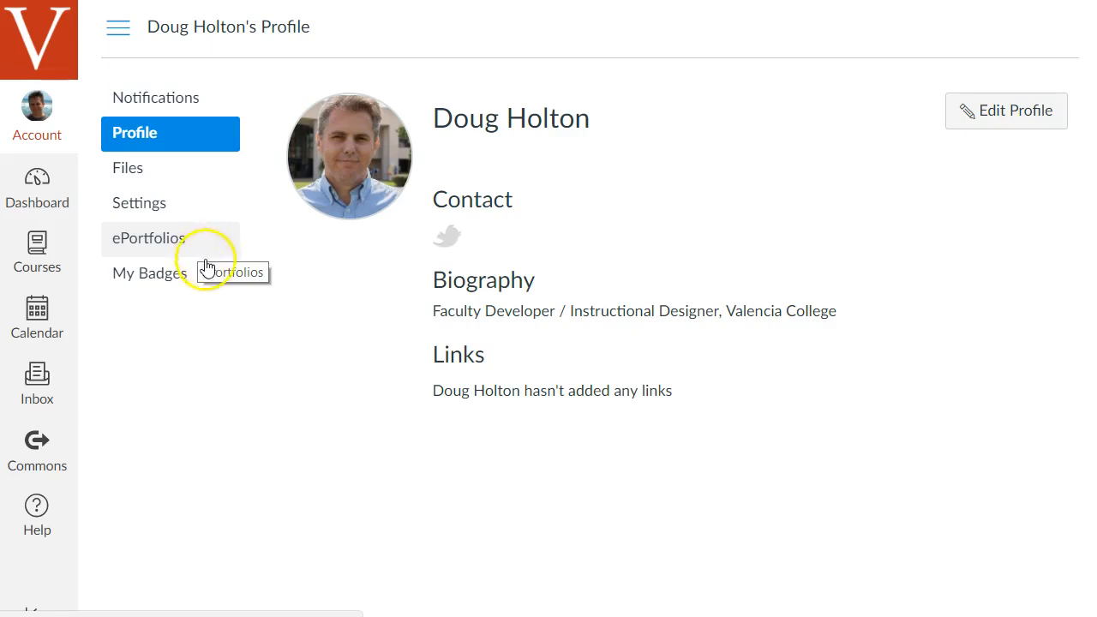
mouse_move(199, 276)
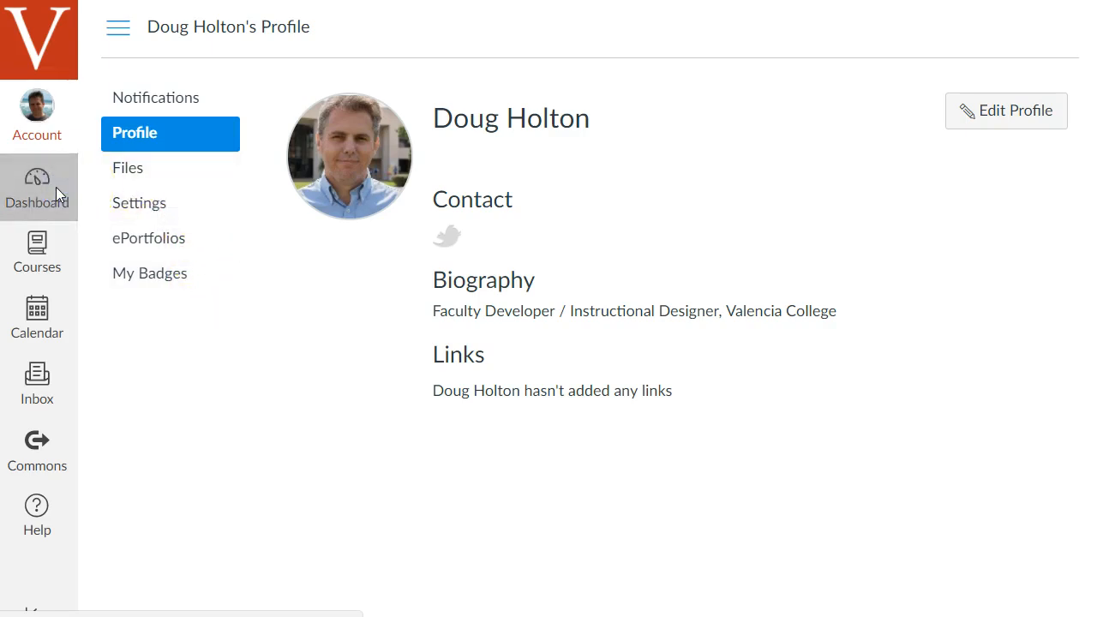
Step: Go to the Dashboard, scroll the course cards, then bring up the Courses list
click(37, 189)
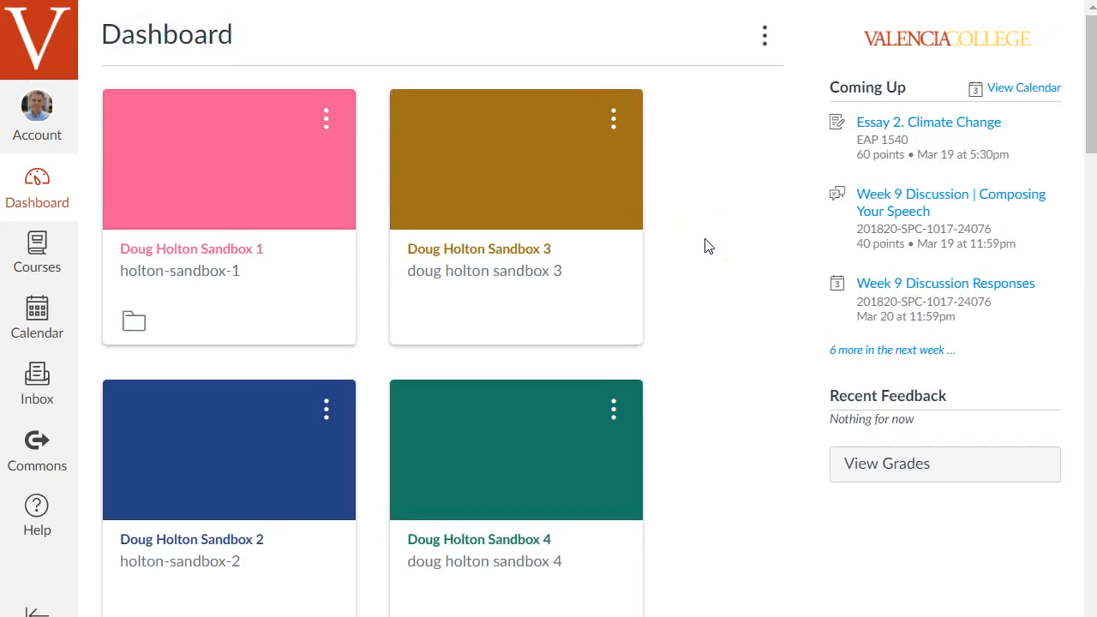
scroll(down, 3)
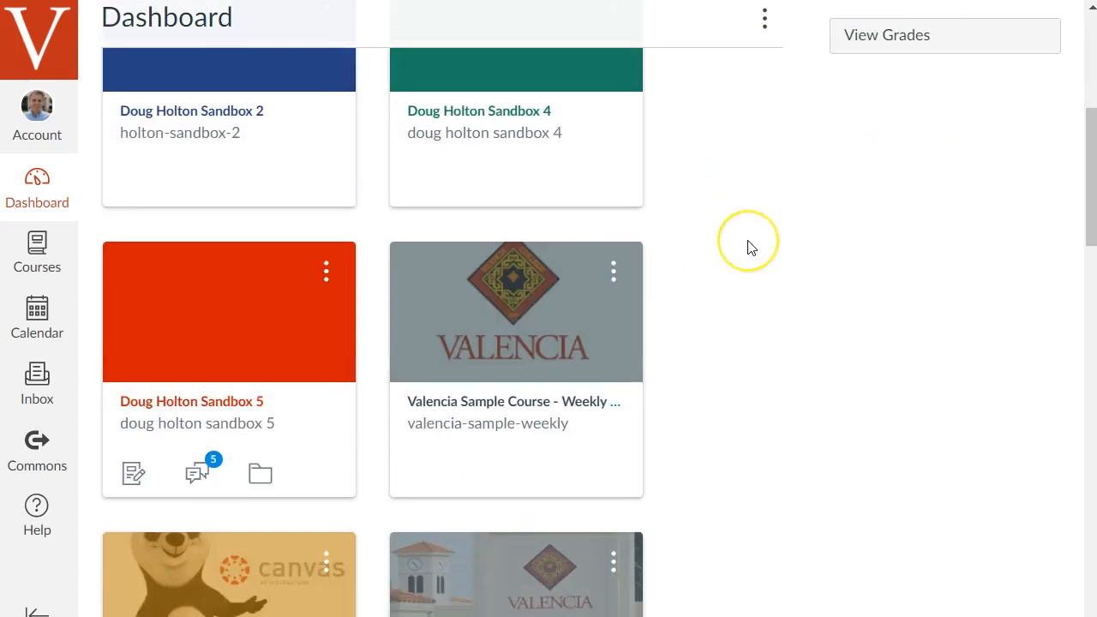
scroll(down, 3)
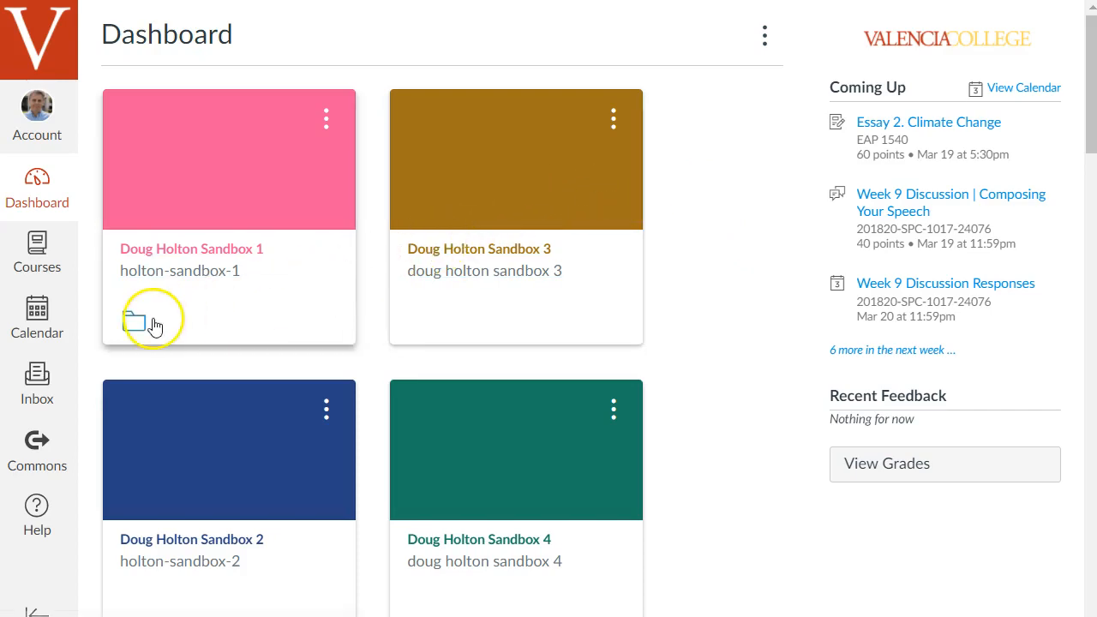
mouse_move(523, 379)
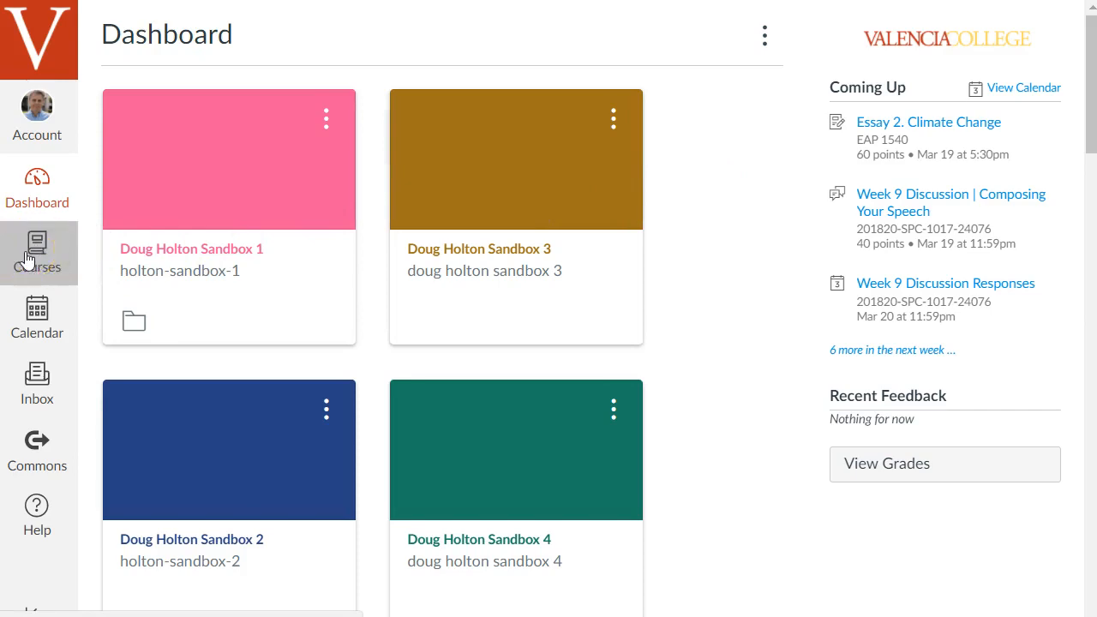
click(37, 253)
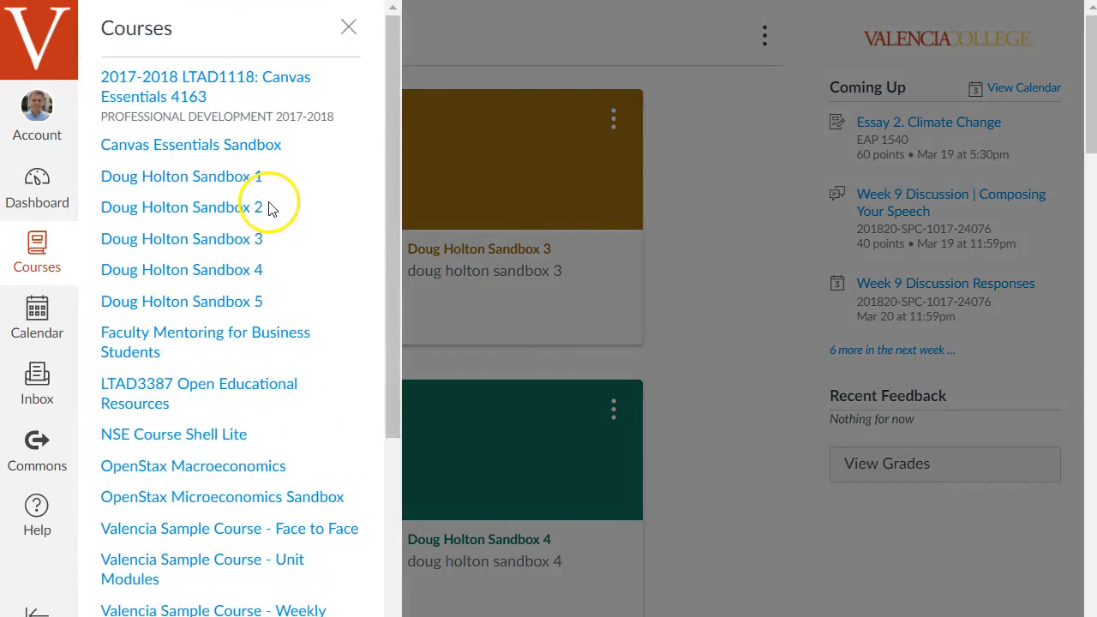
scroll(down, 3)
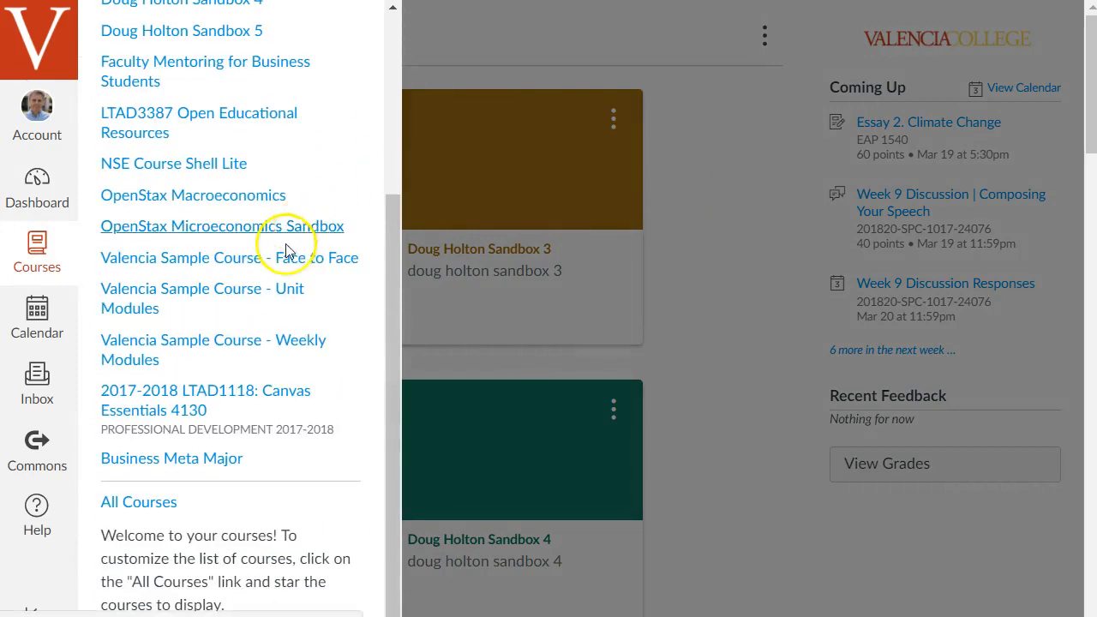
mouse_move(133, 502)
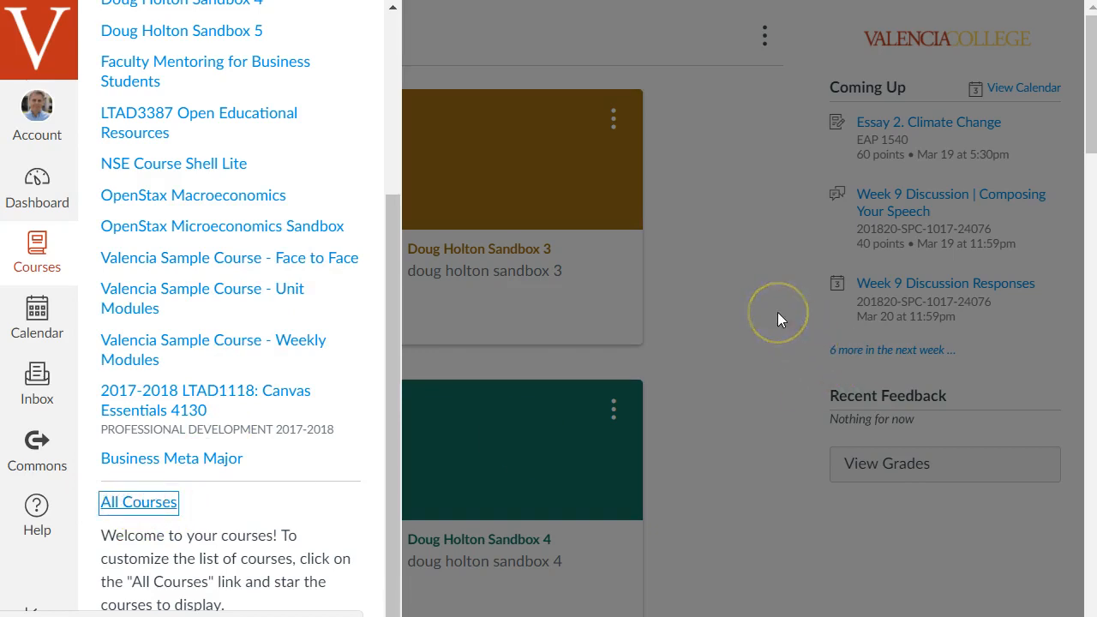
Step: From the All Courses page, star AFA 2000 SB as a favourite
click(138, 501)
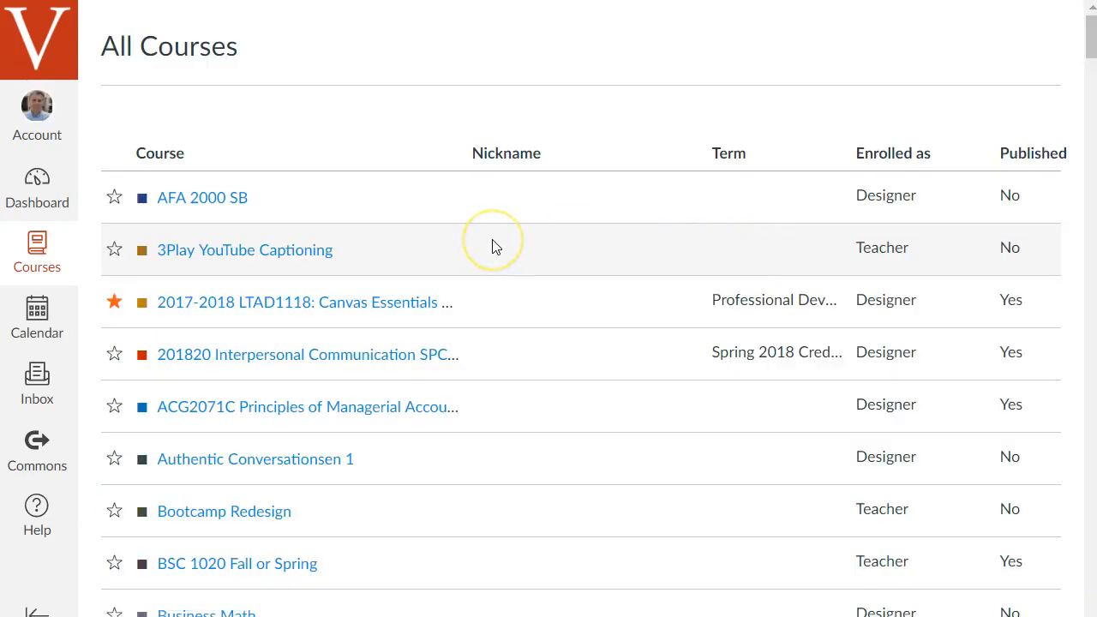
scroll(down, 3)
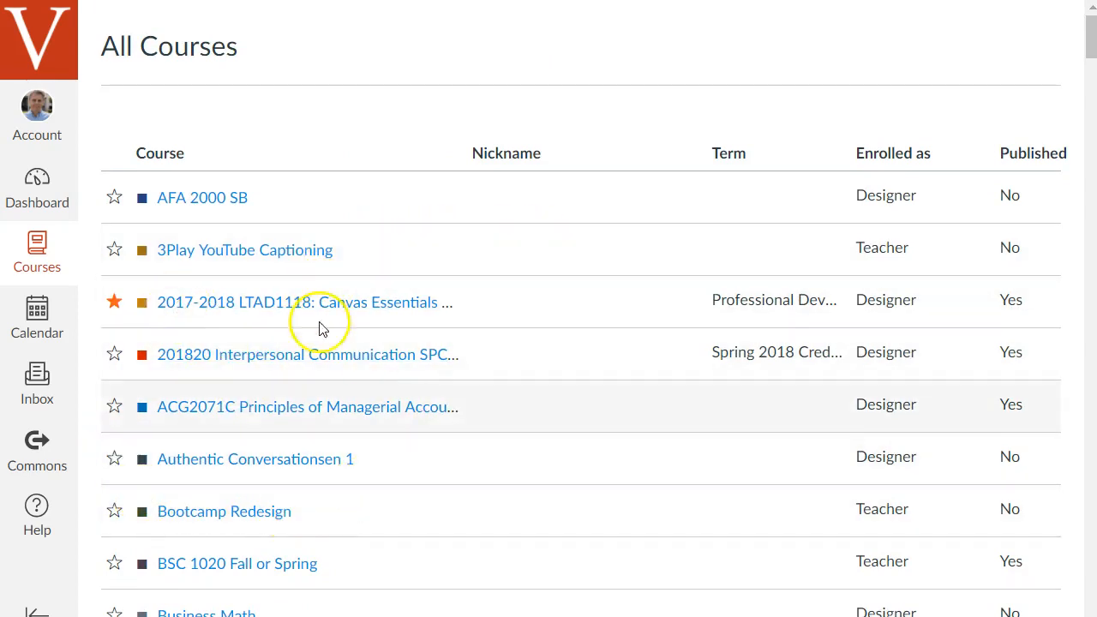
mouse_move(114, 197)
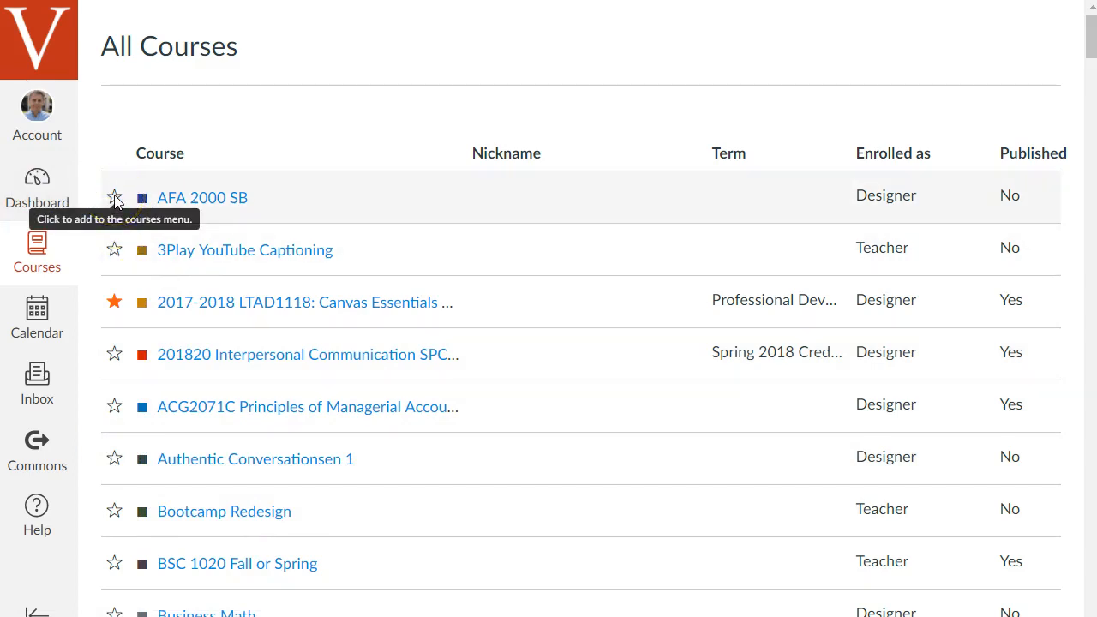
click(114, 198)
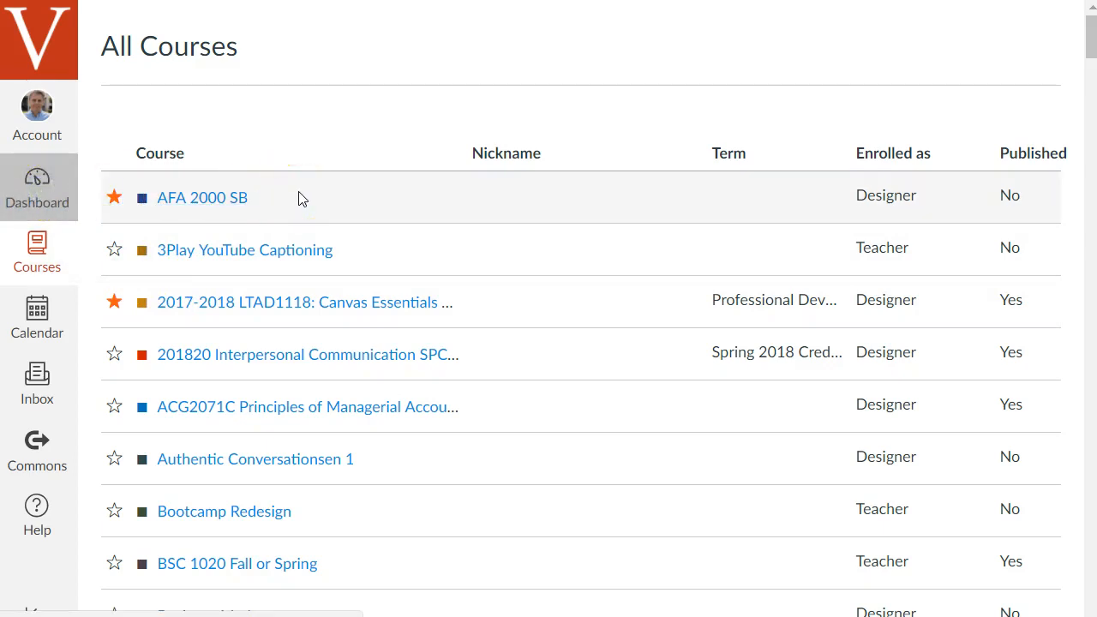
Step: Return to the Dashboard and scroll down to the AFA 2000 SB card
click(37, 189)
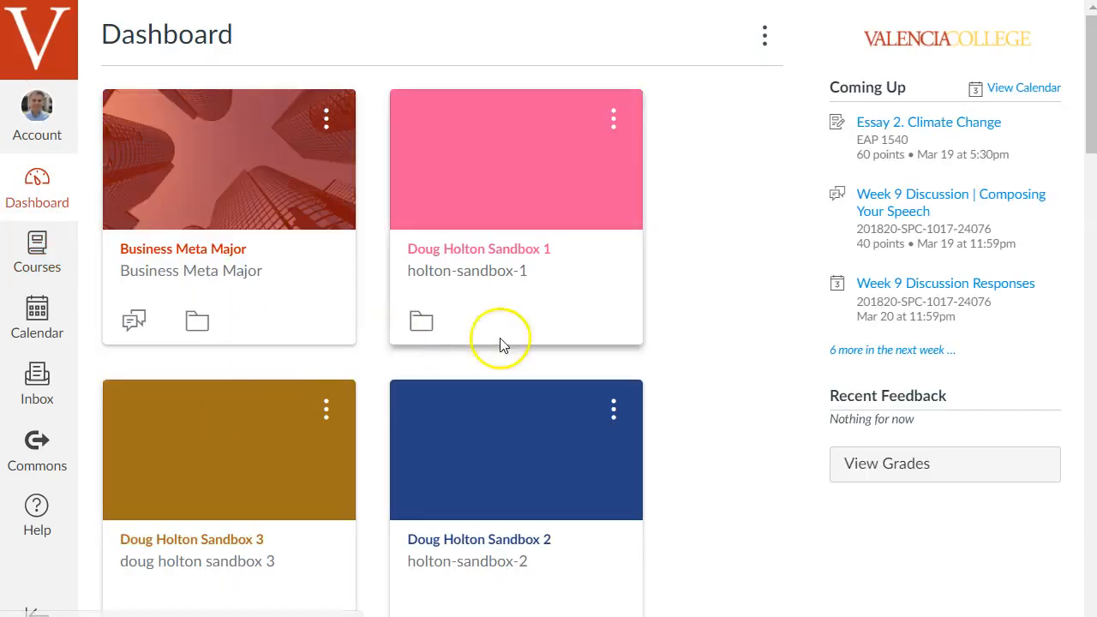
scroll(down, 3)
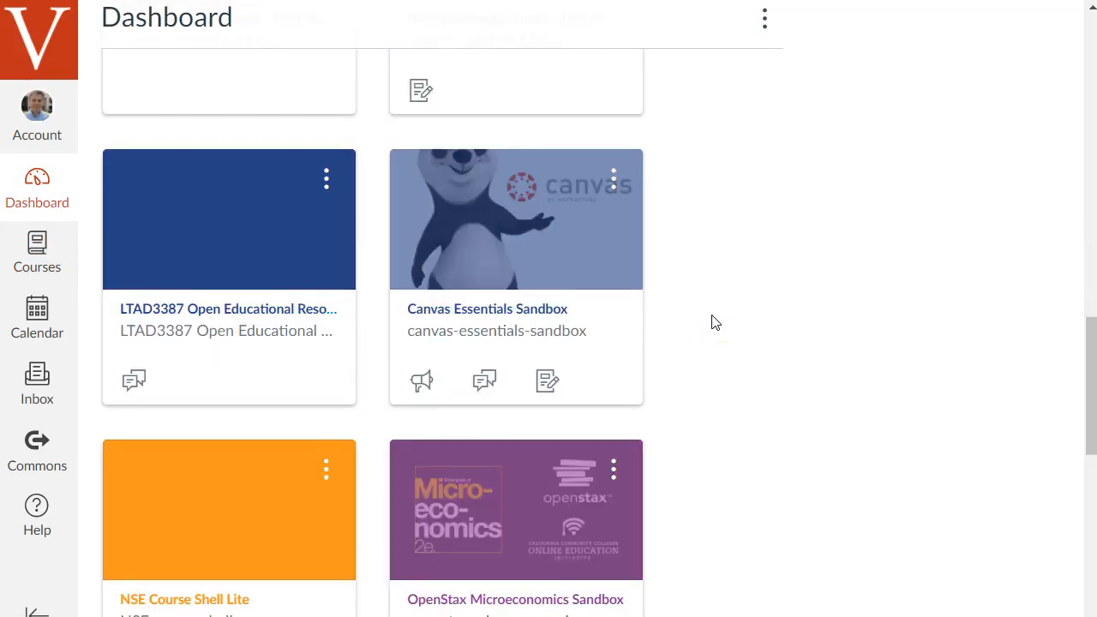
scroll(down, 3)
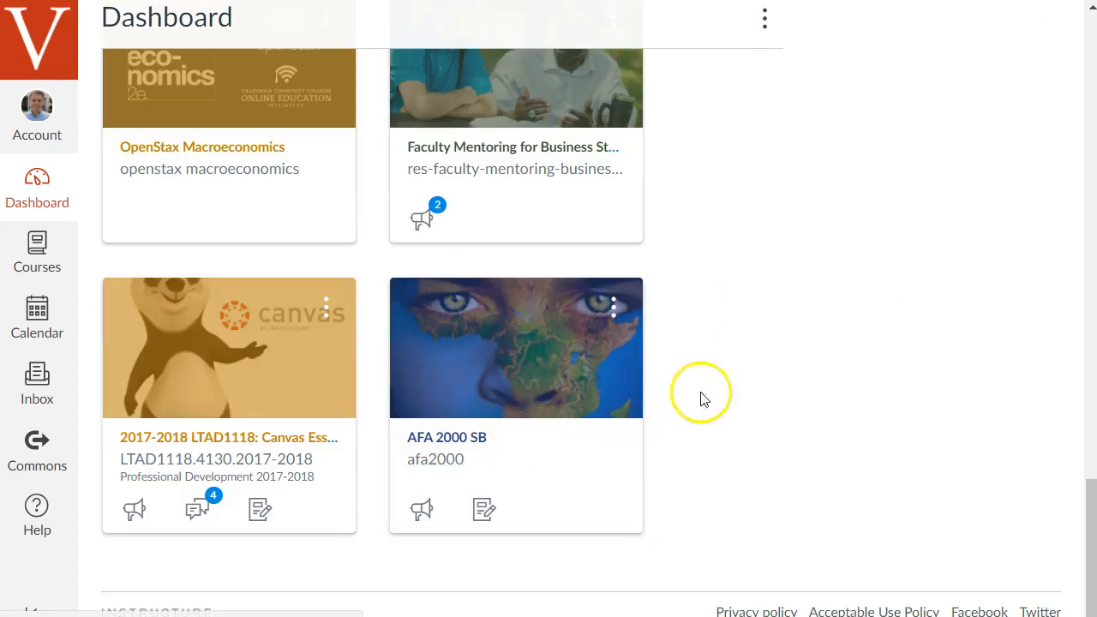
mouse_move(101, 328)
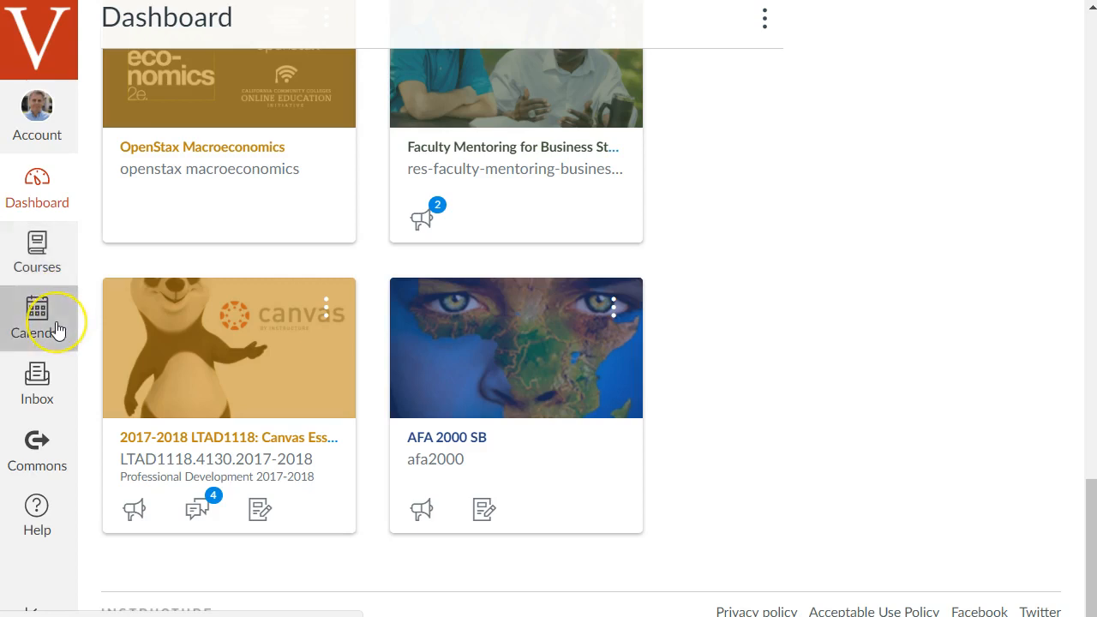
click(37, 308)
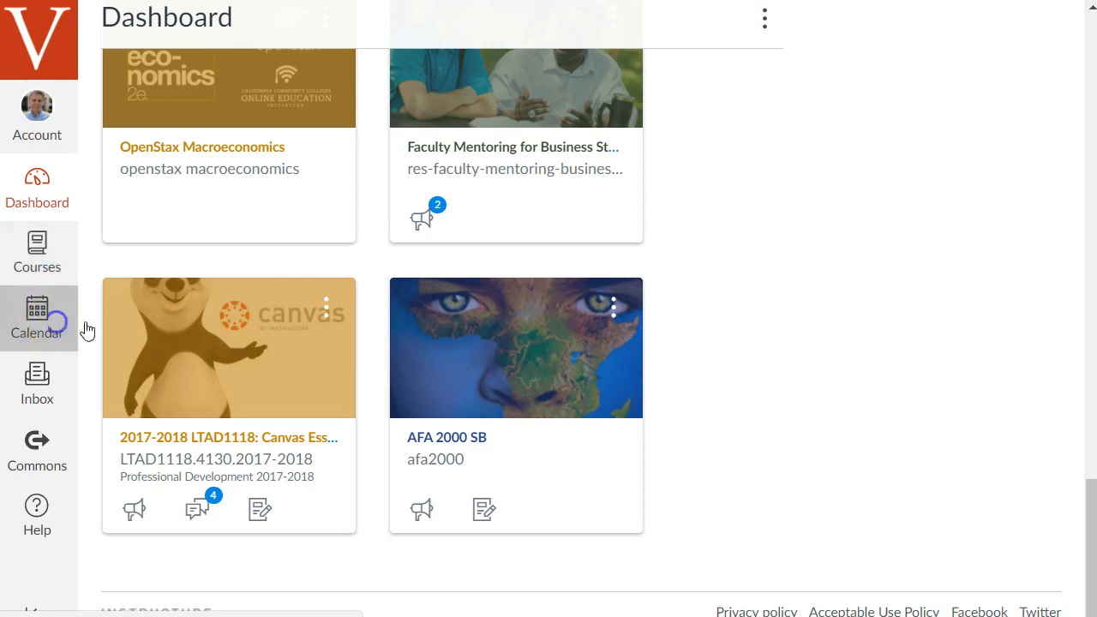
mouse_move(764, 272)
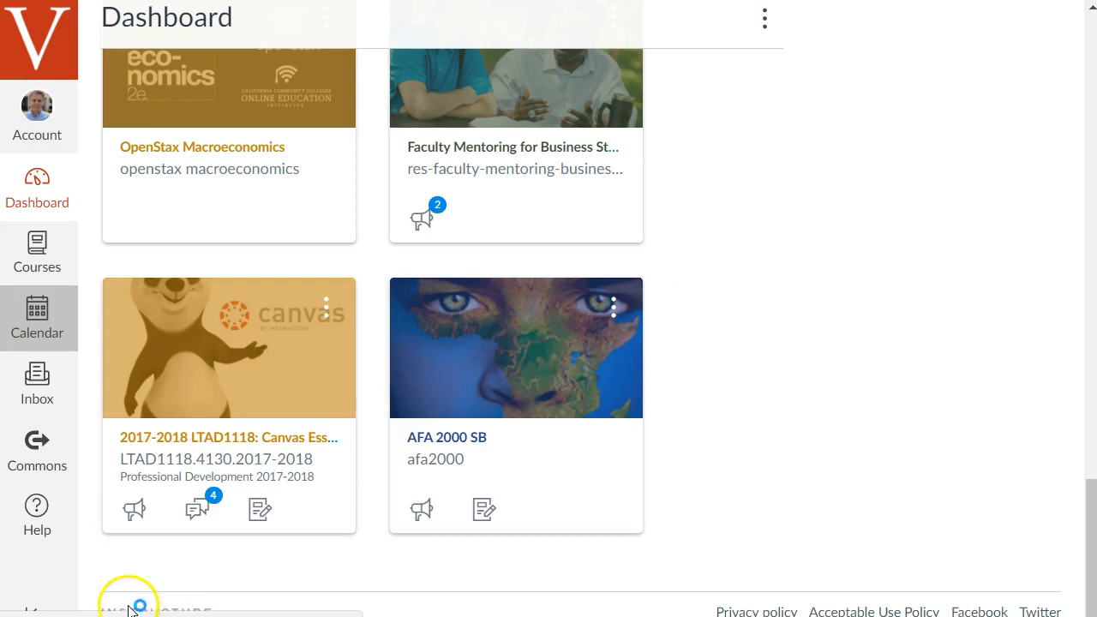
Step: Show the April 2018 calendar, browsing ahead to May and back
click(36, 318)
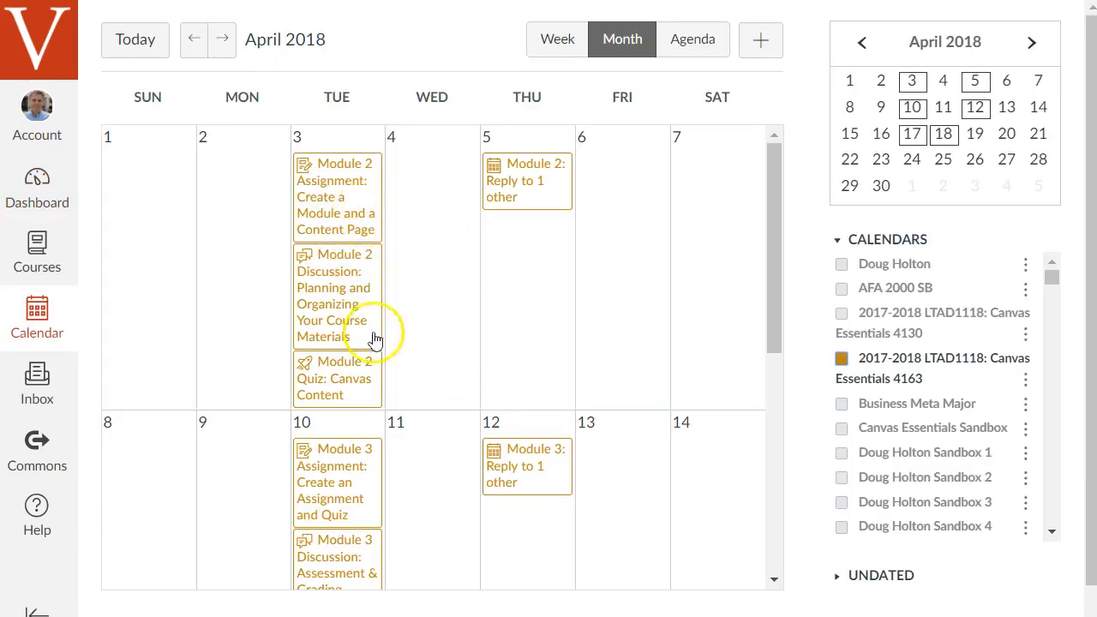
mouse_move(377, 480)
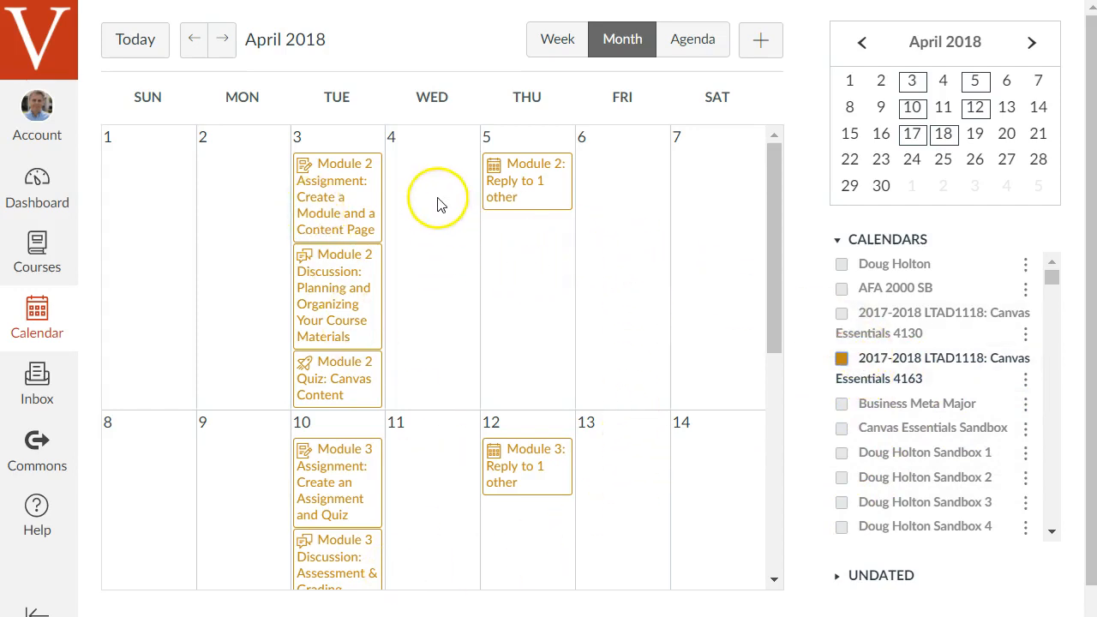
drag(336, 196, 526, 267)
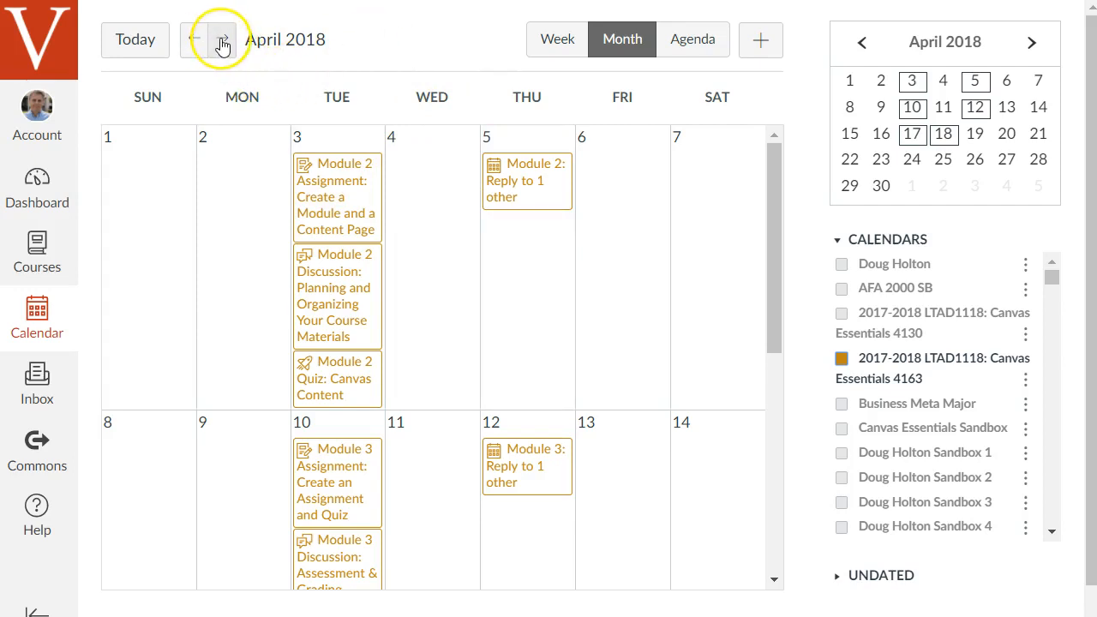
click(222, 39)
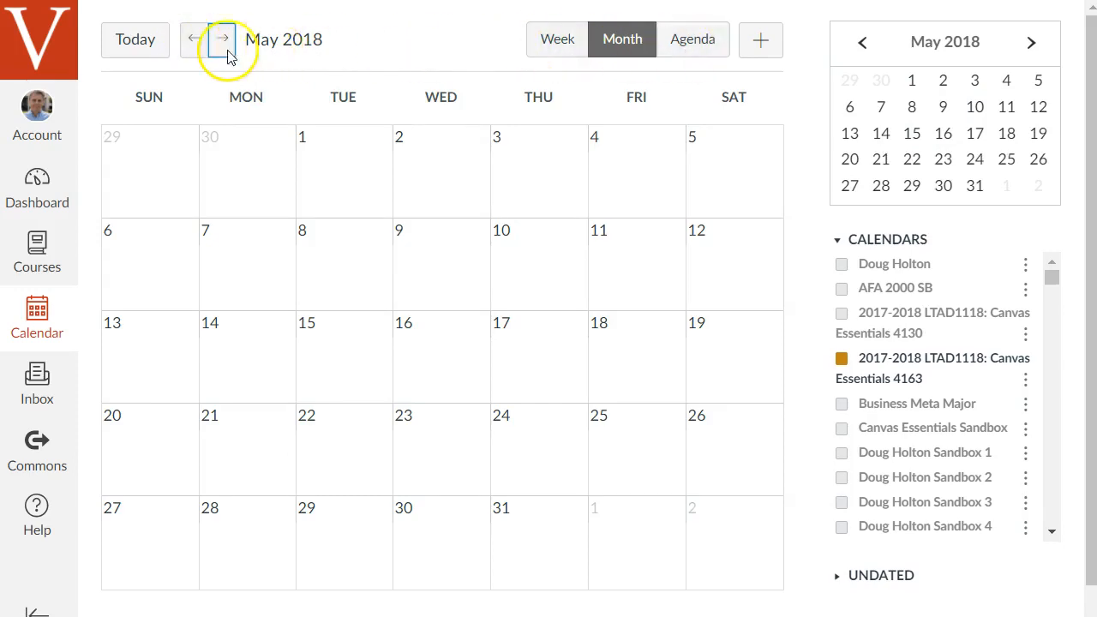
click(192, 39)
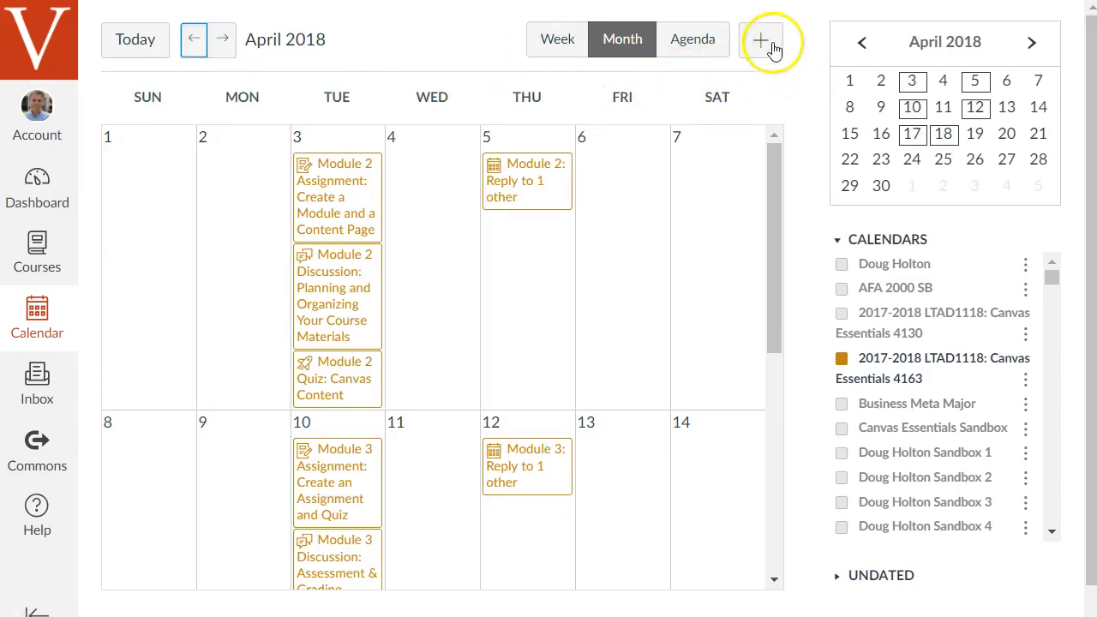
click(759, 39)
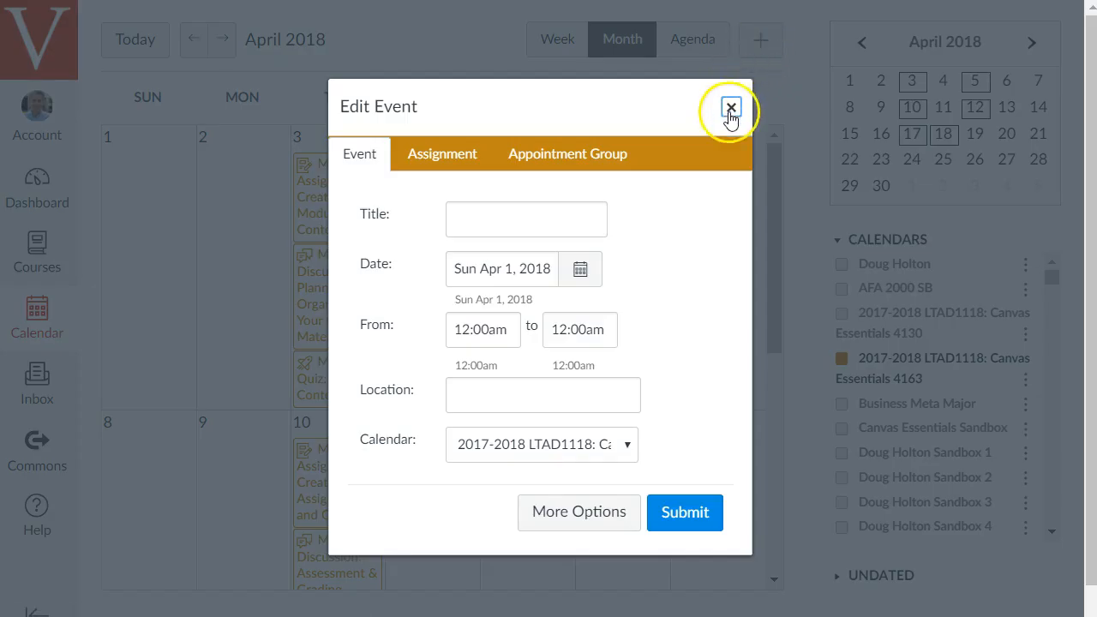
mouse_move(622, 263)
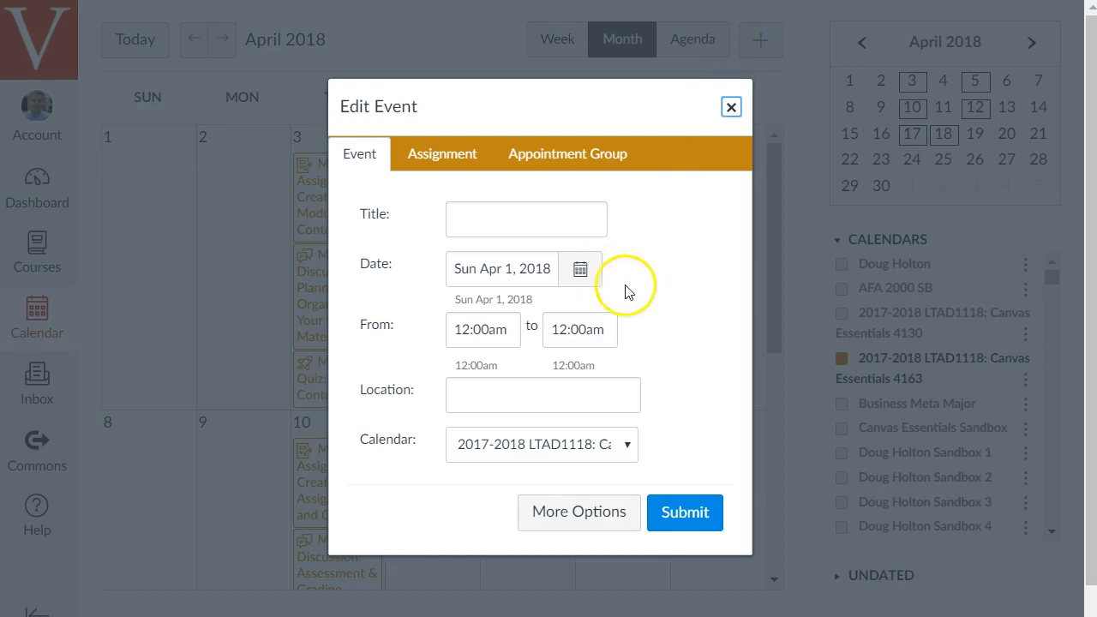
mouse_move(607, 207)
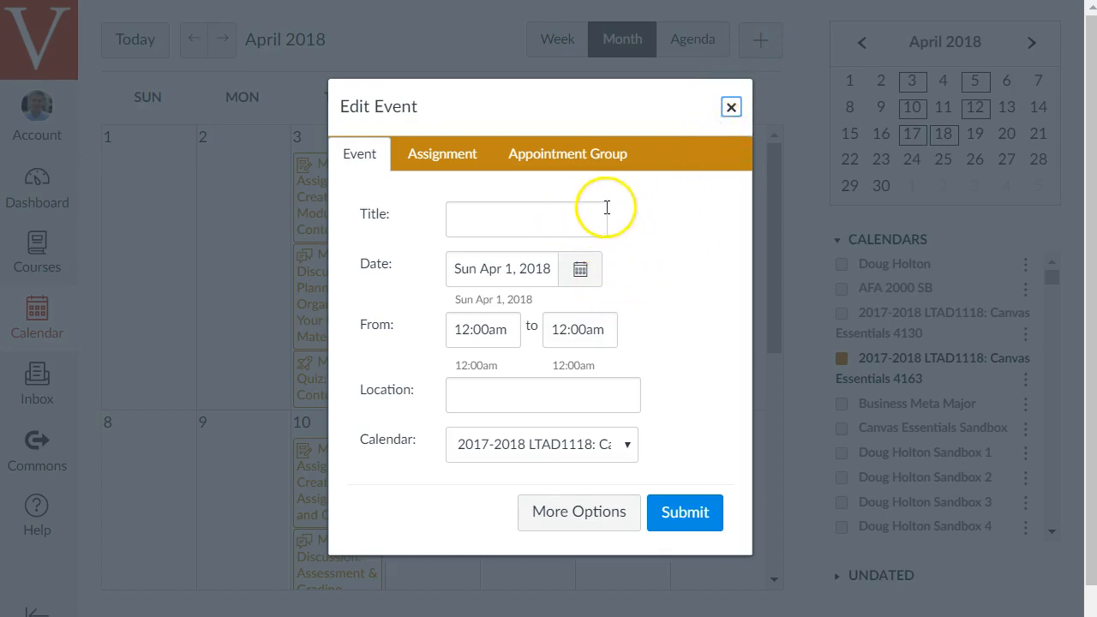
mouse_move(578, 184)
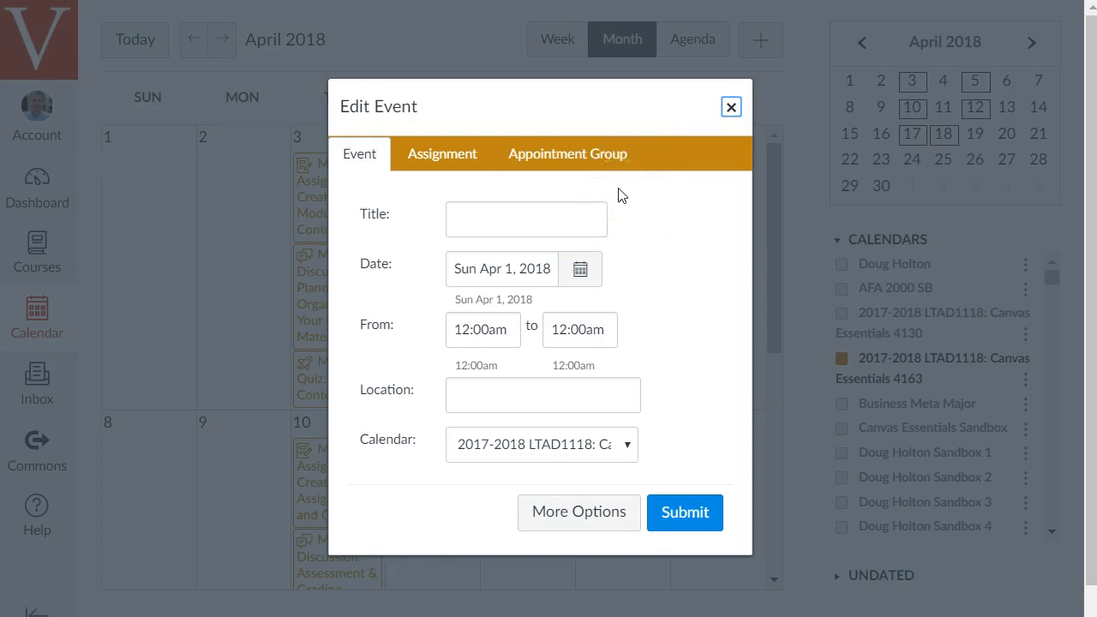
mouse_move(650, 405)
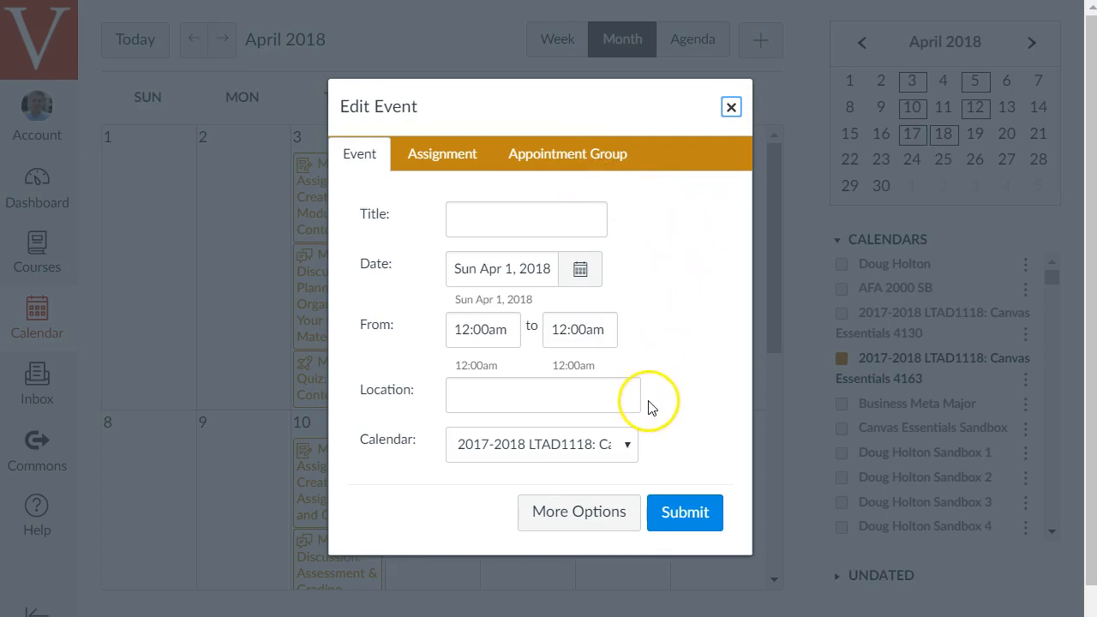
mouse_move(709, 231)
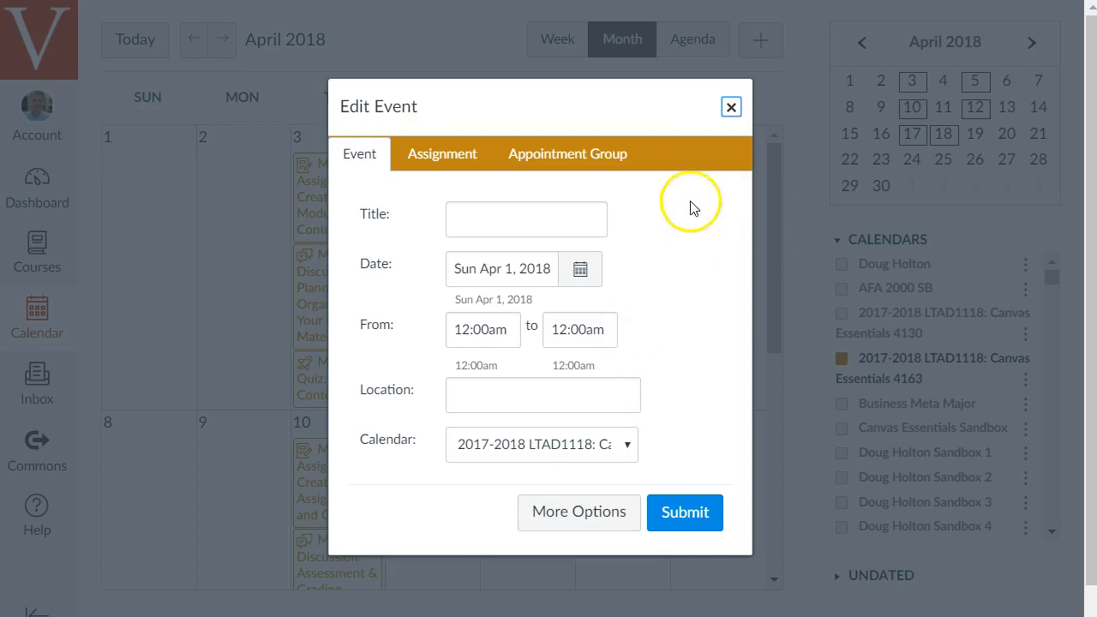
click(730, 106)
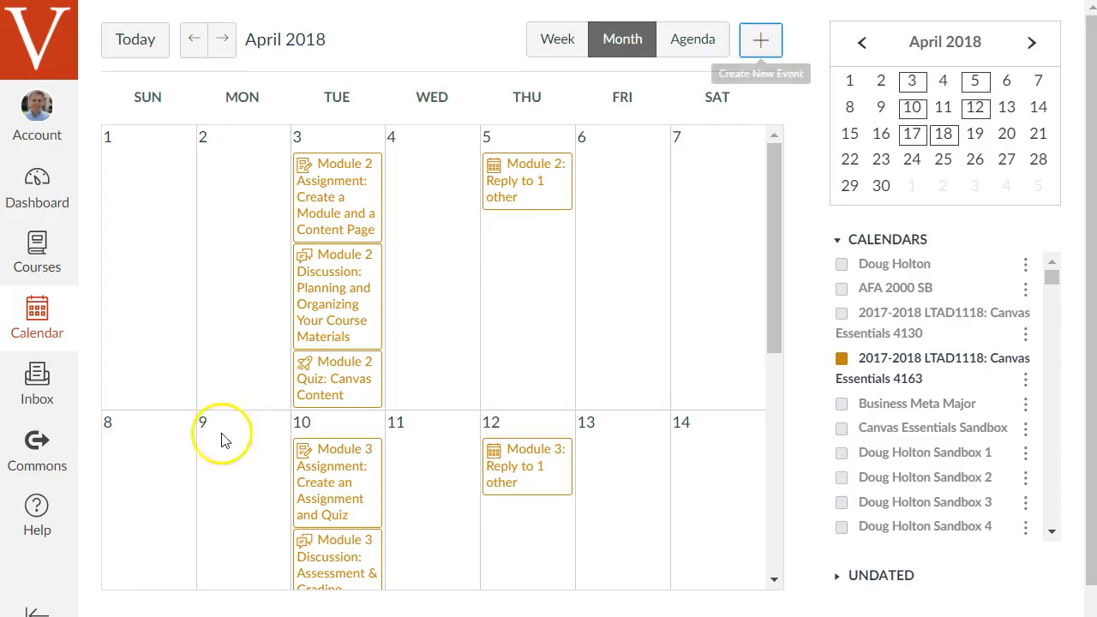
mouse_move(36, 514)
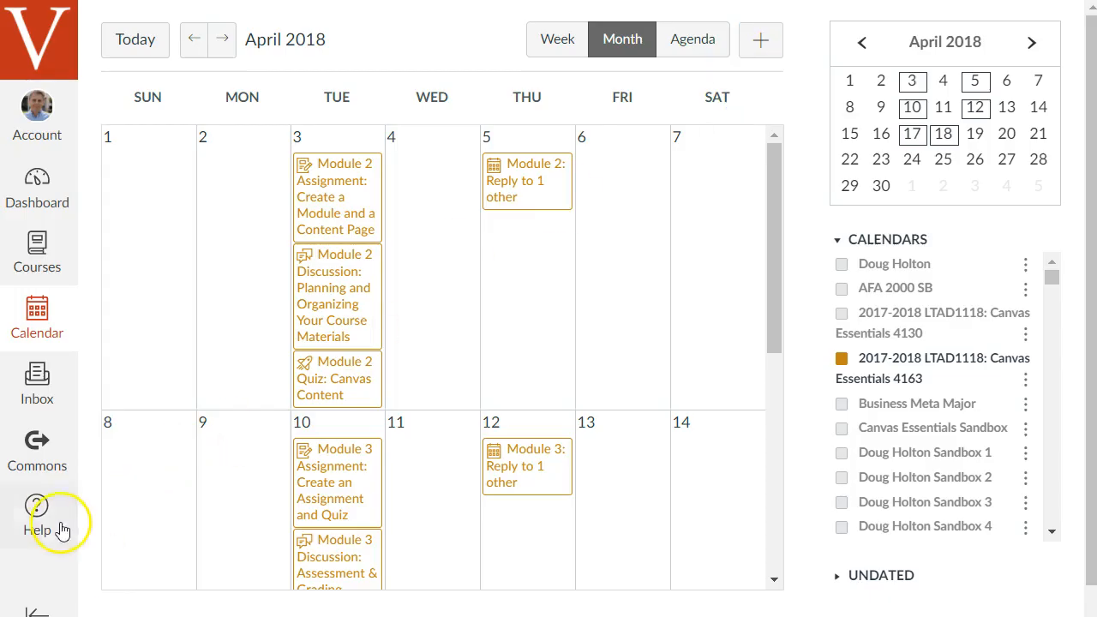
mouse_move(37, 386)
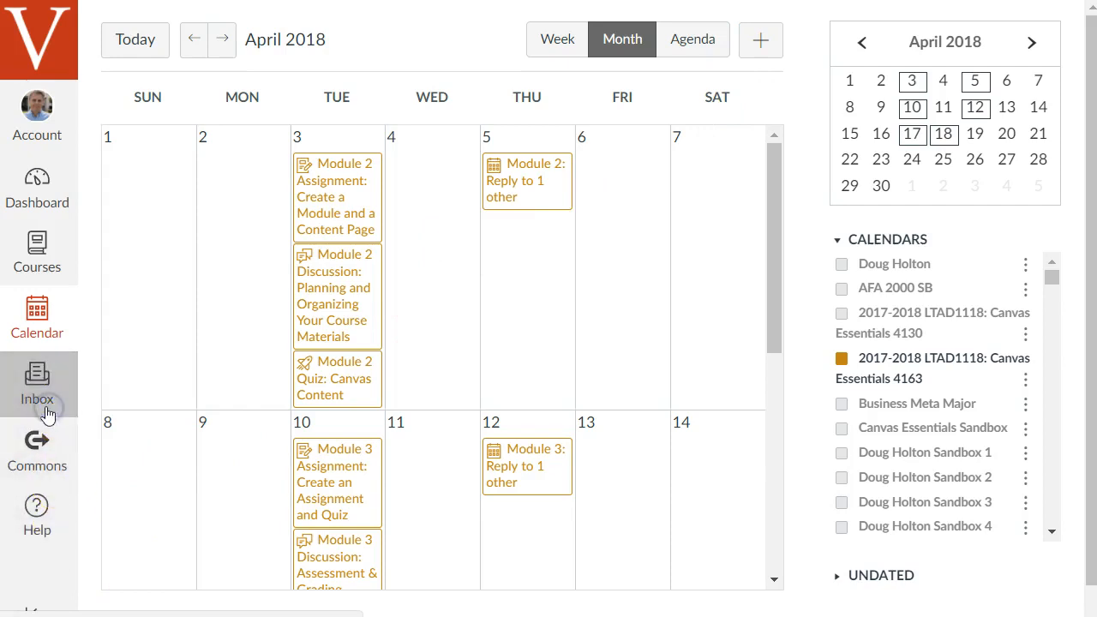
Step: Go to the Inbox and begin a blank new message
click(37, 384)
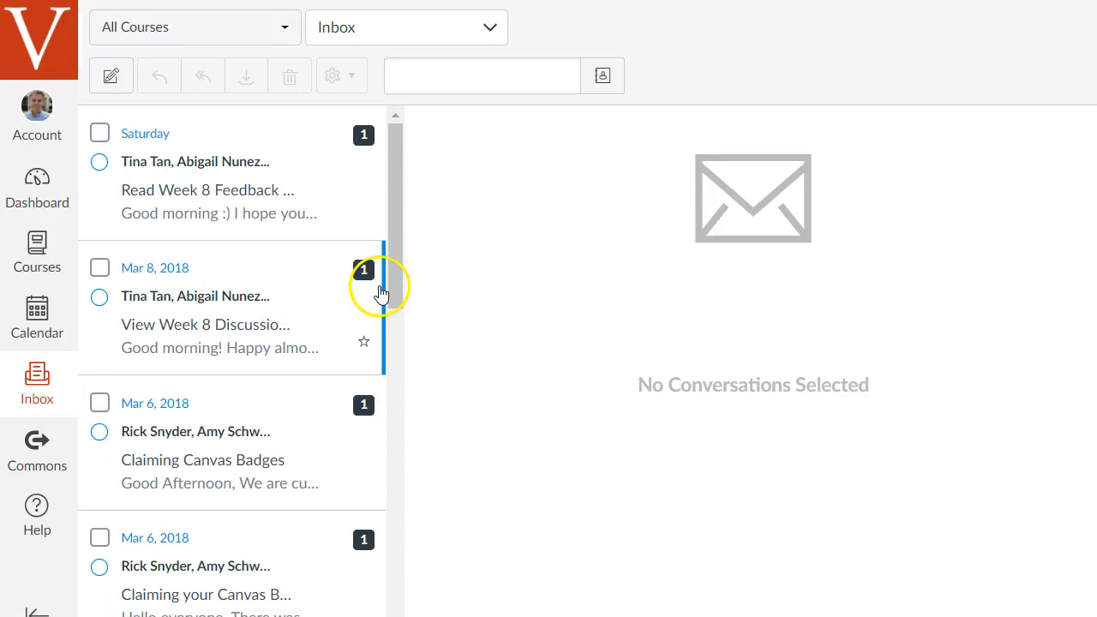
mouse_move(297, 189)
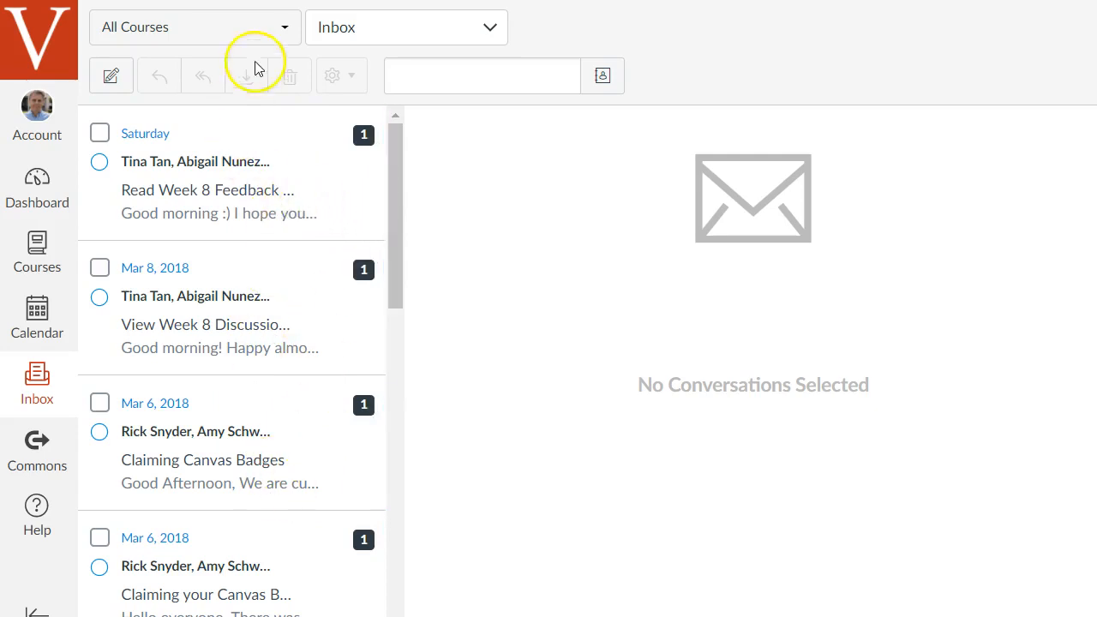
click(194, 27)
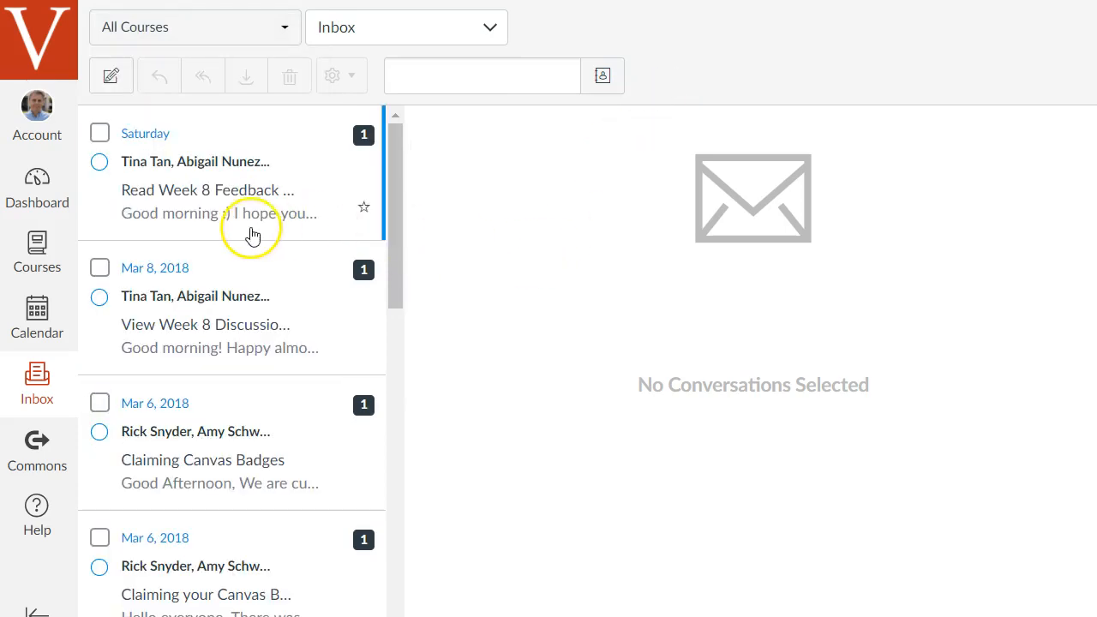
mouse_move(111, 76)
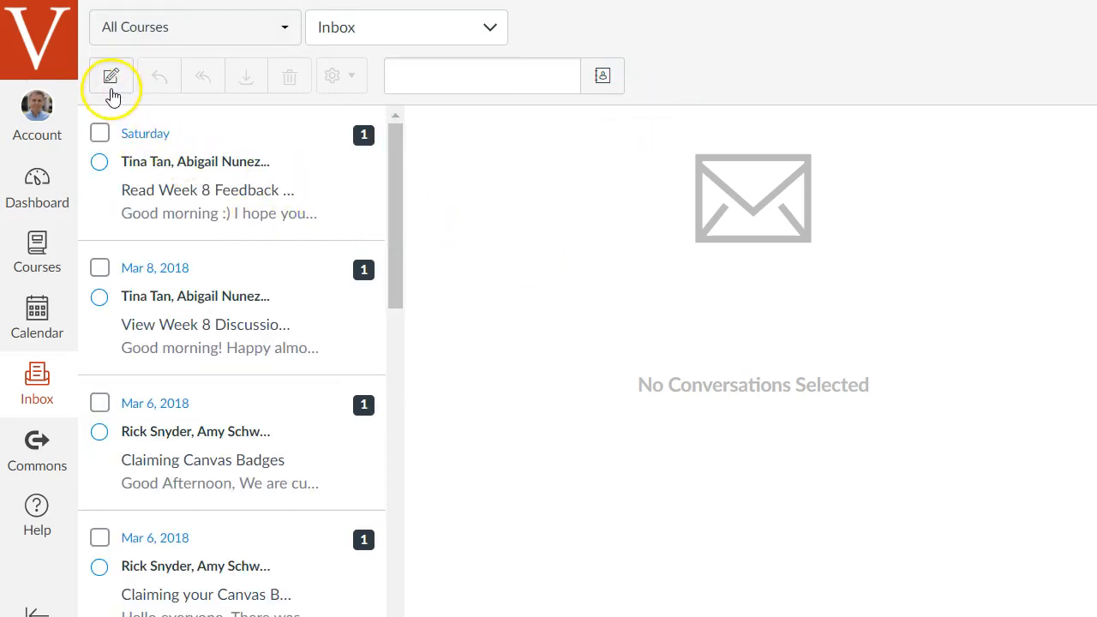
click(111, 76)
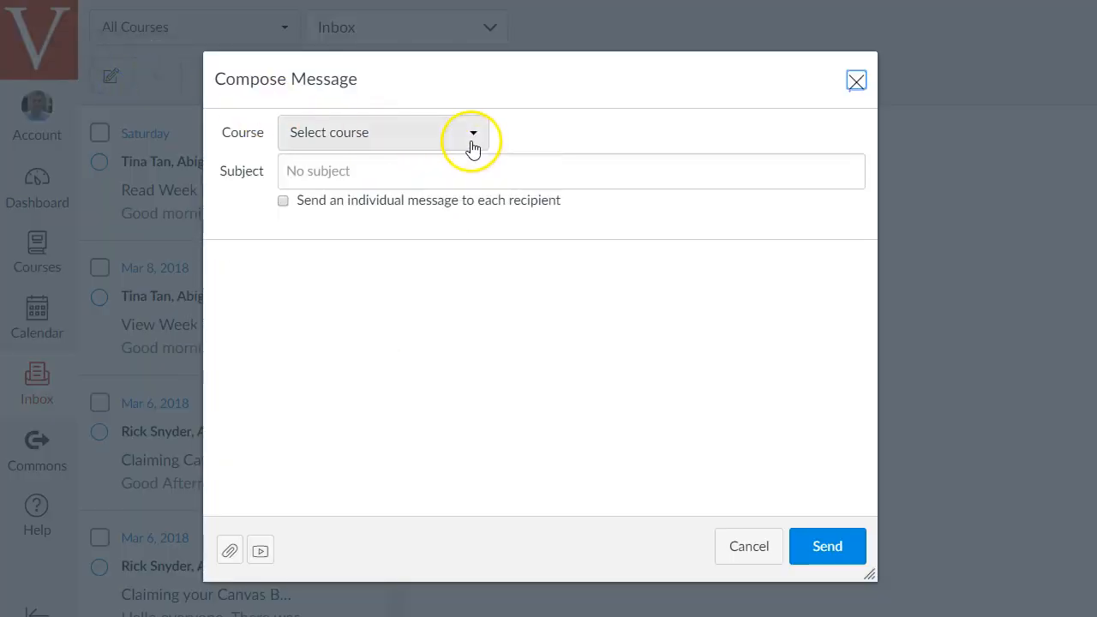
Step: Address the message to the whole LTAD1118 Canvas Essentials 4163 course and type placeholder 'asdf'
click(472, 132)
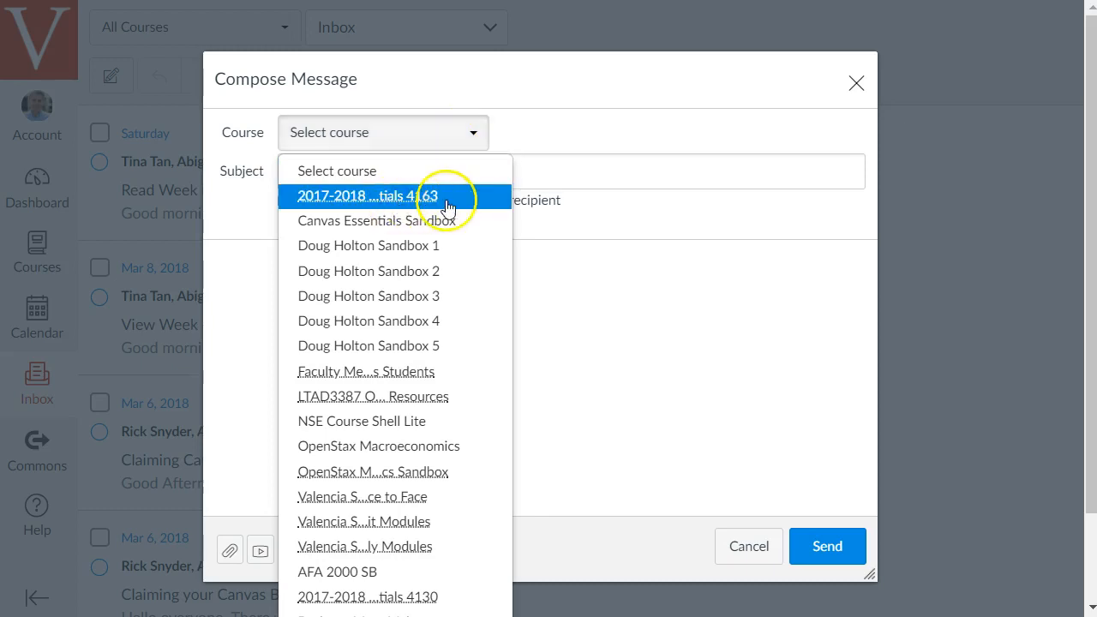
click(366, 196)
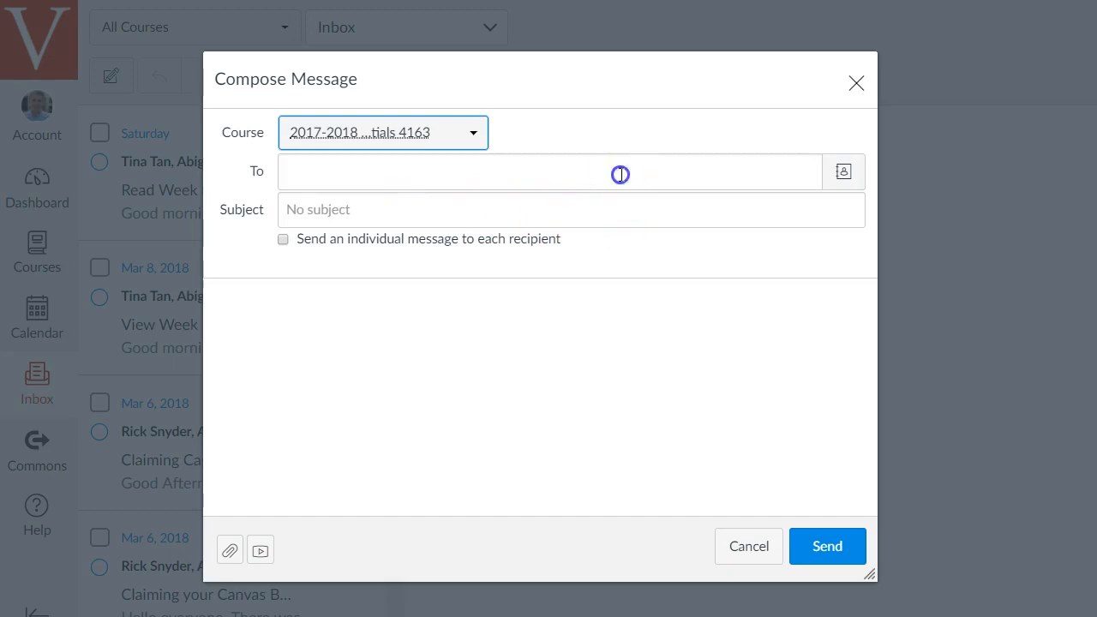
click(548, 171)
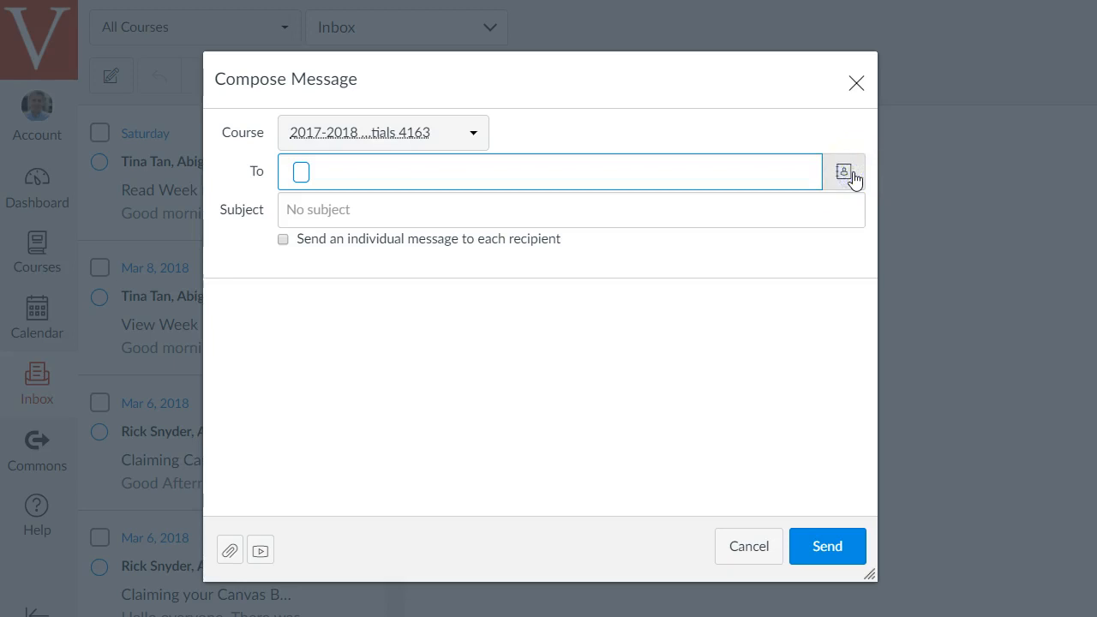
click(843, 171)
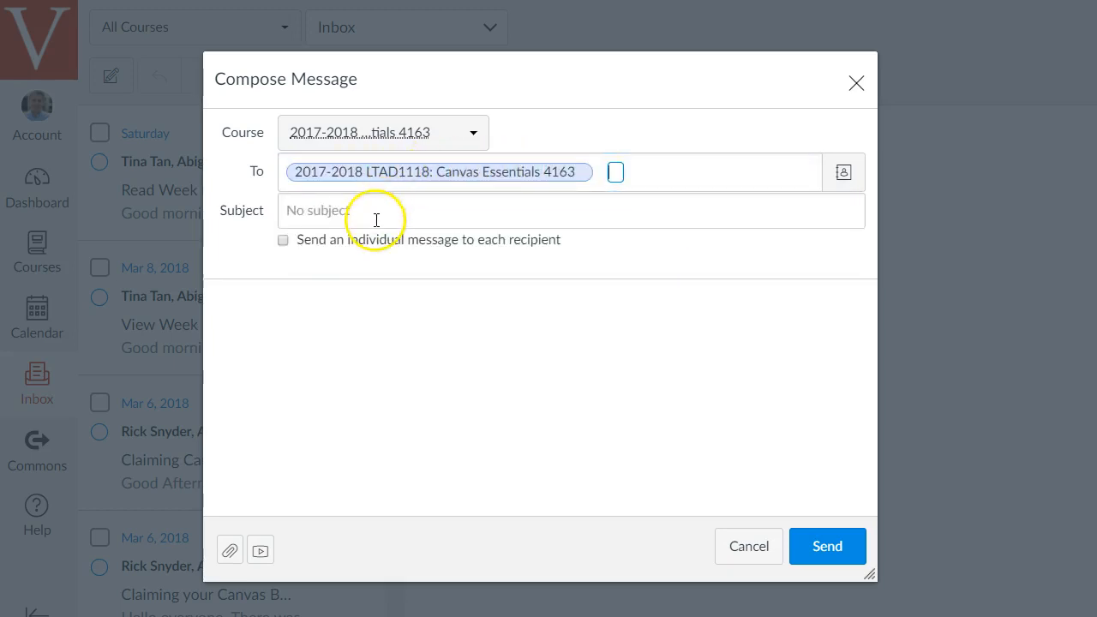
text(asdf)
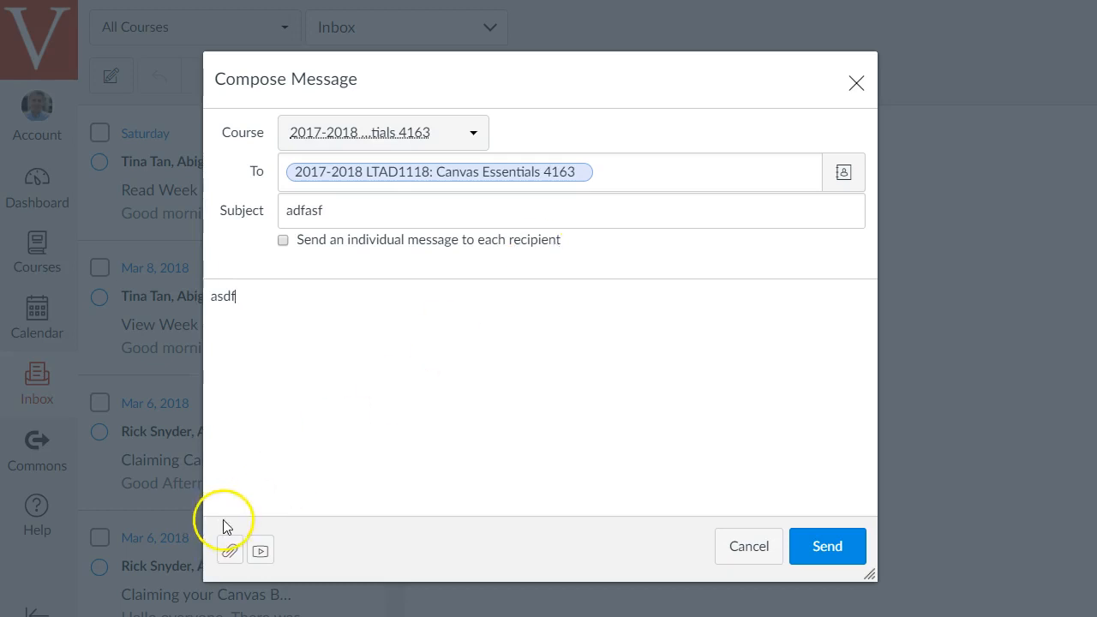
mouse_move(229, 551)
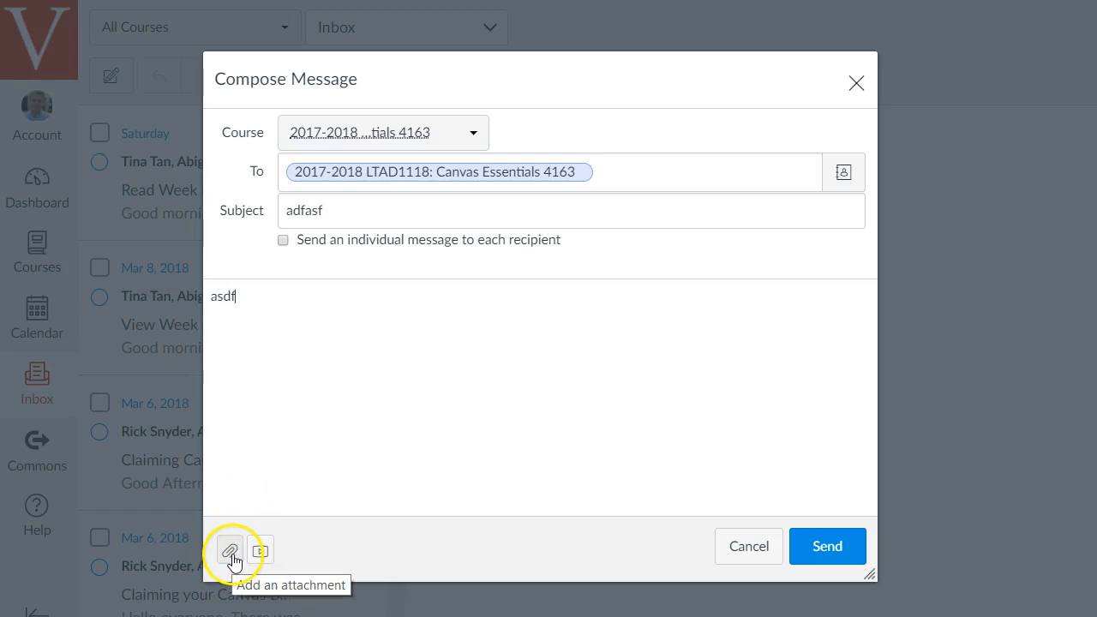
mouse_move(260, 550)
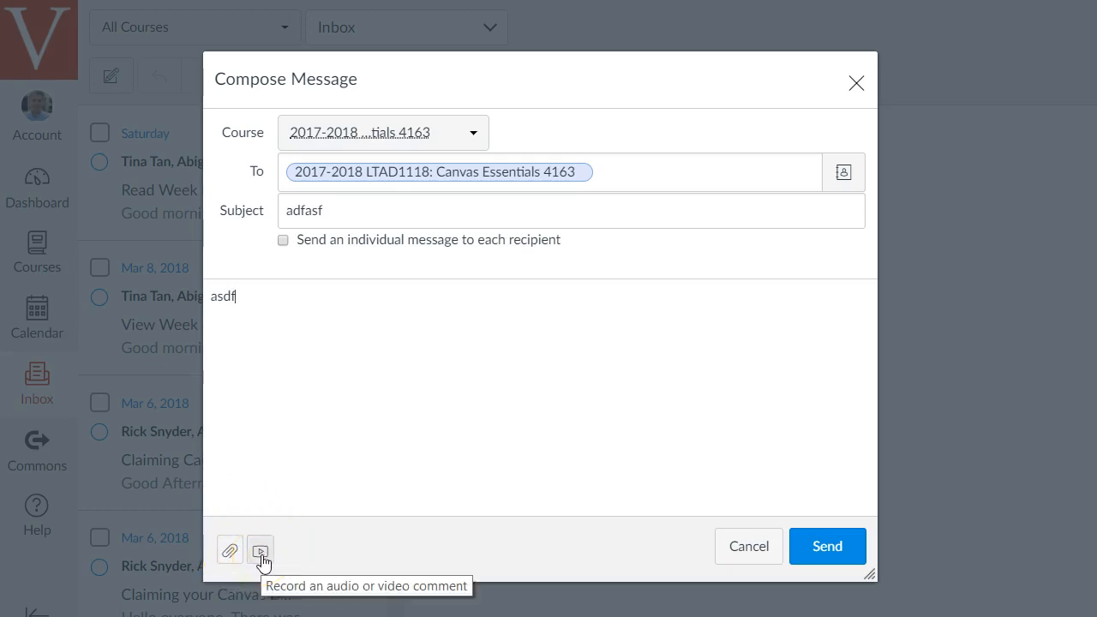
mouse_move(306, 512)
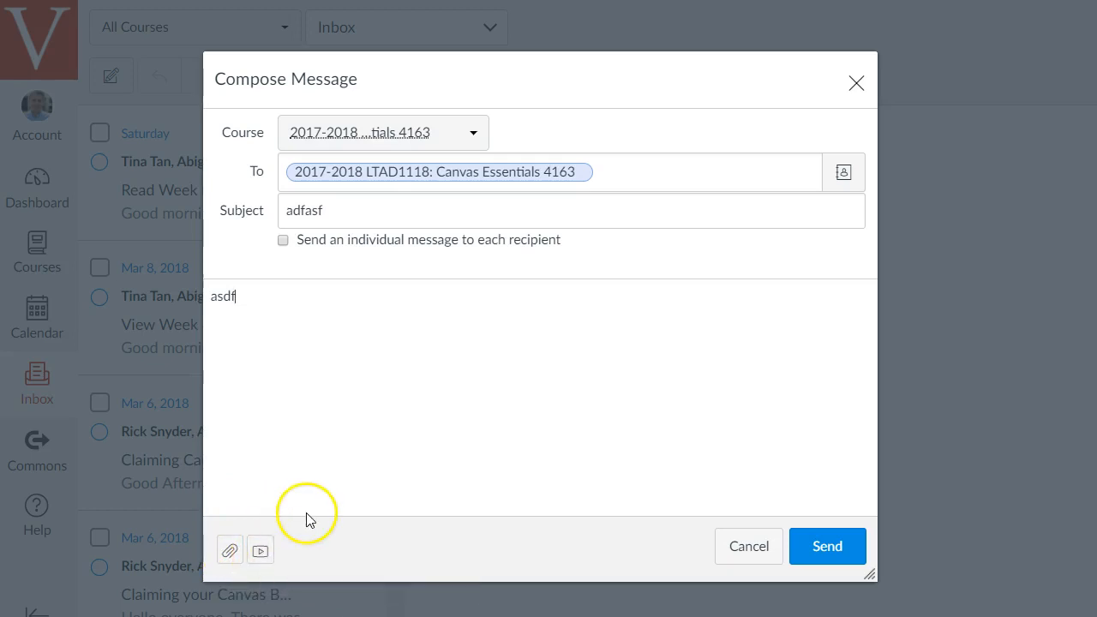
mouse_move(814, 375)
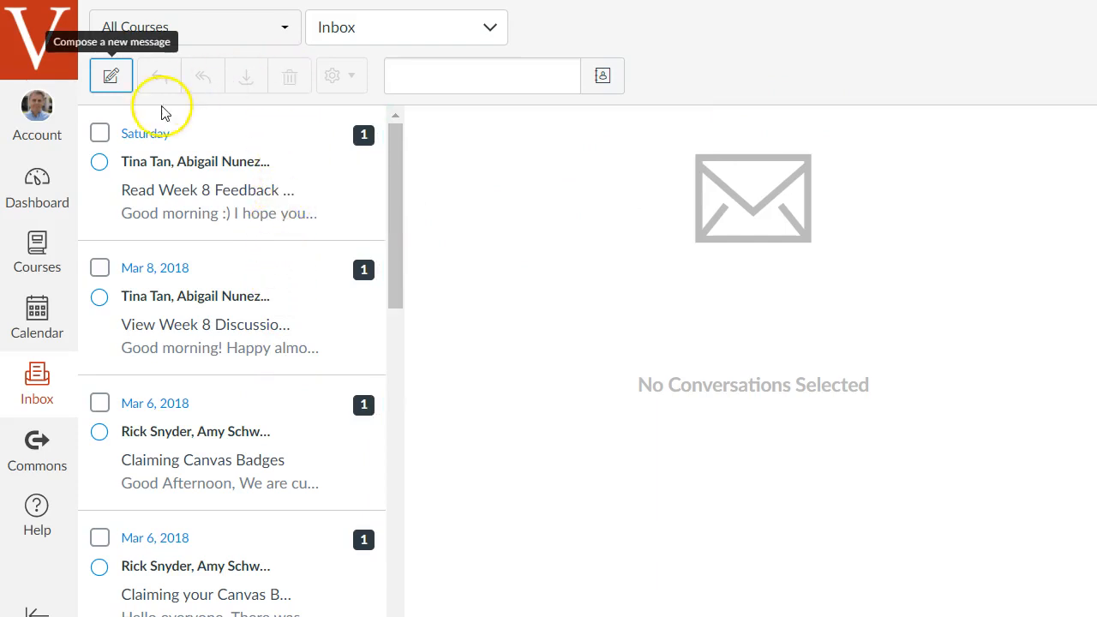
mouse_move(165, 77)
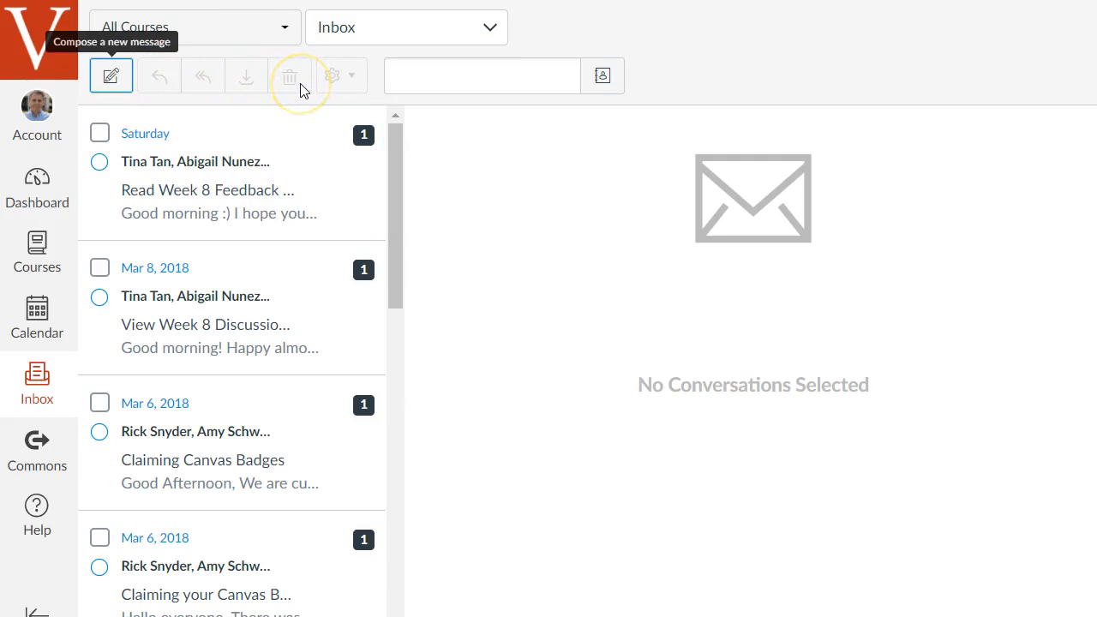
mouse_move(288, 81)
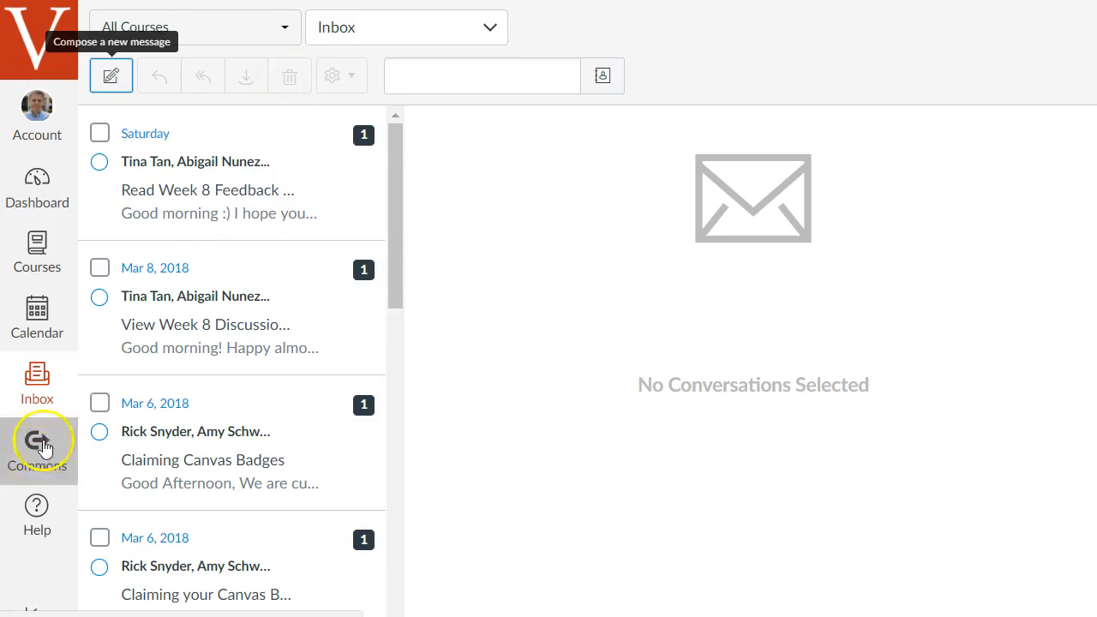
Step: Open Canvas Commons from the global navigation to browse shared resources
click(37, 441)
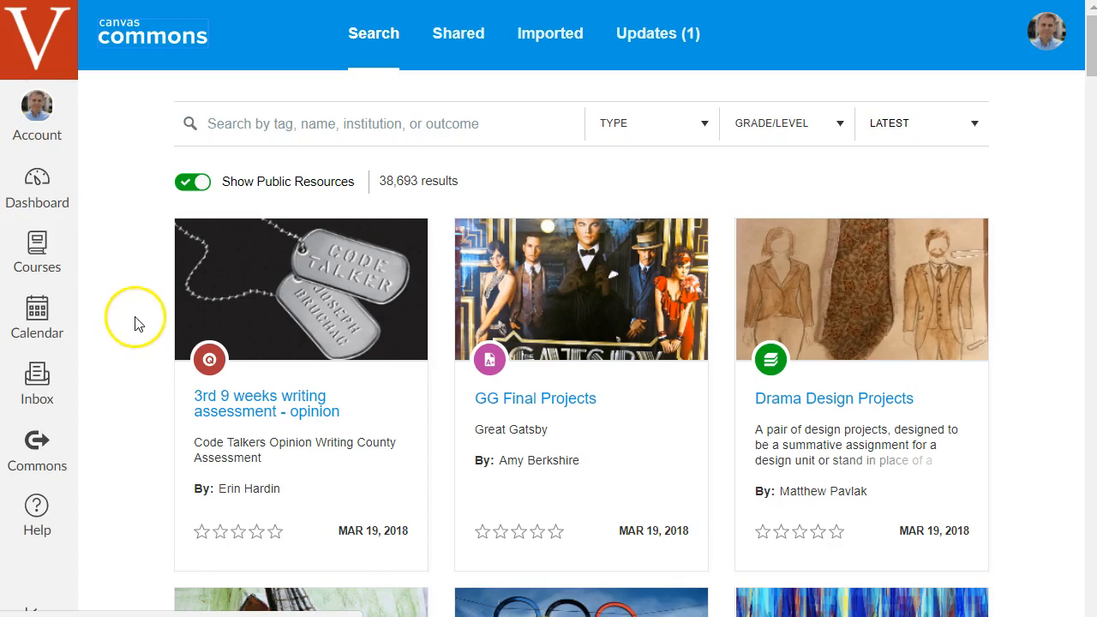
click(368, 124)
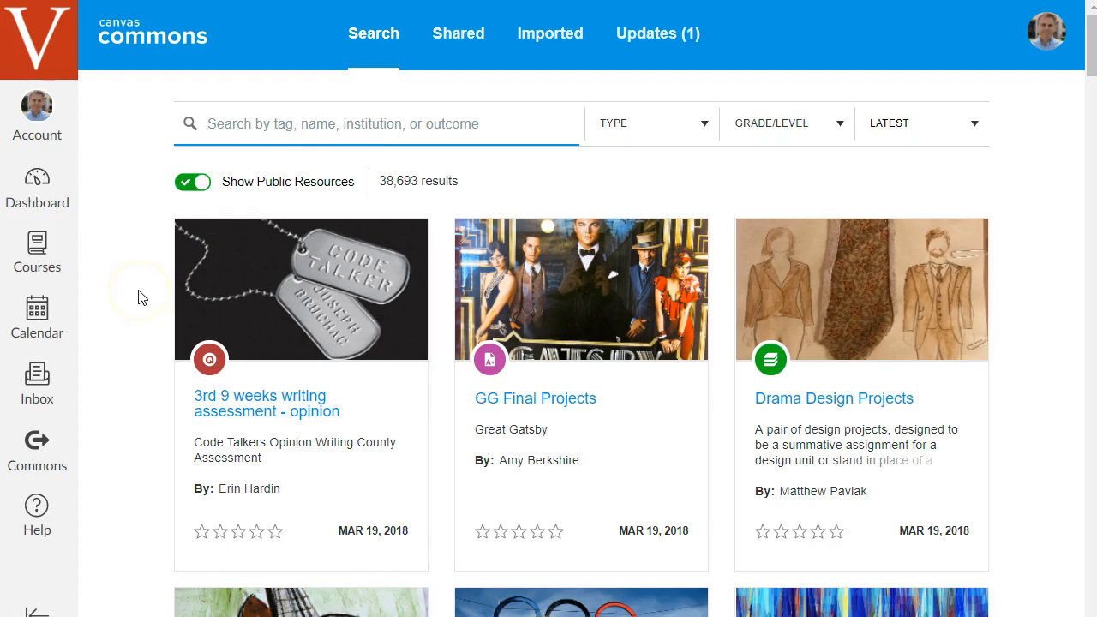
text(writing)
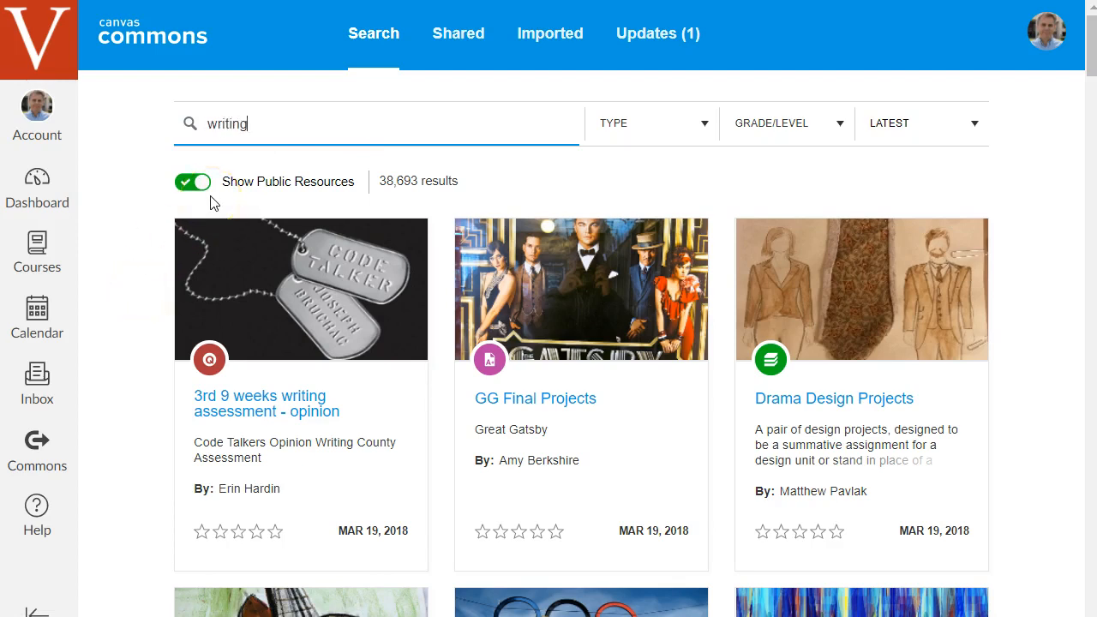
click(921, 123)
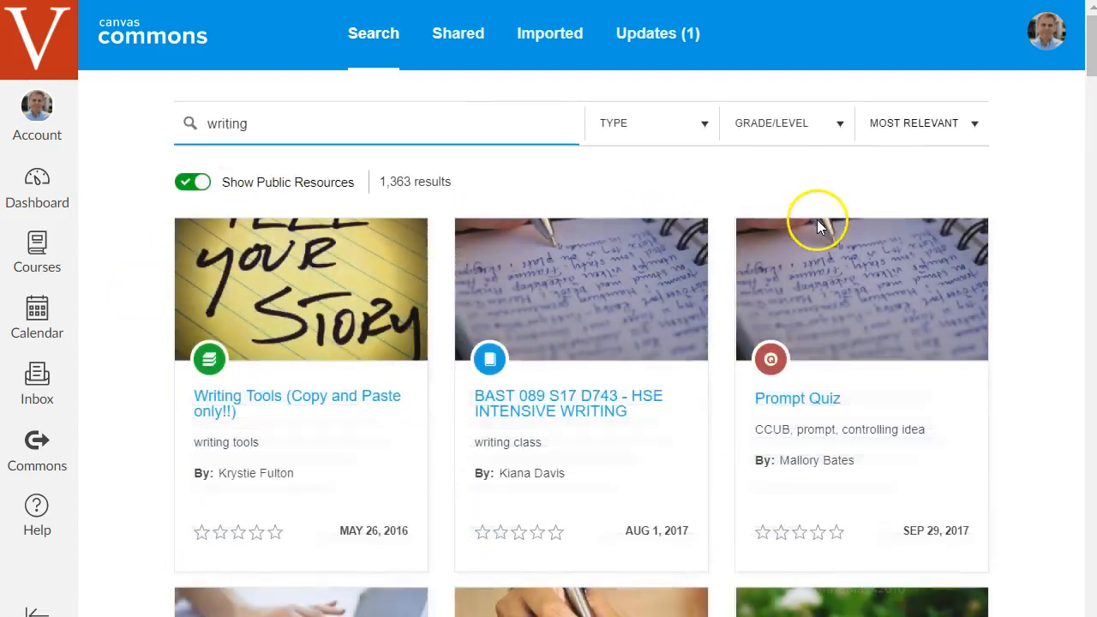
click(784, 123)
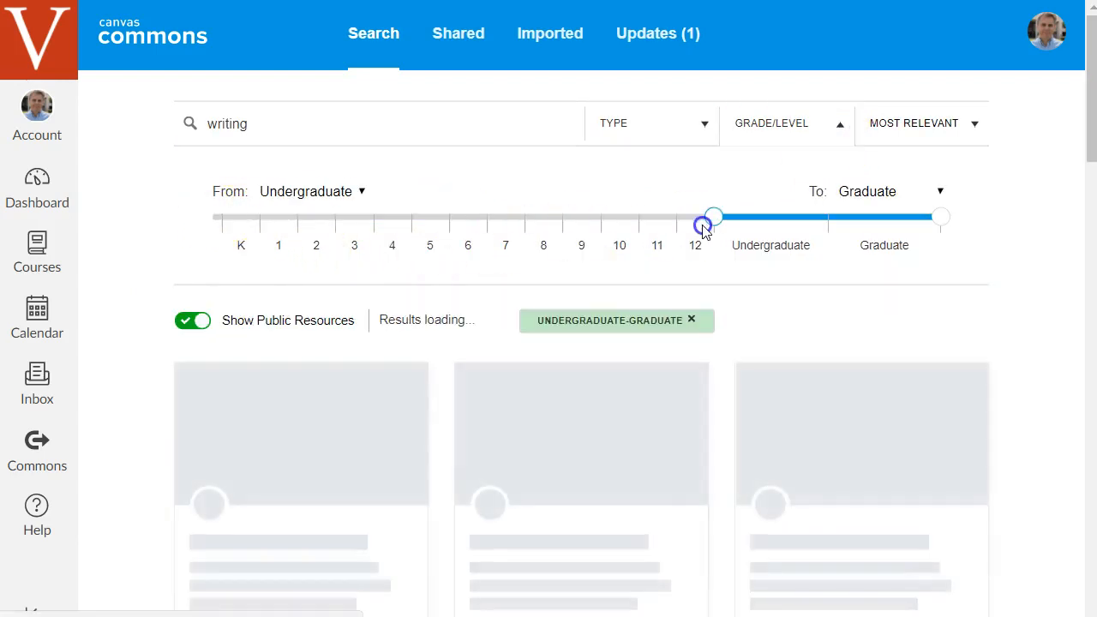
scroll(down, 3)
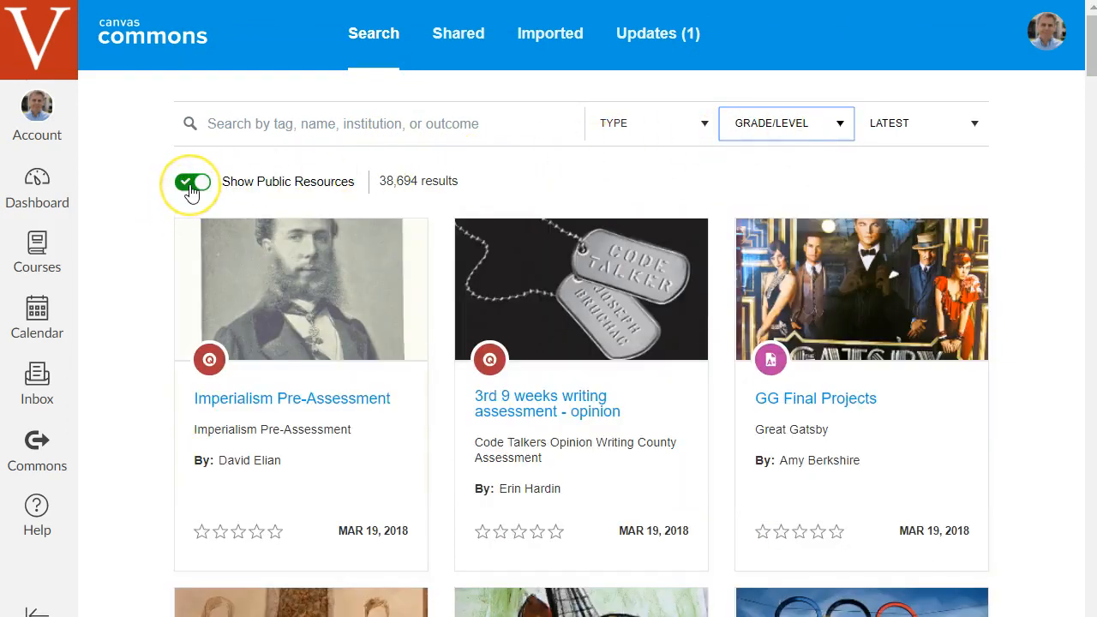
Step: Turn off Show Public Resources and open the Valencia Sample Course - Weekly Modules resource
click(192, 181)
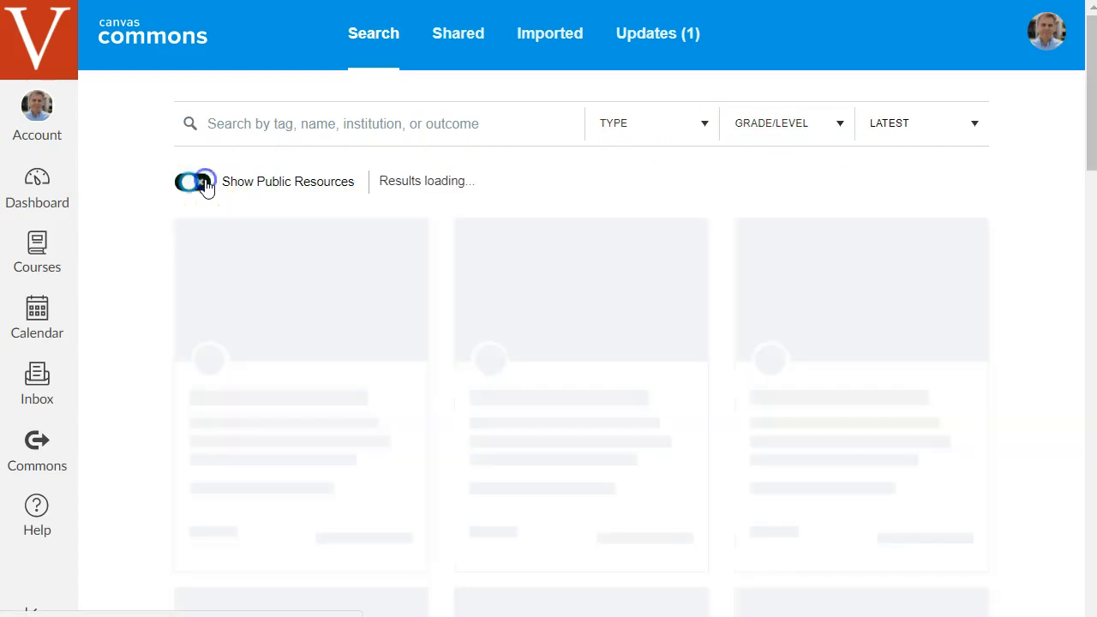
click(191, 181)
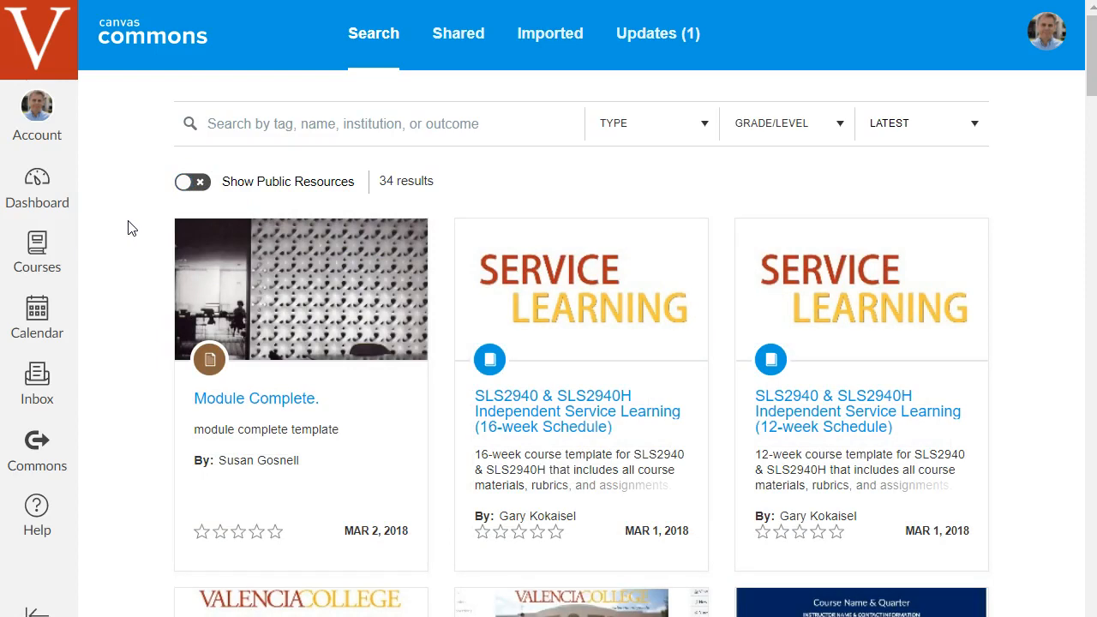
scroll(down, 3)
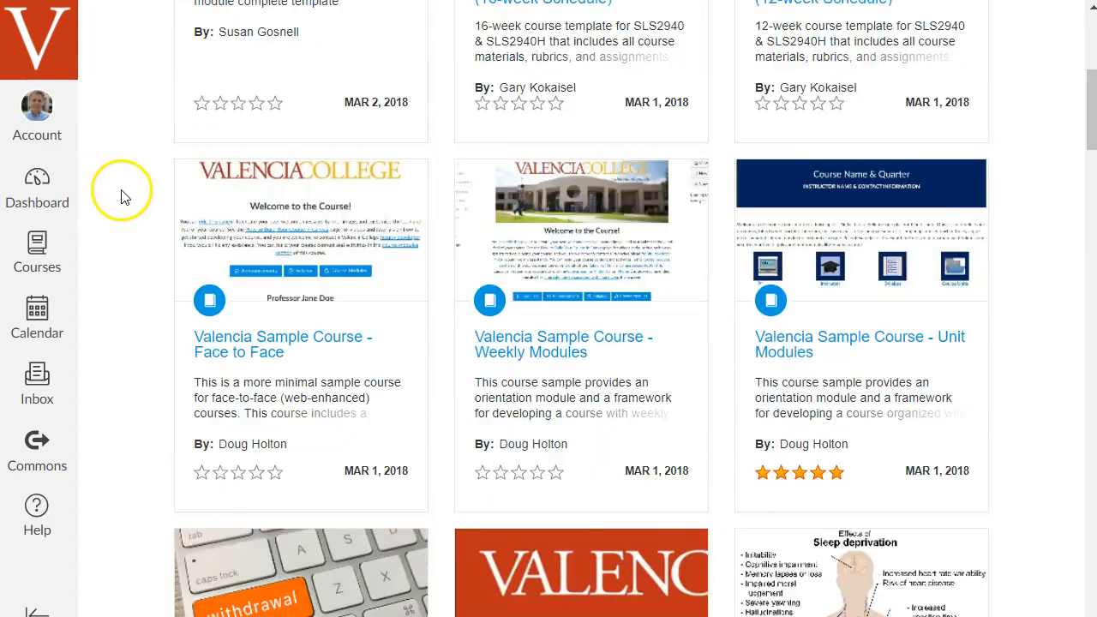
mouse_move(411, 304)
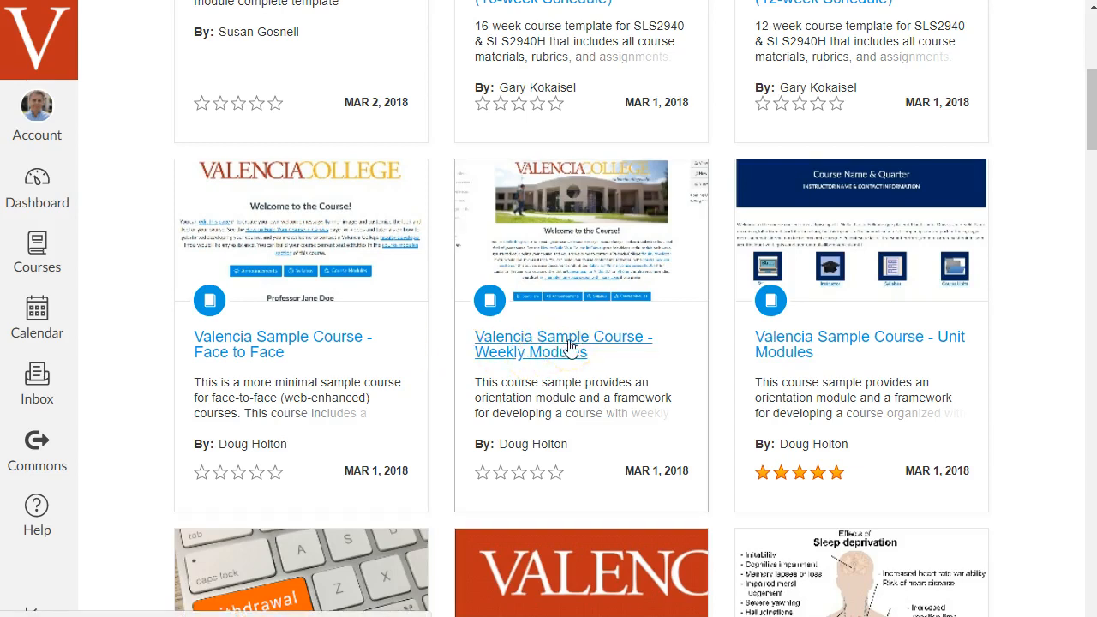
click(563, 344)
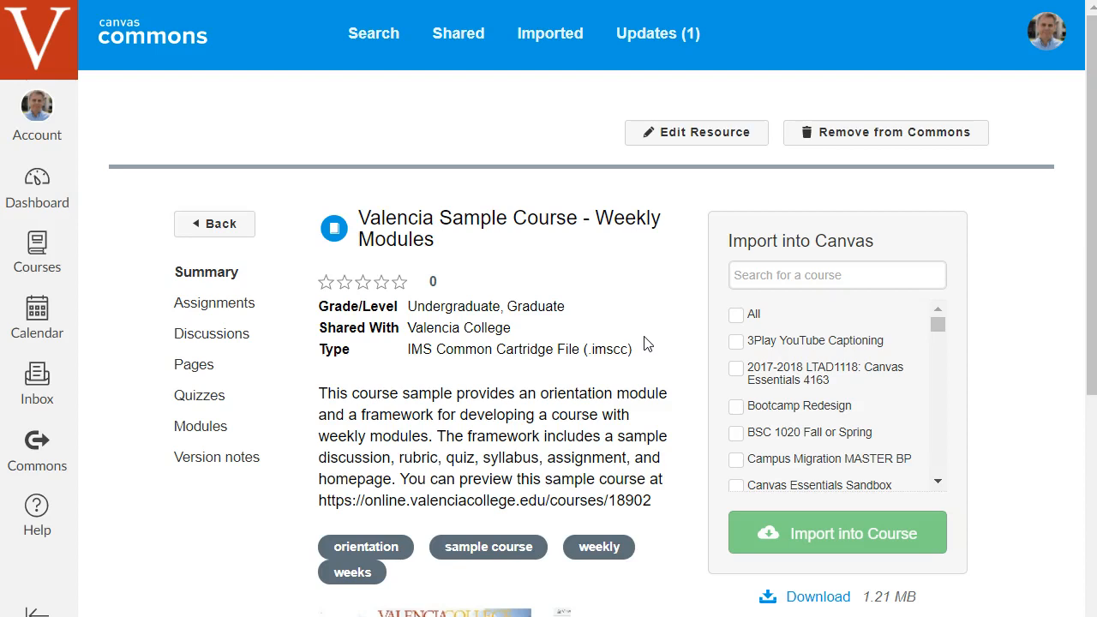
scroll(down, 3)
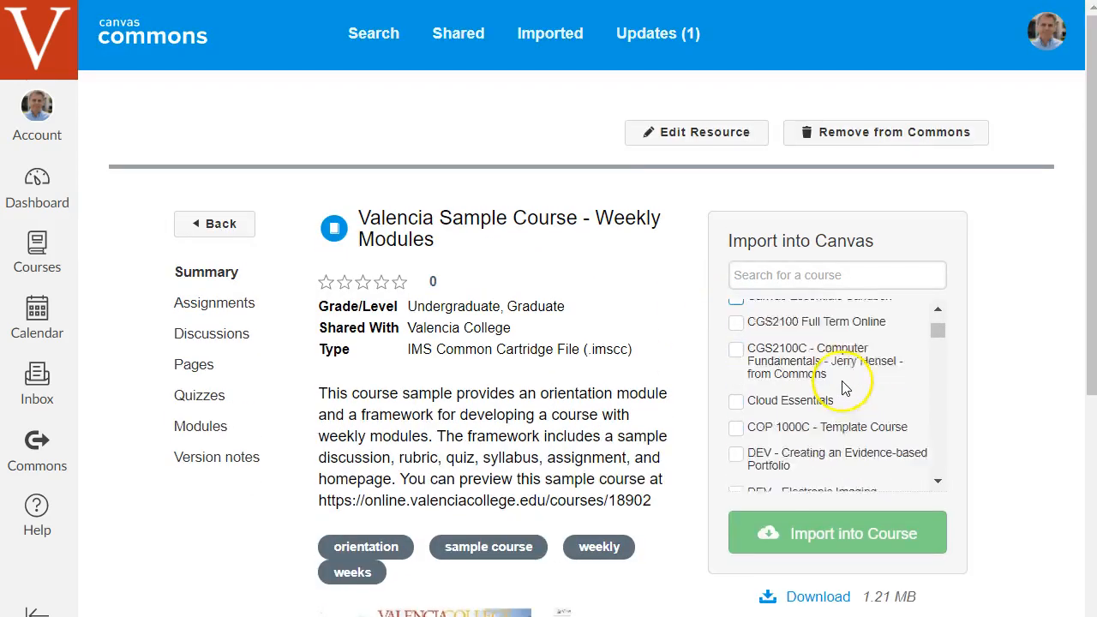
click(735, 413)
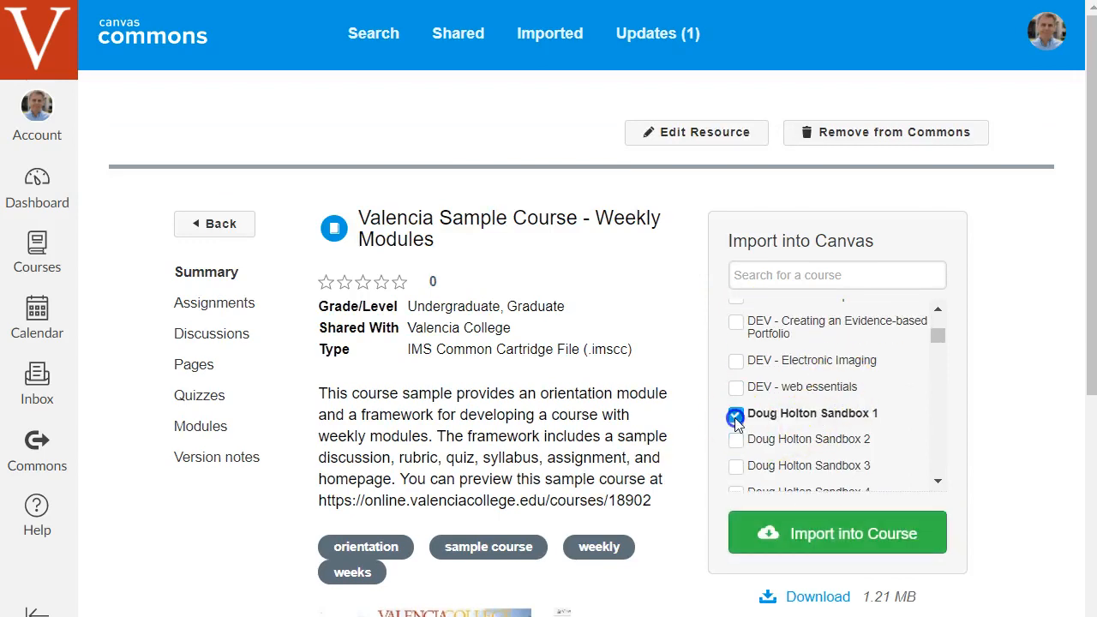
click(735, 440)
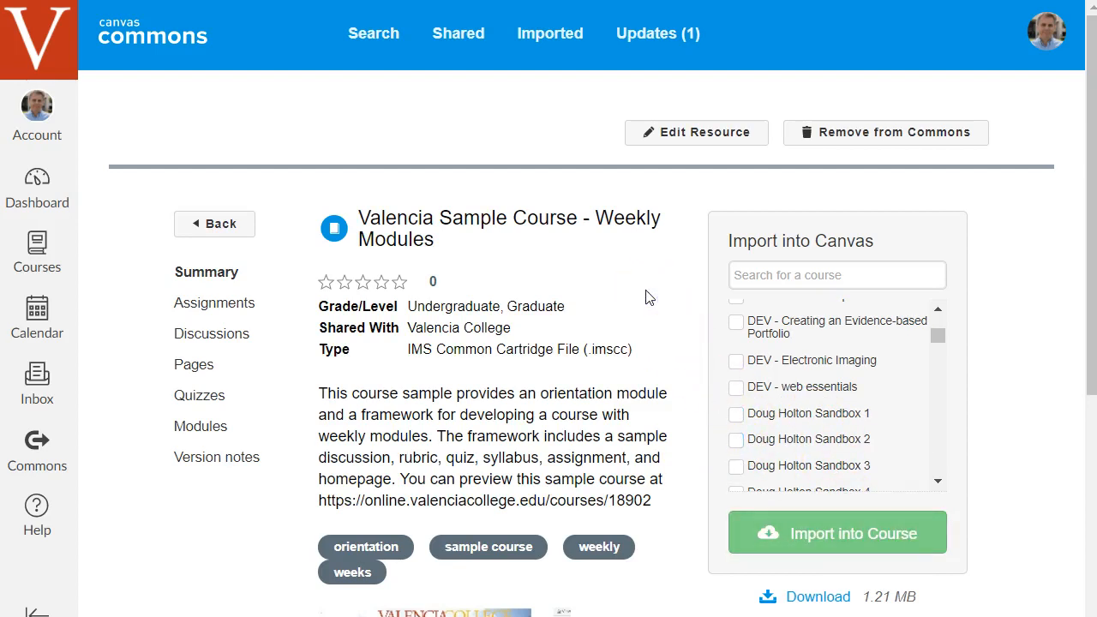
mouse_move(225, 349)
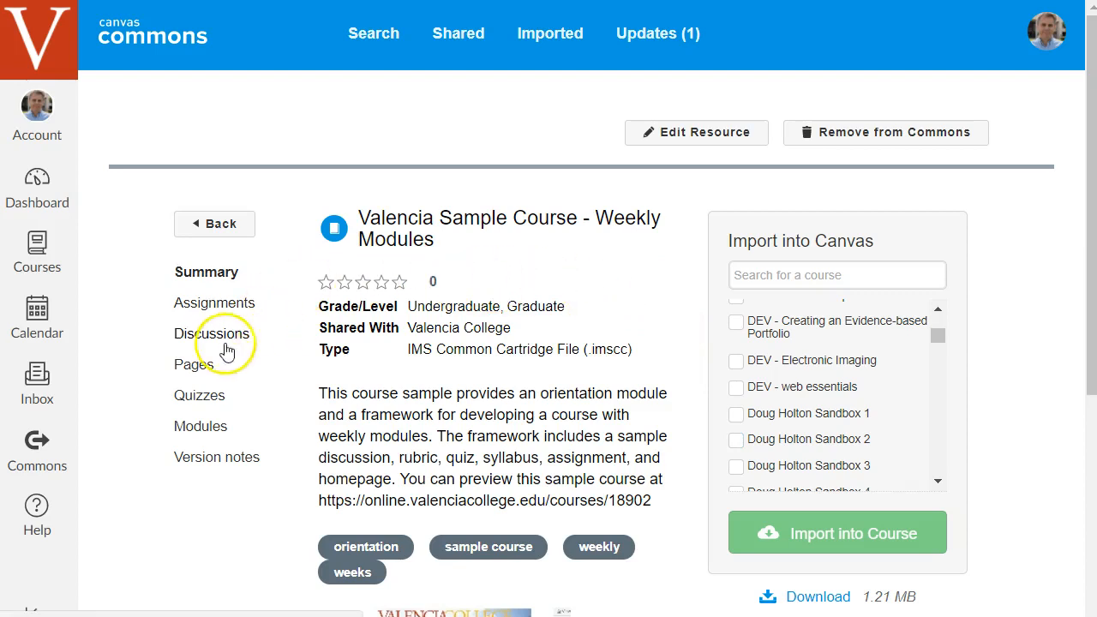
mouse_move(37, 523)
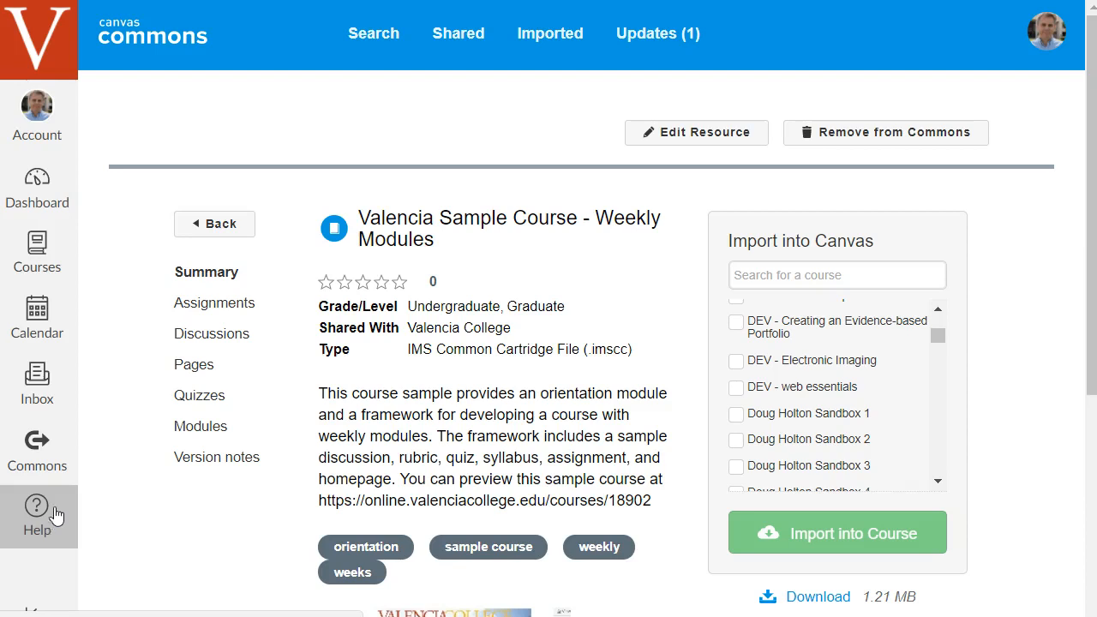
Step: Open the Help tray listing support chat, hotline, guides and community links
click(37, 514)
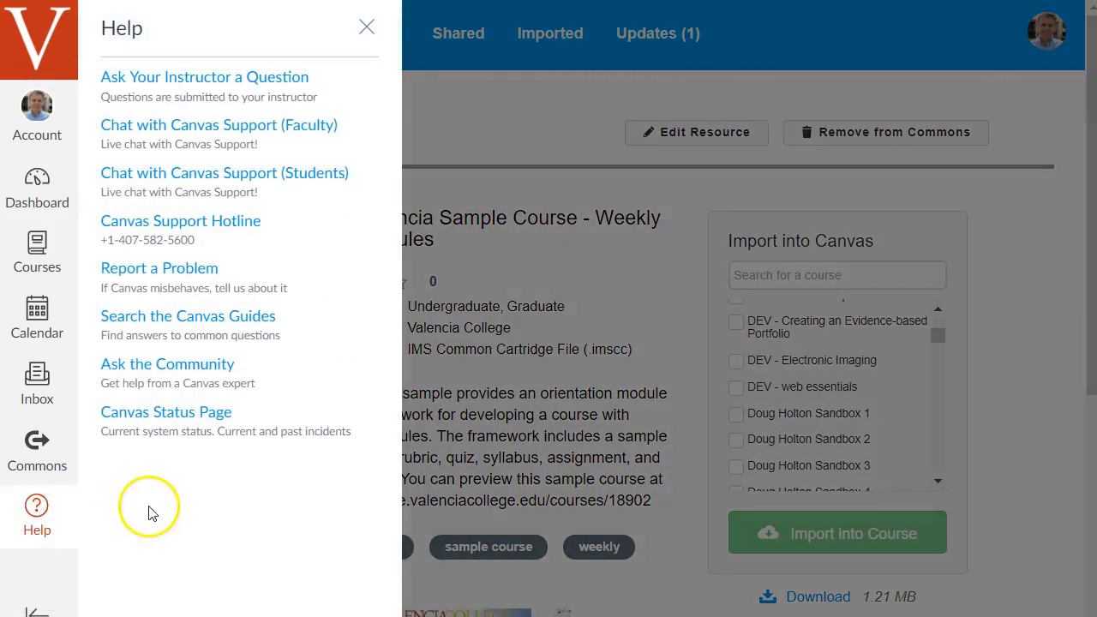
mouse_move(274, 56)
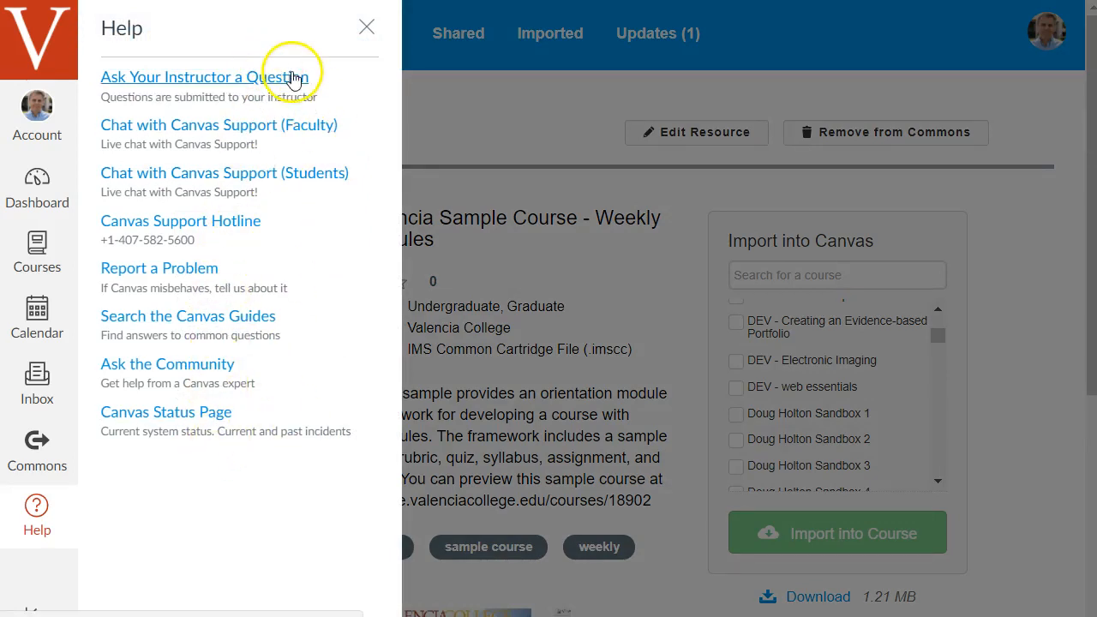
mouse_move(244, 84)
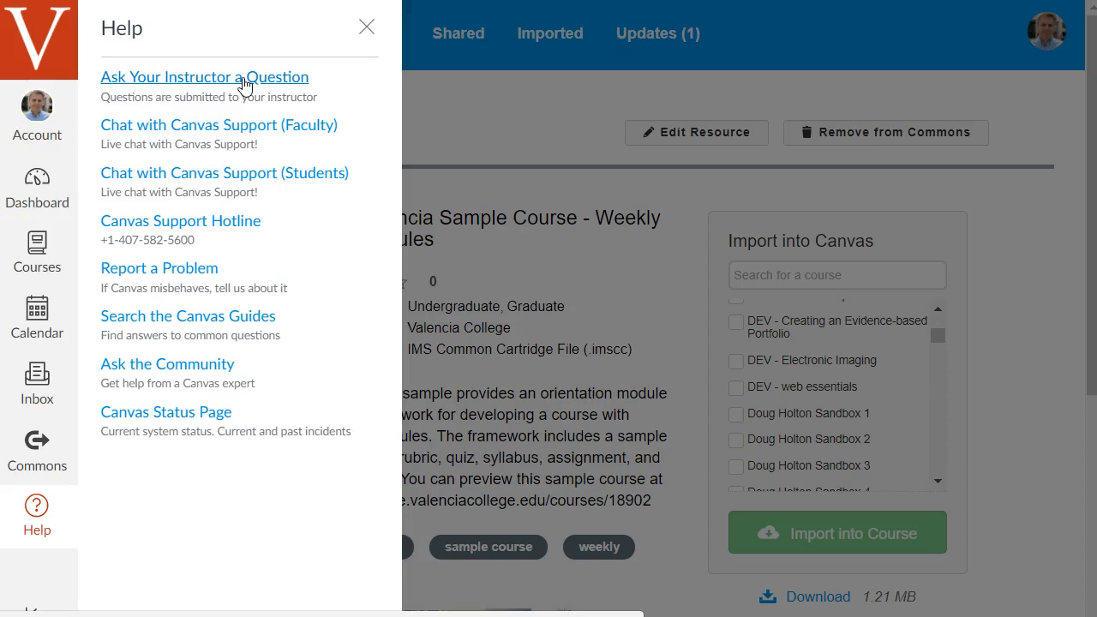
mouse_move(231, 238)
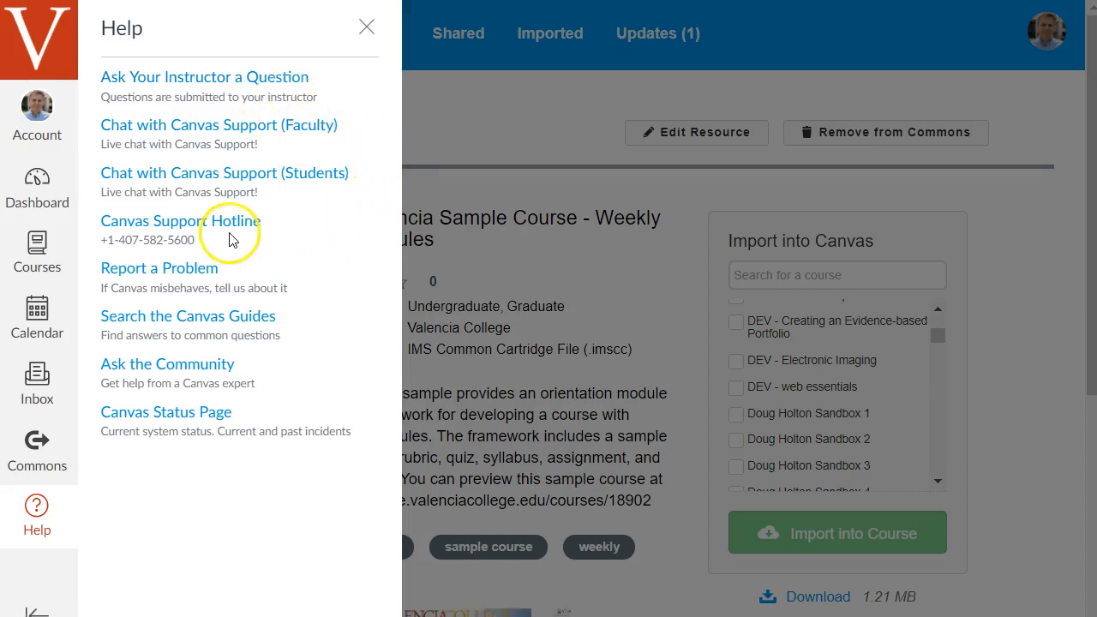
mouse_move(273, 324)
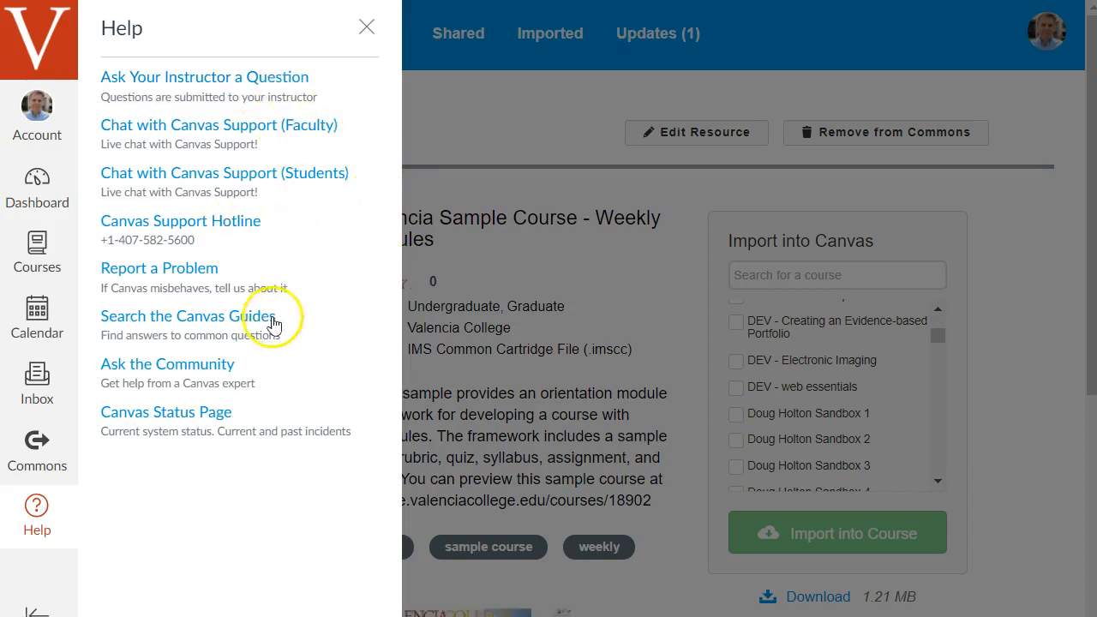
mouse_move(307, 324)
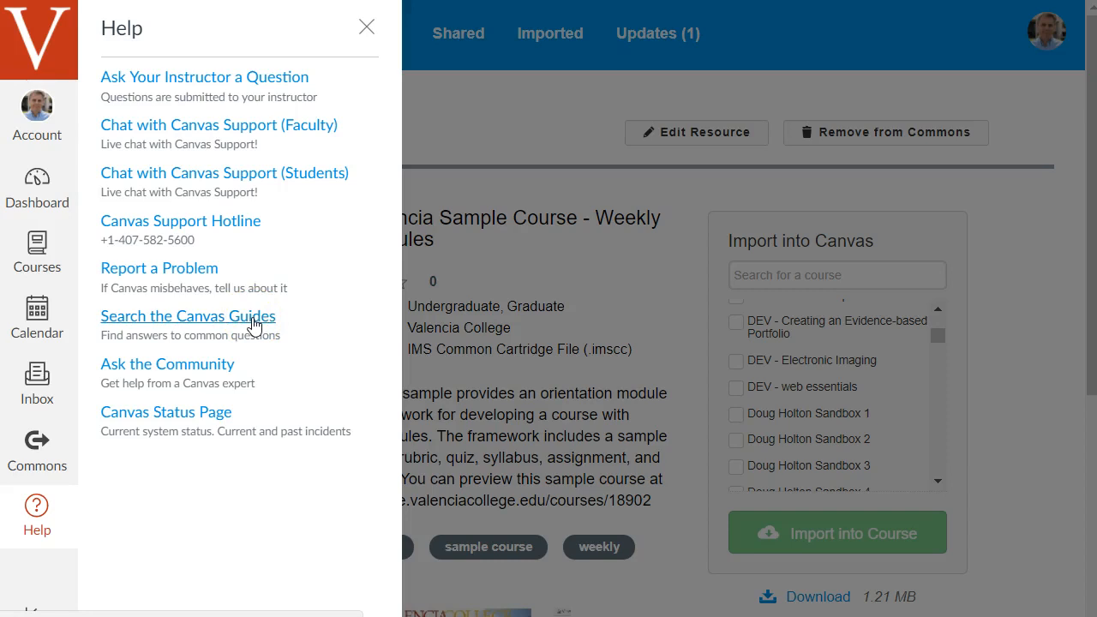
mouse_move(336, 320)
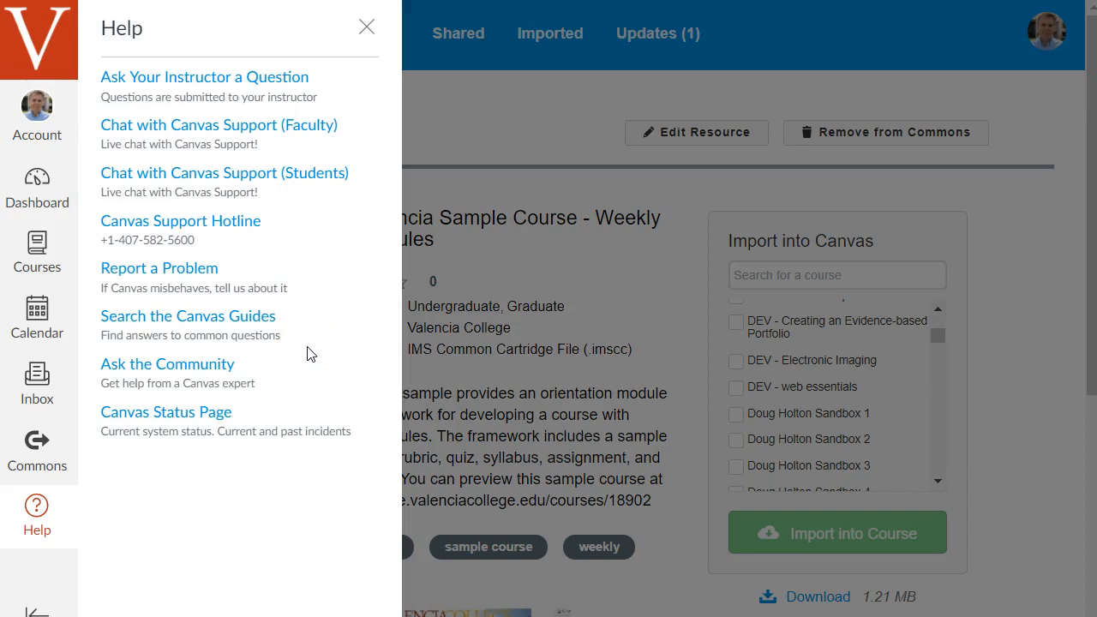
mouse_move(372, 232)
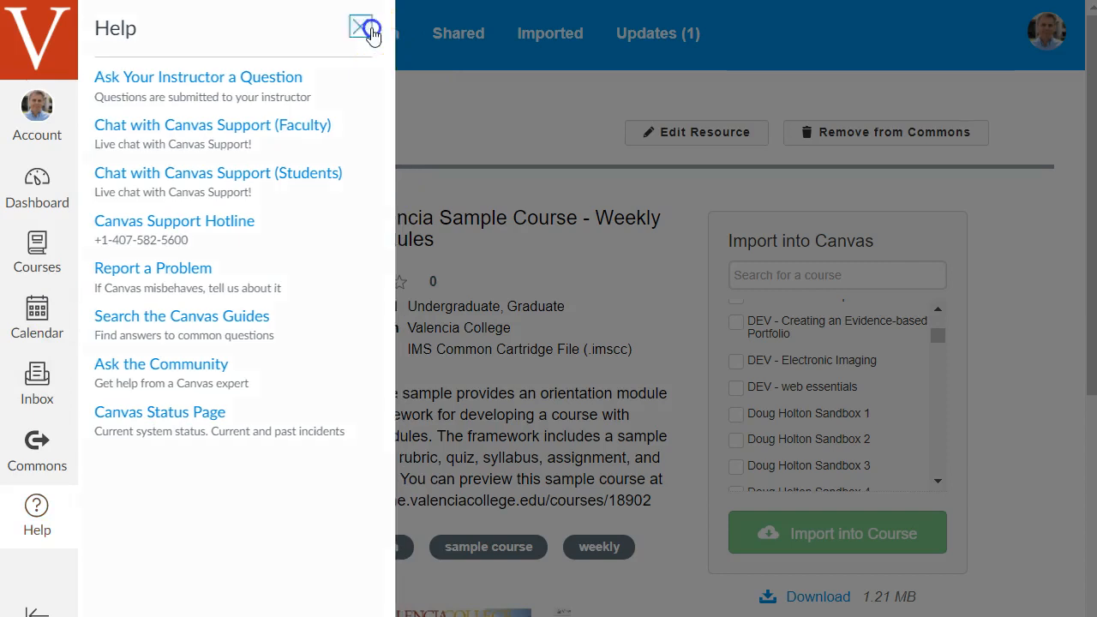
Step: Close the Help tray and return to the Dashboard of sandbox course cards
click(361, 27)
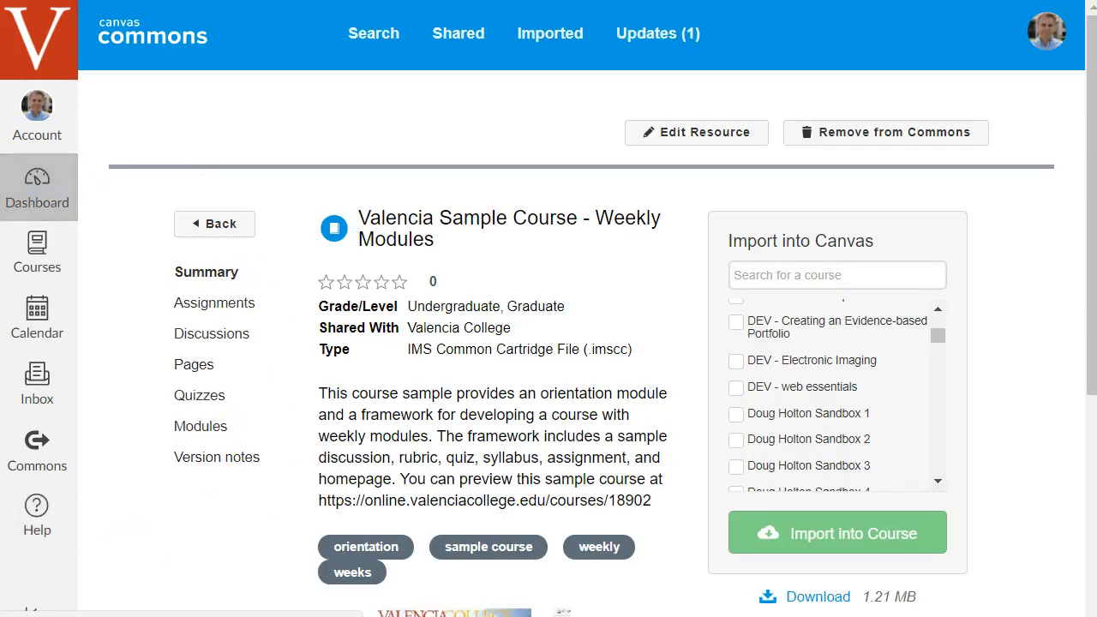
click(37, 187)
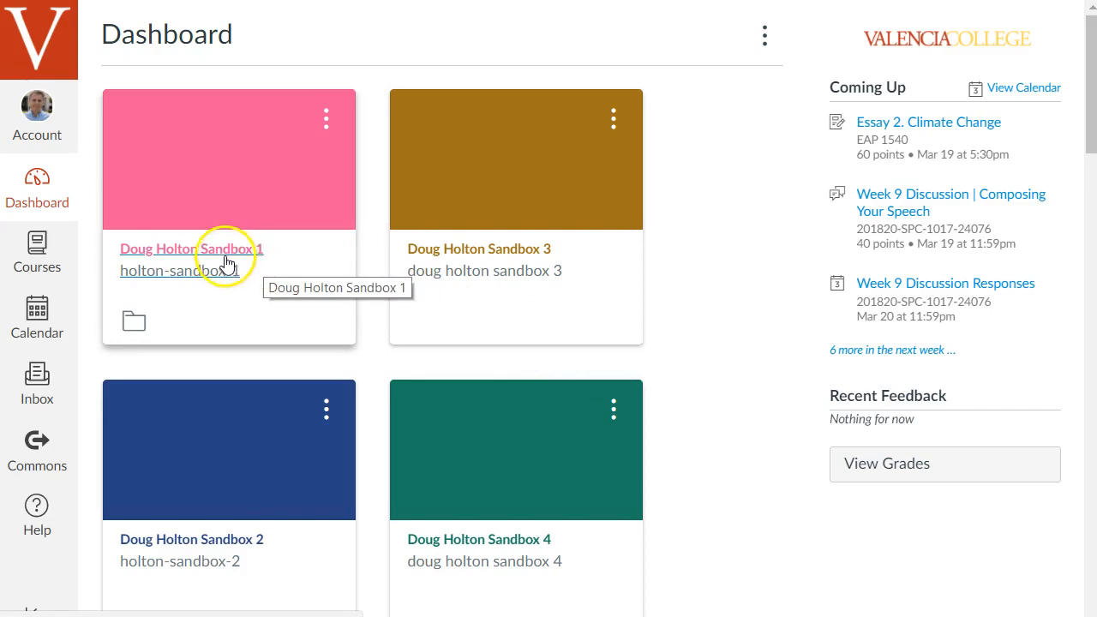
click(192, 249)
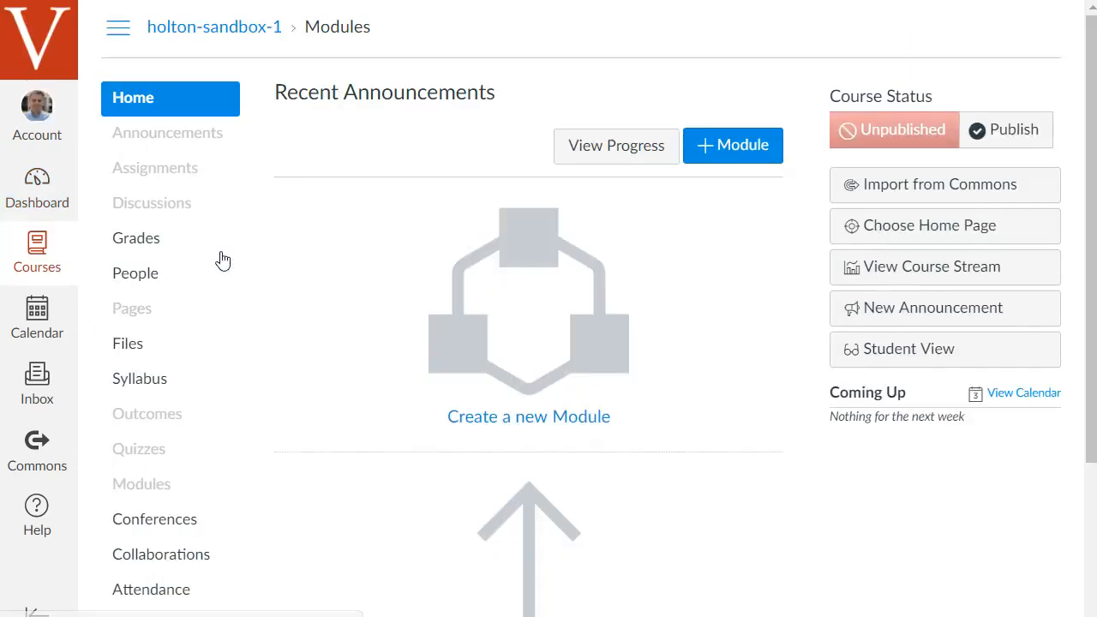
mouse_move(325, 216)
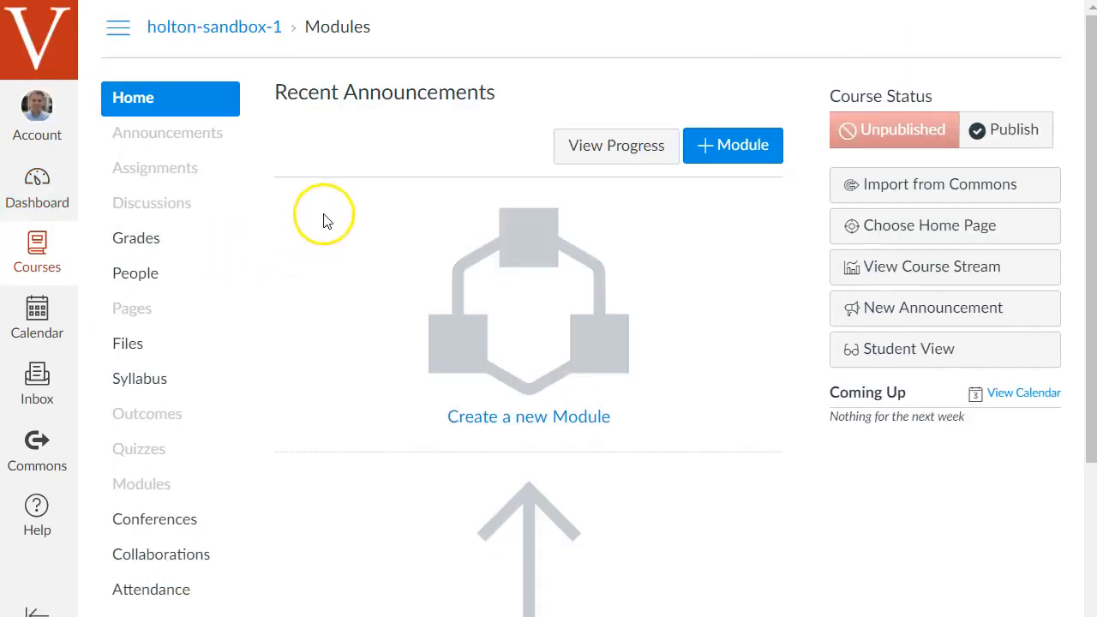
mouse_move(158, 176)
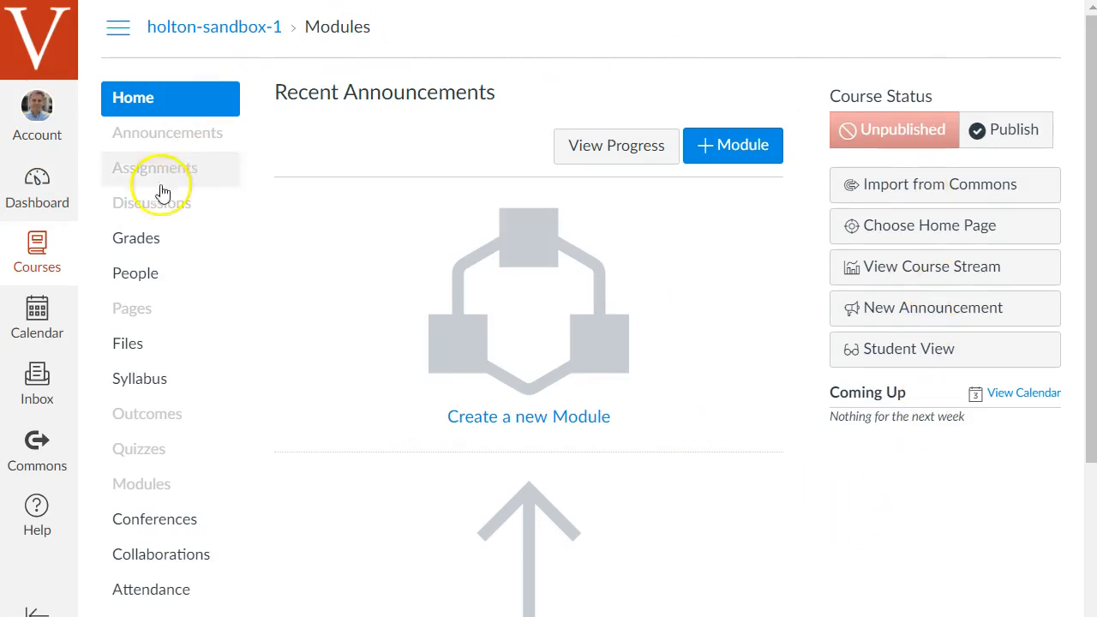
mouse_move(908, 450)
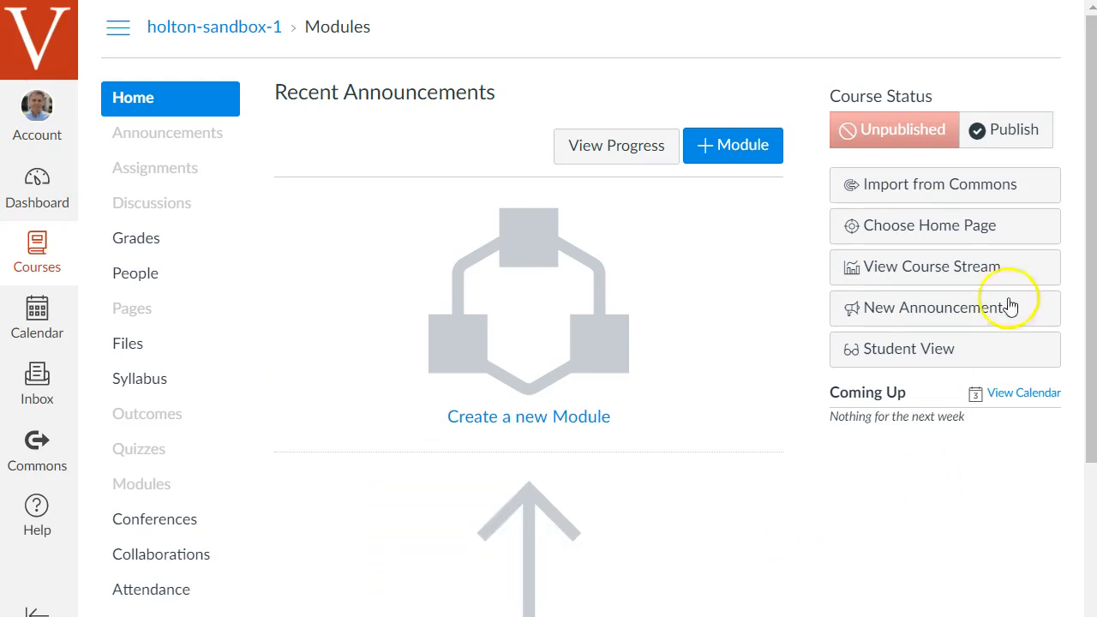
mouse_move(467, 154)
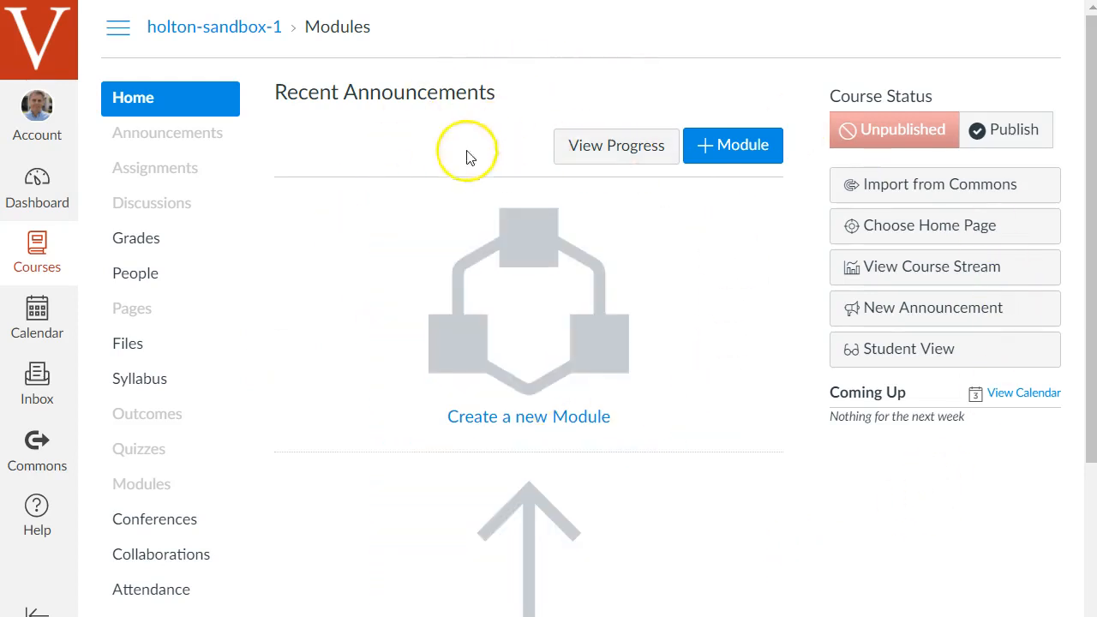
mouse_move(776, 428)
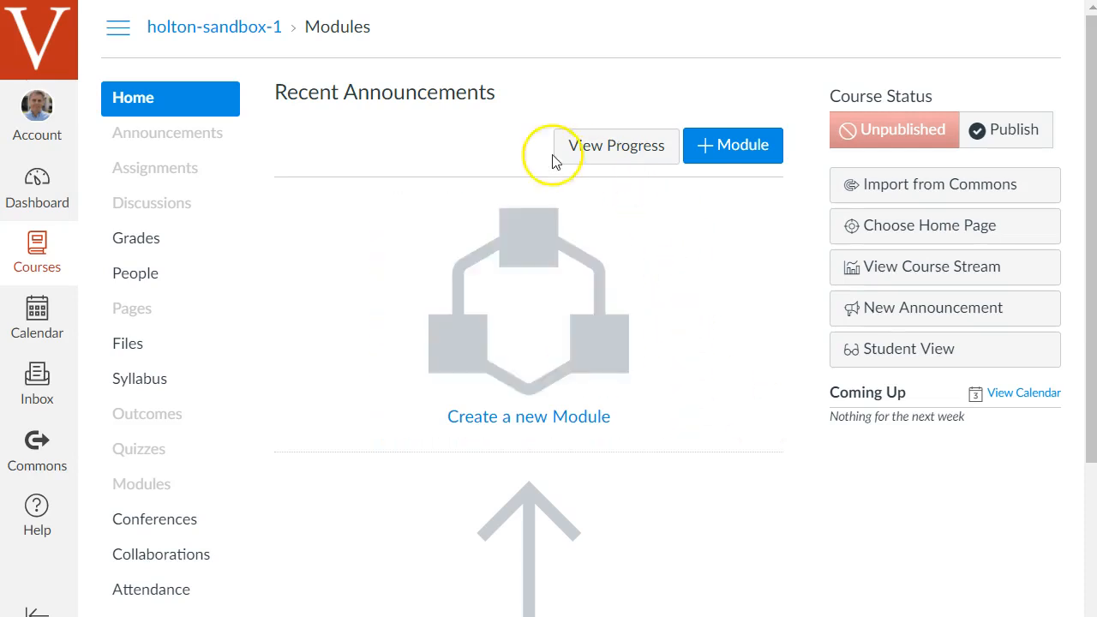
mouse_move(366, 503)
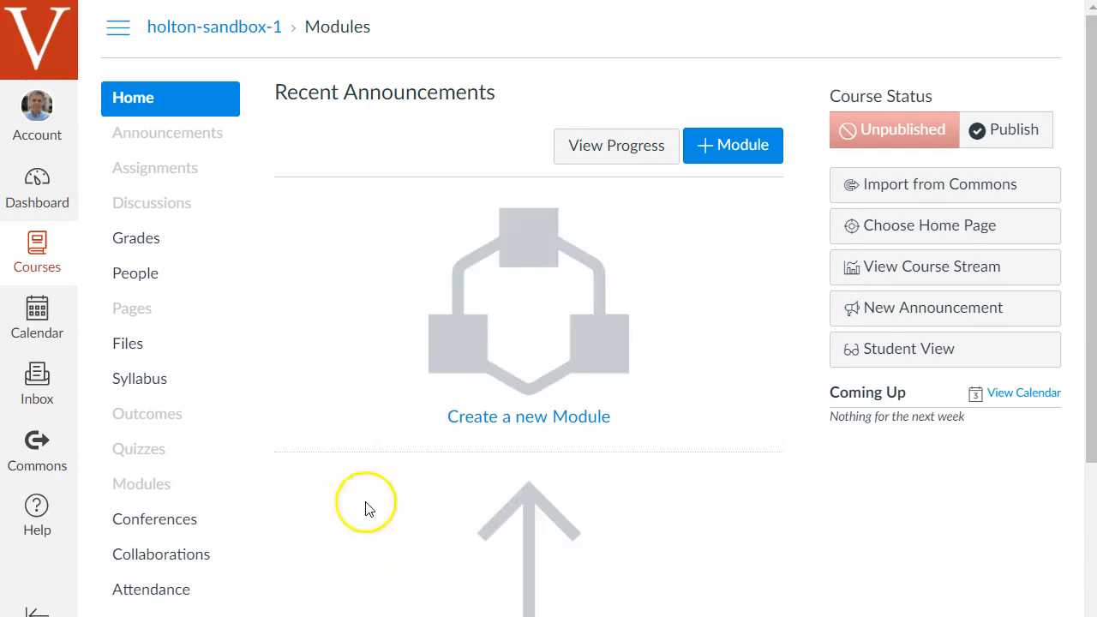
mouse_move(781, 446)
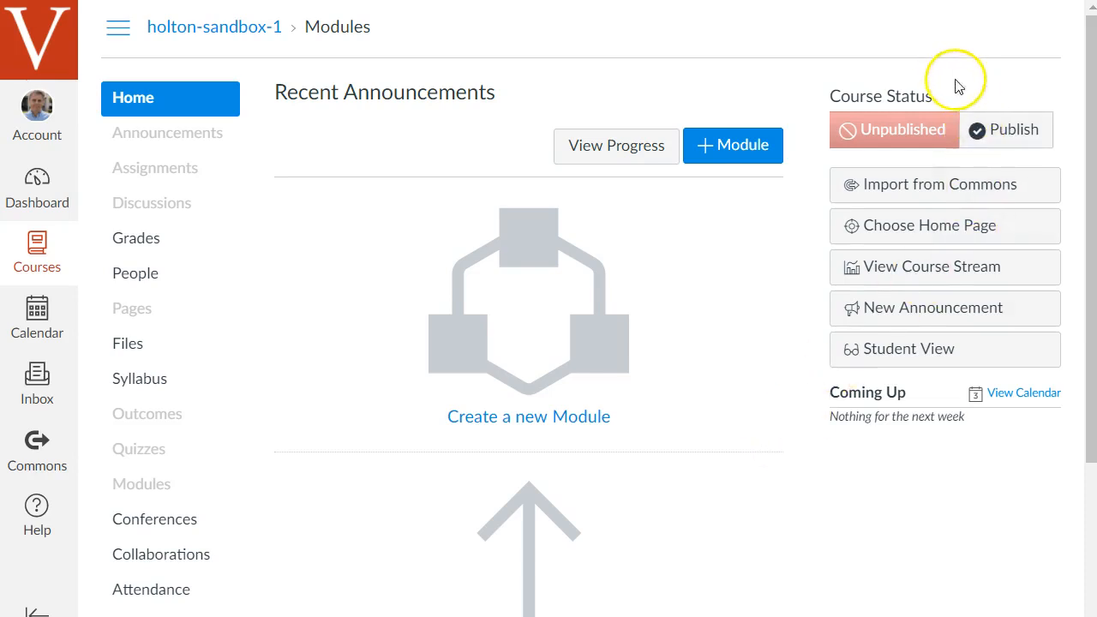
mouse_move(943, 429)
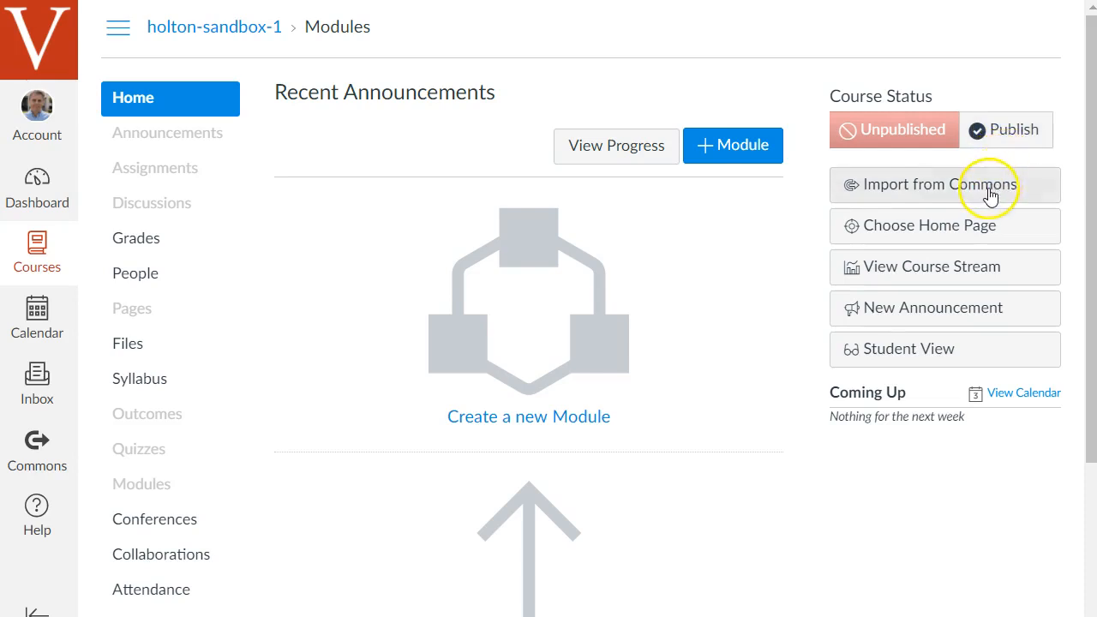
mouse_move(361, 310)
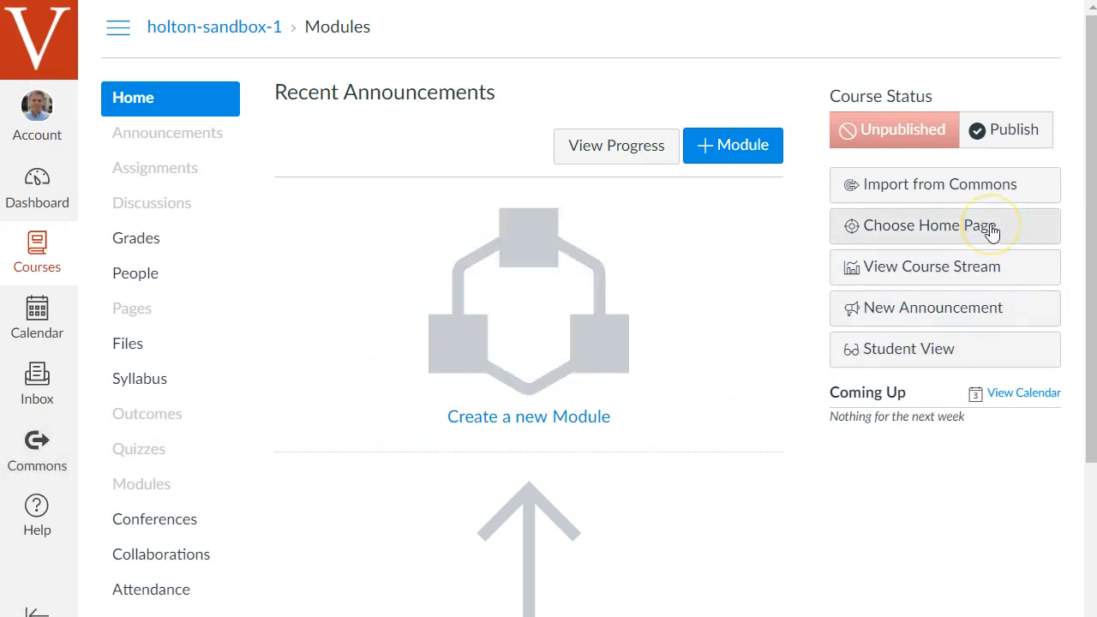
mouse_move(876, 338)
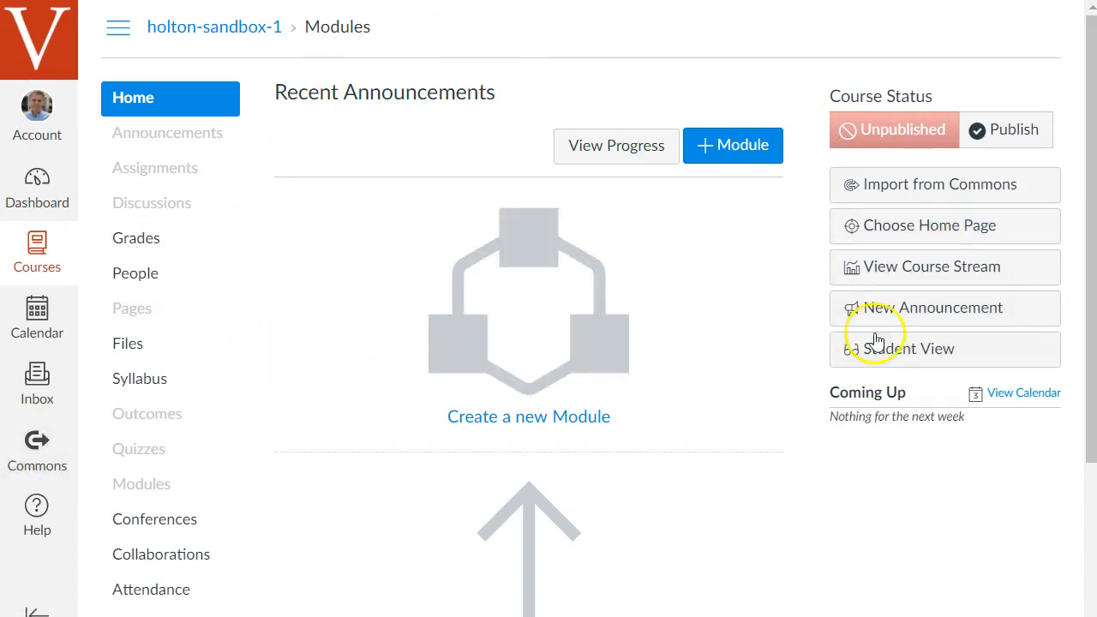
mouse_move(540, 88)
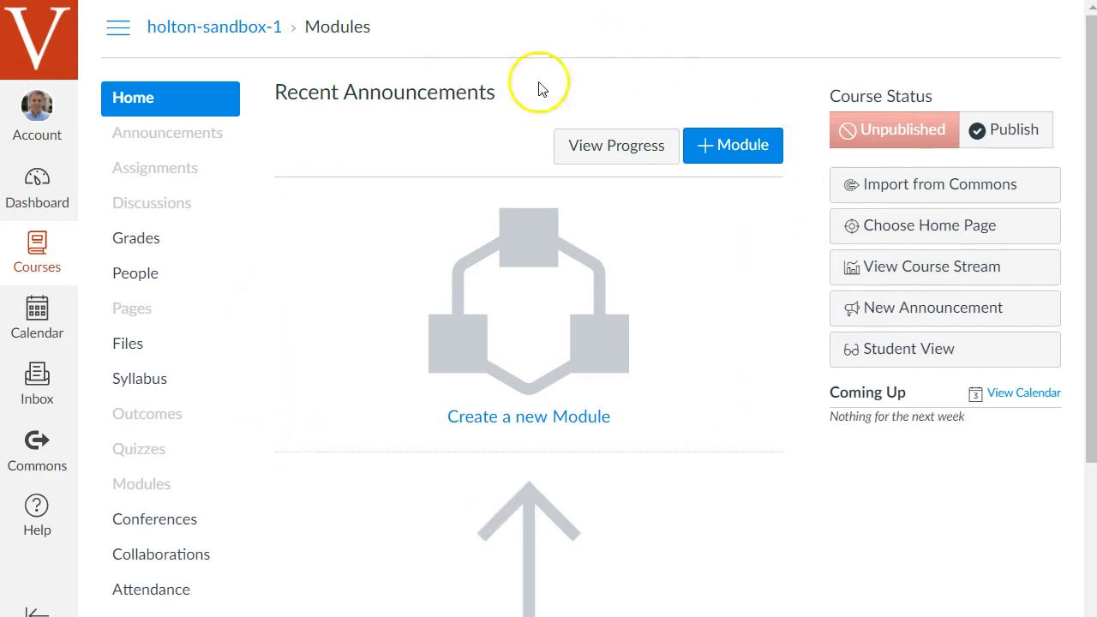
mouse_move(724, 343)
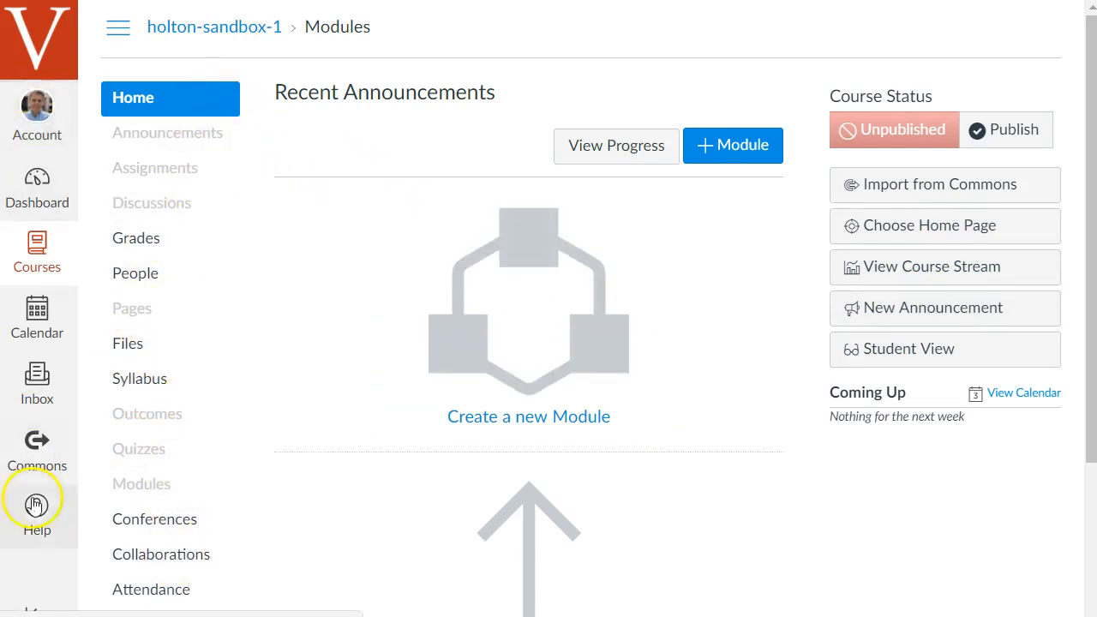
scroll(down, 3)
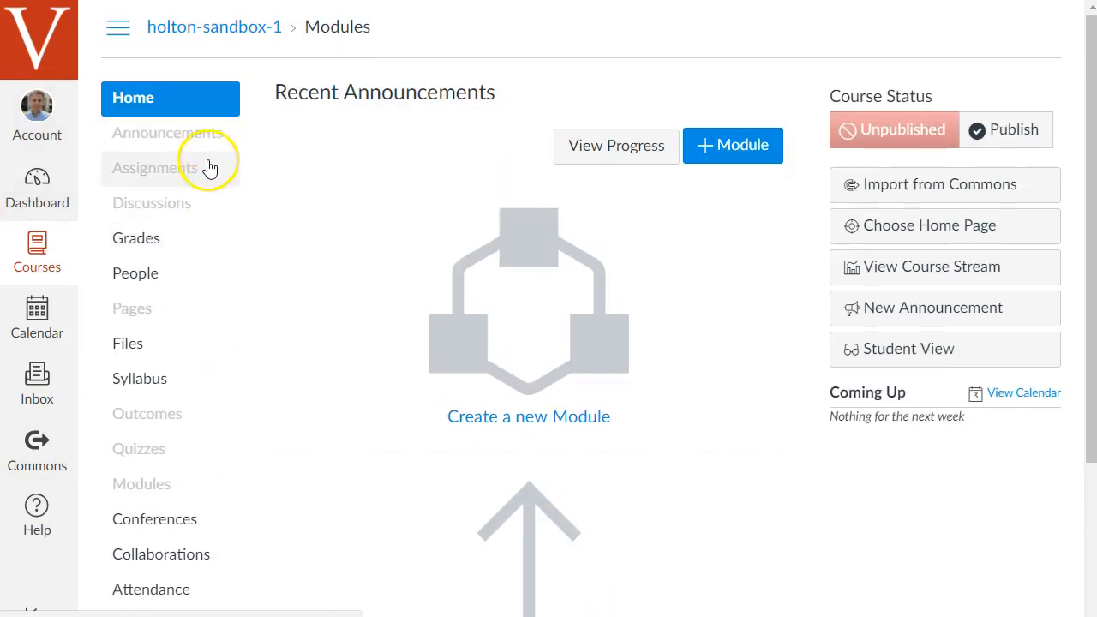
mouse_move(218, 187)
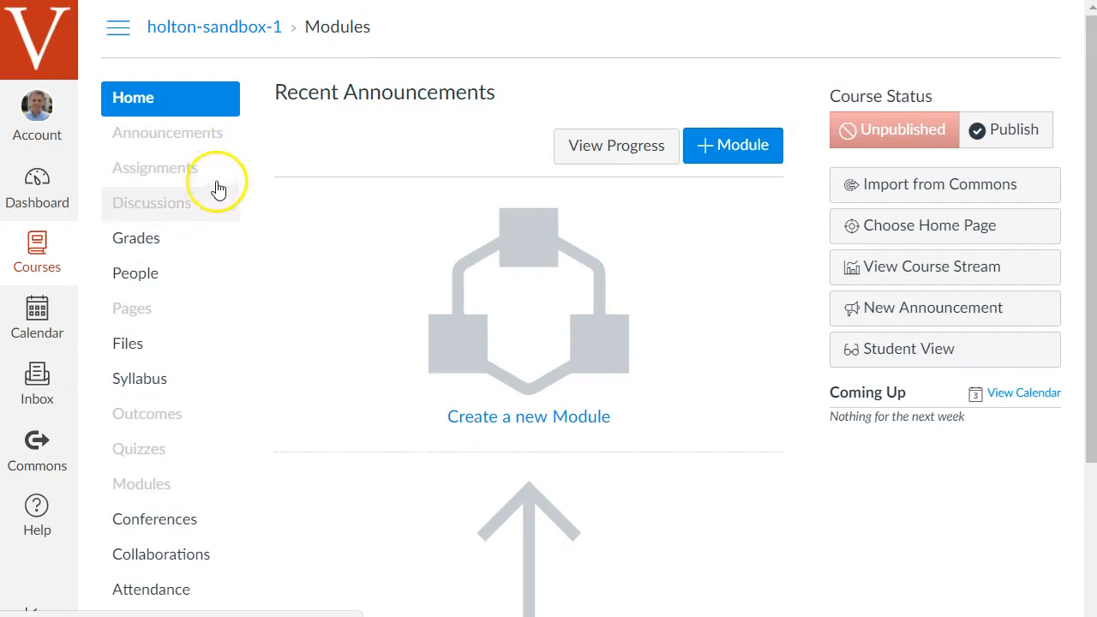
mouse_move(315, 267)
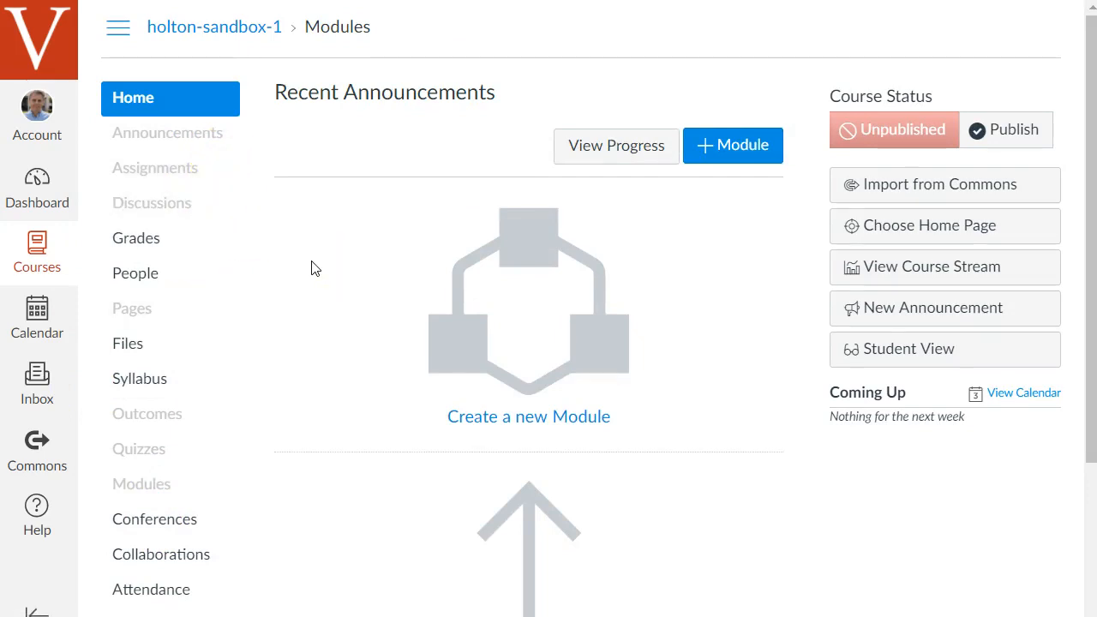
scroll(down, 3)
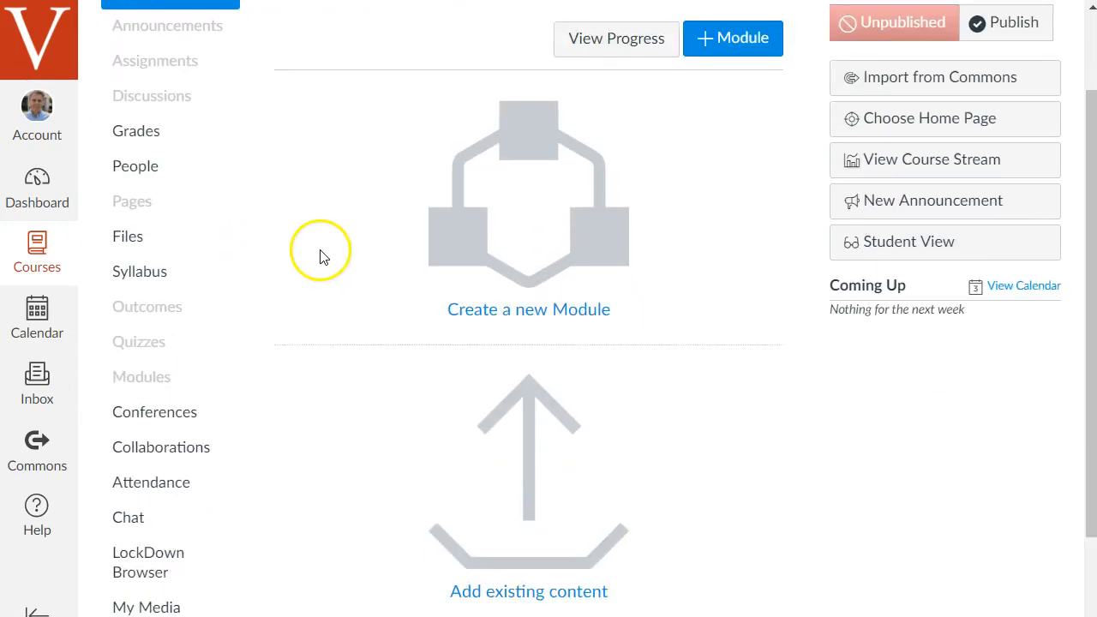
scroll(down, 3)
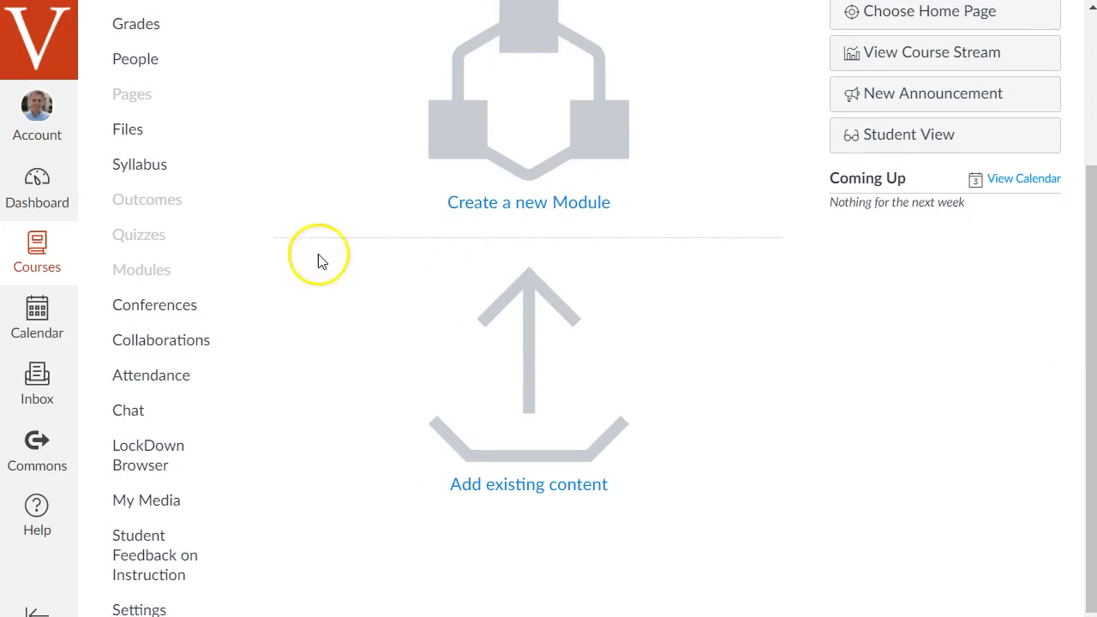
mouse_move(308, 306)
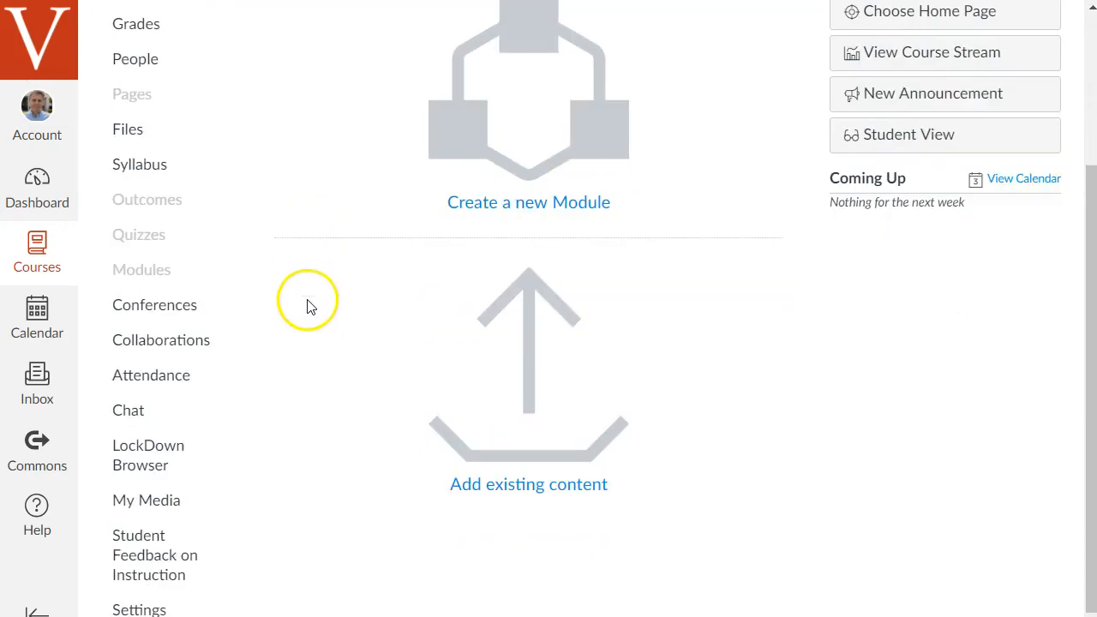
mouse_move(193, 318)
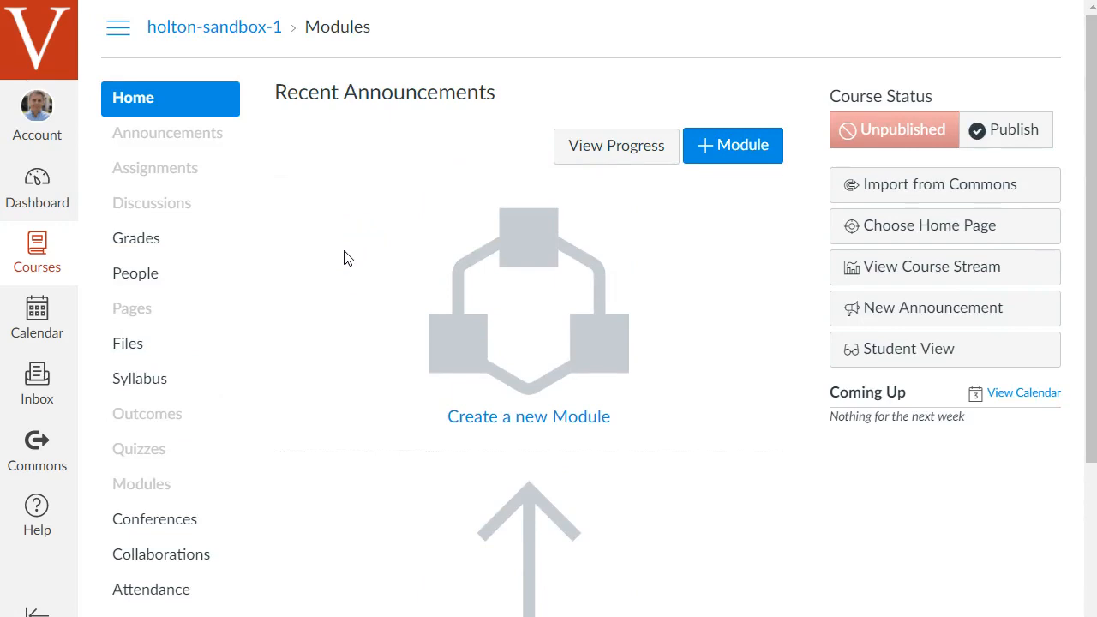
scroll(down, 3)
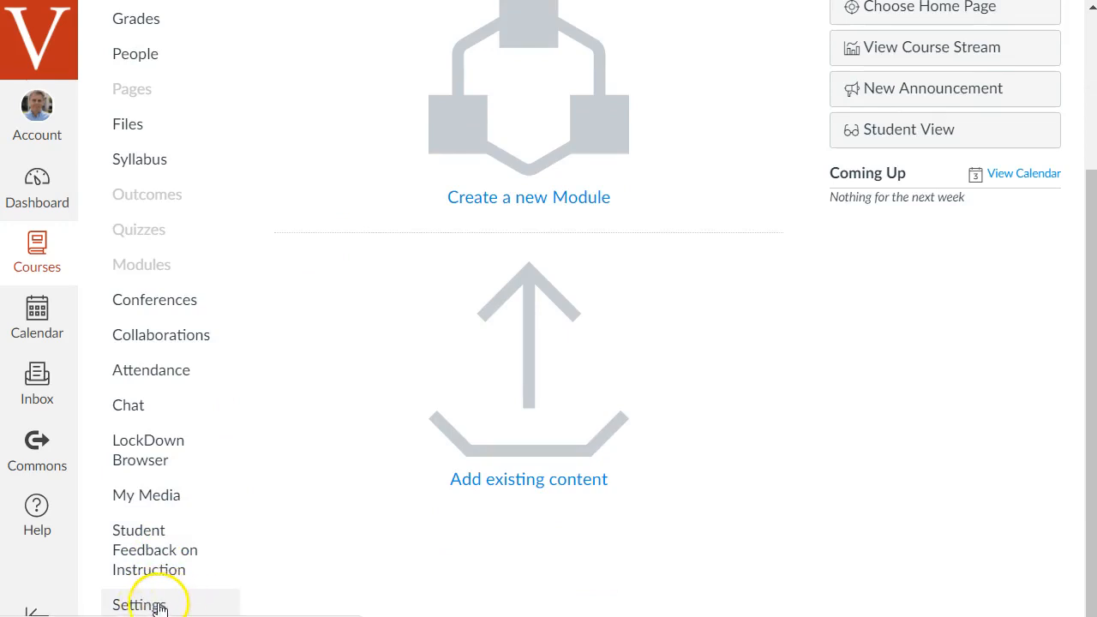
Step: Open the holton-sandbox-1 course Settings on the Course Details tab
click(138, 604)
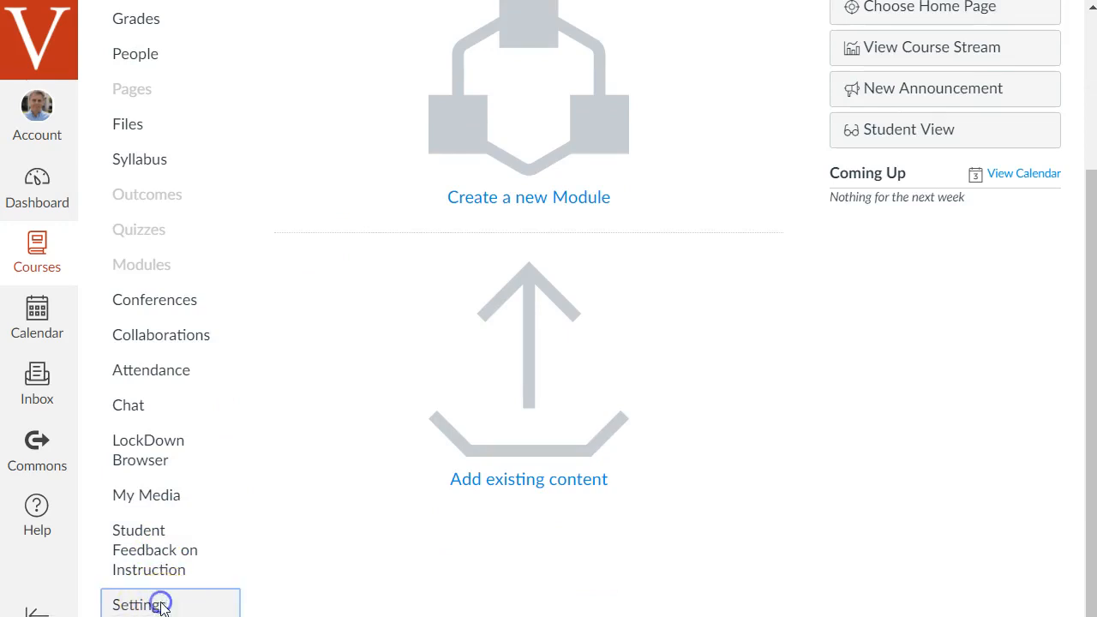
click(141, 604)
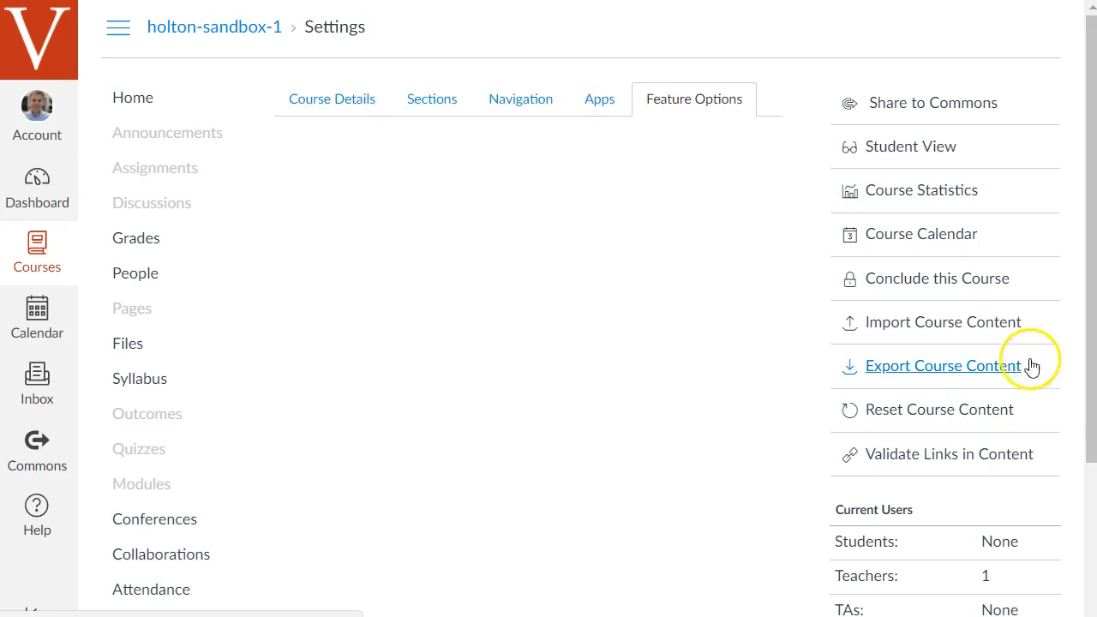
click(332, 98)
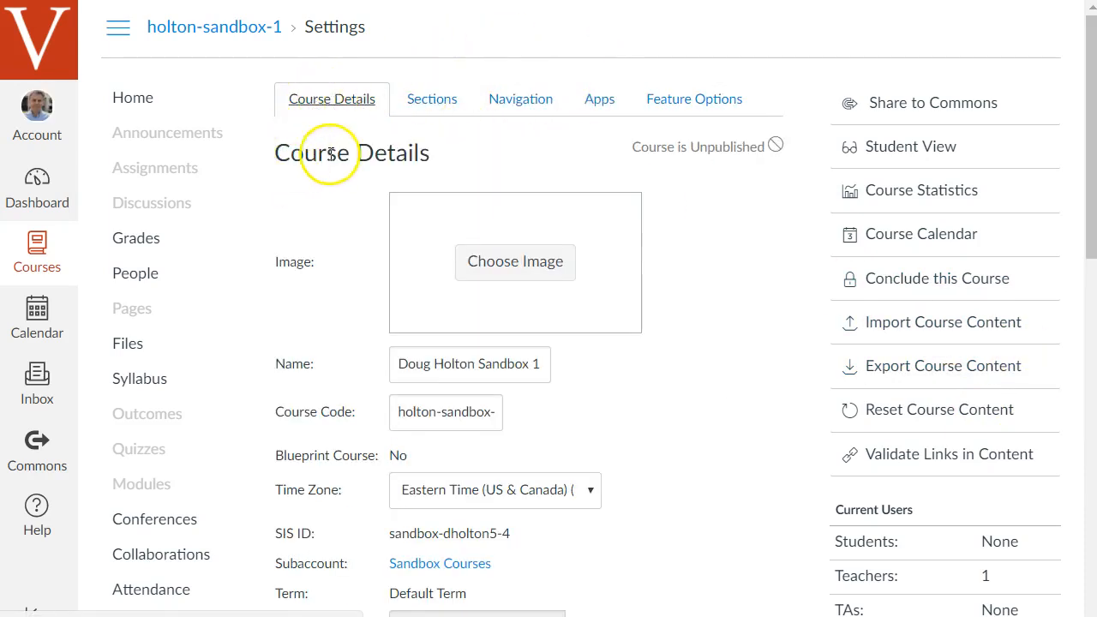
mouse_move(778, 310)
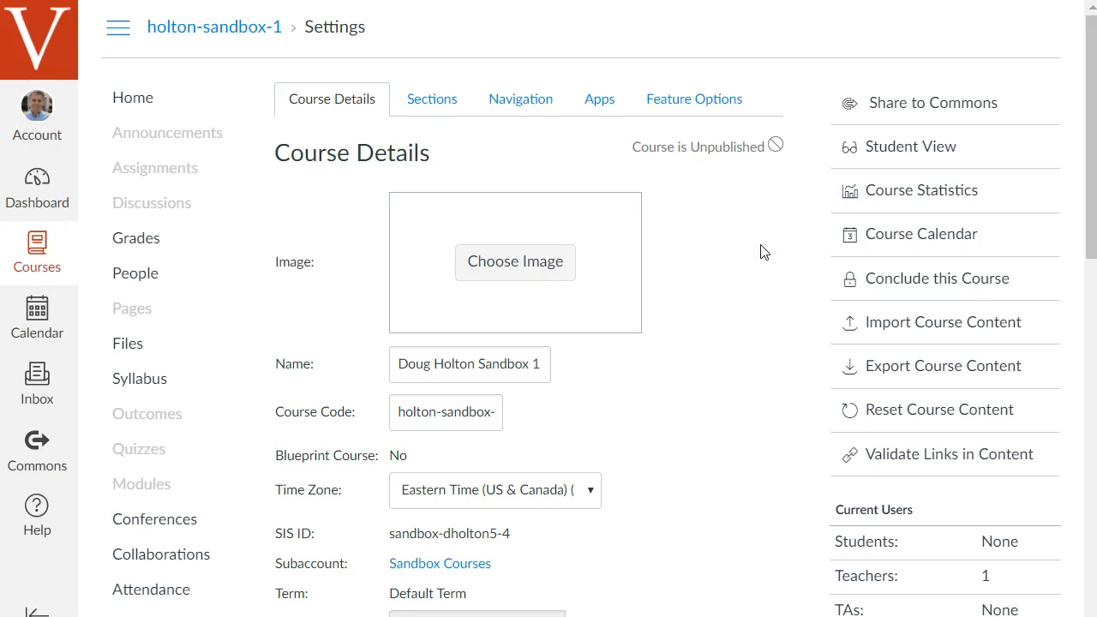
mouse_move(772, 245)
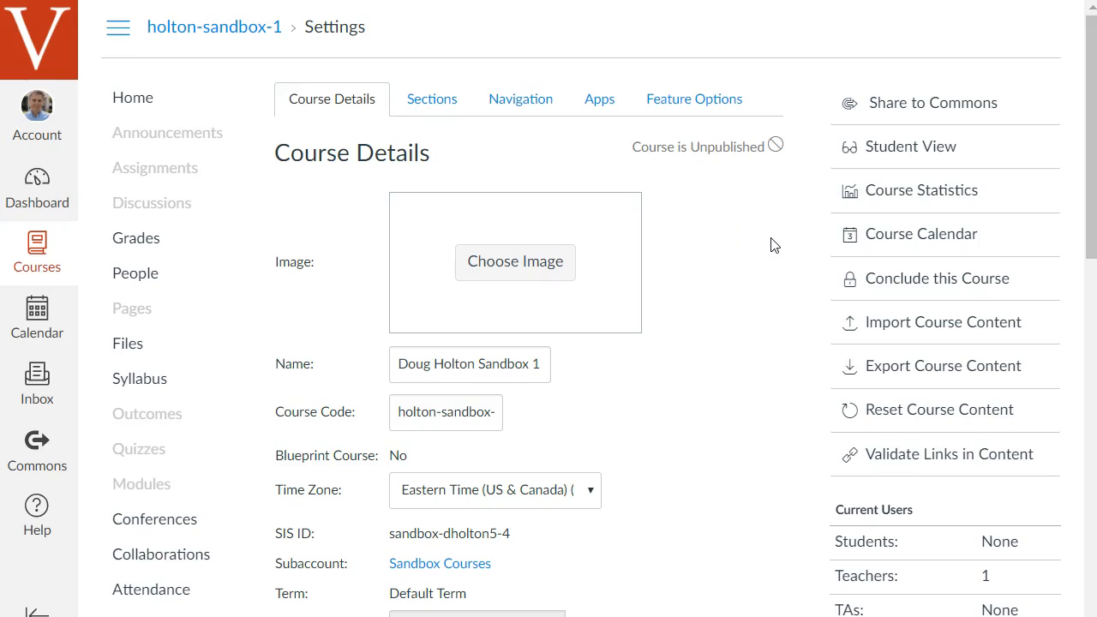
mouse_move(716, 311)
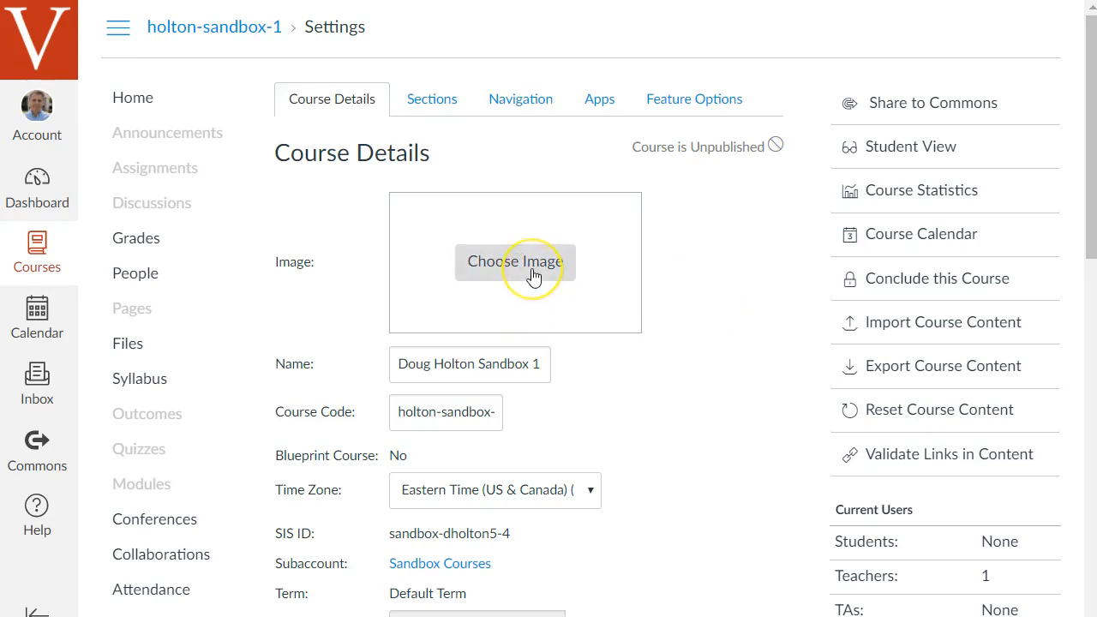
mouse_move(416, 233)
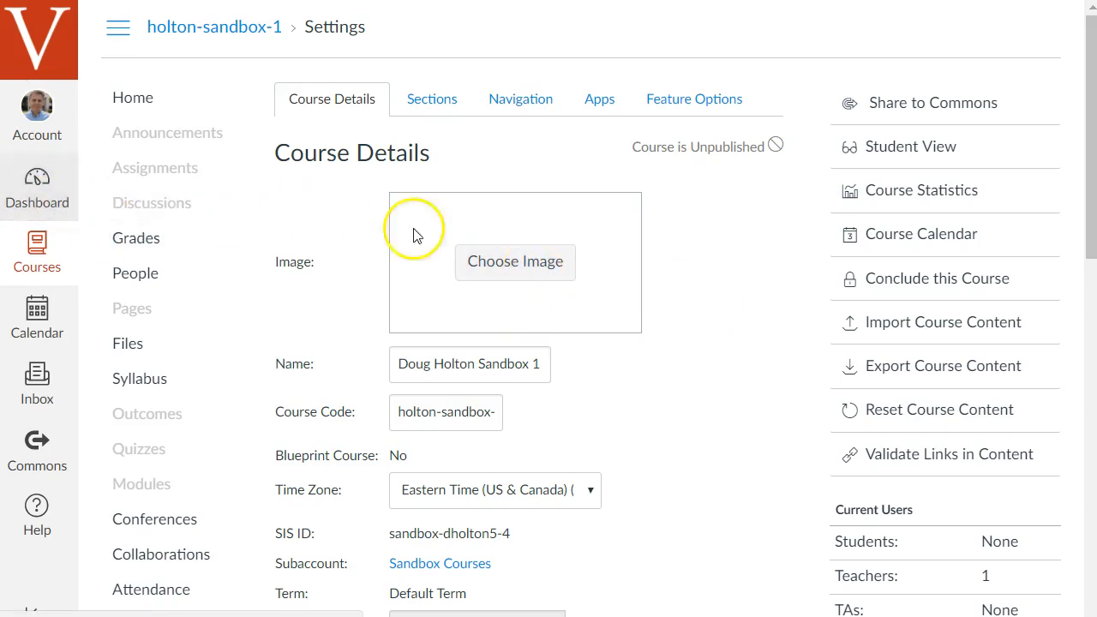
mouse_move(720, 262)
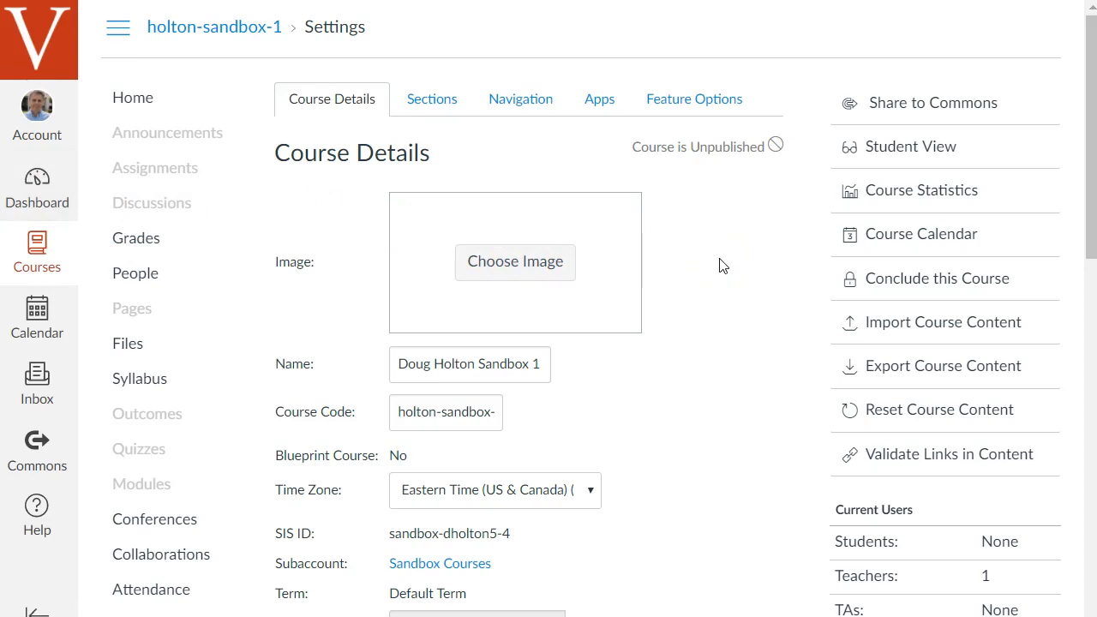
mouse_move(763, 253)
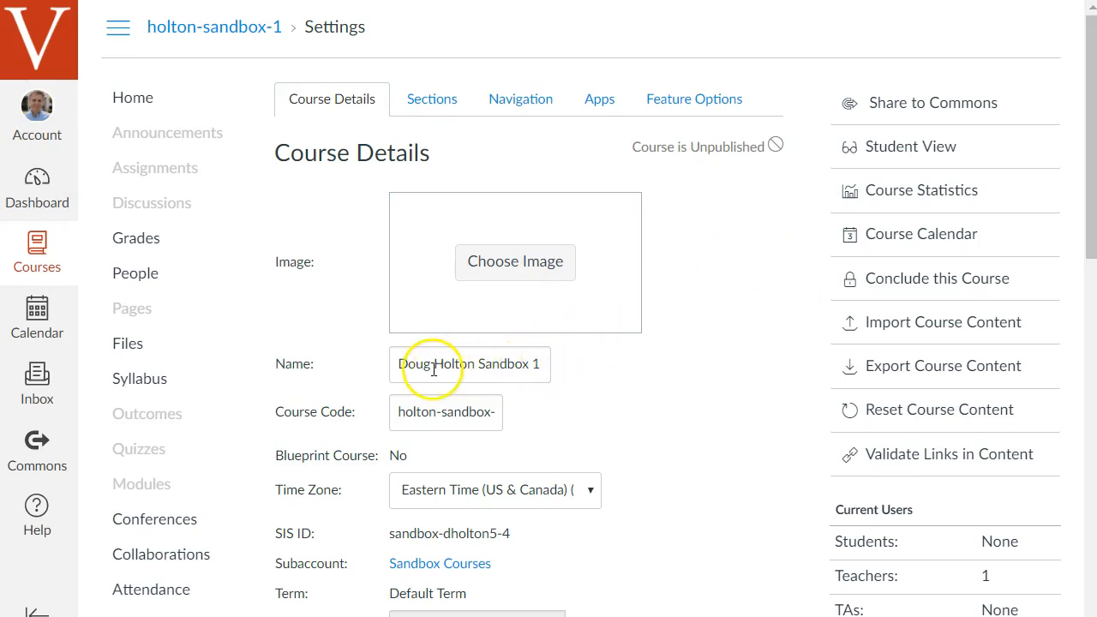
mouse_move(565, 404)
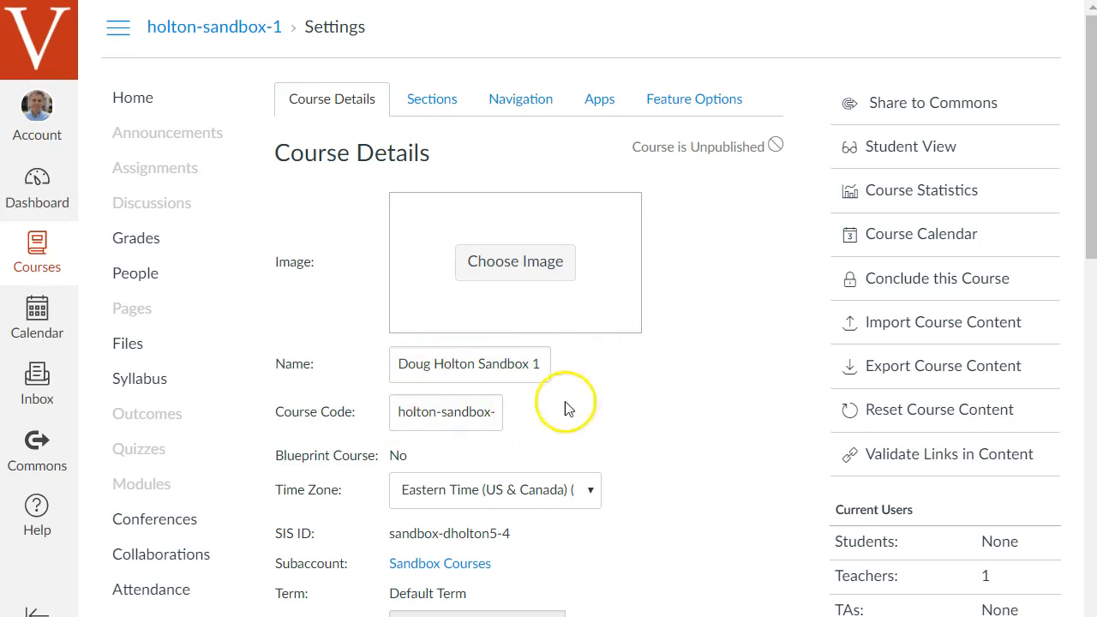
Step: Toggle 'Enable course grading scheme' off and on to view the Default A–F scheme
scroll(down, 3)
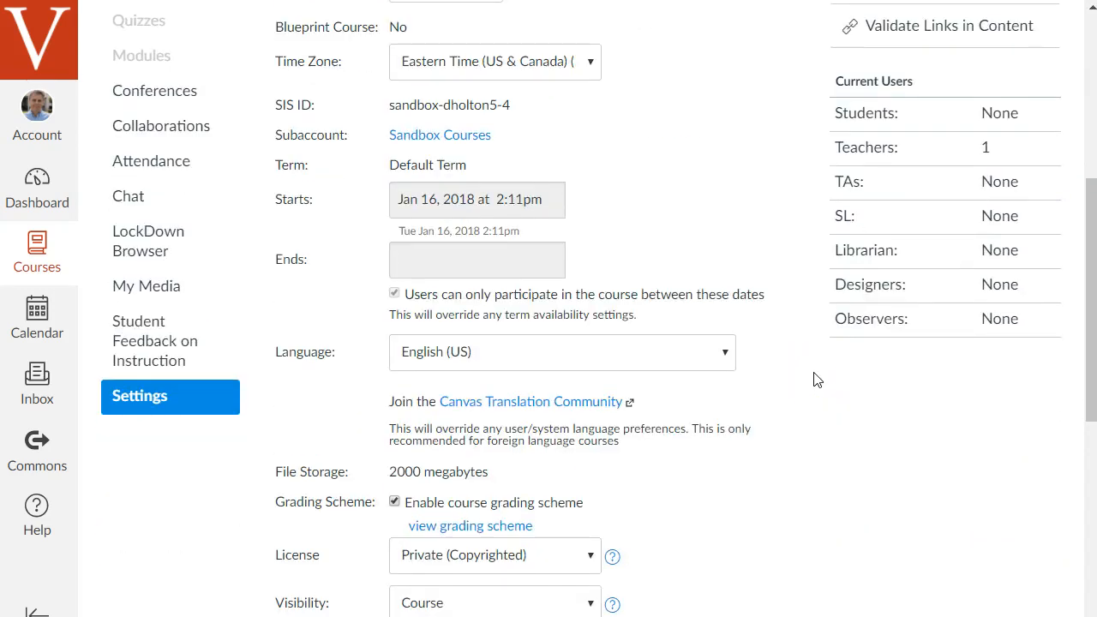
scroll(down, 3)
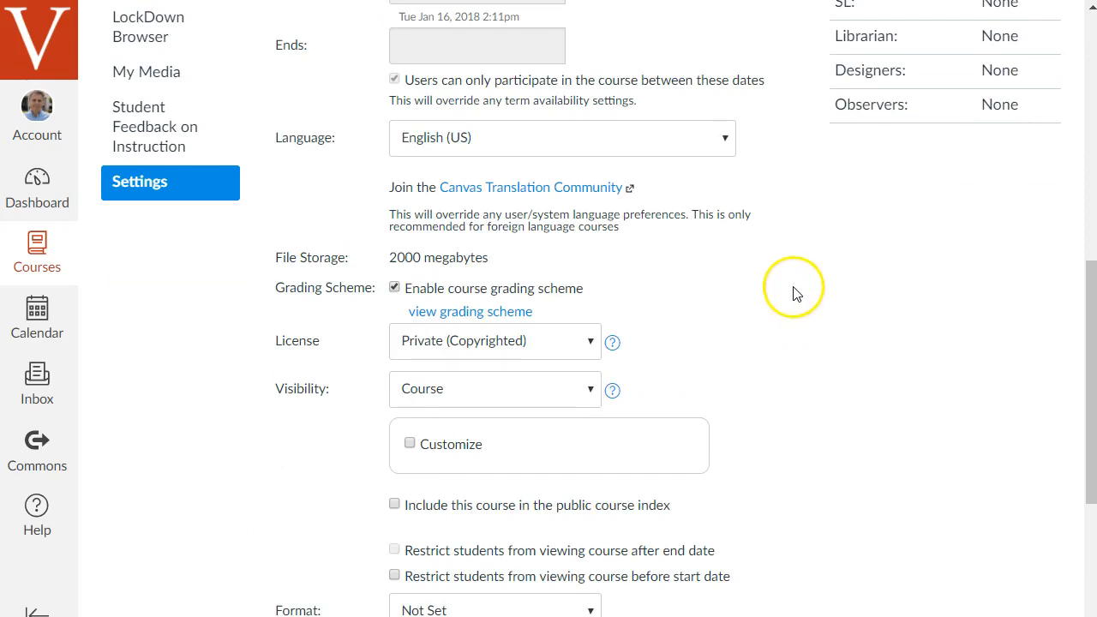
mouse_move(347, 292)
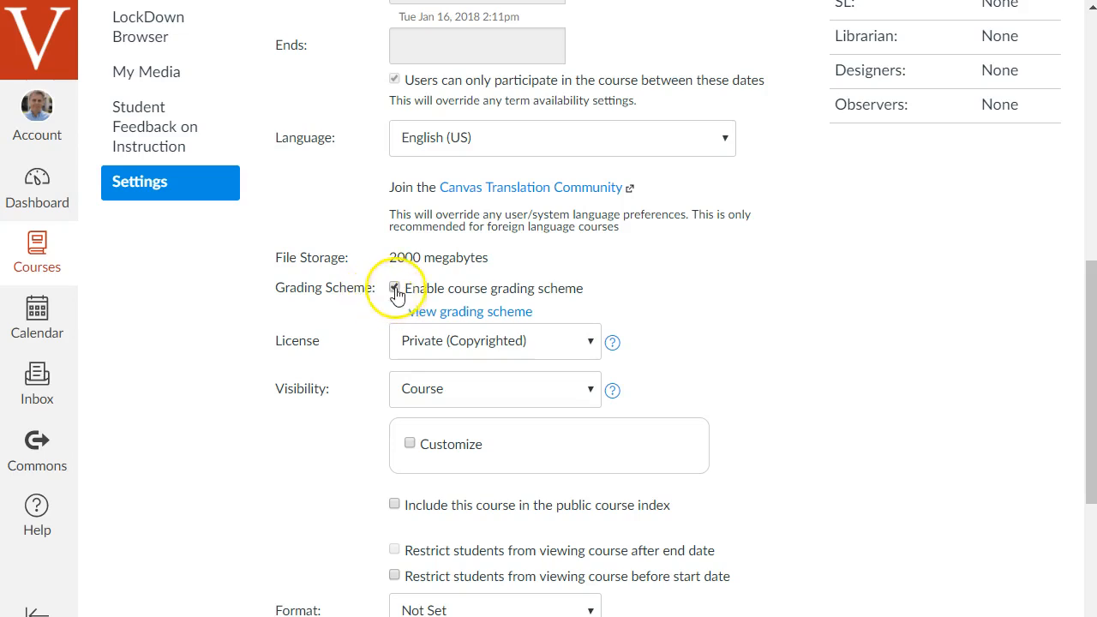
click(396, 288)
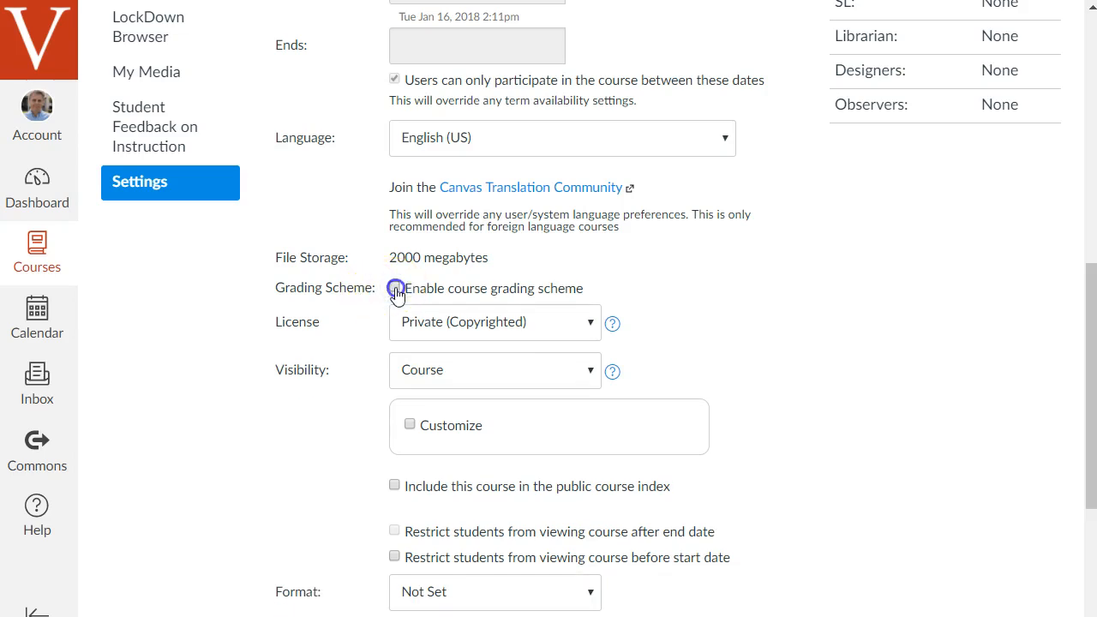
click(397, 288)
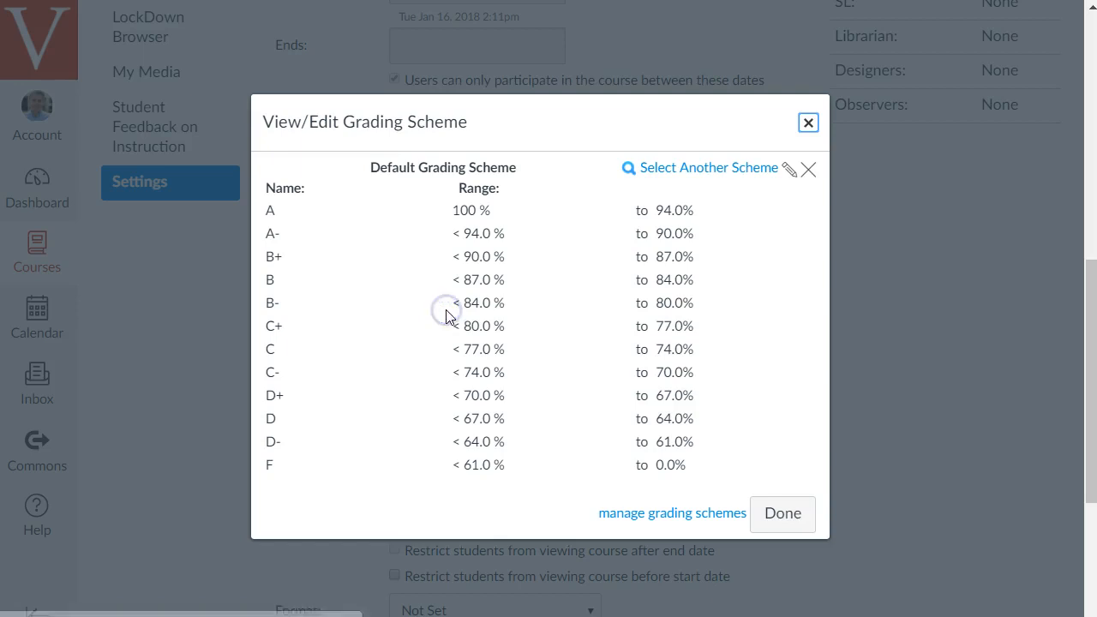
mouse_move(304, 221)
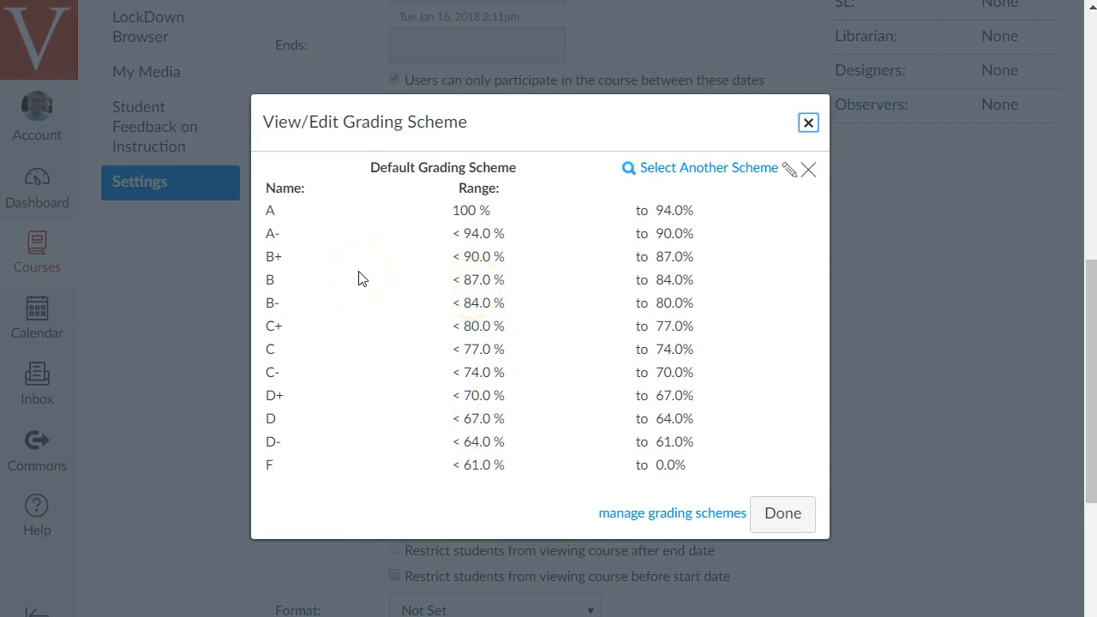
mouse_move(735, 179)
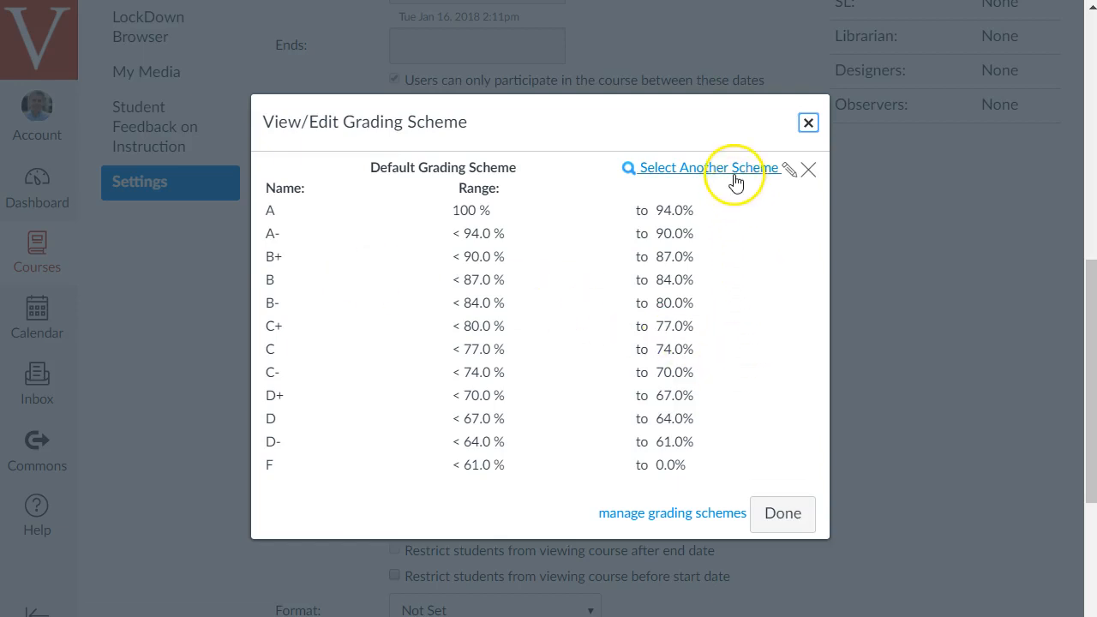
Step: Apply Valencia Default as the course grading standard and close the scheme window
click(707, 167)
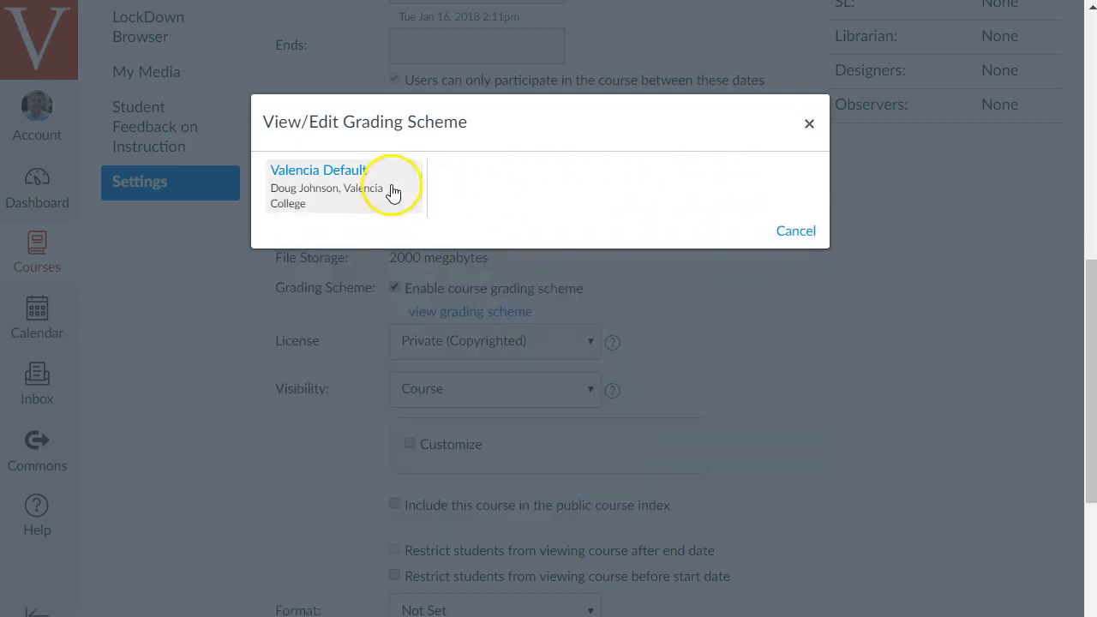
click(318, 170)
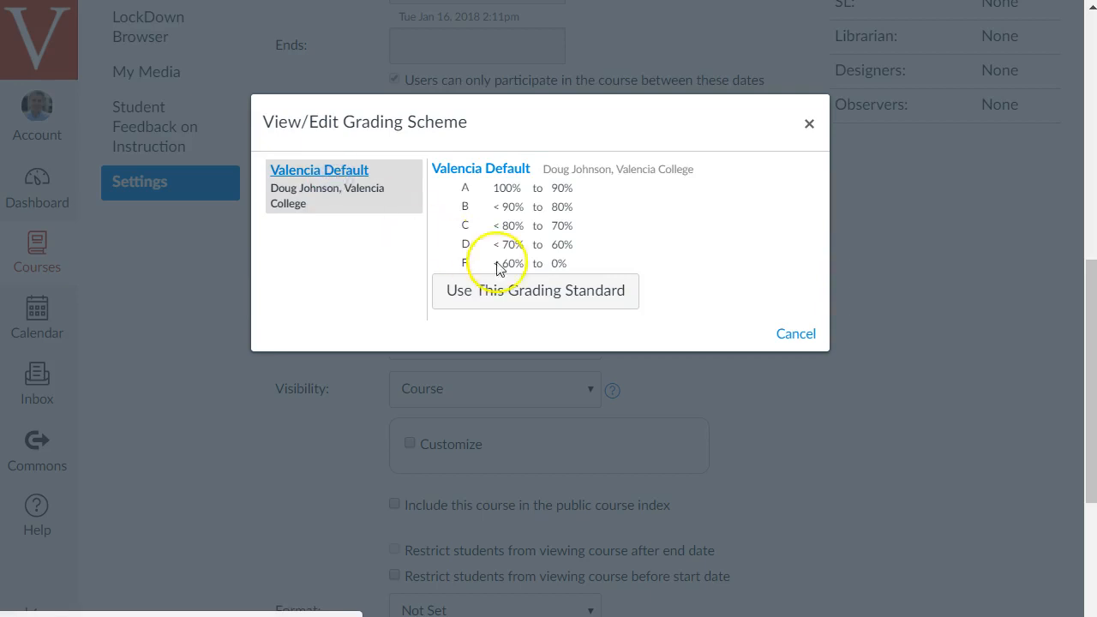
click(534, 290)
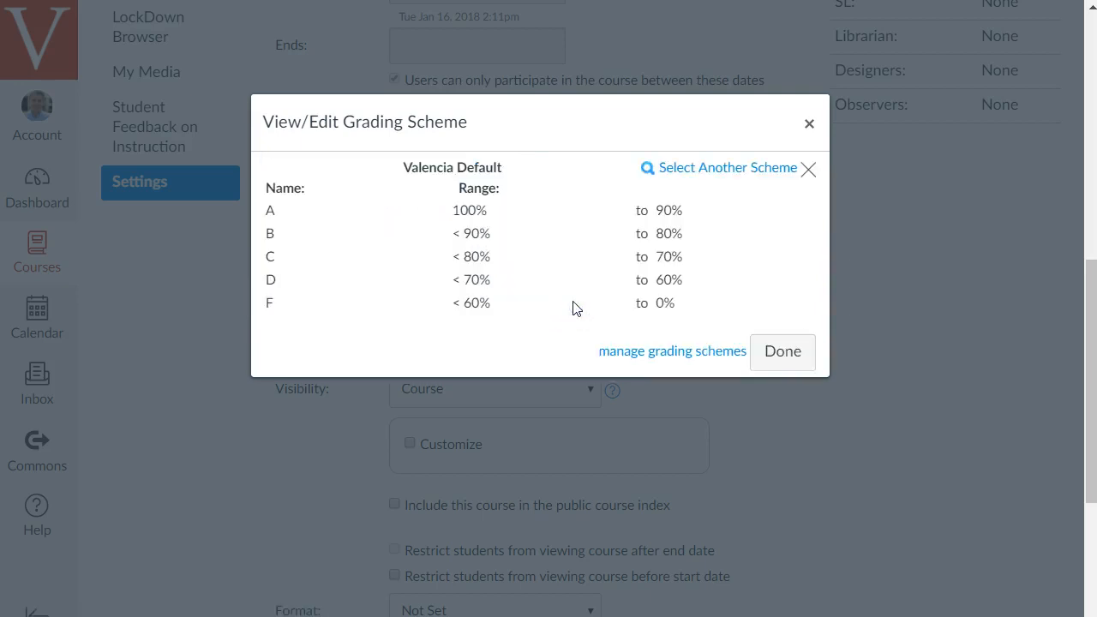
click(782, 351)
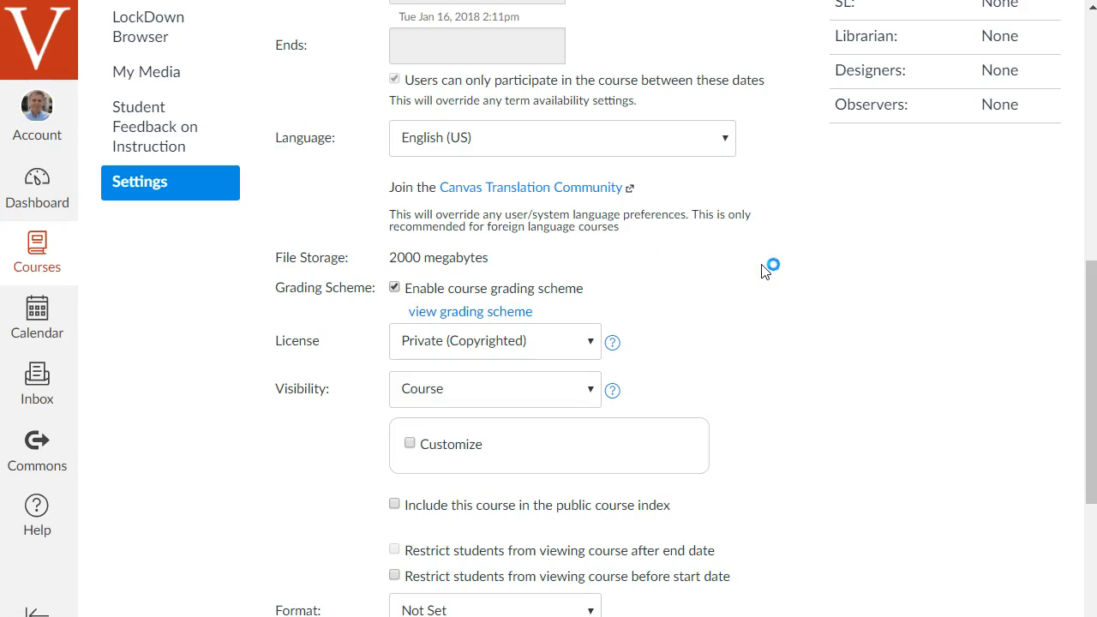
mouse_move(810, 296)
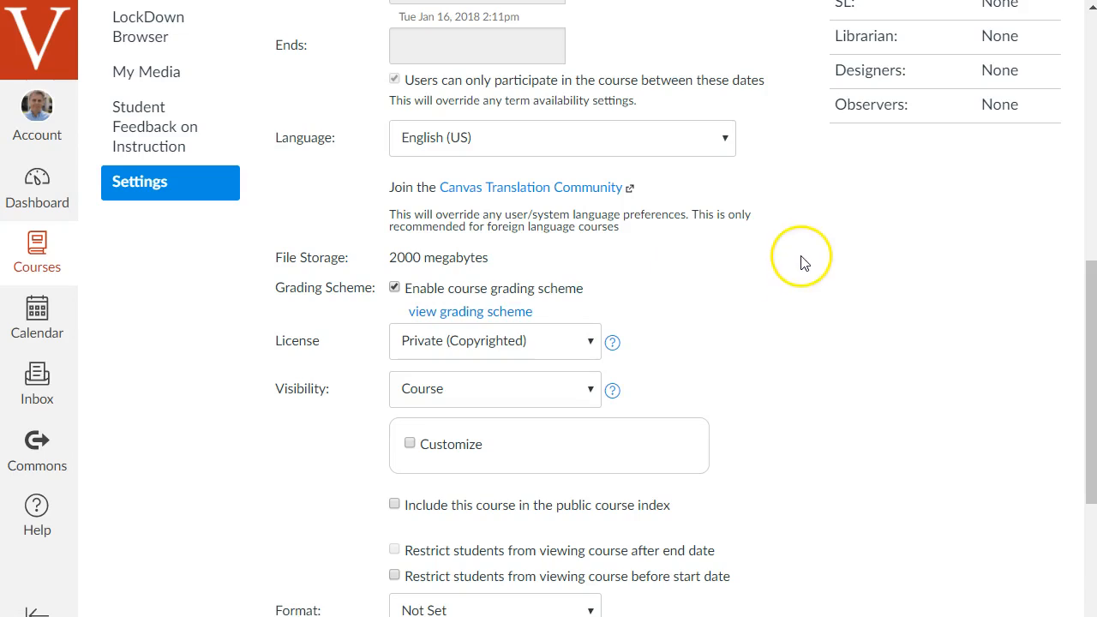
Step: Reveal 'more options' below Description to see announcement and discussion settings
scroll(down, 3)
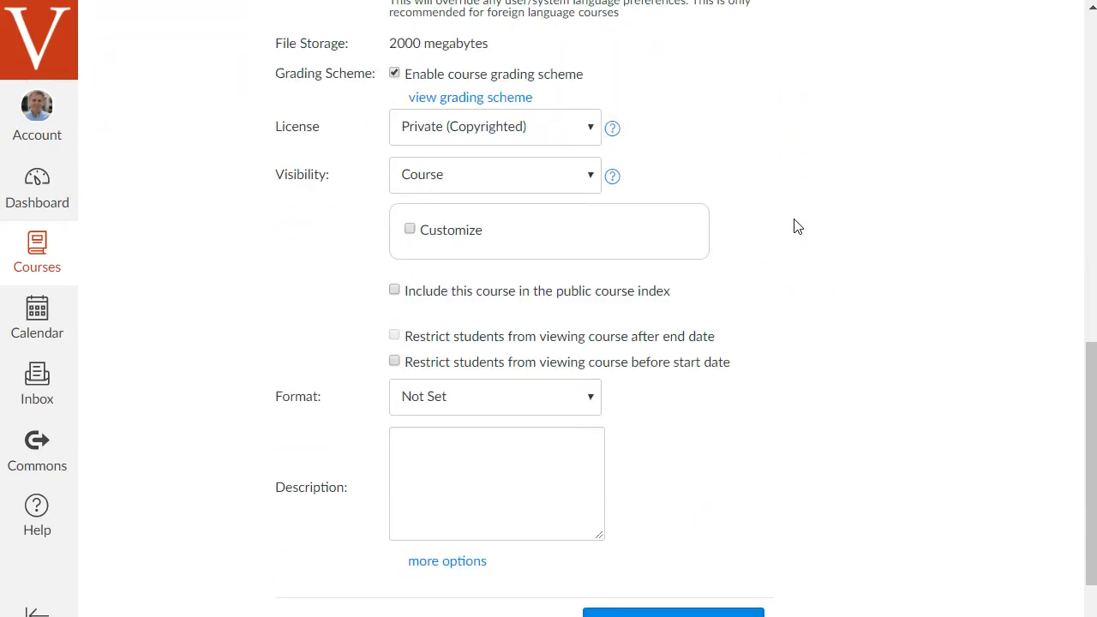
scroll(down, 3)
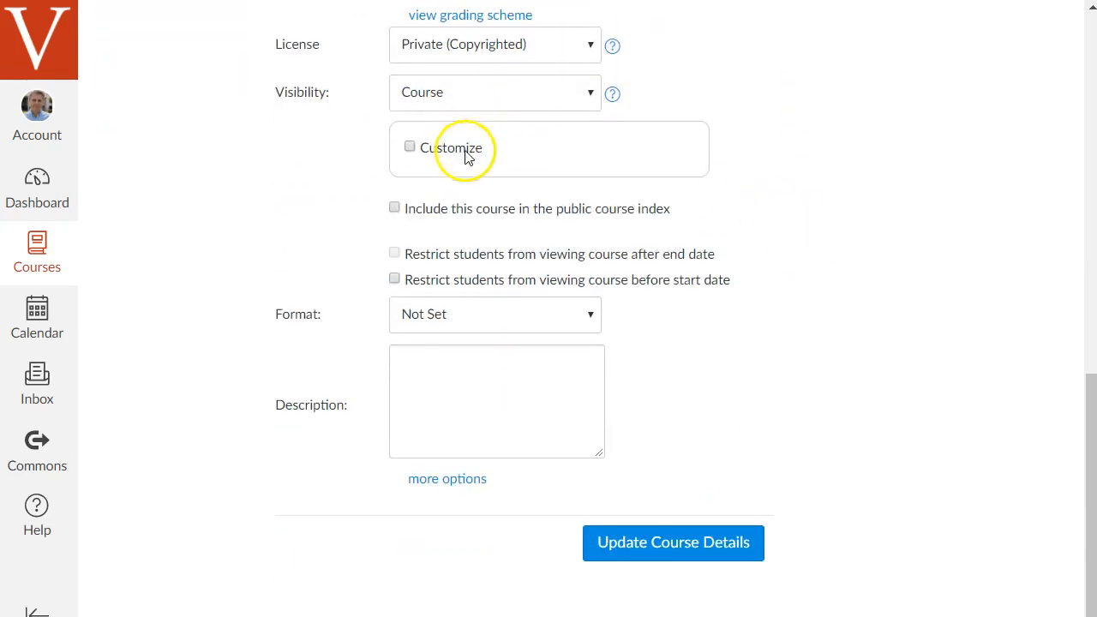
mouse_move(383, 298)
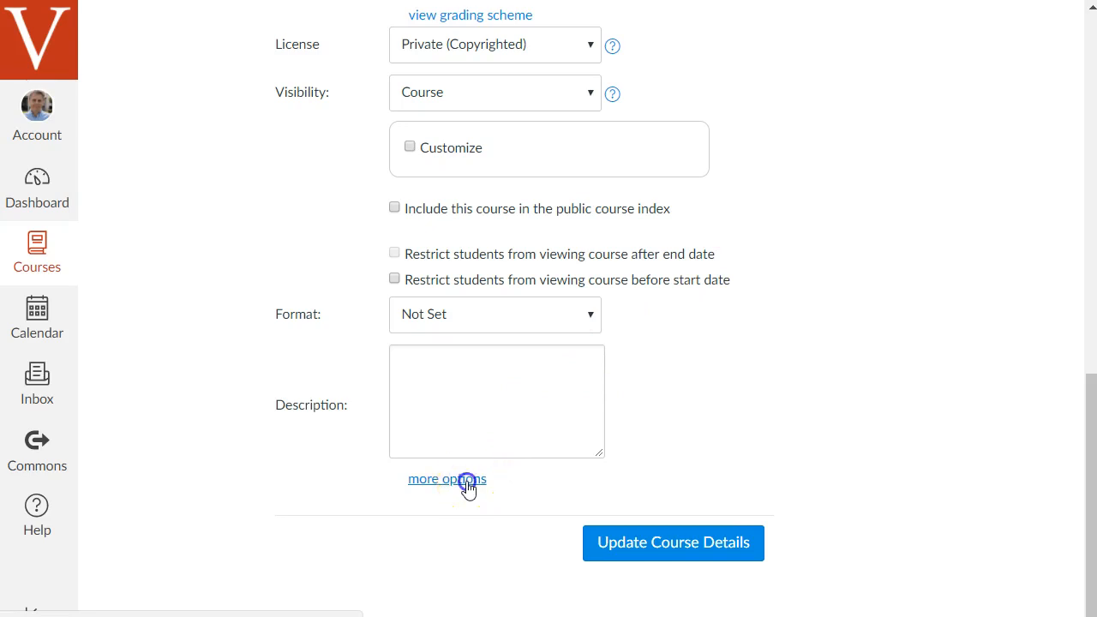
click(447, 478)
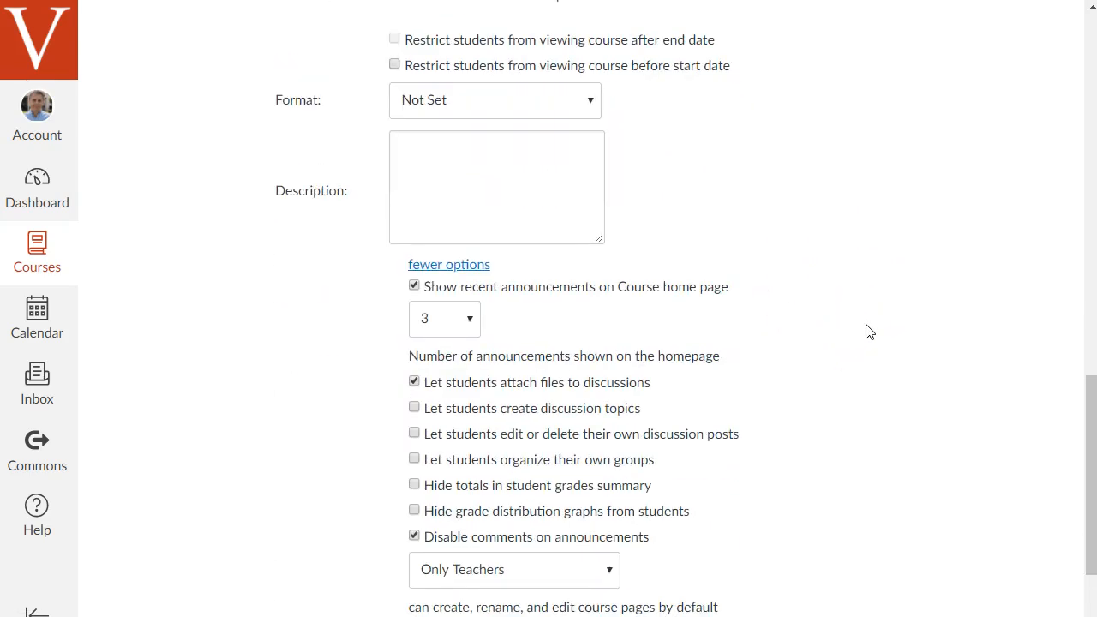
scroll(down, 3)
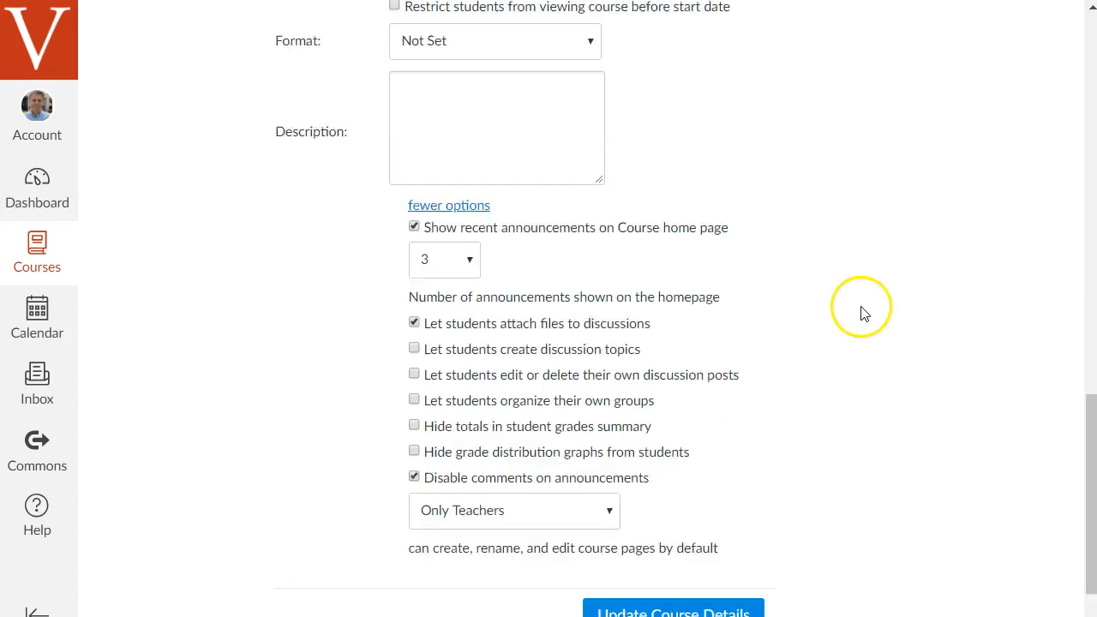
scroll(down, 3)
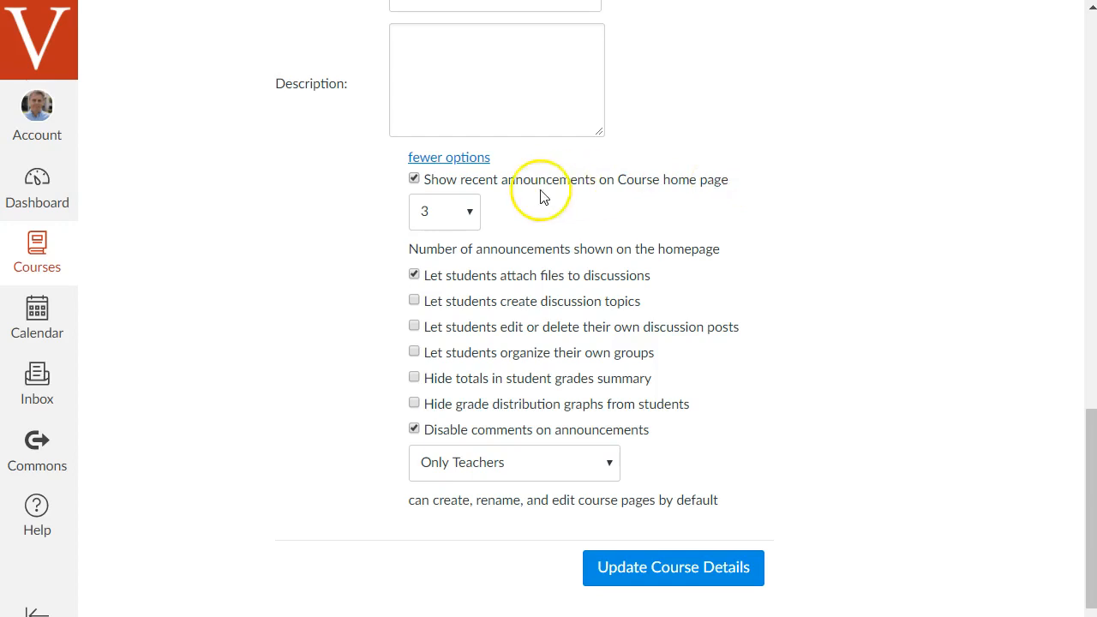
mouse_move(530, 192)
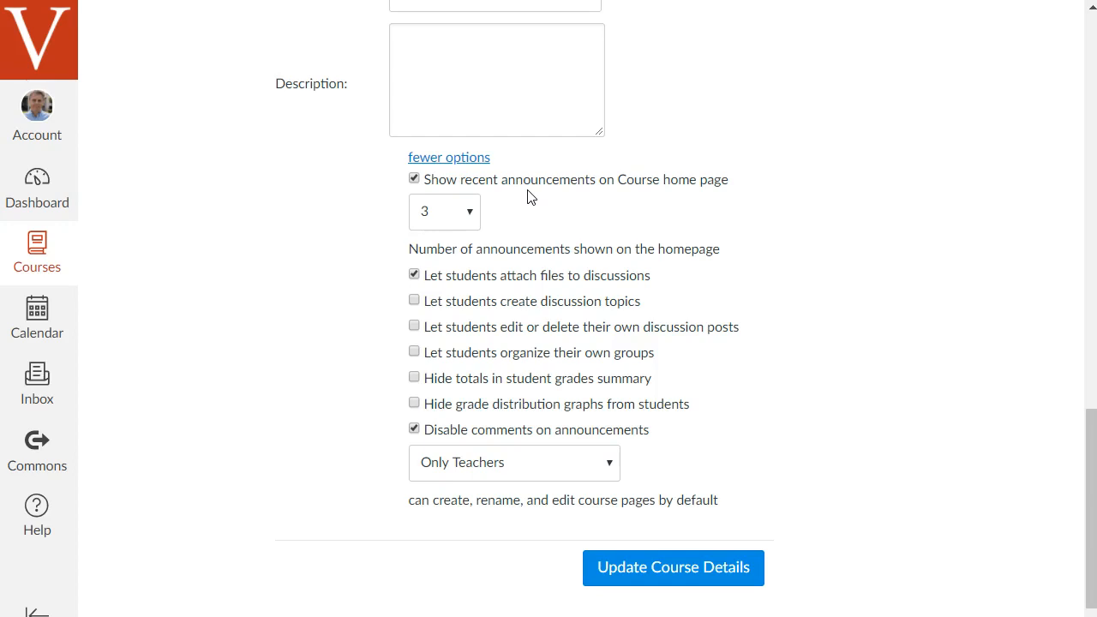
scroll(up, 3)
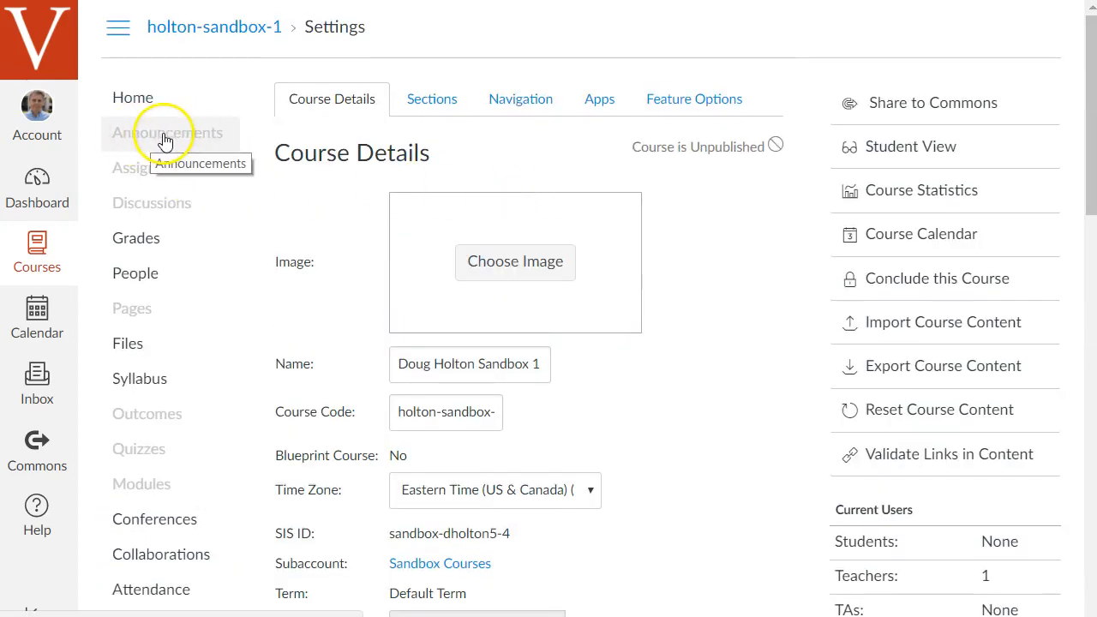
scroll(down, 3)
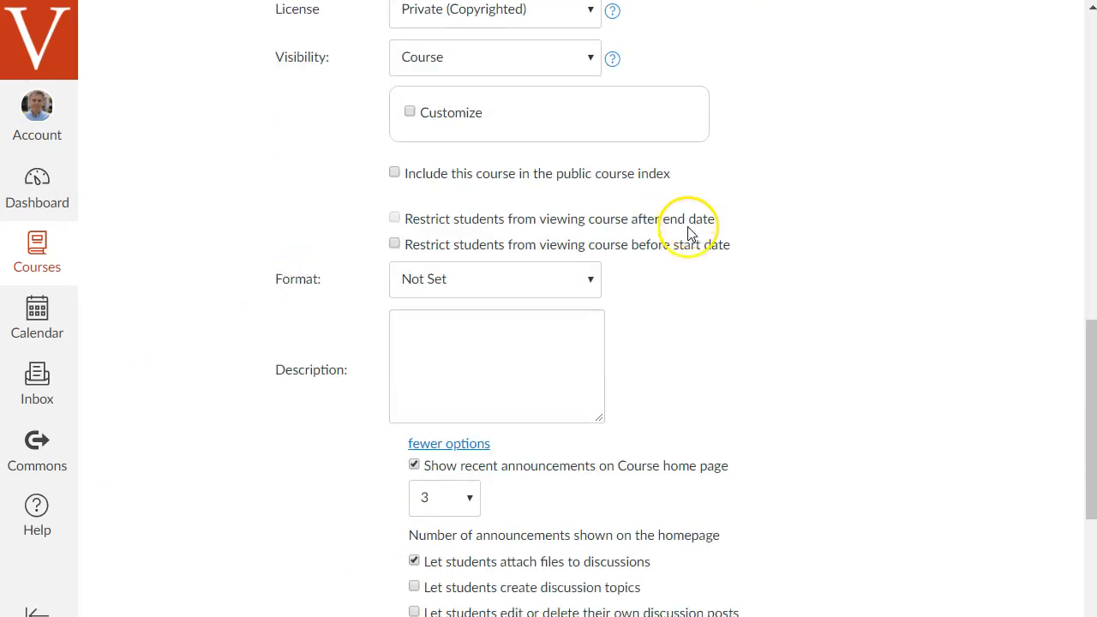
scroll(down, 3)
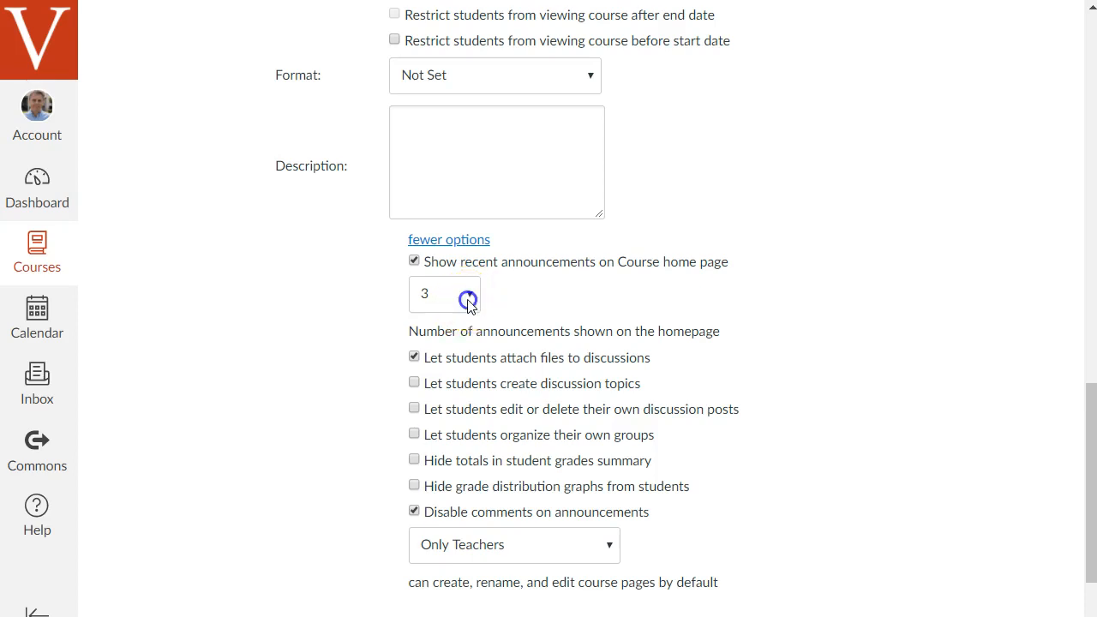
Step: Set recent announcements on the home page to 1 and update course details
click(468, 302)
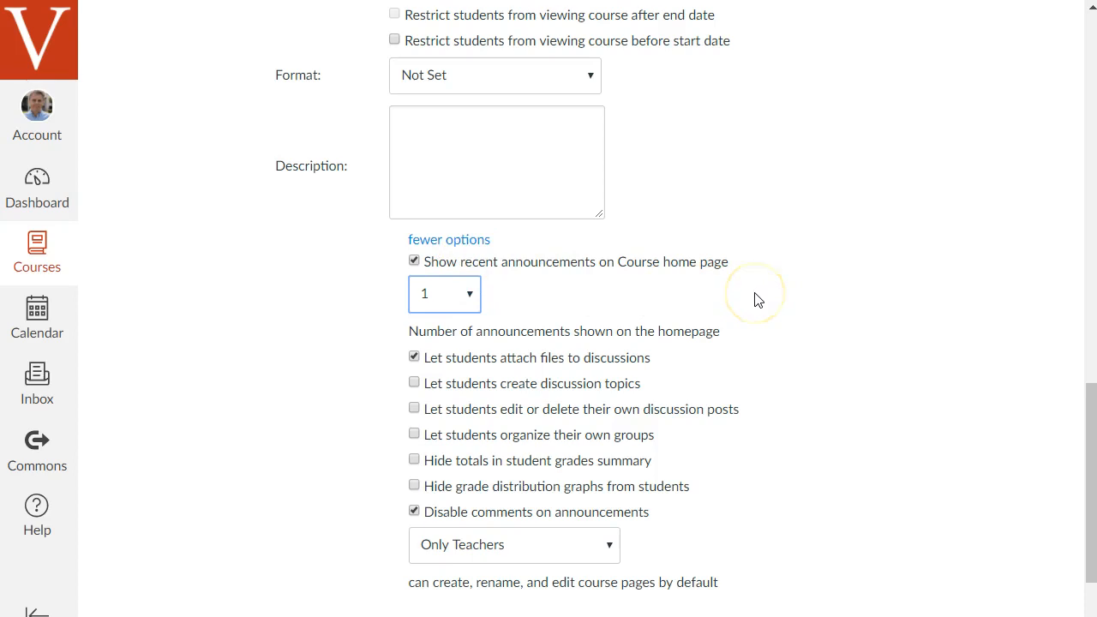
scroll(down, 3)
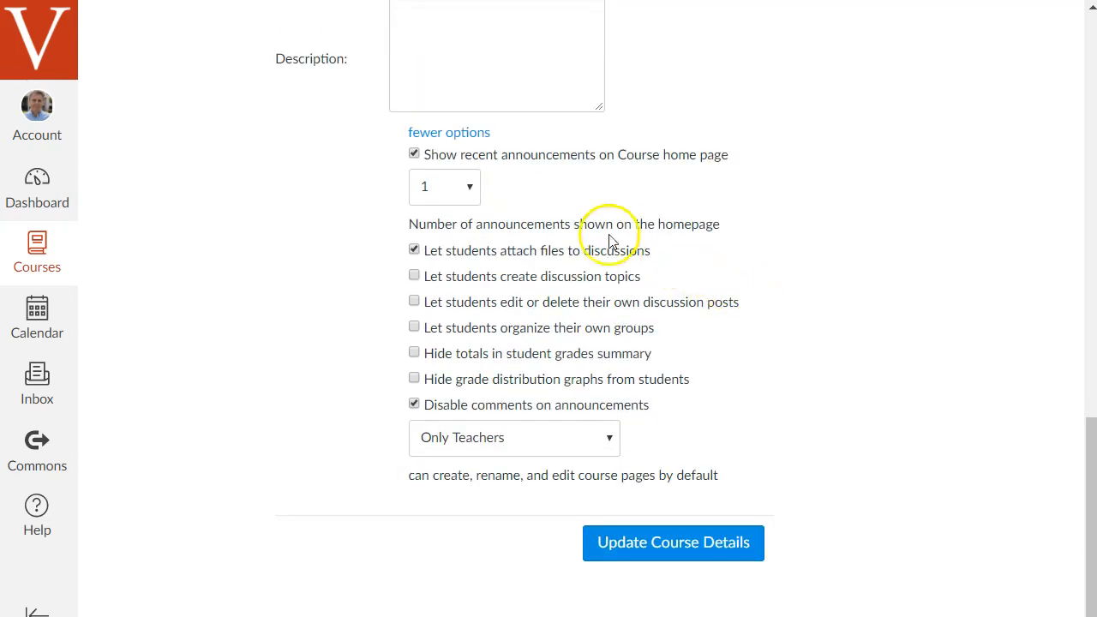
mouse_move(737, 476)
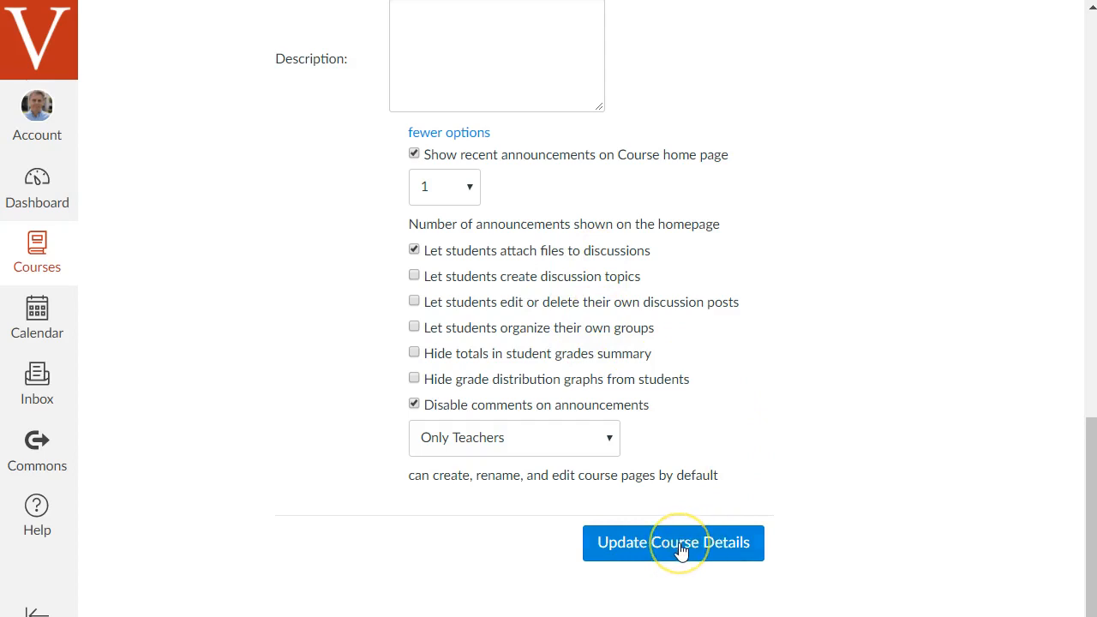
click(673, 543)
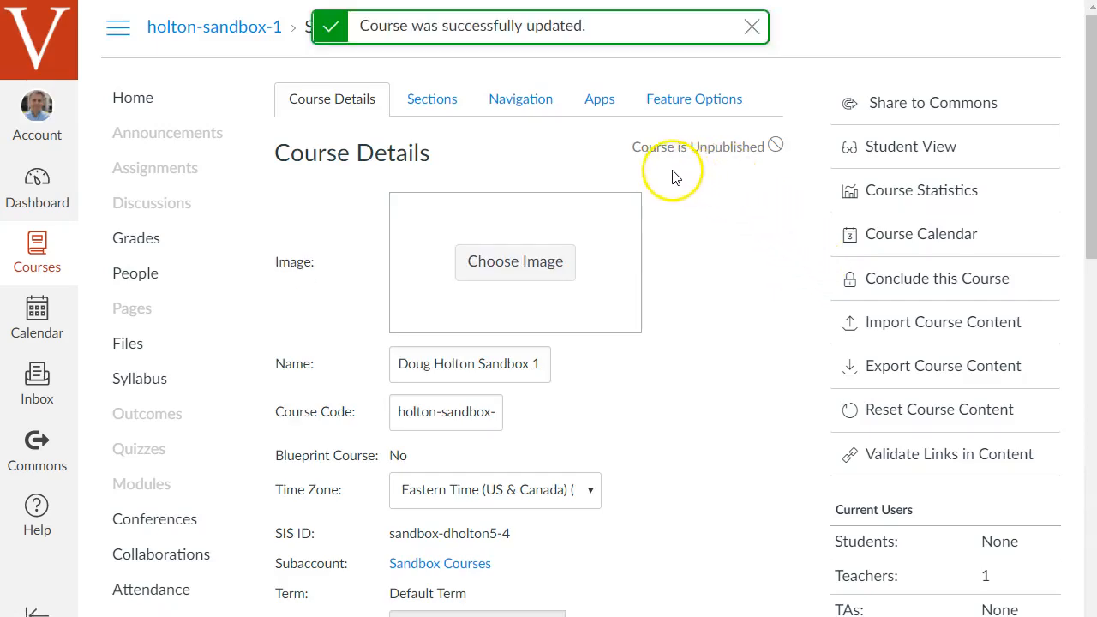
mouse_move(158, 414)
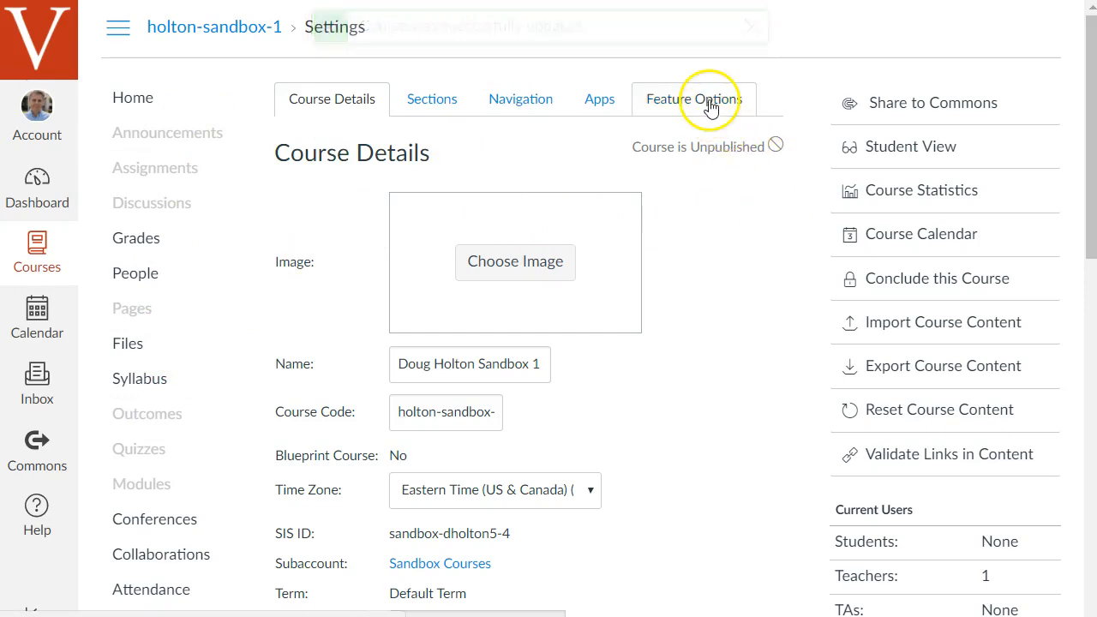
Step: Switch on New Gradebook in the sandbox course's Feature Options
click(693, 98)
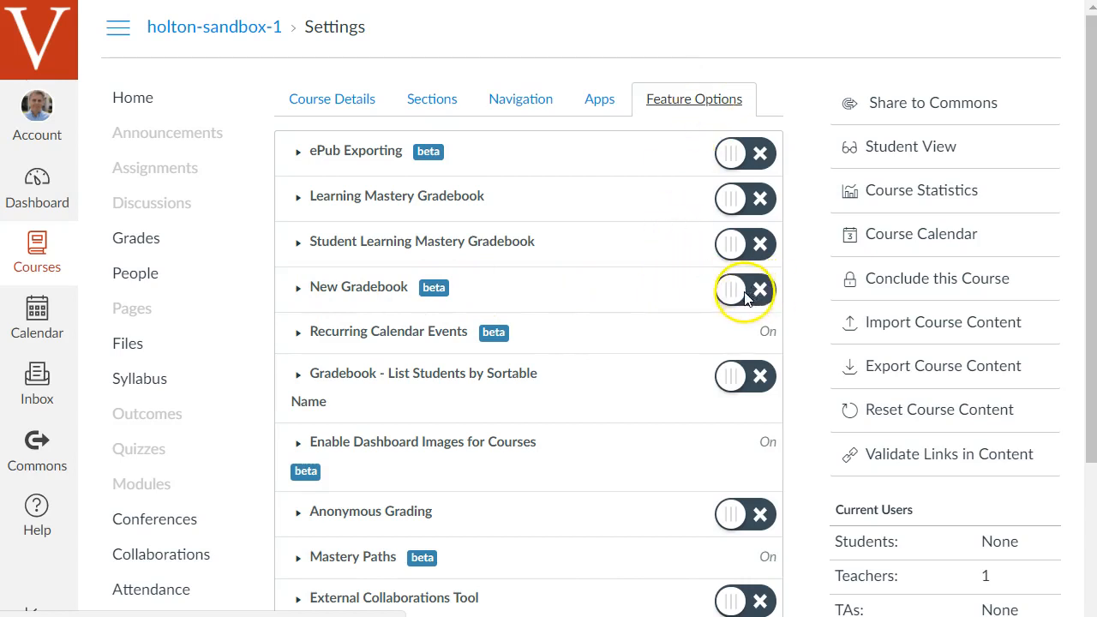
click(729, 289)
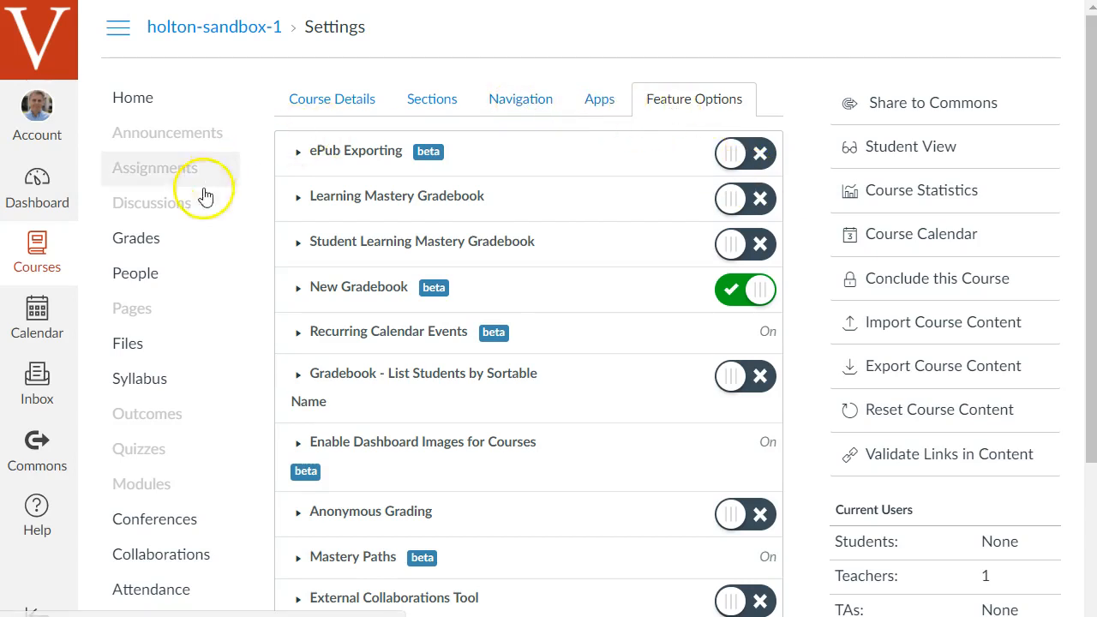
mouse_move(938, 409)
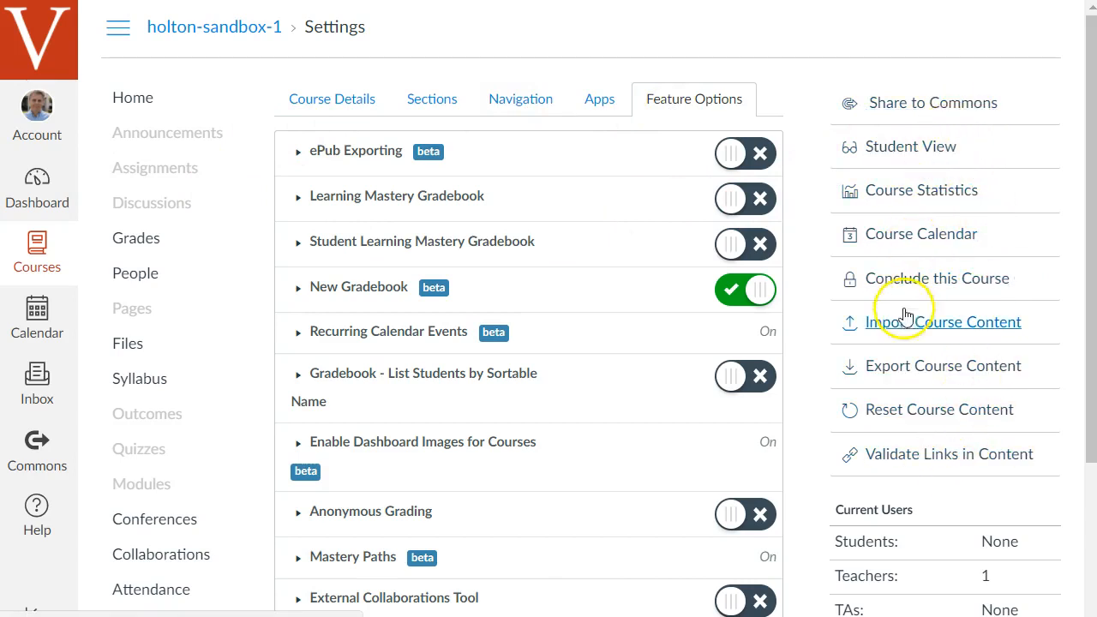
mouse_move(821, 234)
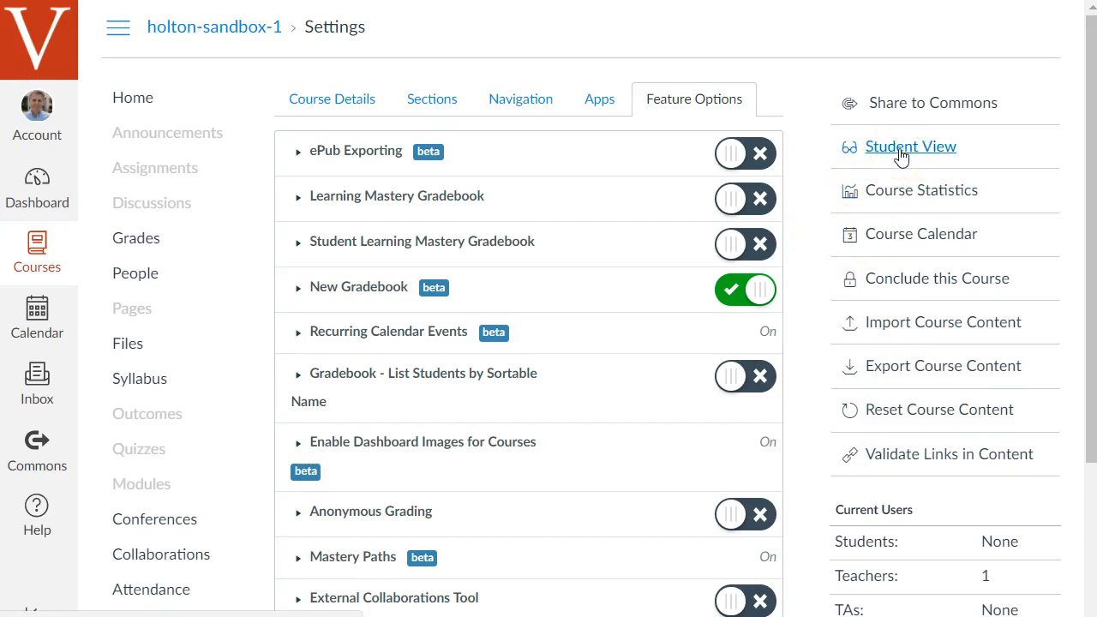
mouse_move(956, 334)
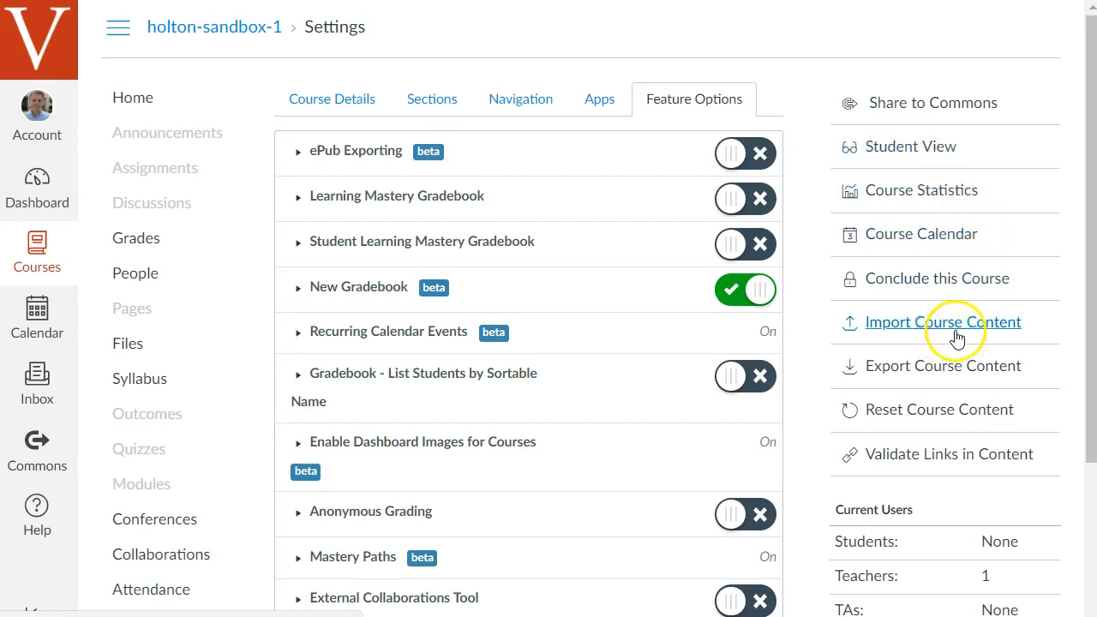
mouse_move(969, 328)
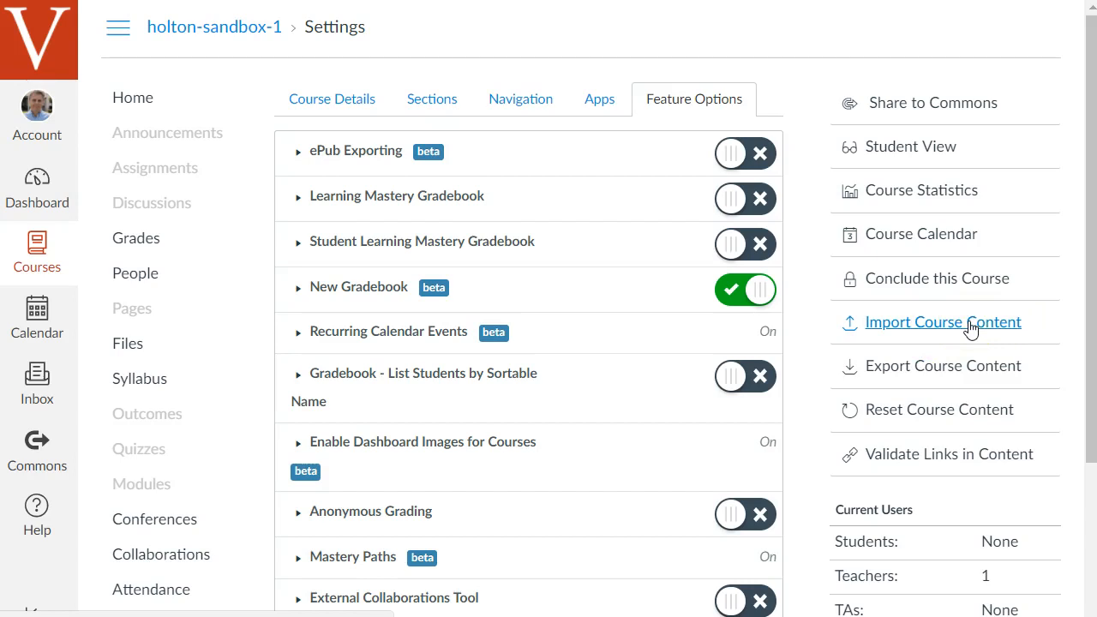
mouse_move(941, 360)
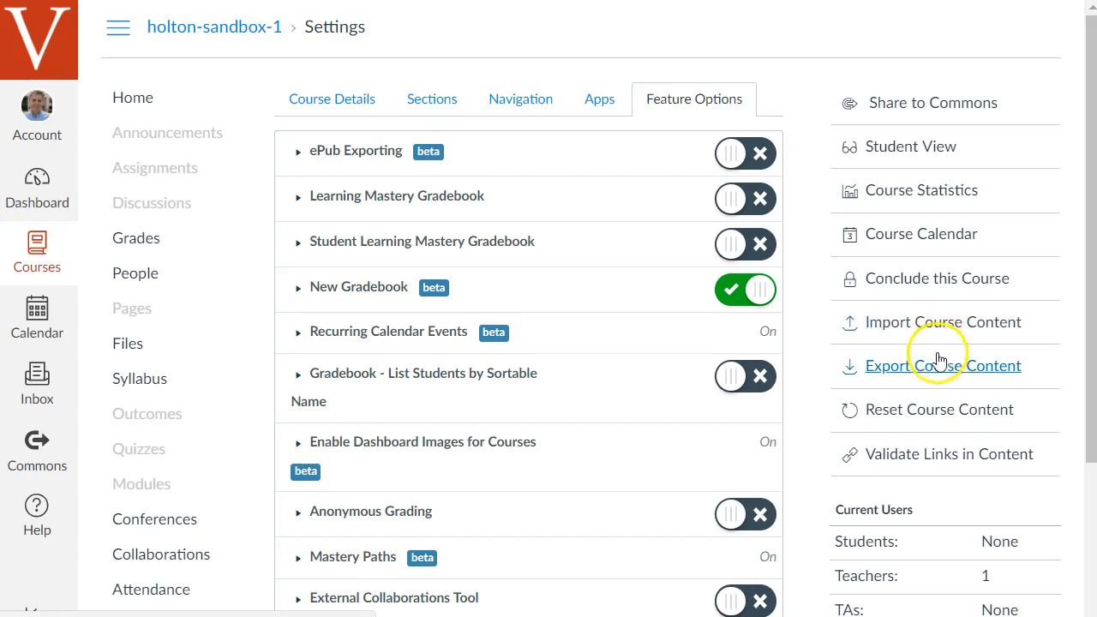
mouse_move(806, 395)
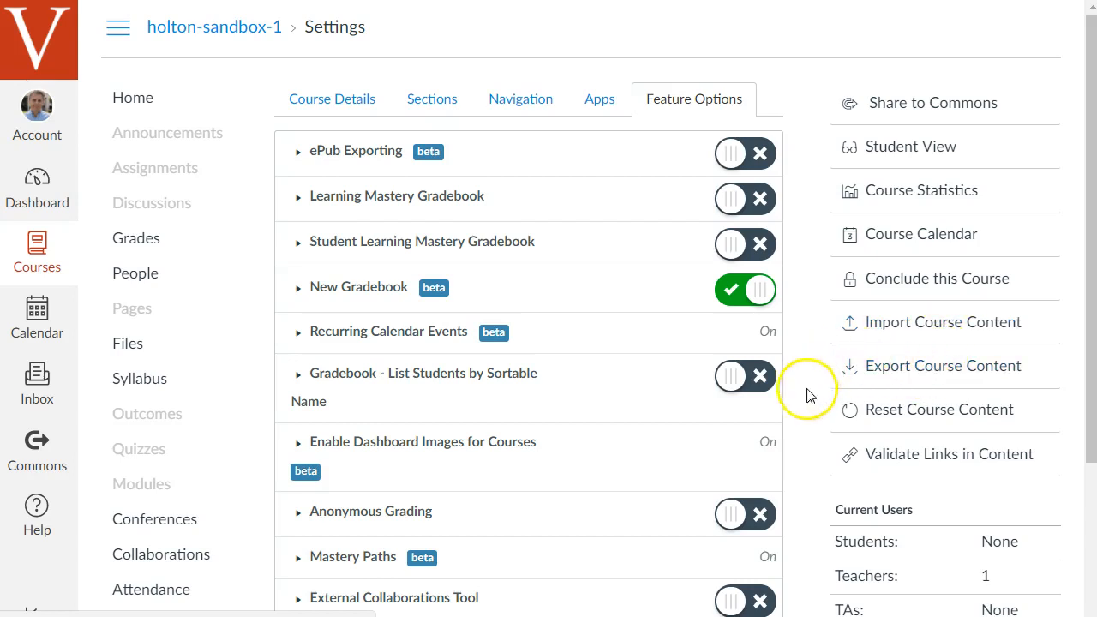
mouse_move(604, 225)
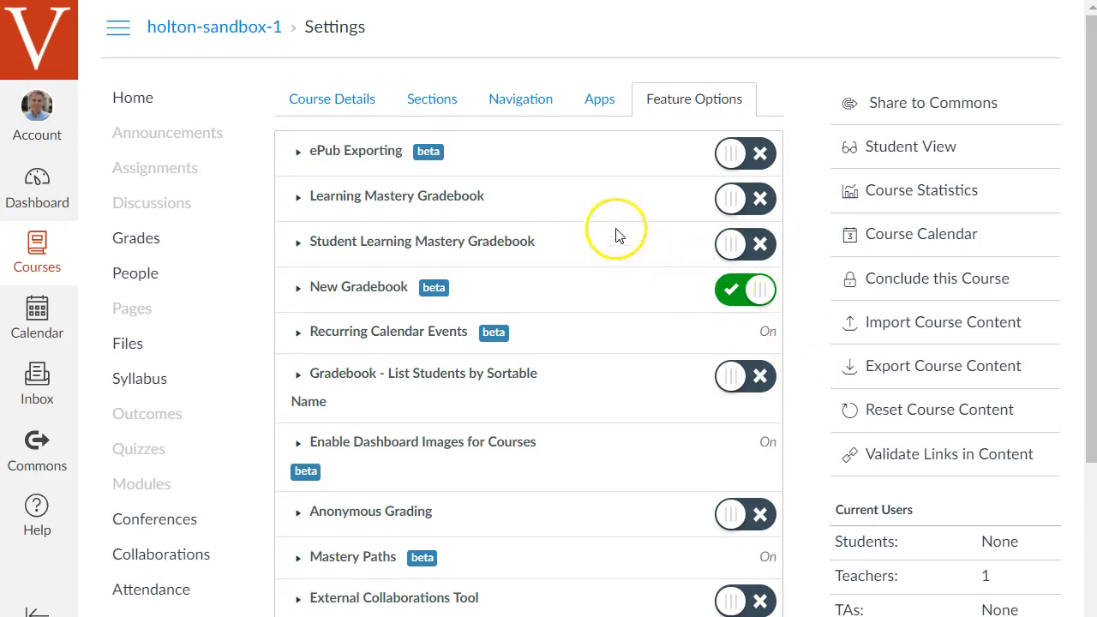
Step: In the course Navigation tab, save the menu running Home, Announcements, Assignments, Grades
click(520, 99)
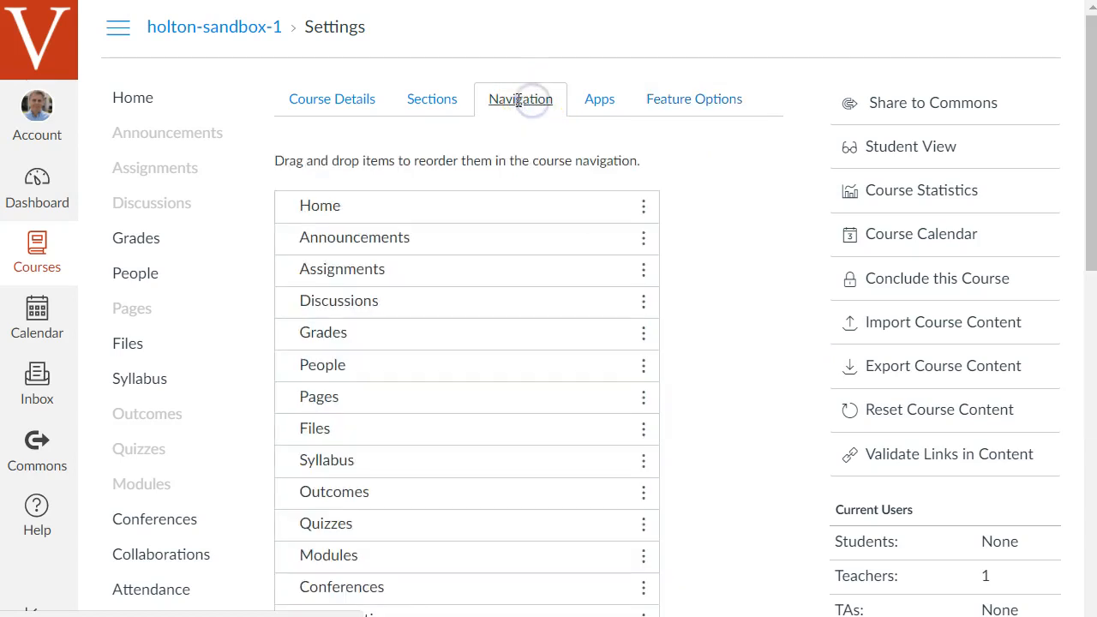
scroll(down, 3)
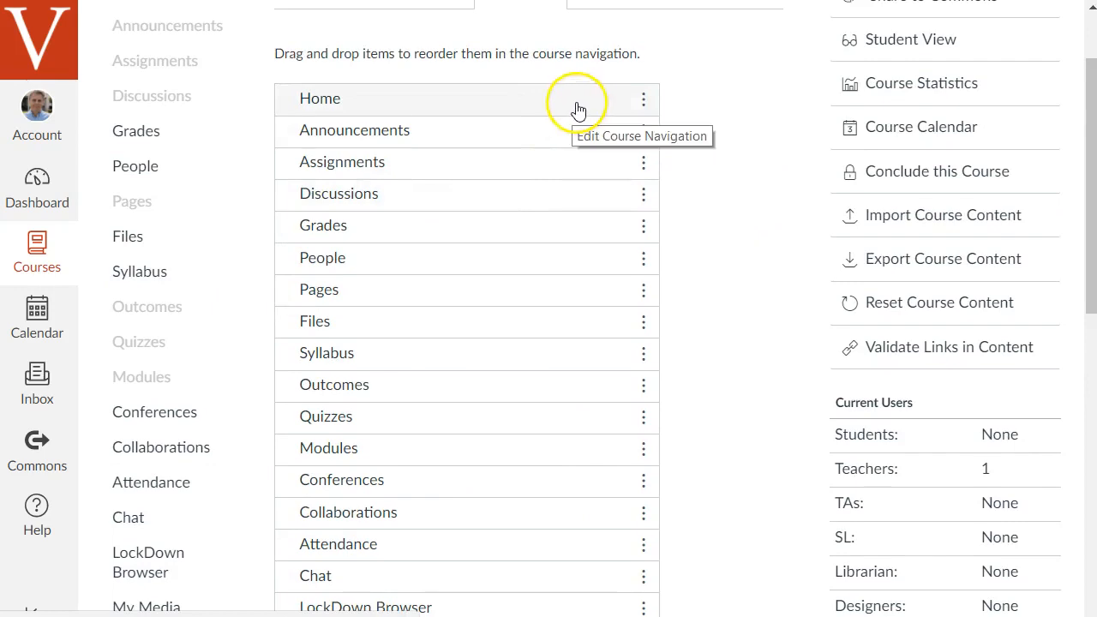
scroll(down, 3)
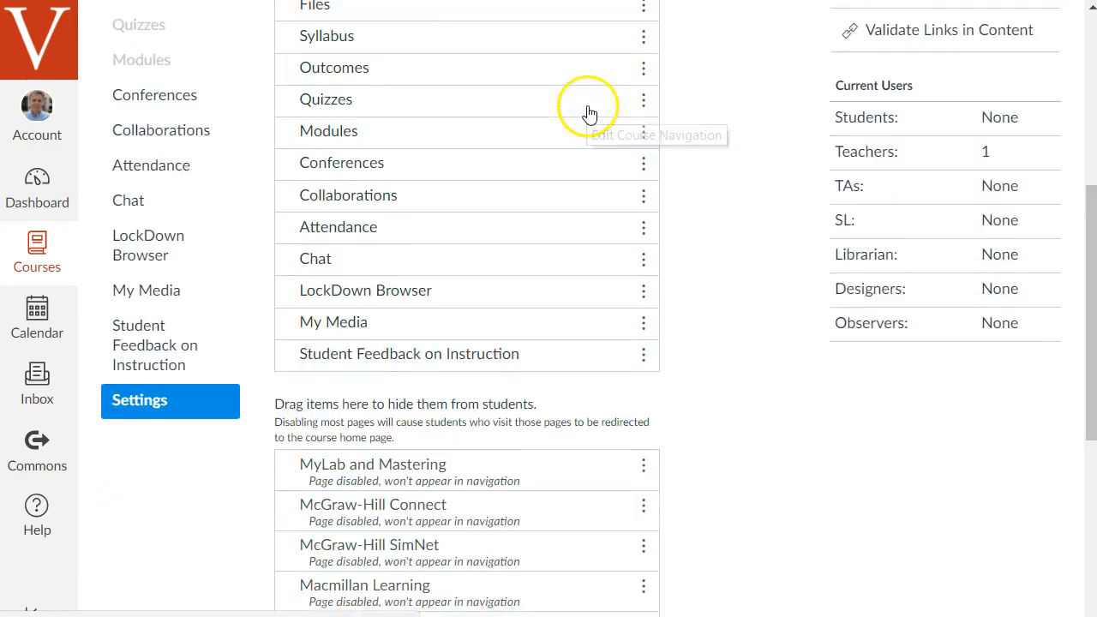
scroll(down, 3)
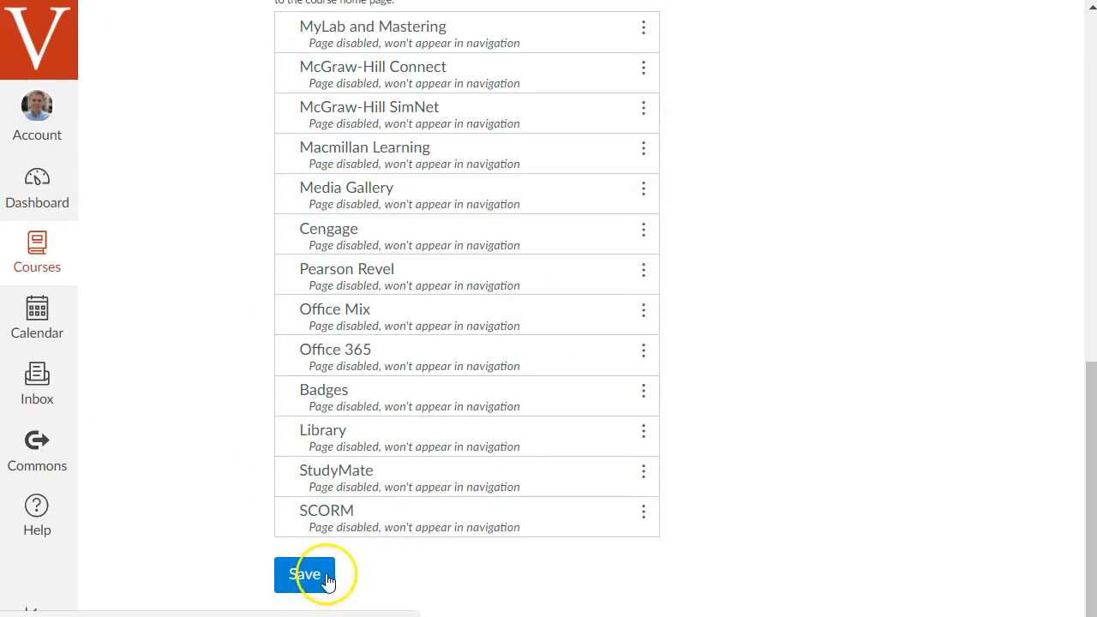
click(305, 574)
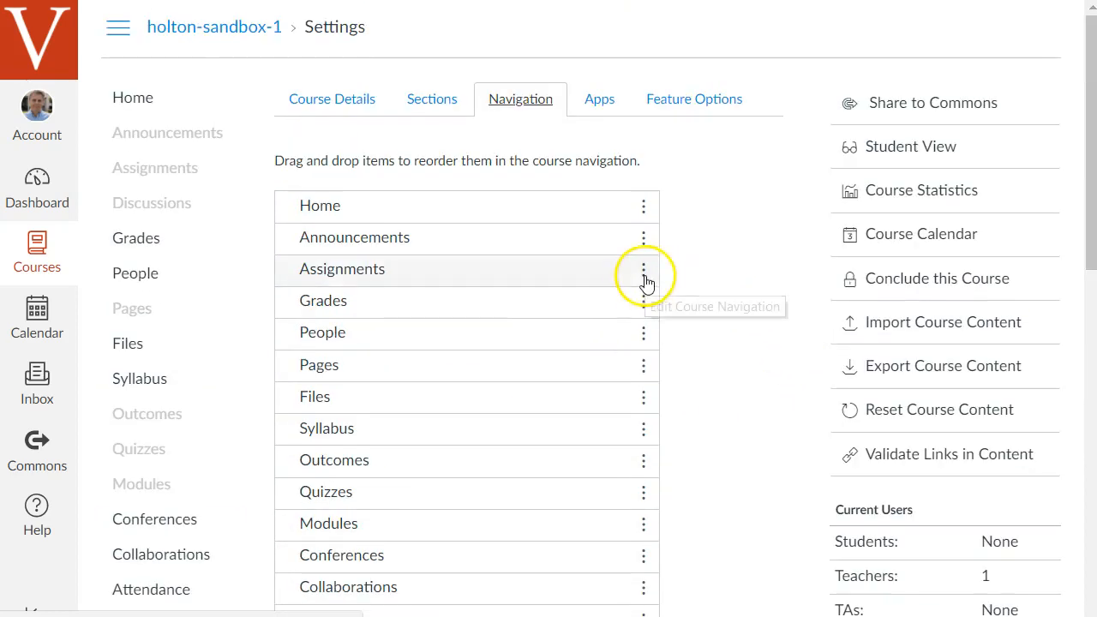
Step: Open Assignments' actions, move Syllabus below Announcements, and disable Outcomes
click(644, 269)
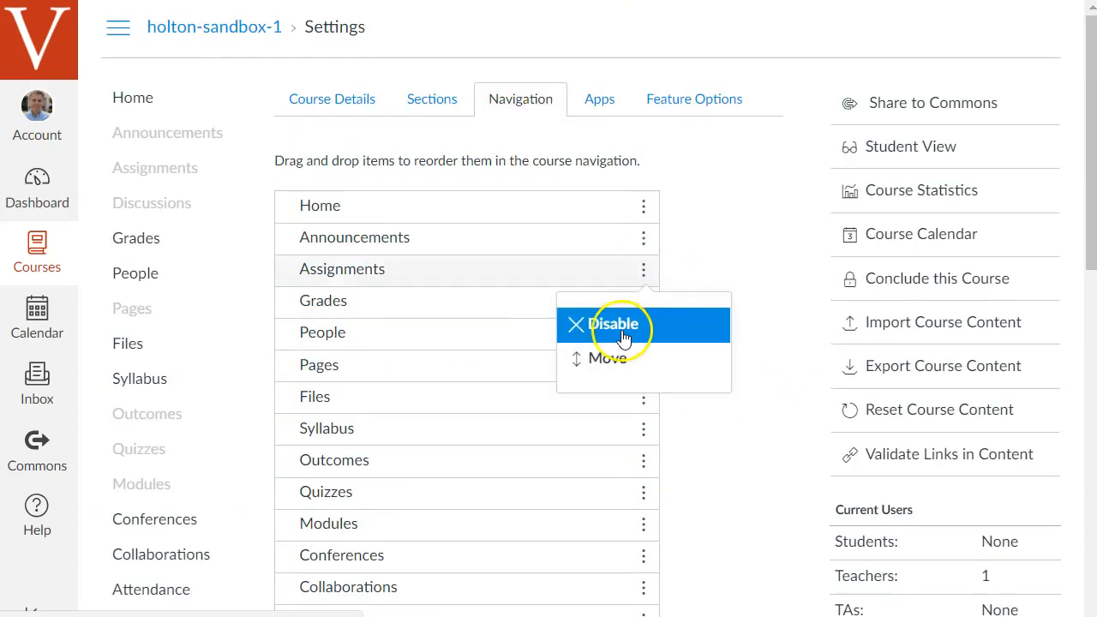
scroll(down, 3)
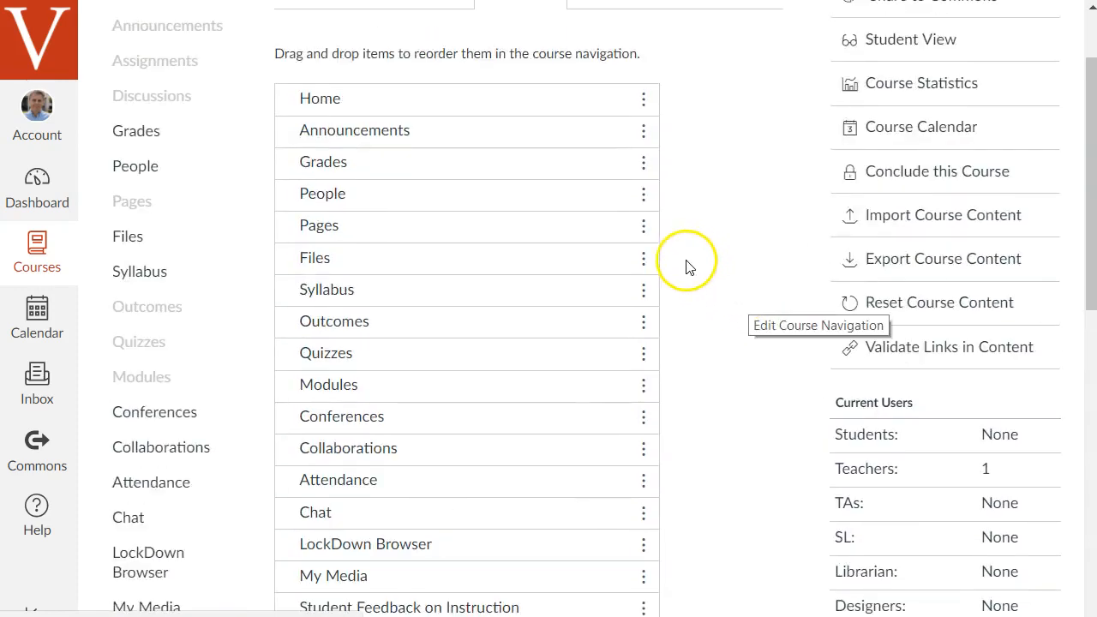
mouse_move(560, 137)
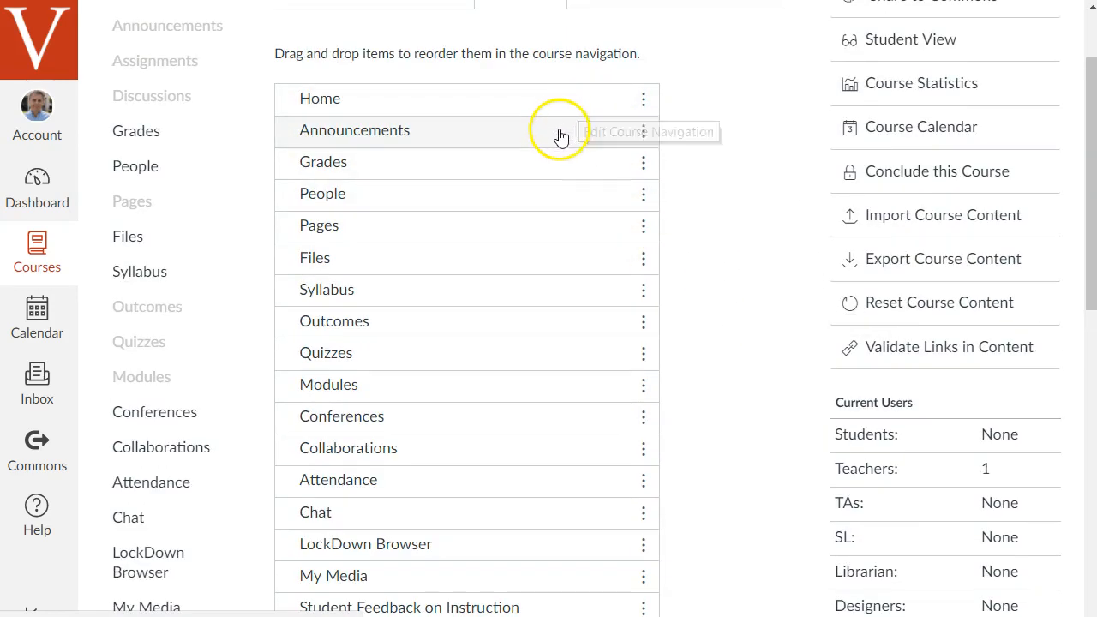
mouse_move(501, 189)
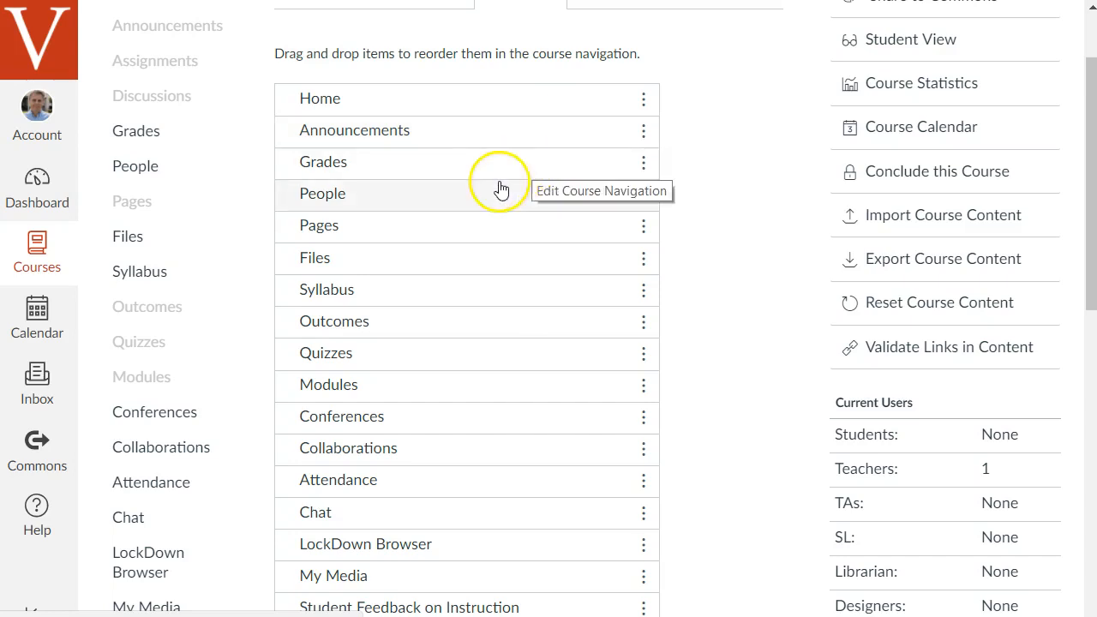
mouse_move(420, 295)
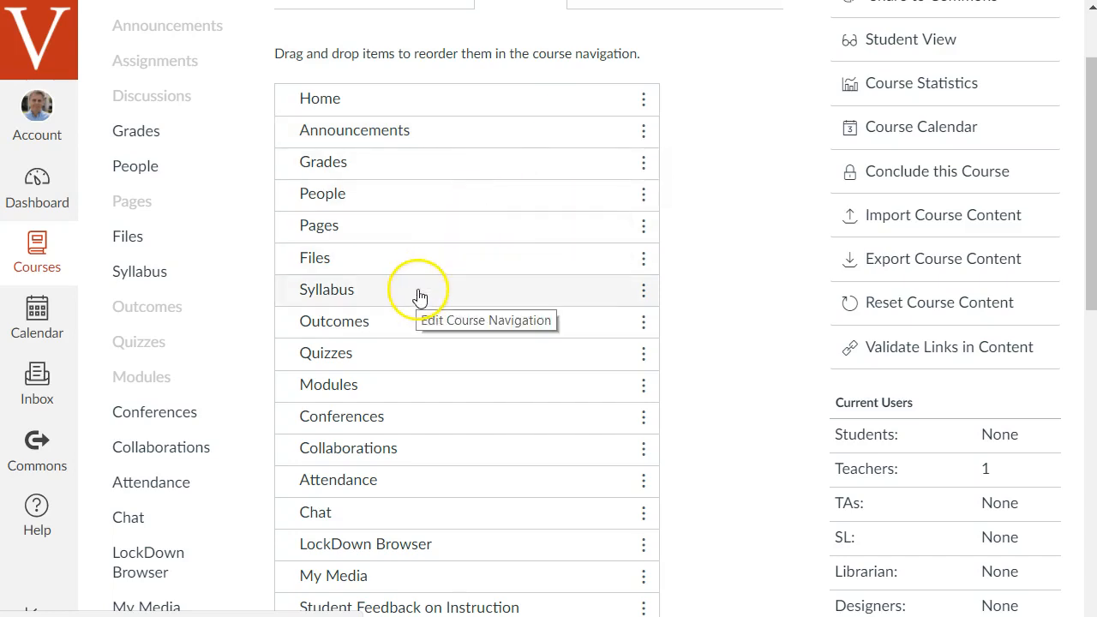
drag(420, 289, 428, 169)
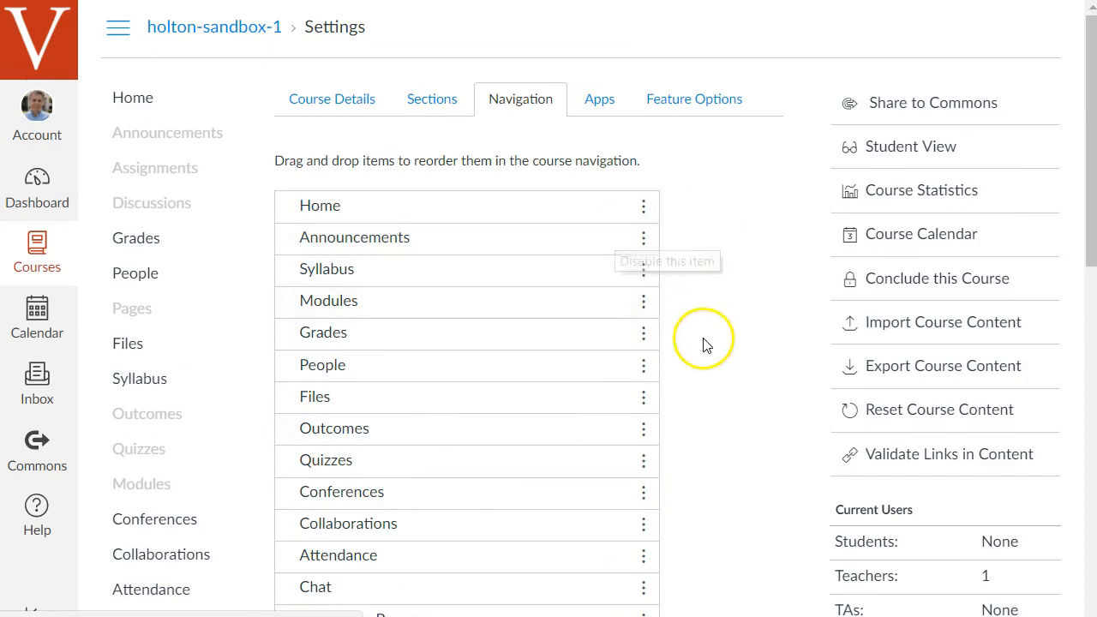
click(644, 182)
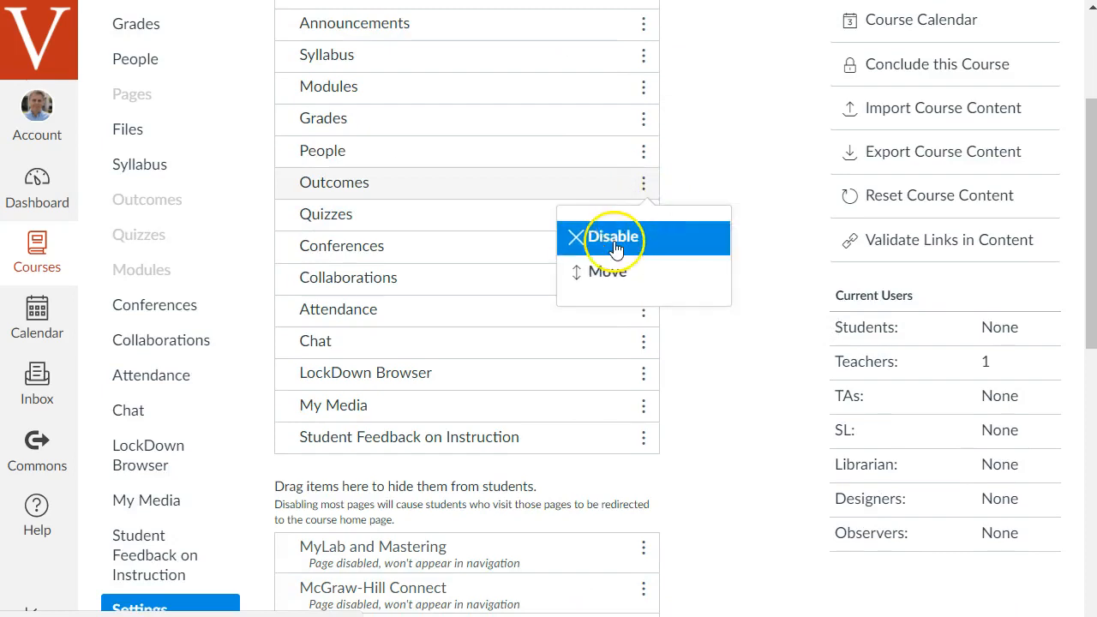
click(614, 236)
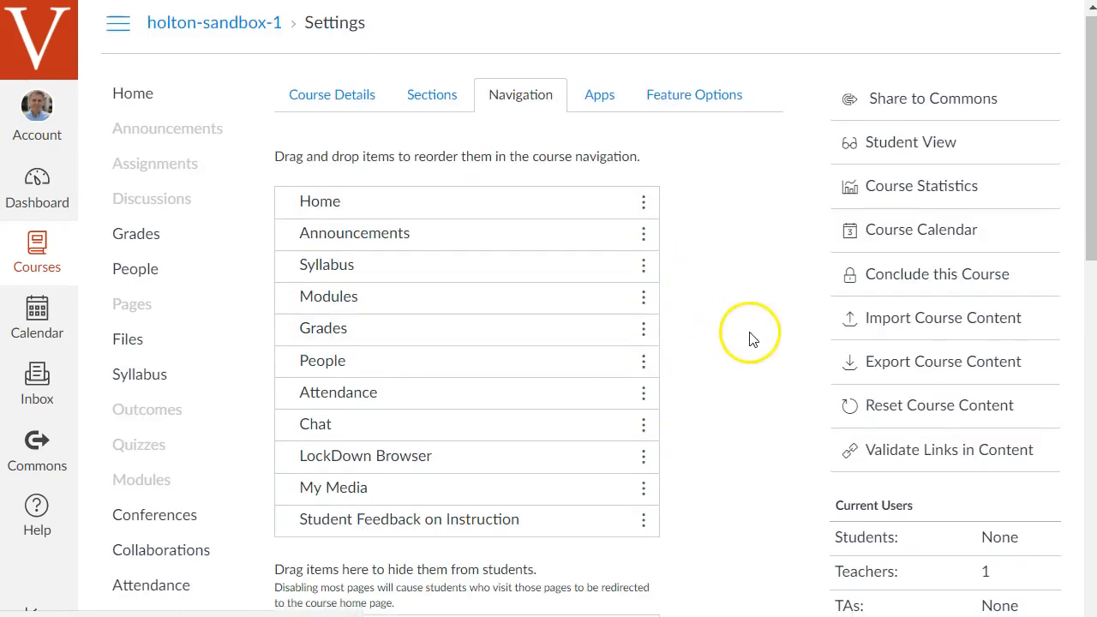
Step: Disable Attendance so it leaves the visible course navigation items
scroll(down, 3)
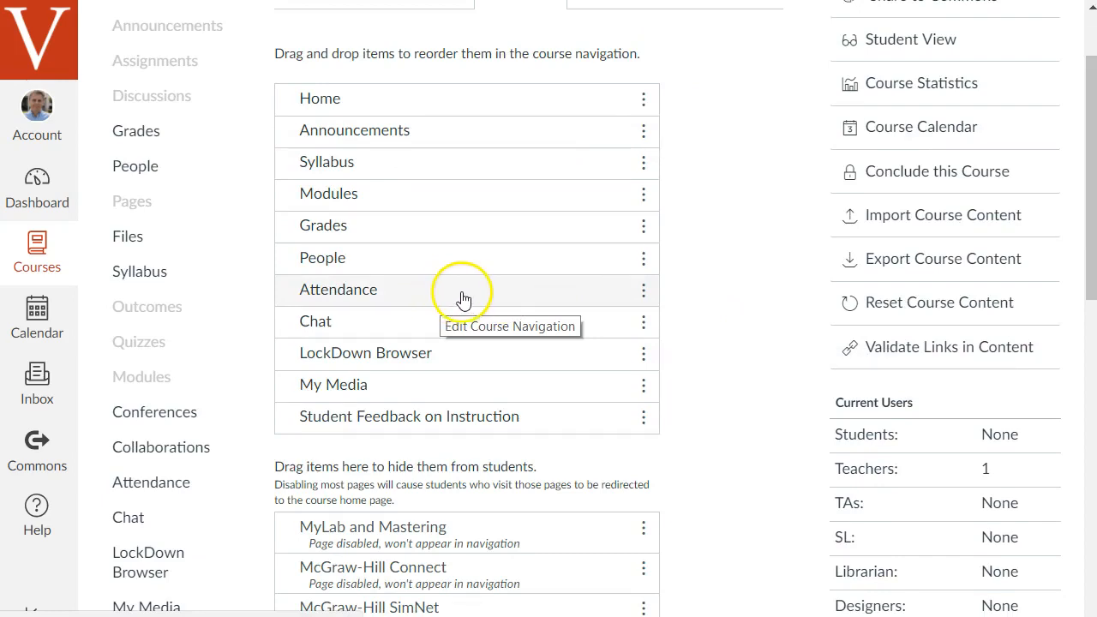
click(644, 290)
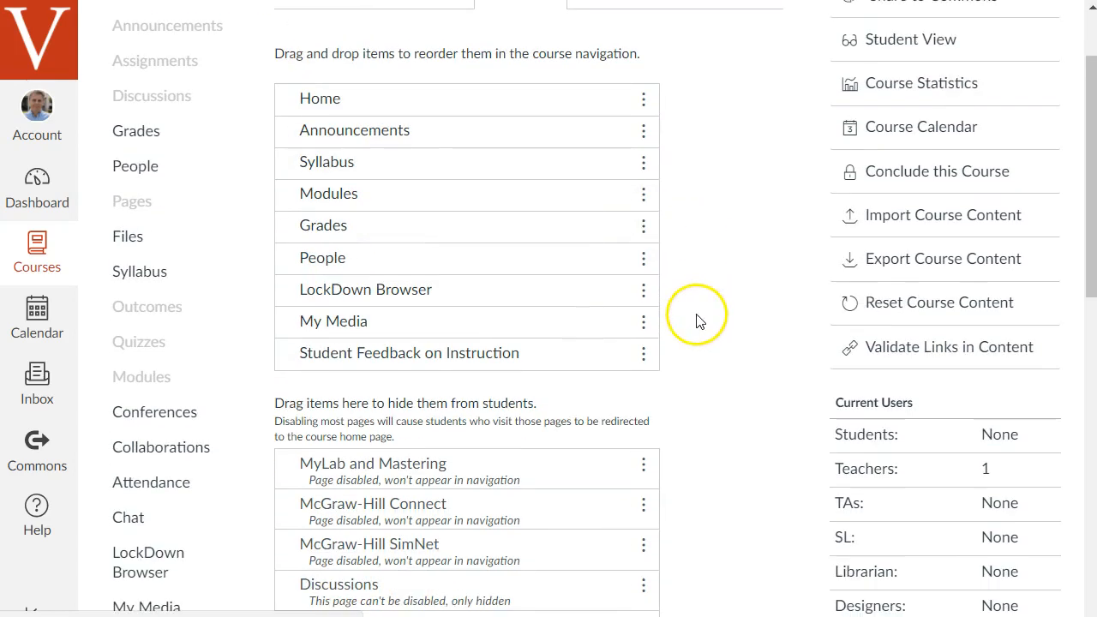
mouse_move(420, 332)
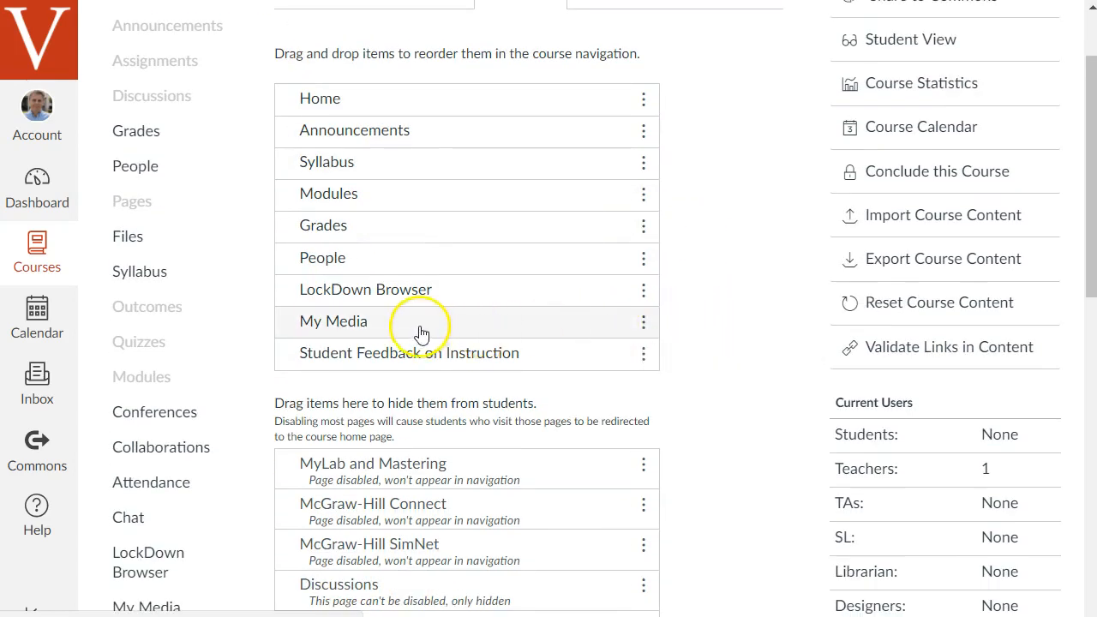
mouse_move(380, 327)
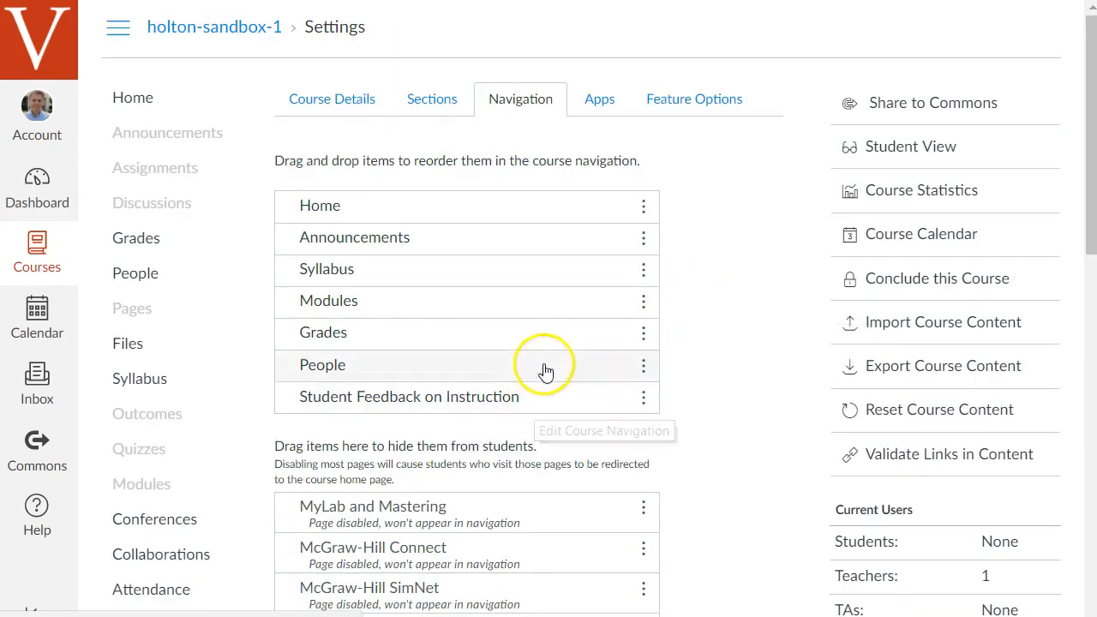
scroll(down, 3)
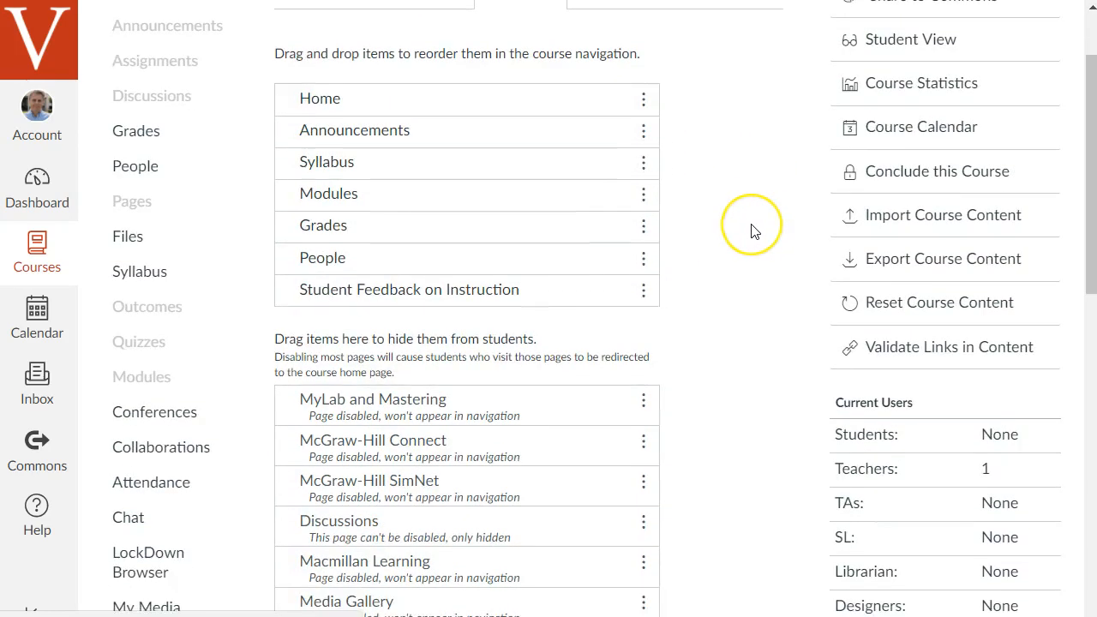
Step: Save navigation showing Home, Syllabus, Grades, People and Student Feedback on Instruction
scroll(down, 3)
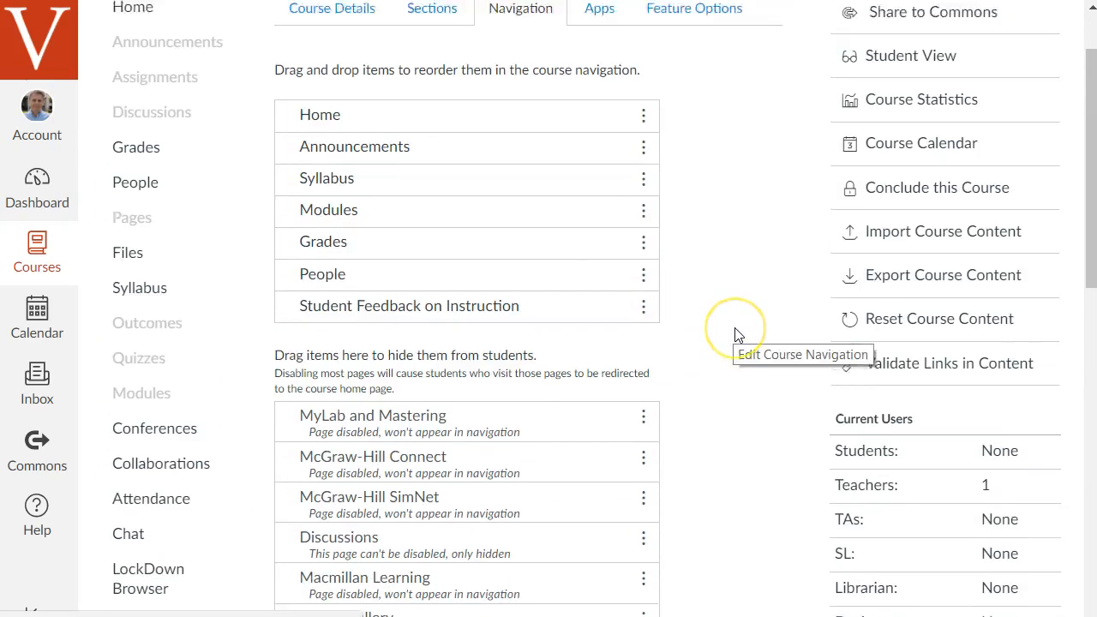
scroll(down, 3)
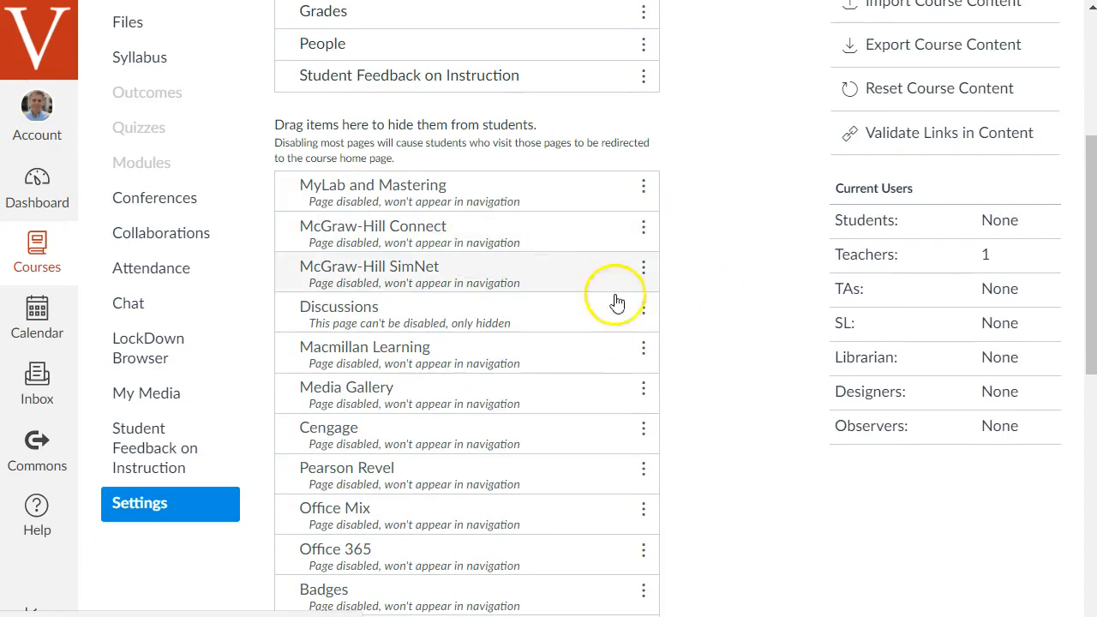
mouse_move(577, 335)
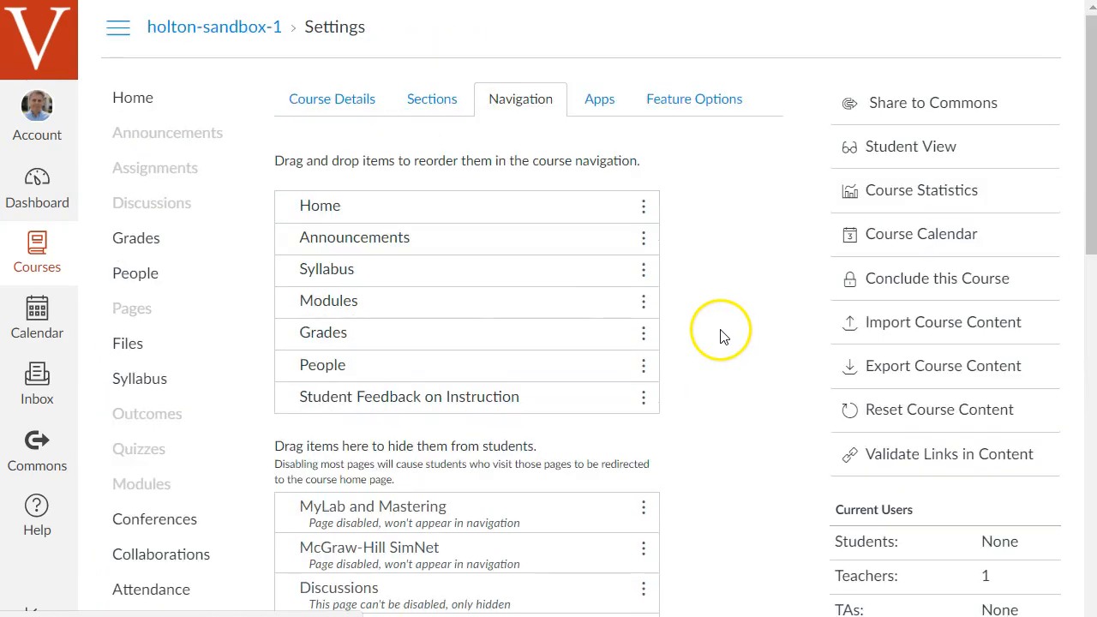
mouse_move(719, 261)
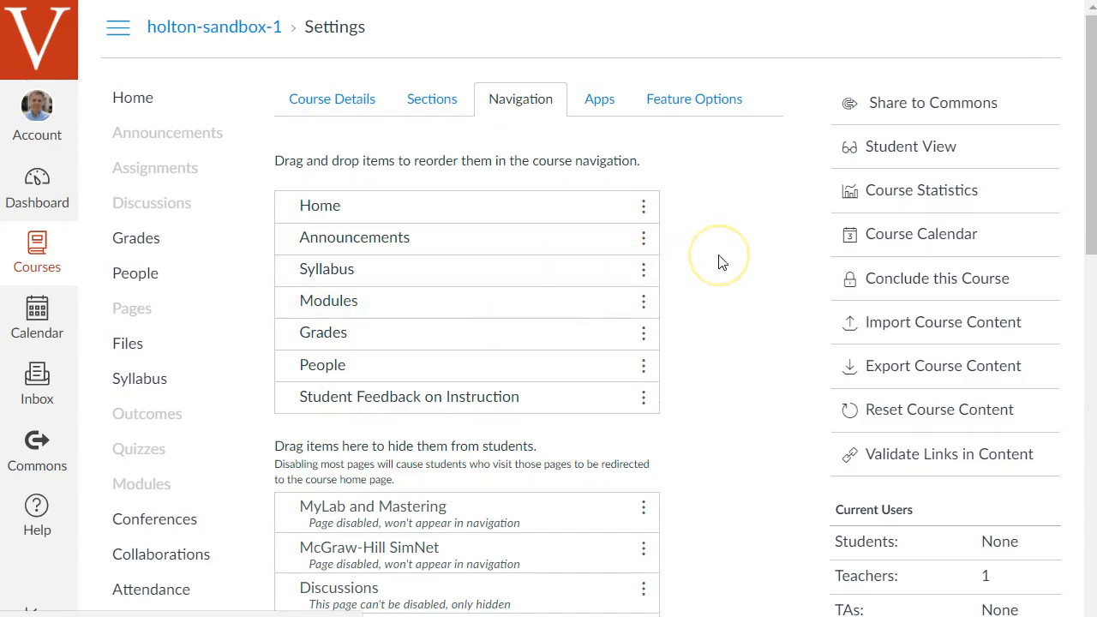
scroll(down, 3)
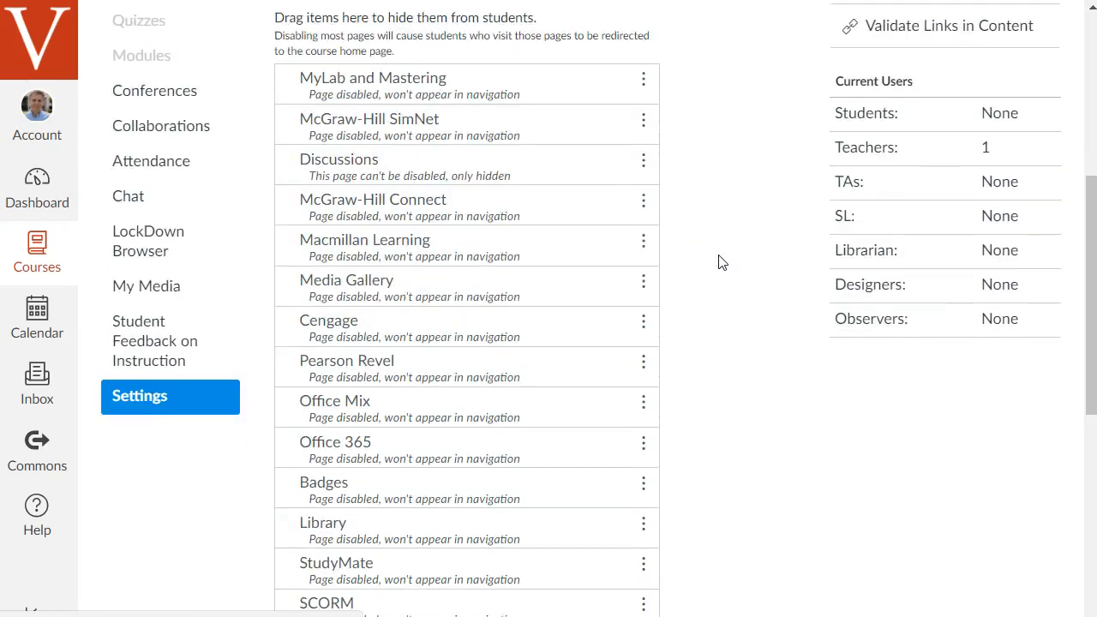
scroll(down, 3)
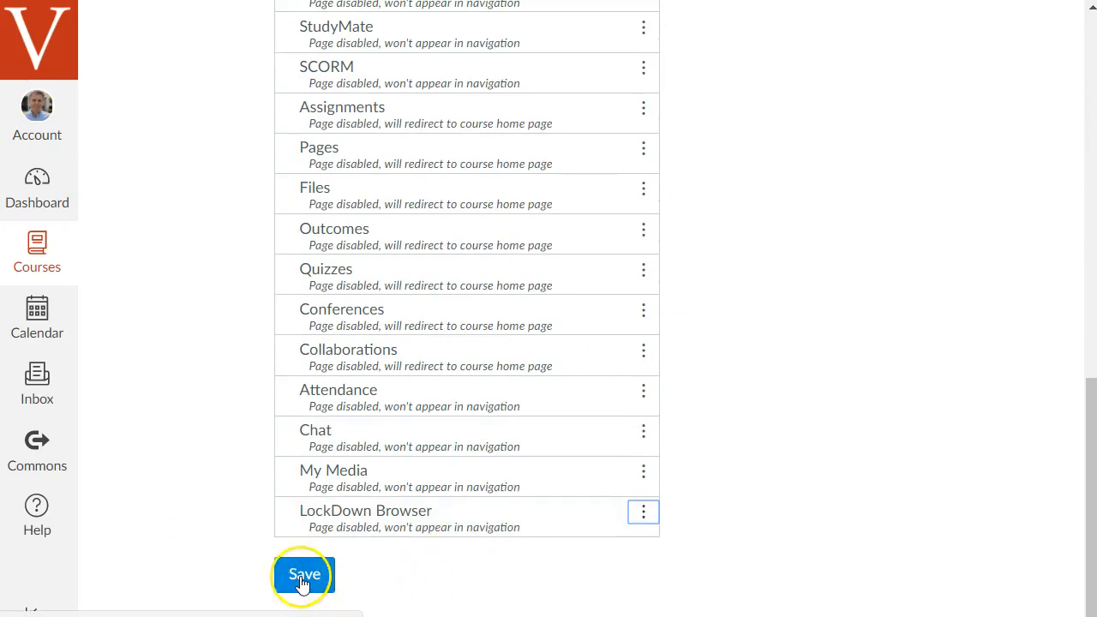
click(303, 574)
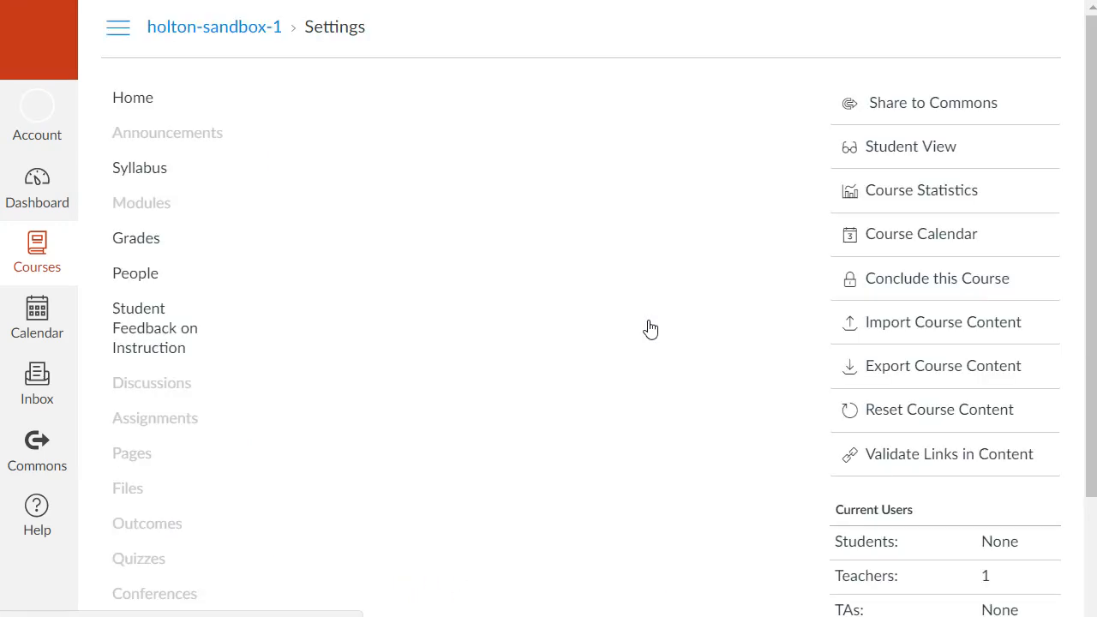
click(521, 99)
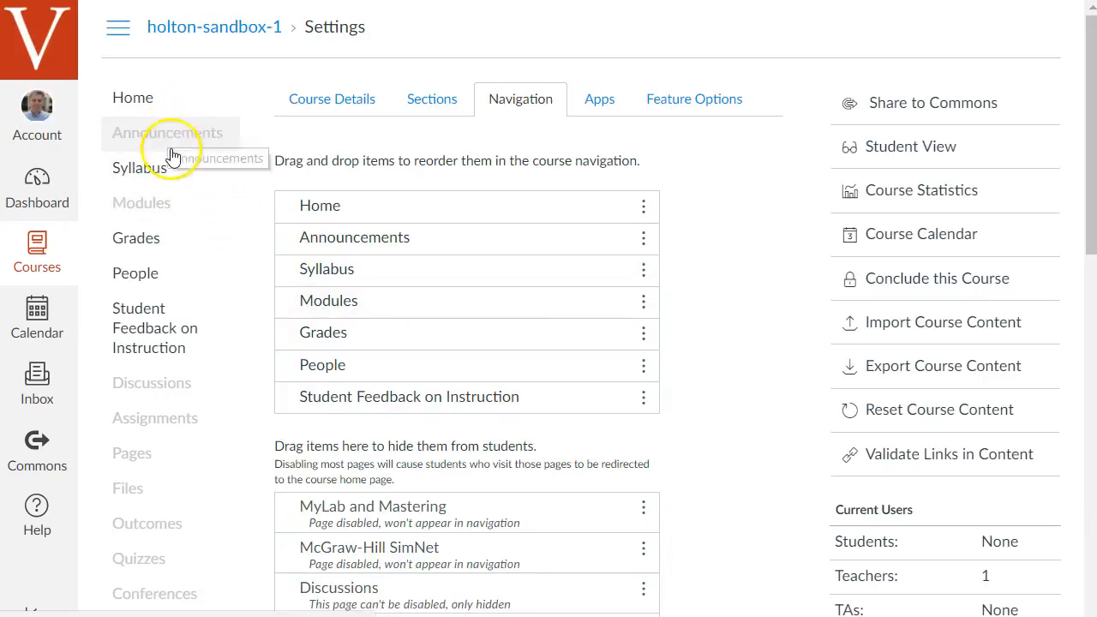
mouse_move(184, 527)
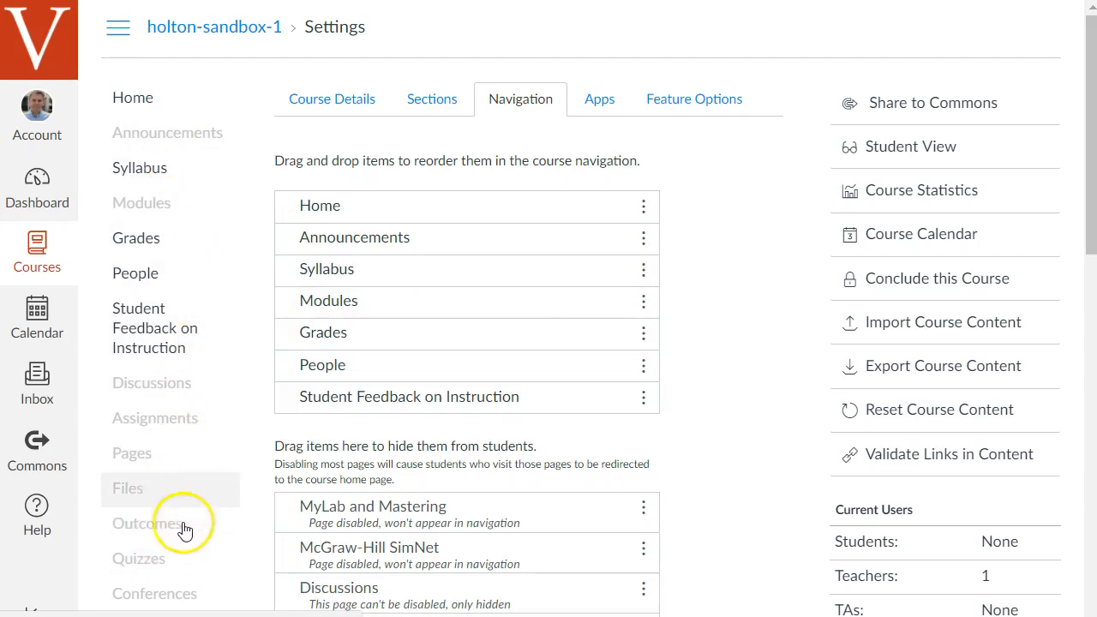
mouse_move(190, 503)
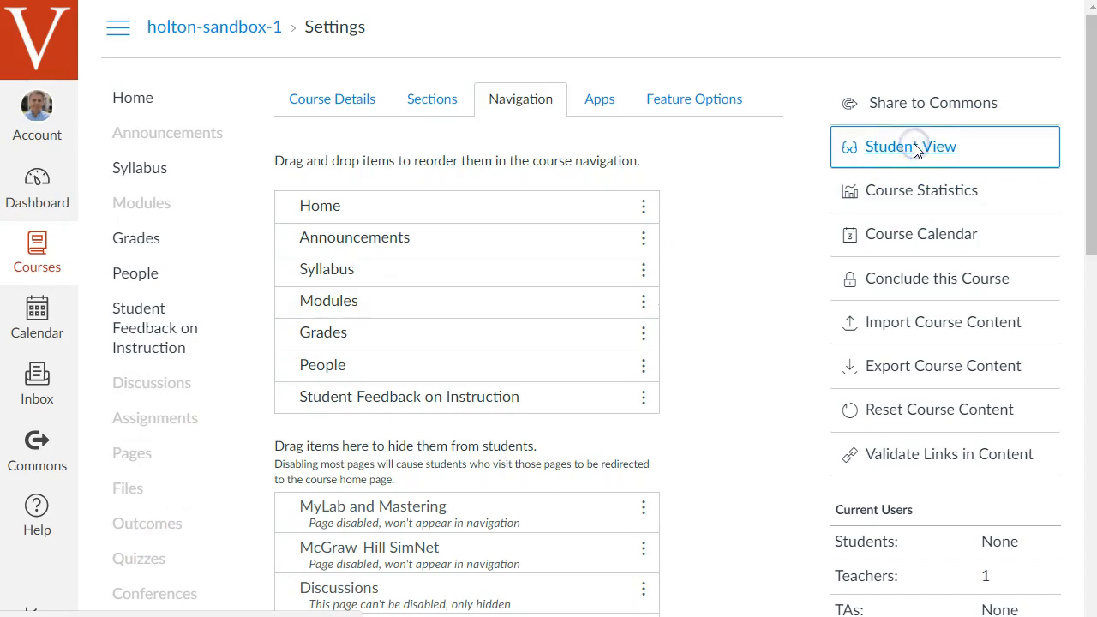
Step: Check the five-item menu in Student View, then return to the instructor home page
click(910, 145)
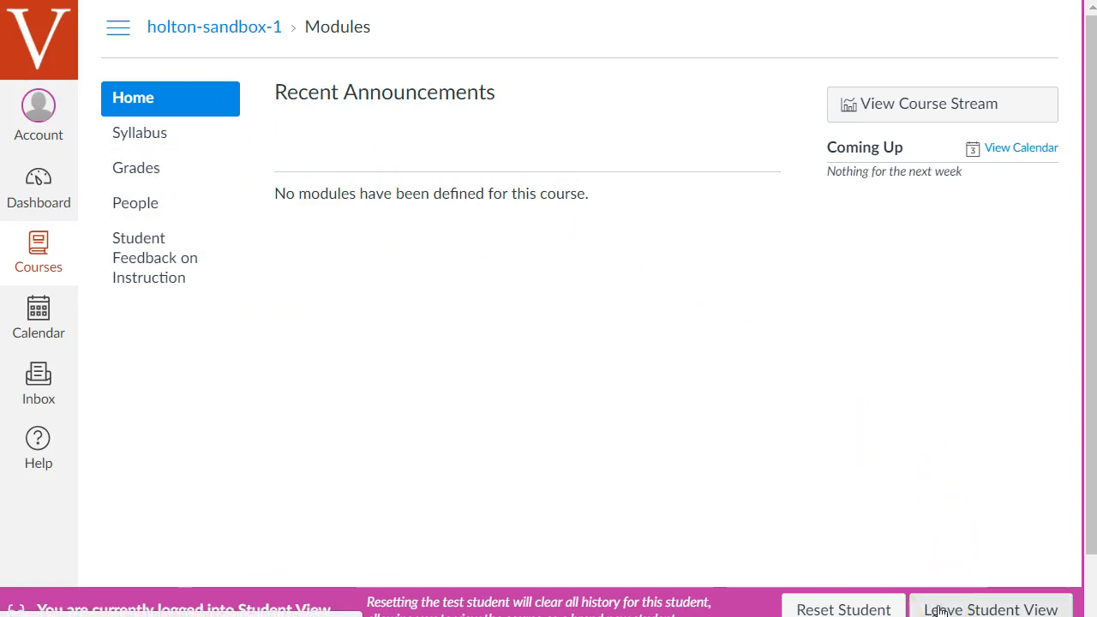
click(991, 609)
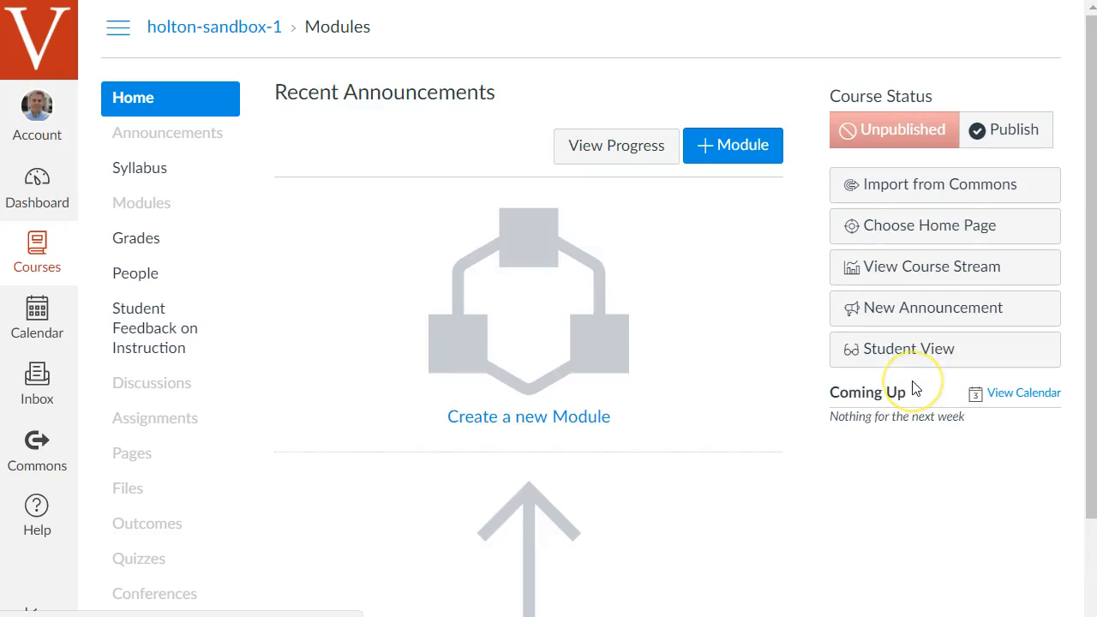
mouse_move(797, 341)
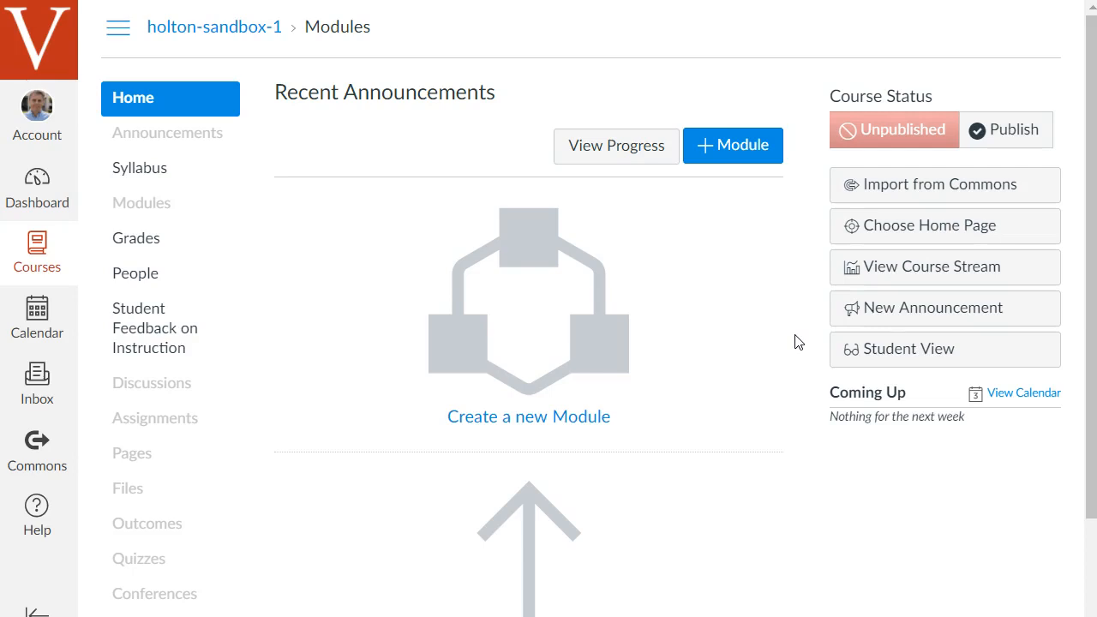
mouse_move(793, 323)
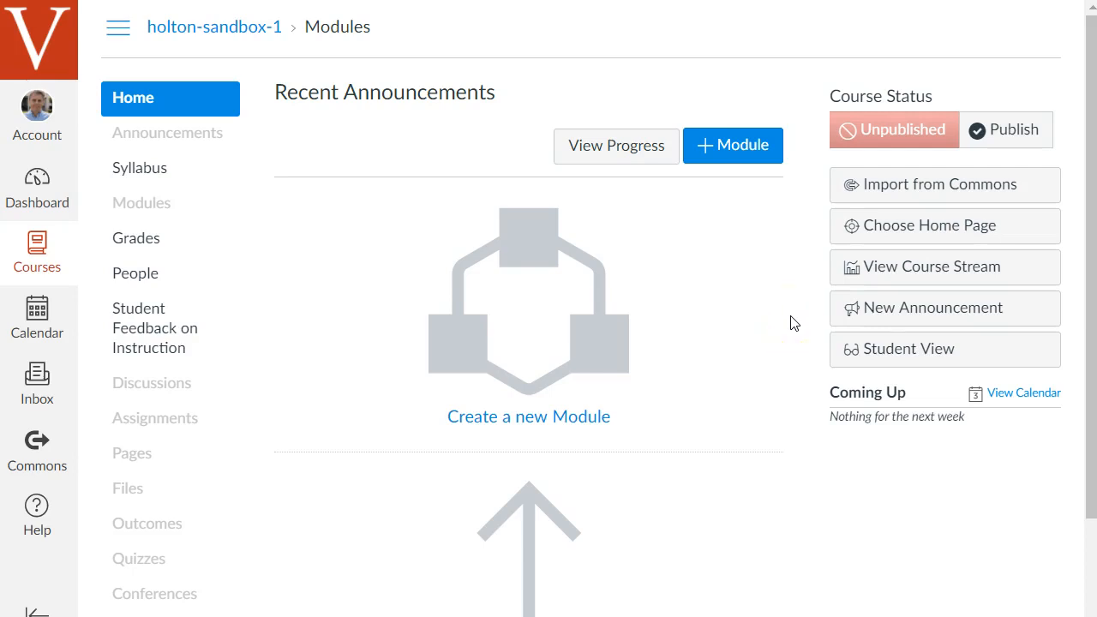